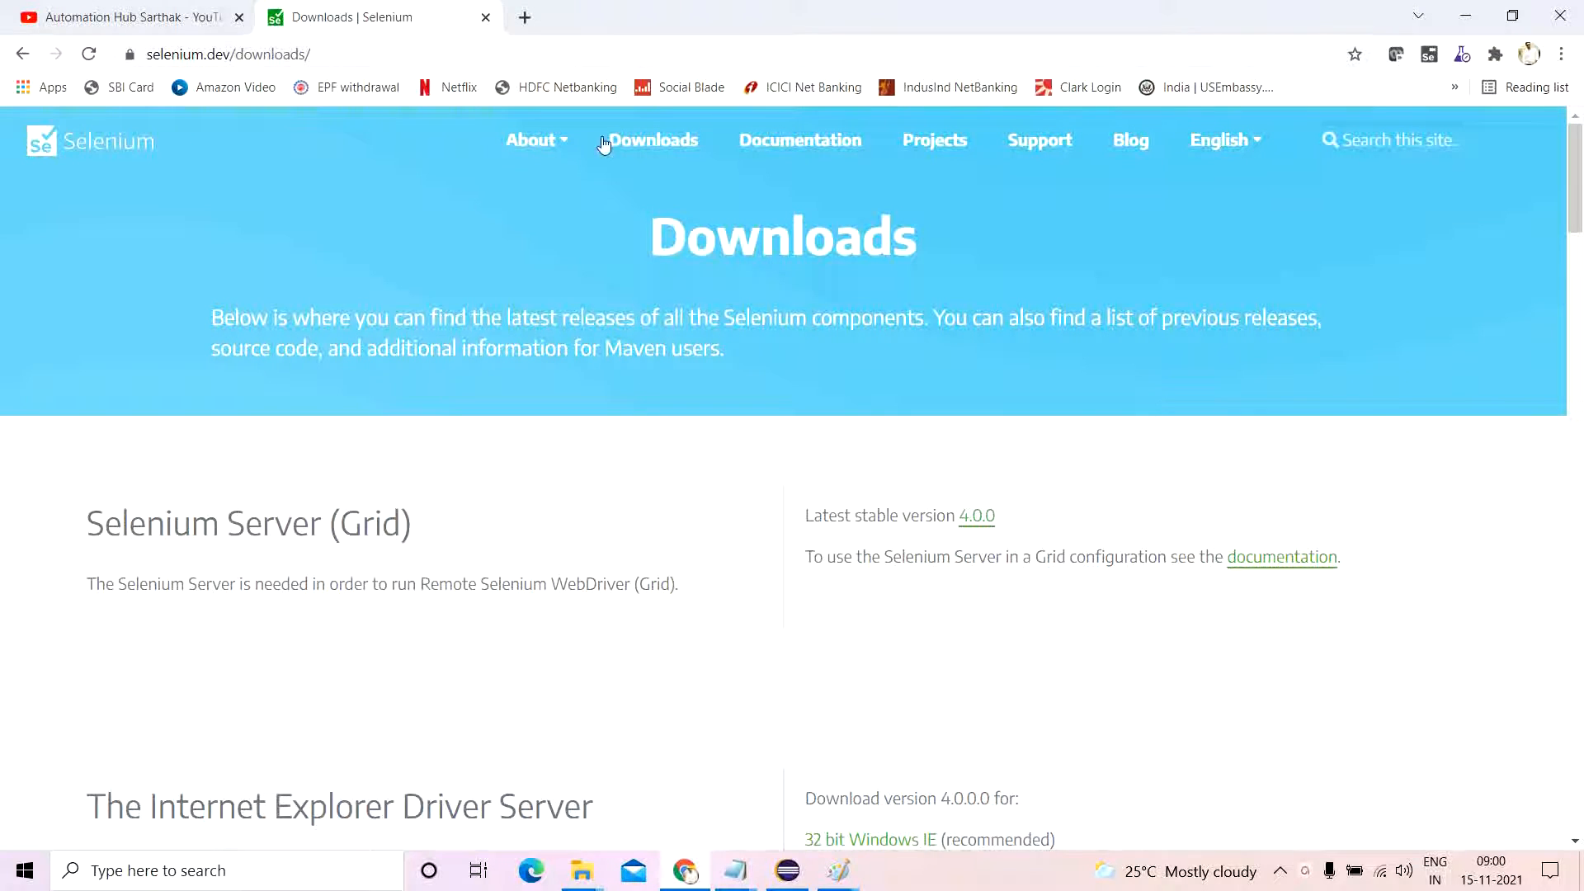
Download selenium-server-4.0.0.jar from the Selenium Server (Grid) section of selenium.dev/downloads.
click(654, 139)
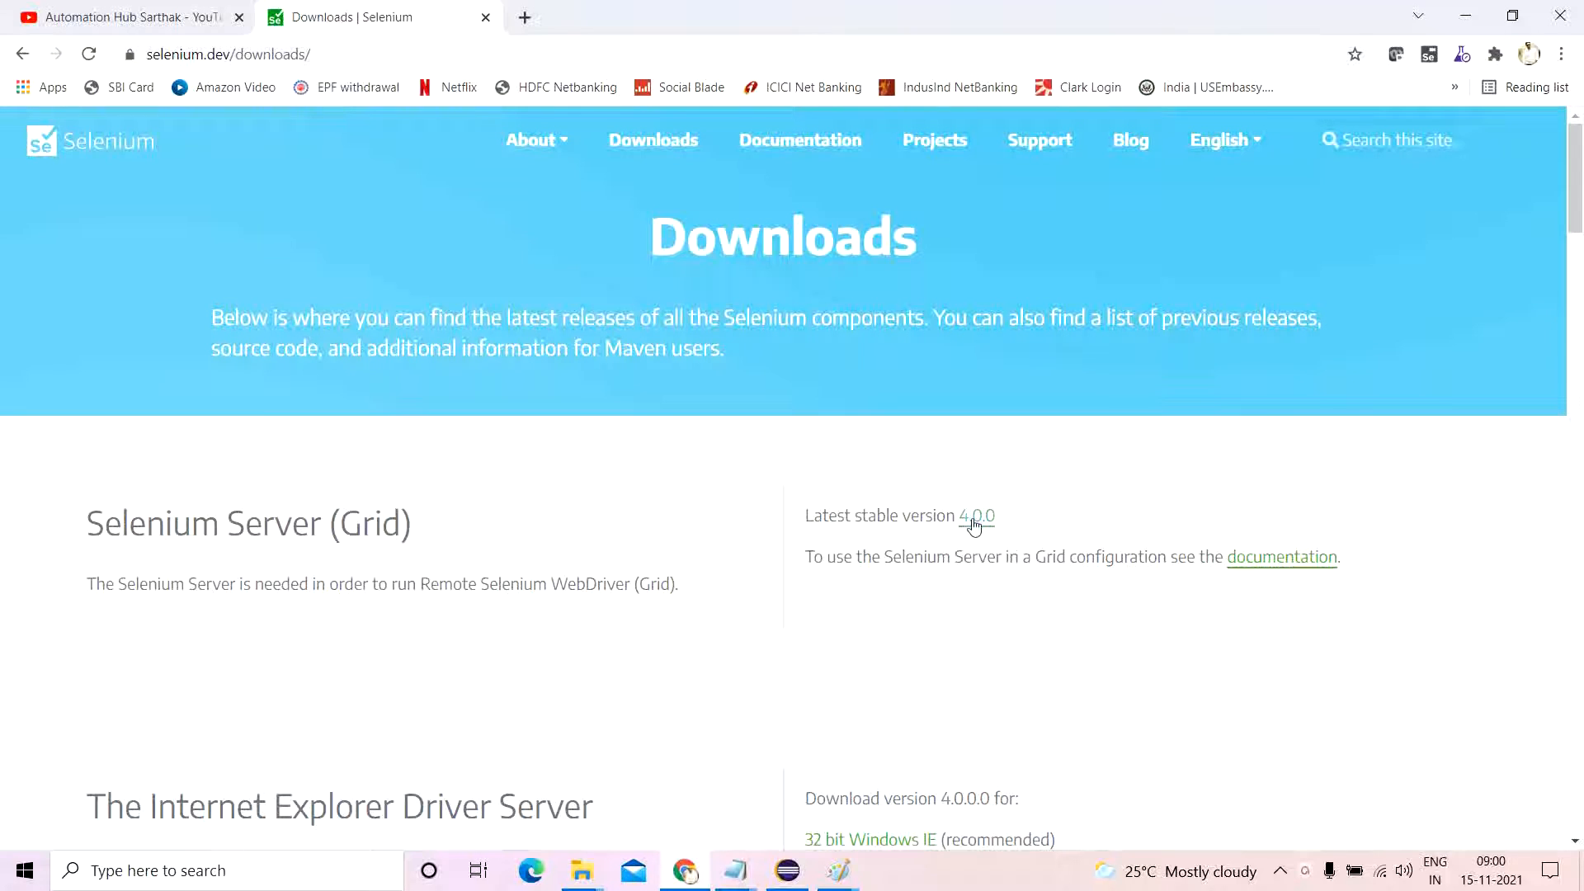
right_click(977, 516)
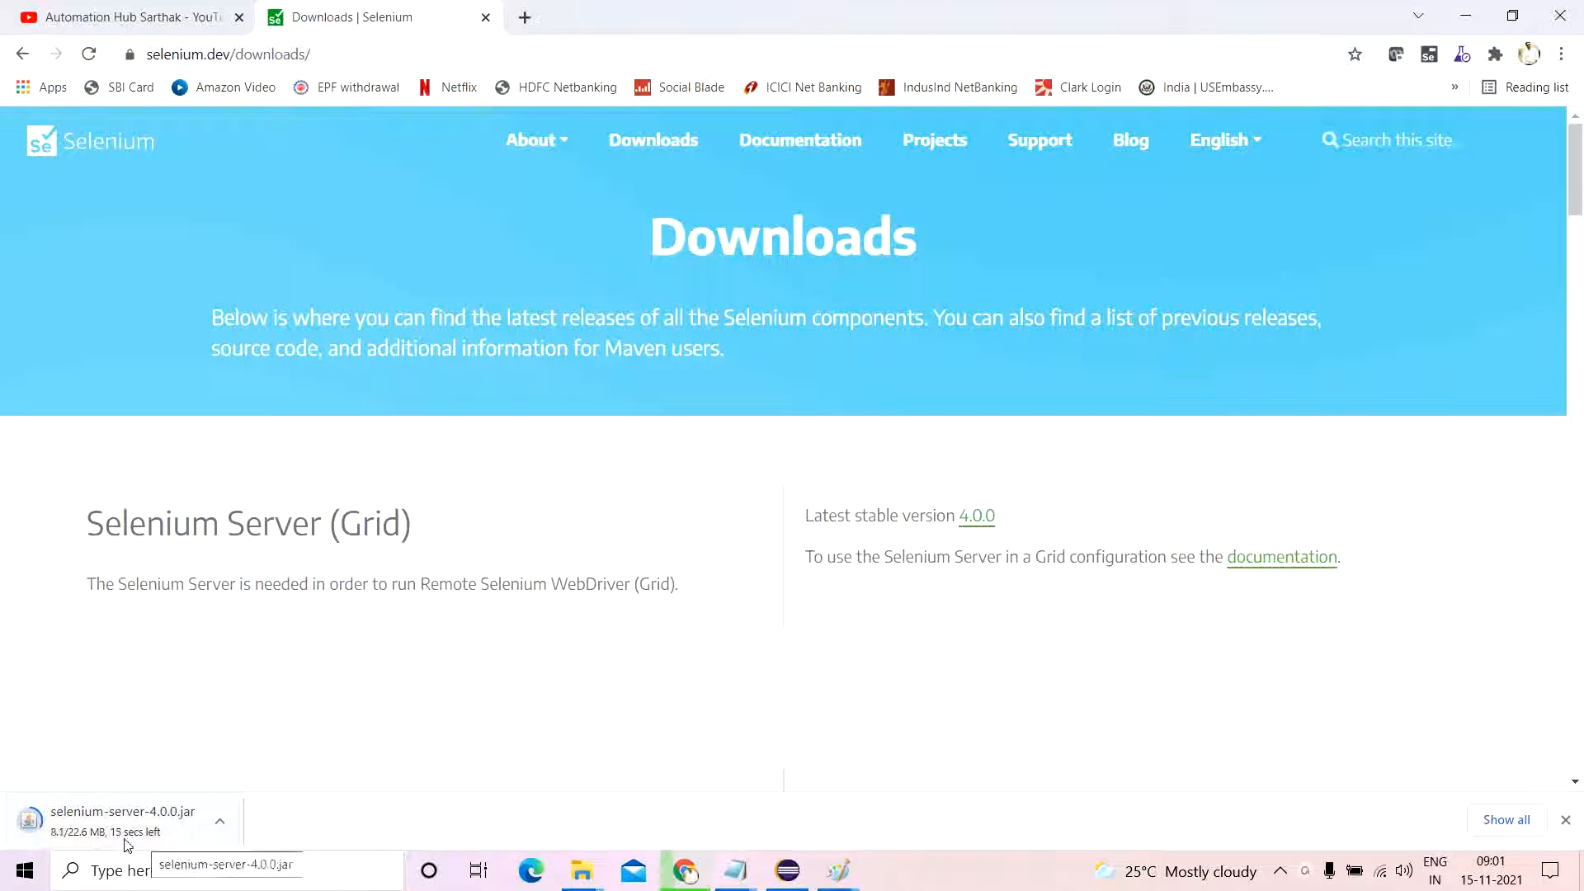
mouse_move(176, 844)
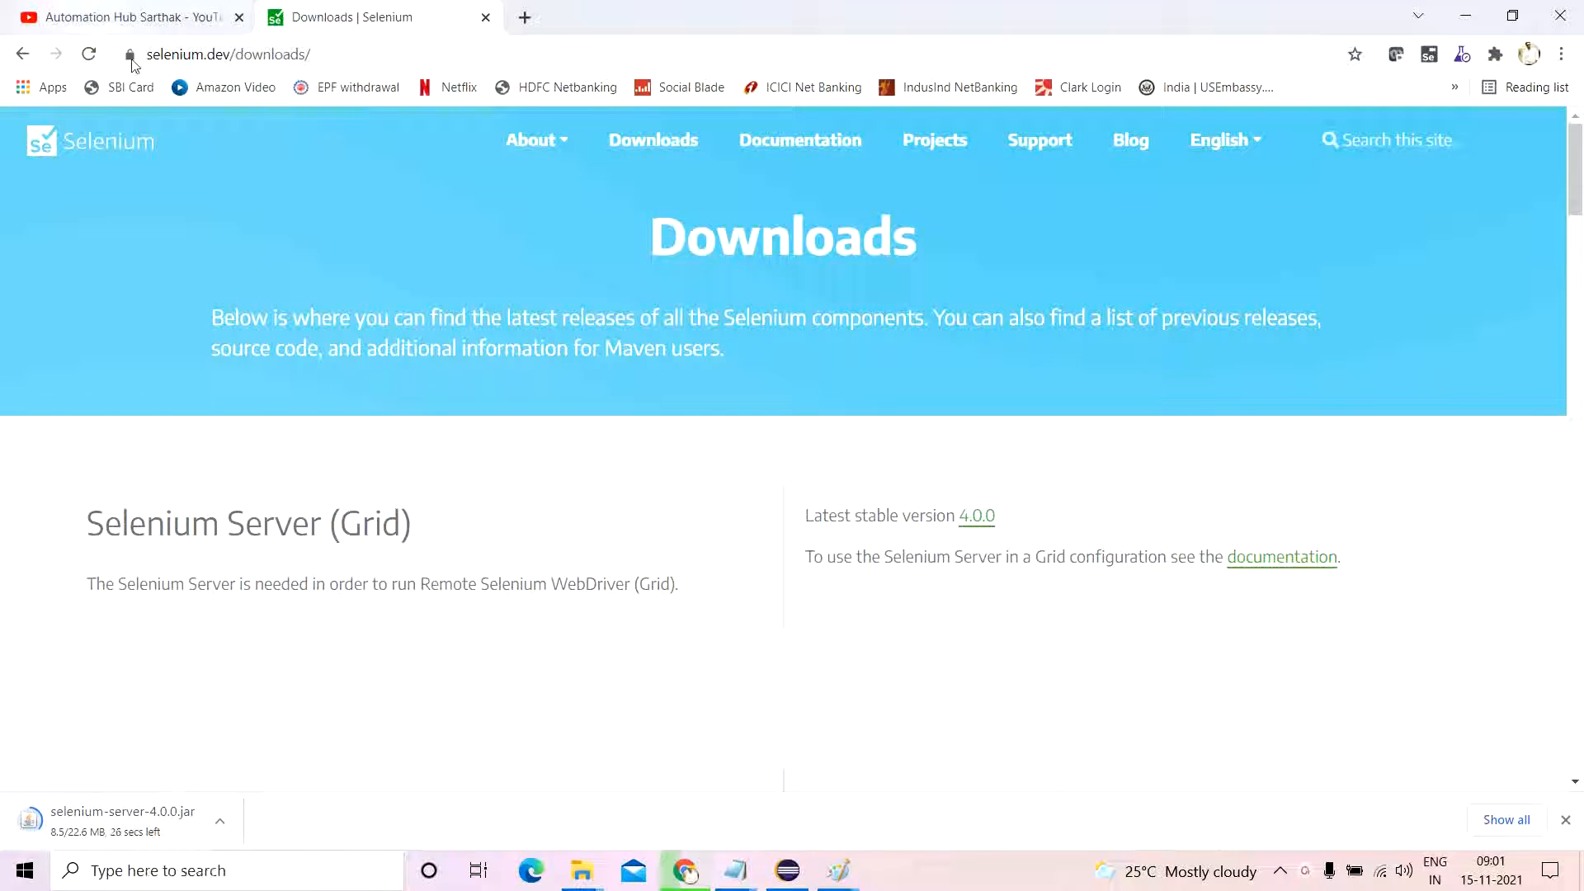
Download the Java Stable 4.0.0 client zip from the WebDriver Language Bindings section.
scroll(down, 3)
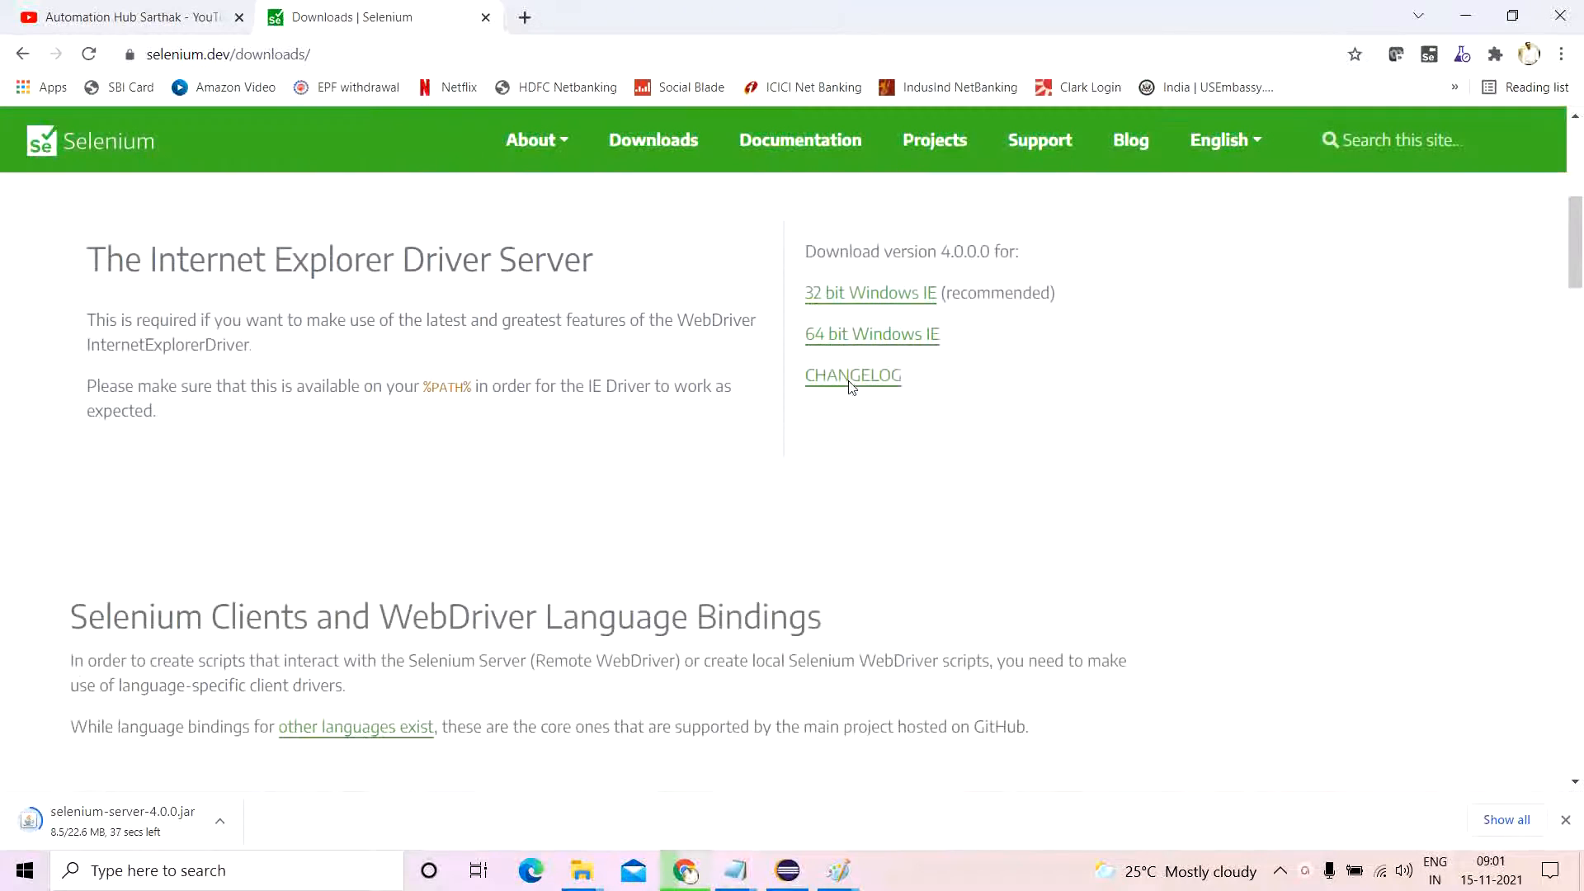
scroll(down, 3)
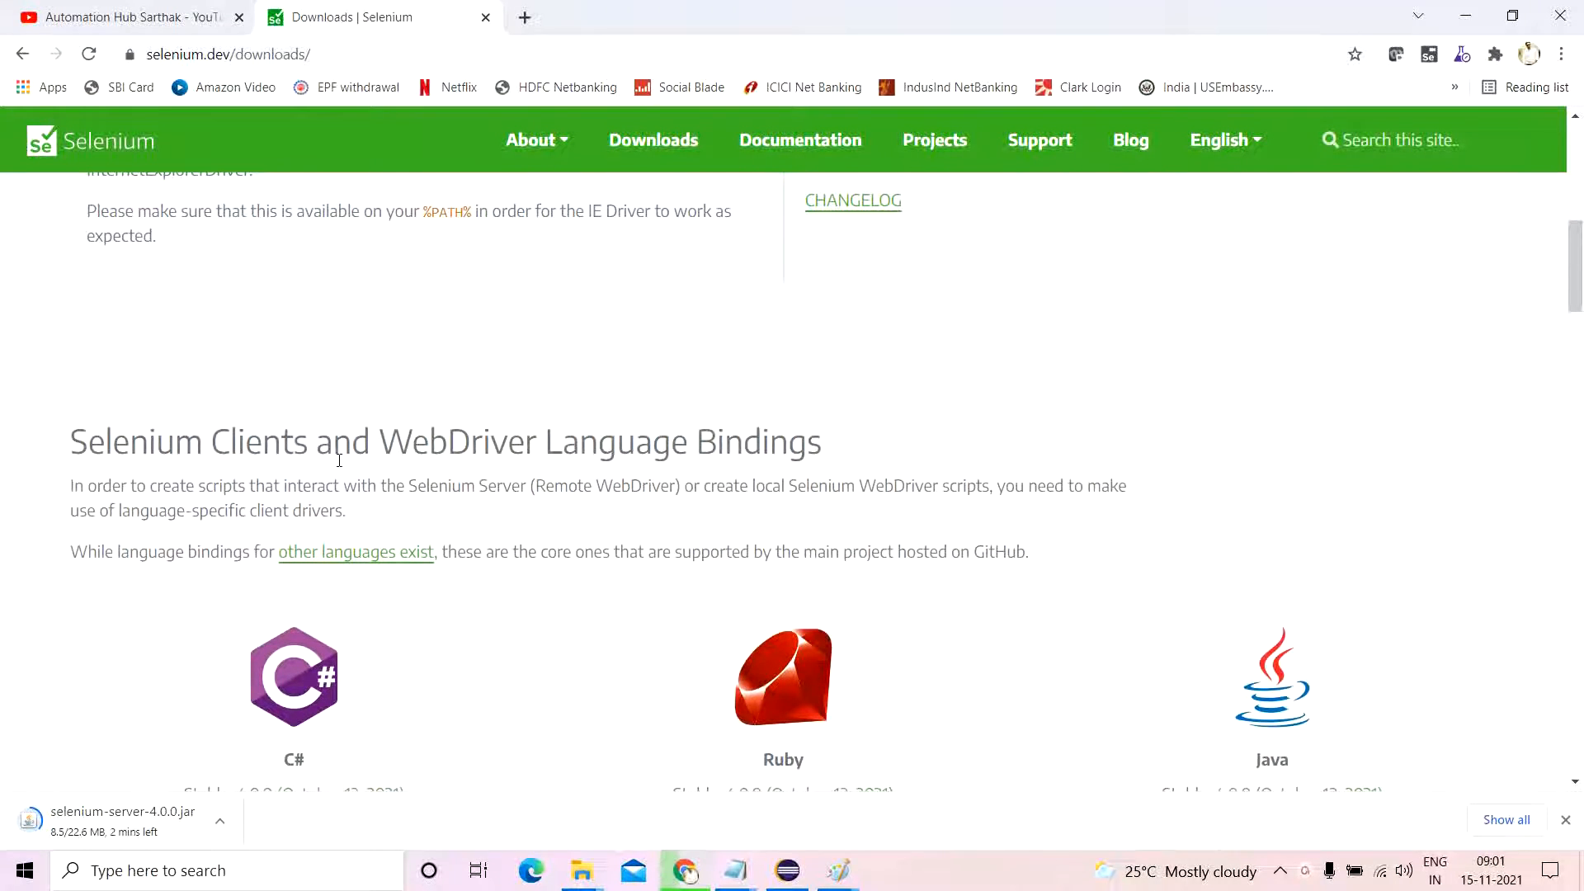
scroll(down, 3)
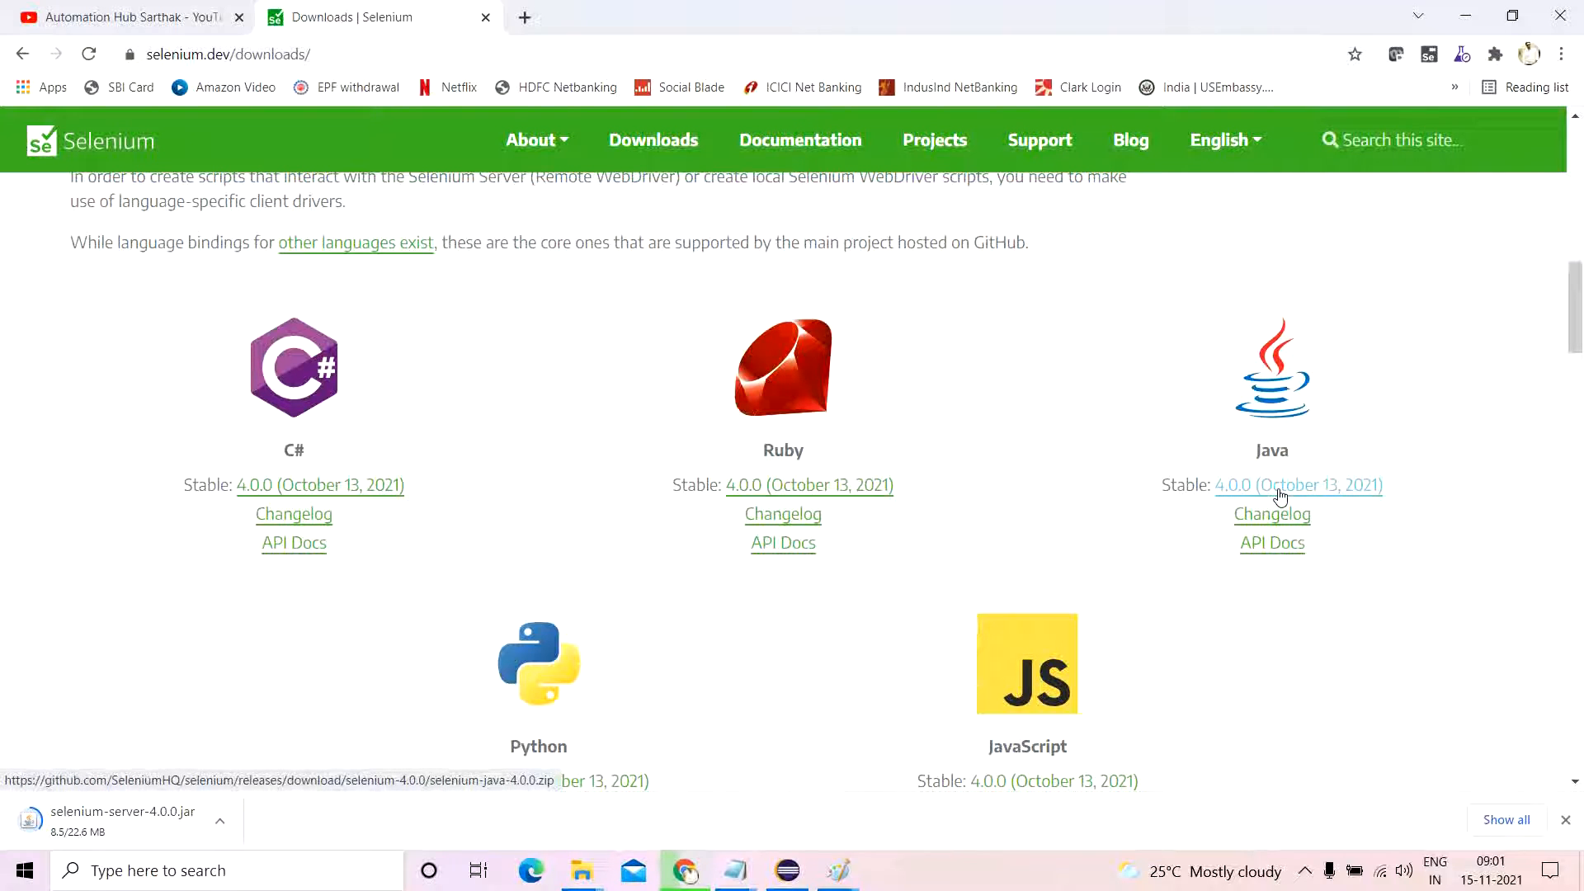
mouse_move(1310, 510)
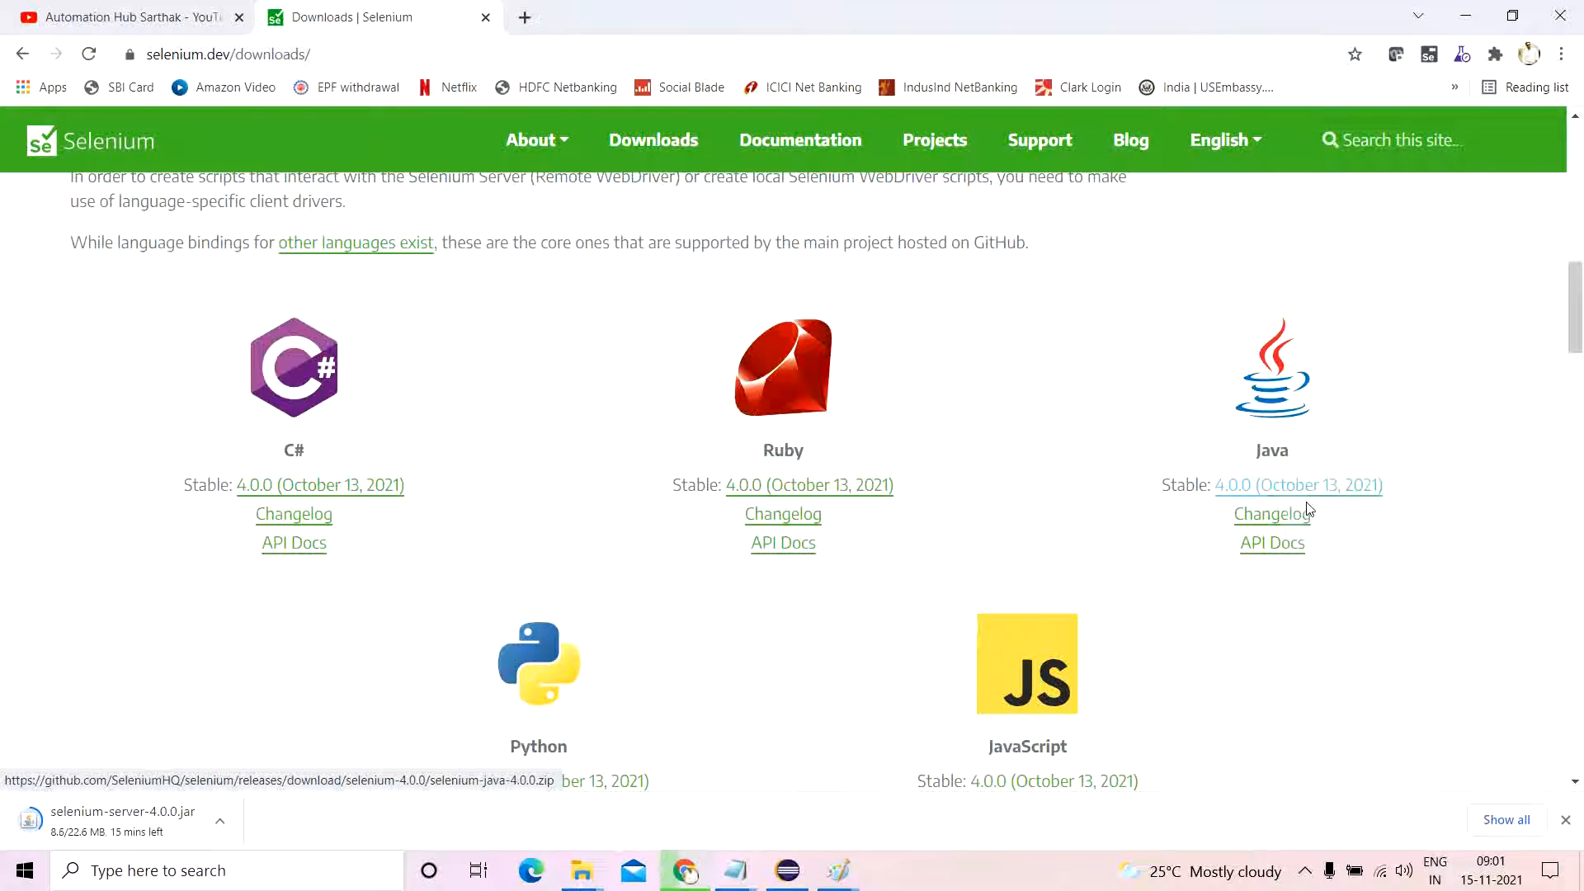
click(1298, 486)
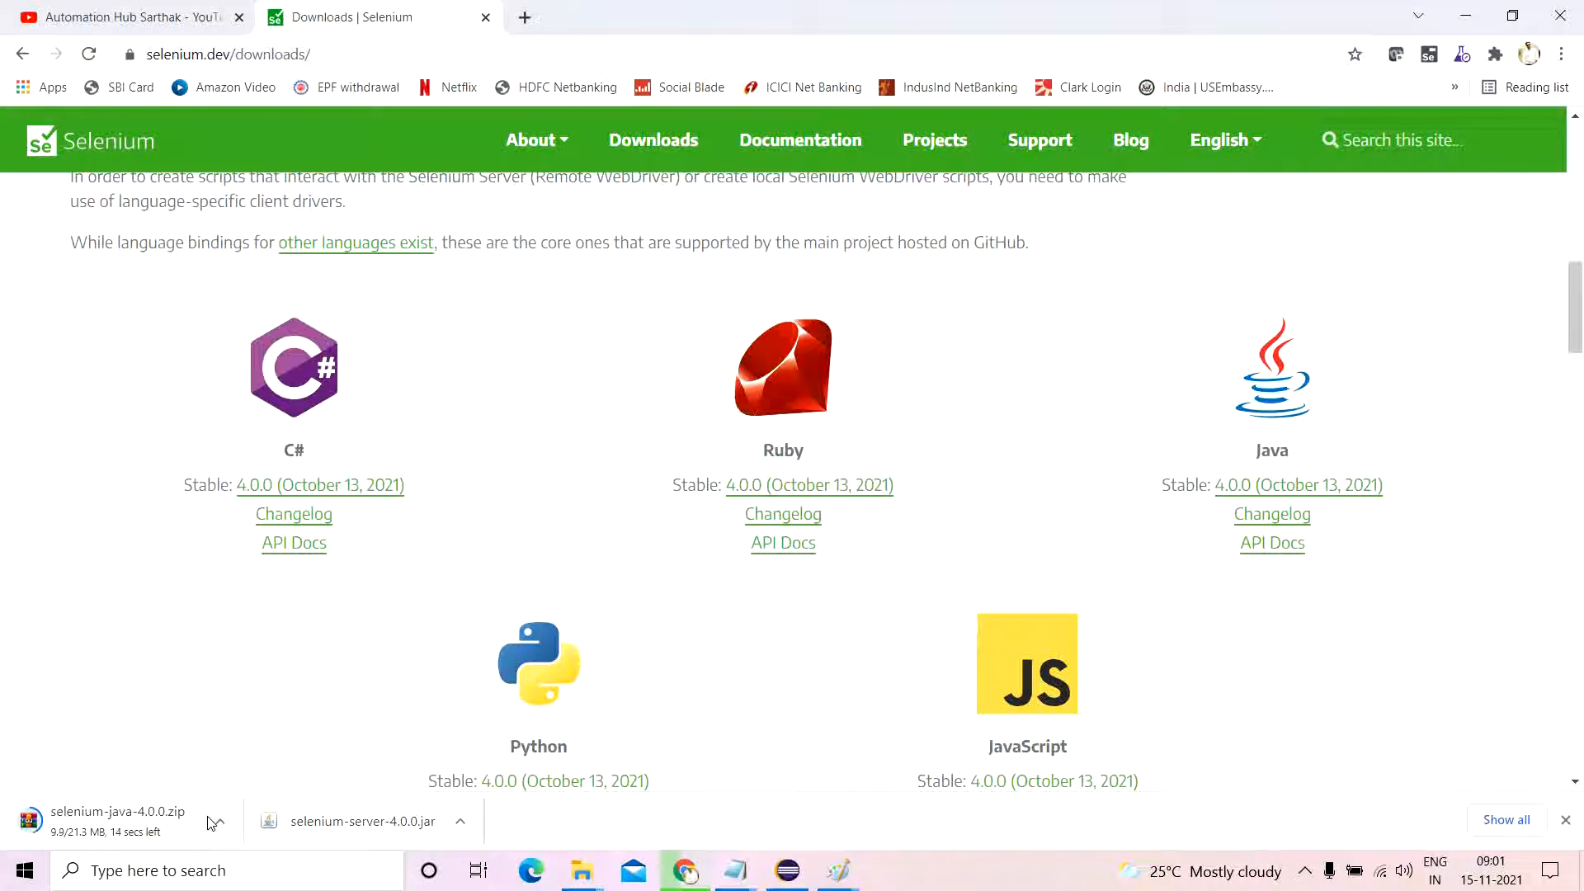
mouse_move(806, 863)
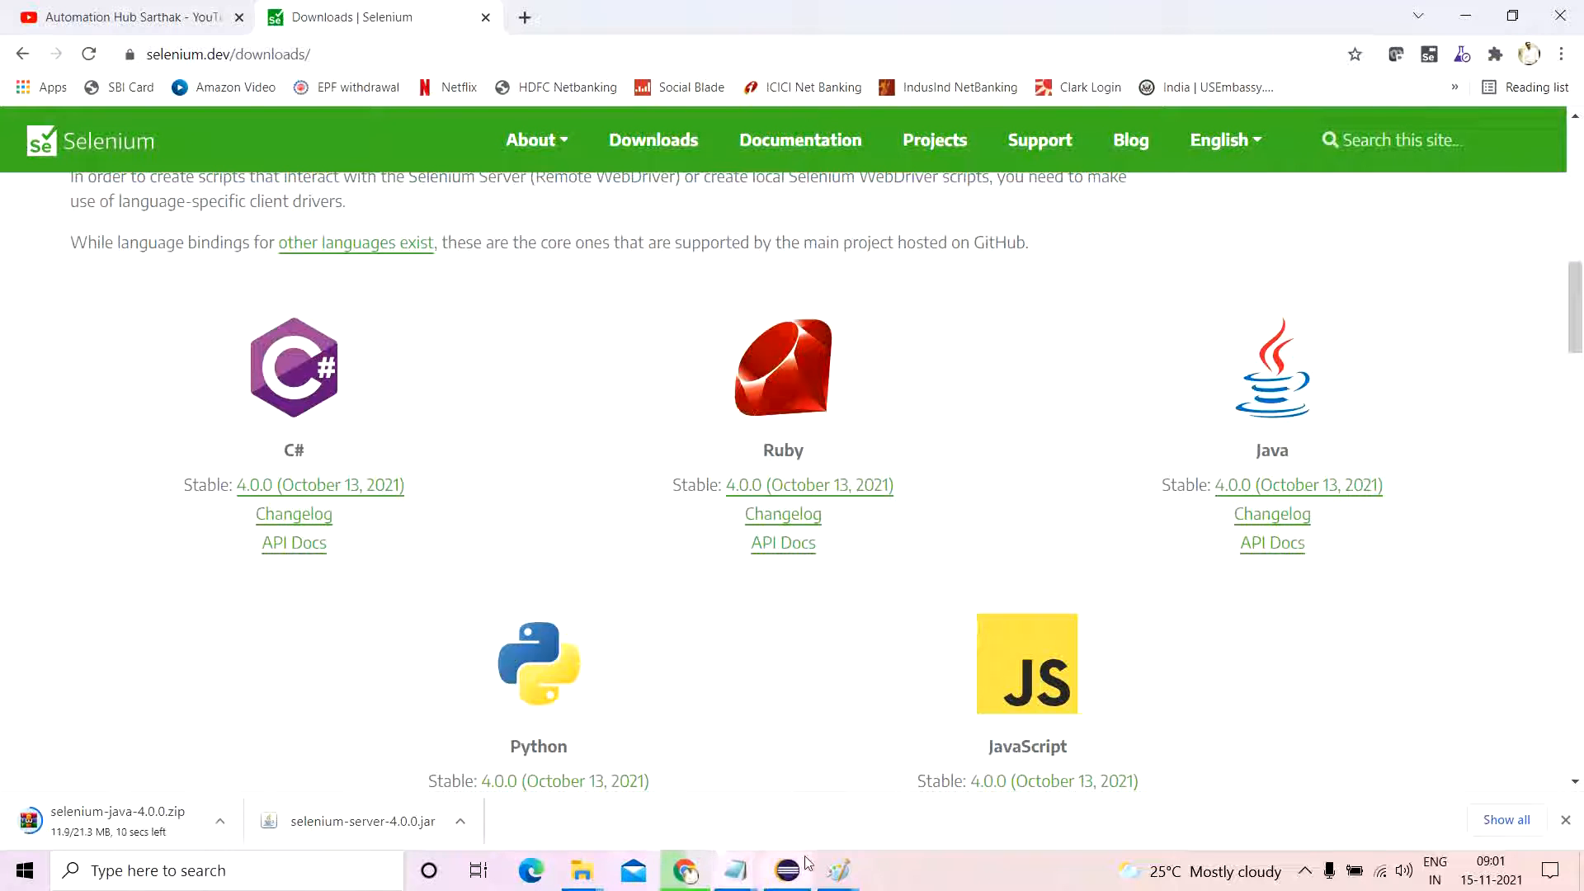
Switch Eclipse to the trainingbatch1 workspace and let it restart.
click(14, 34)
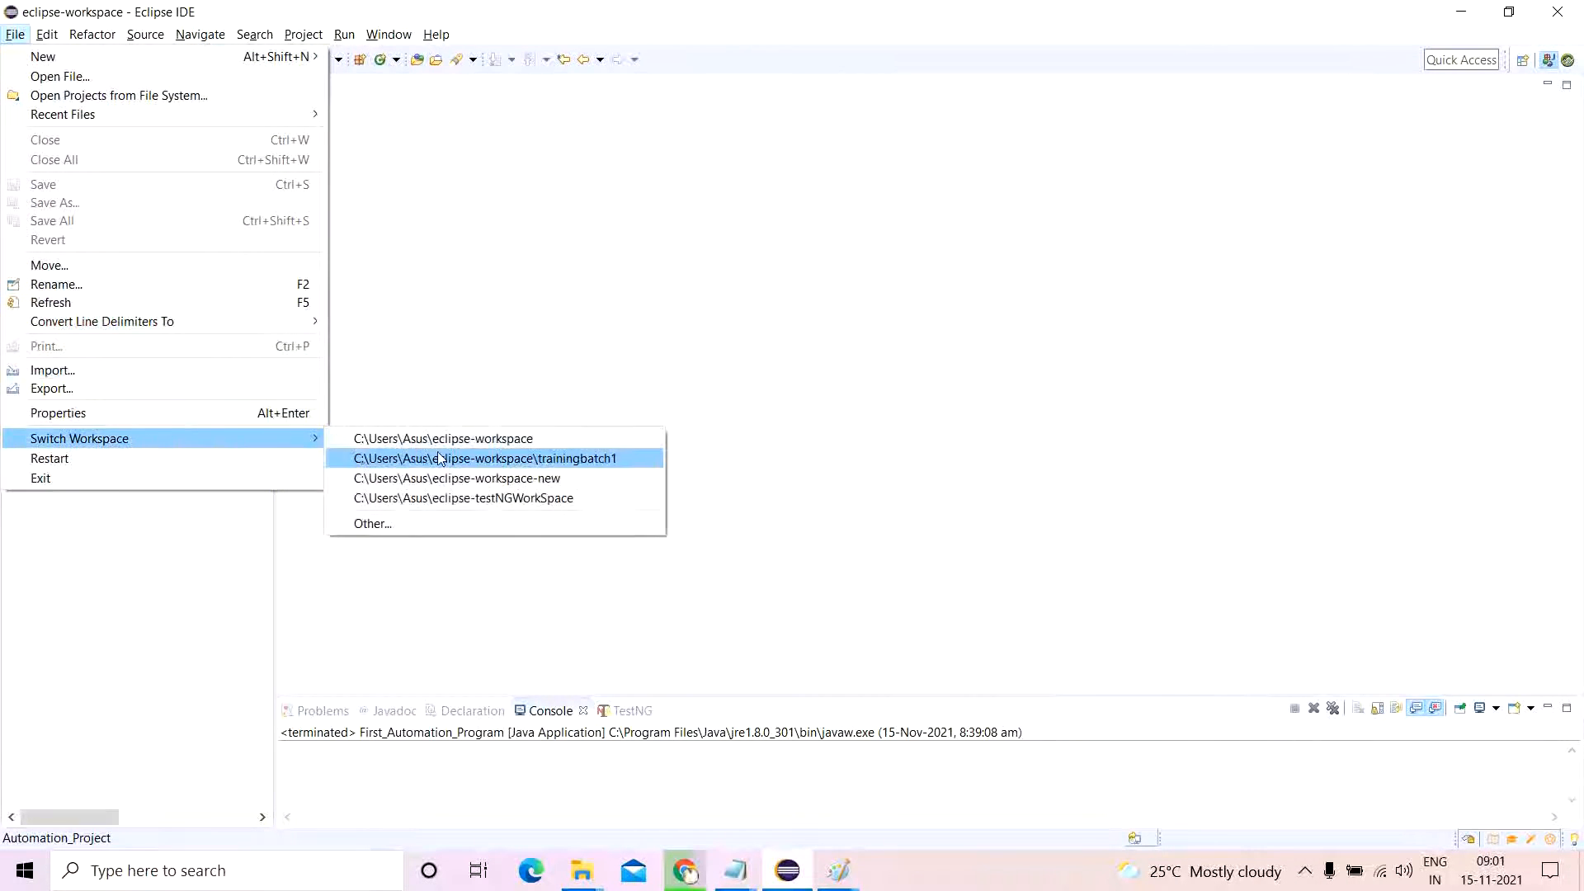
click(484, 458)
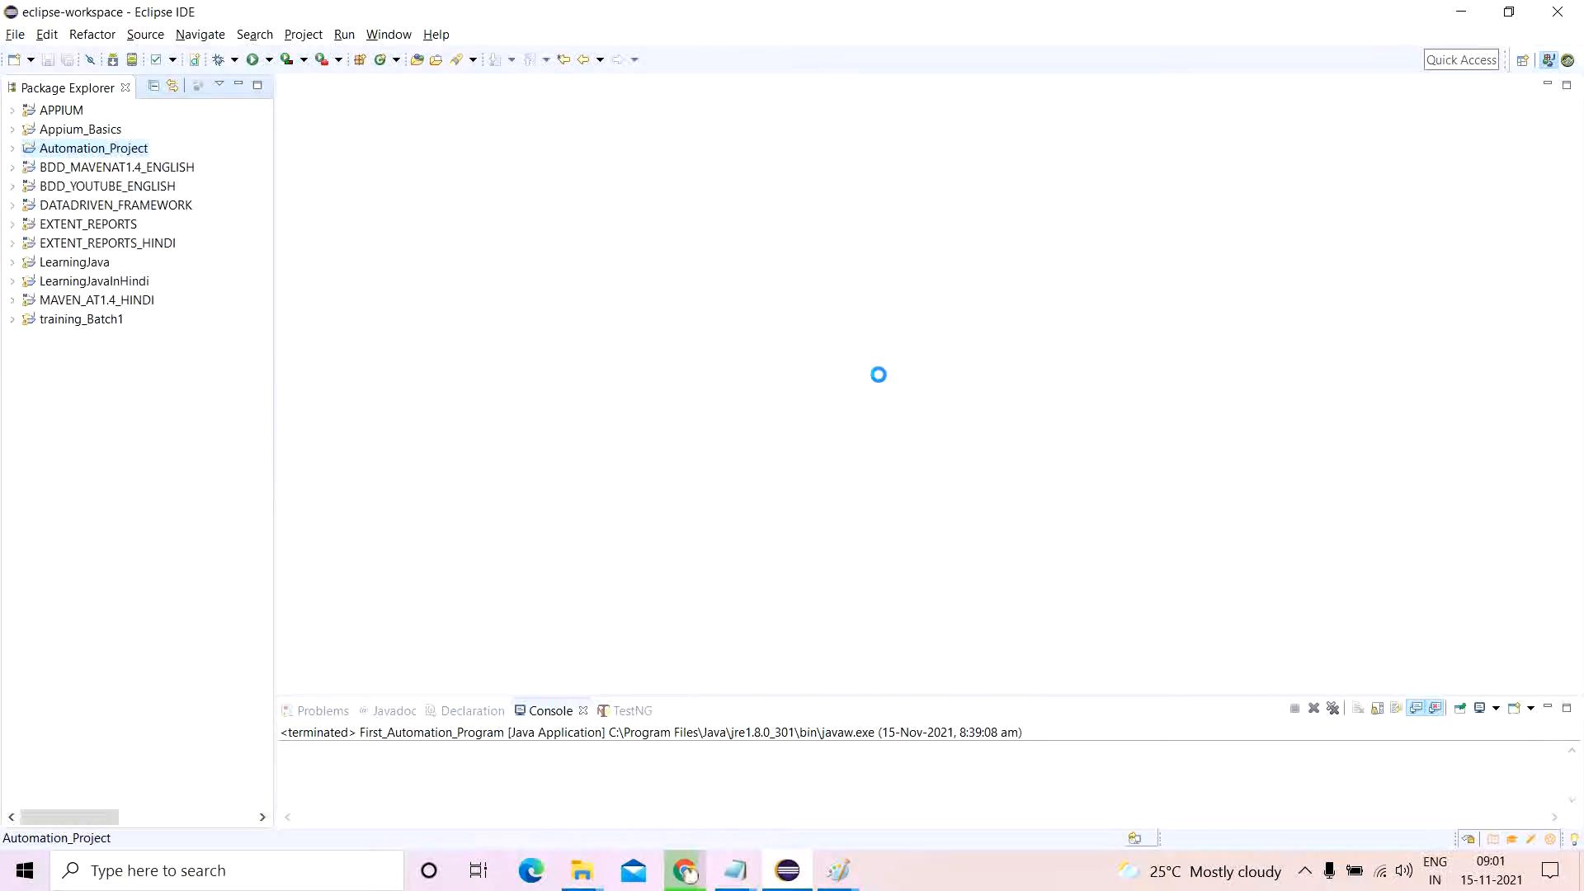
click(685, 870)
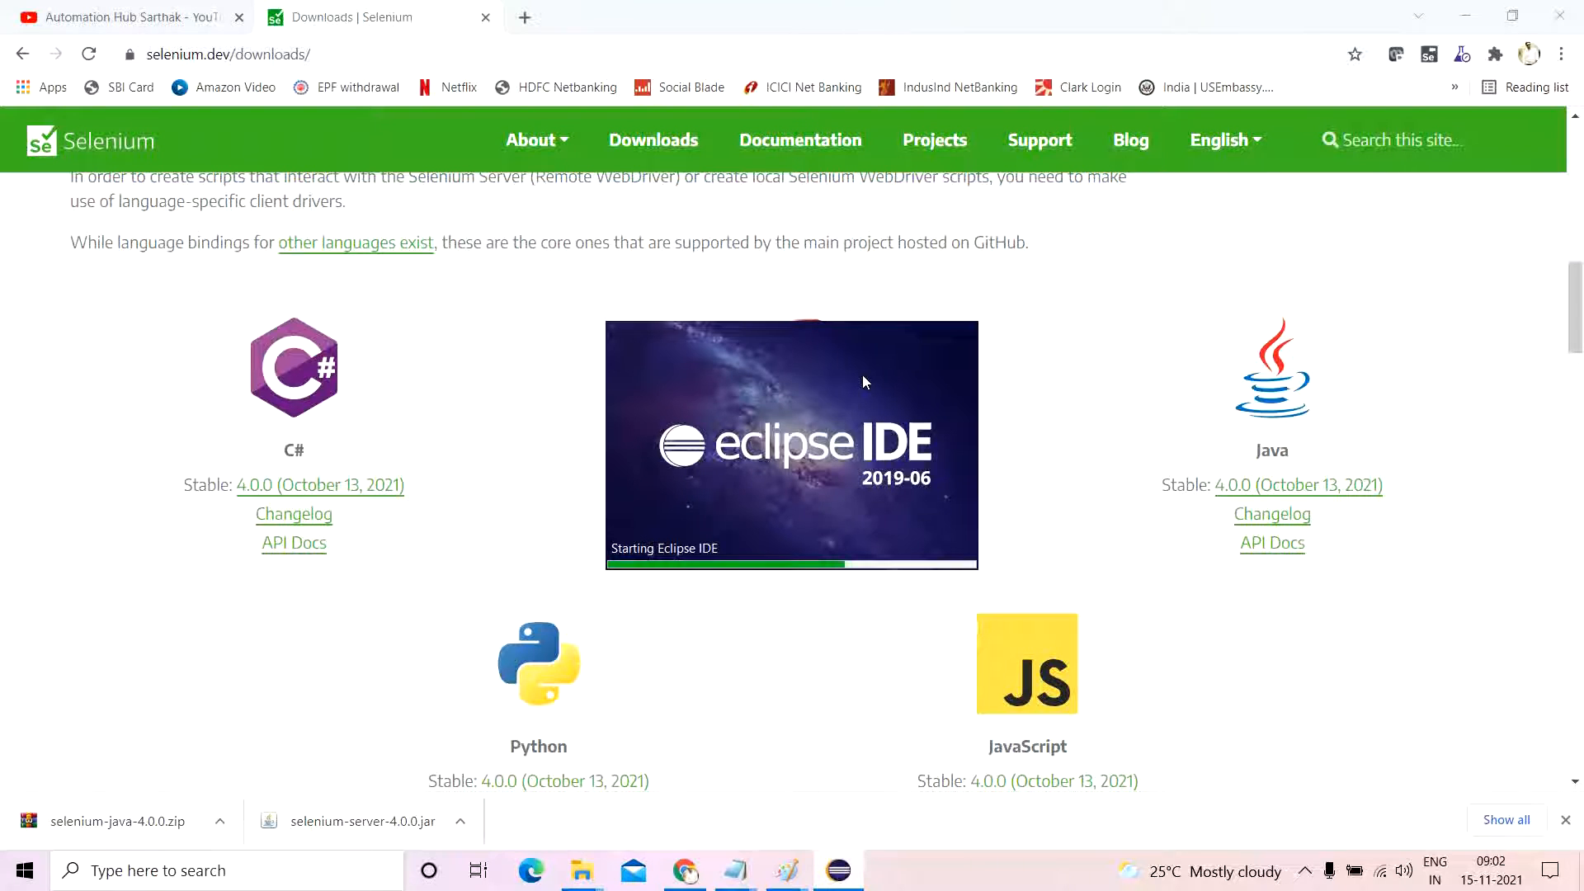
mouse_move(582, 535)
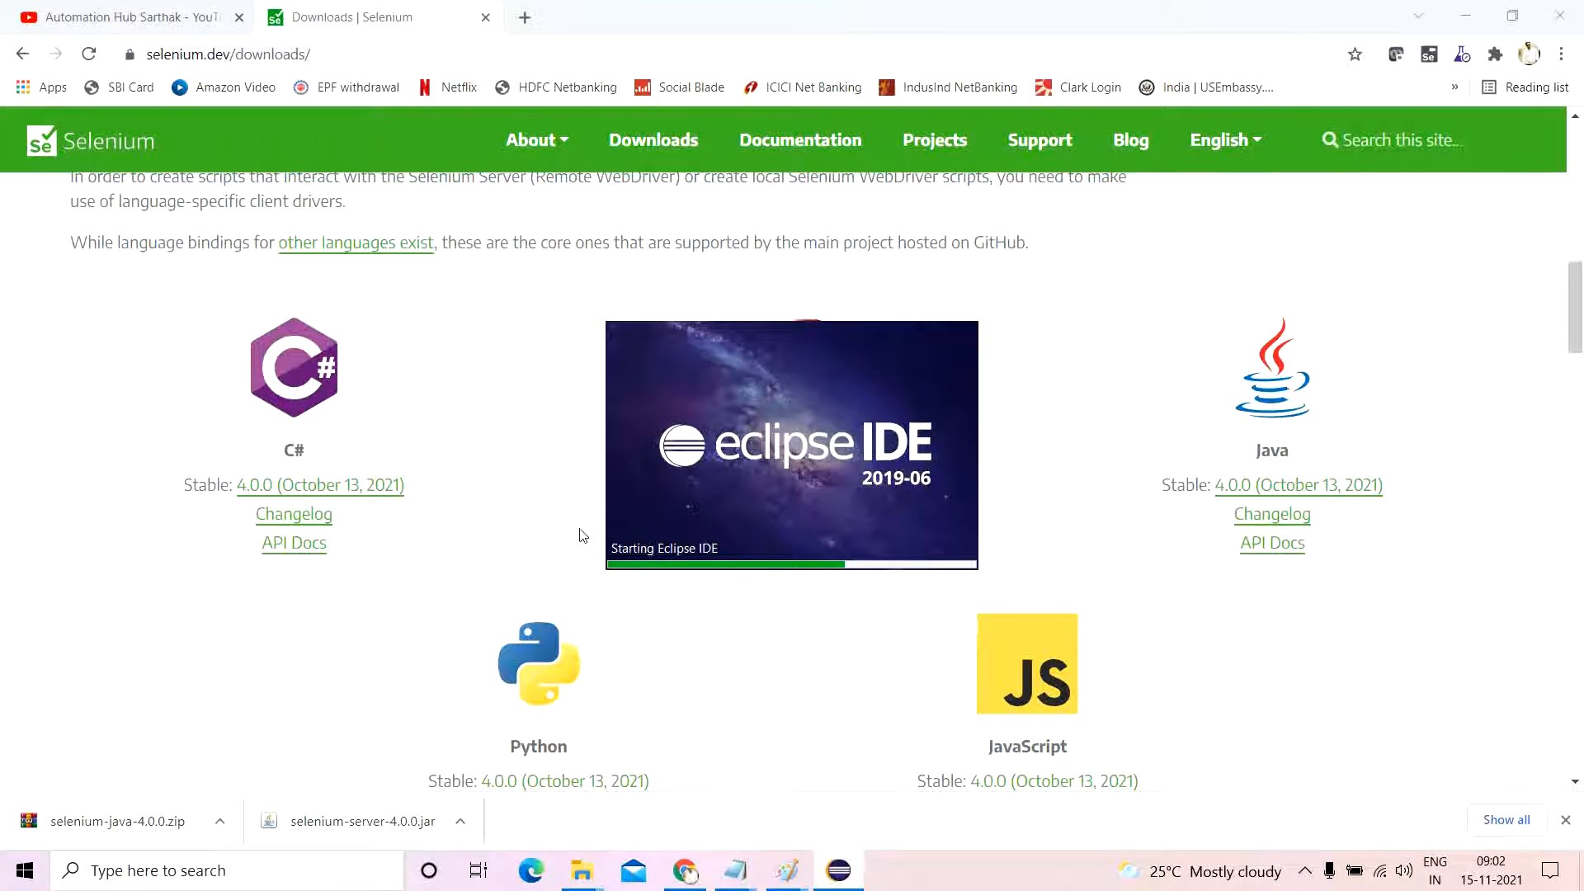
mouse_move(349, 700)
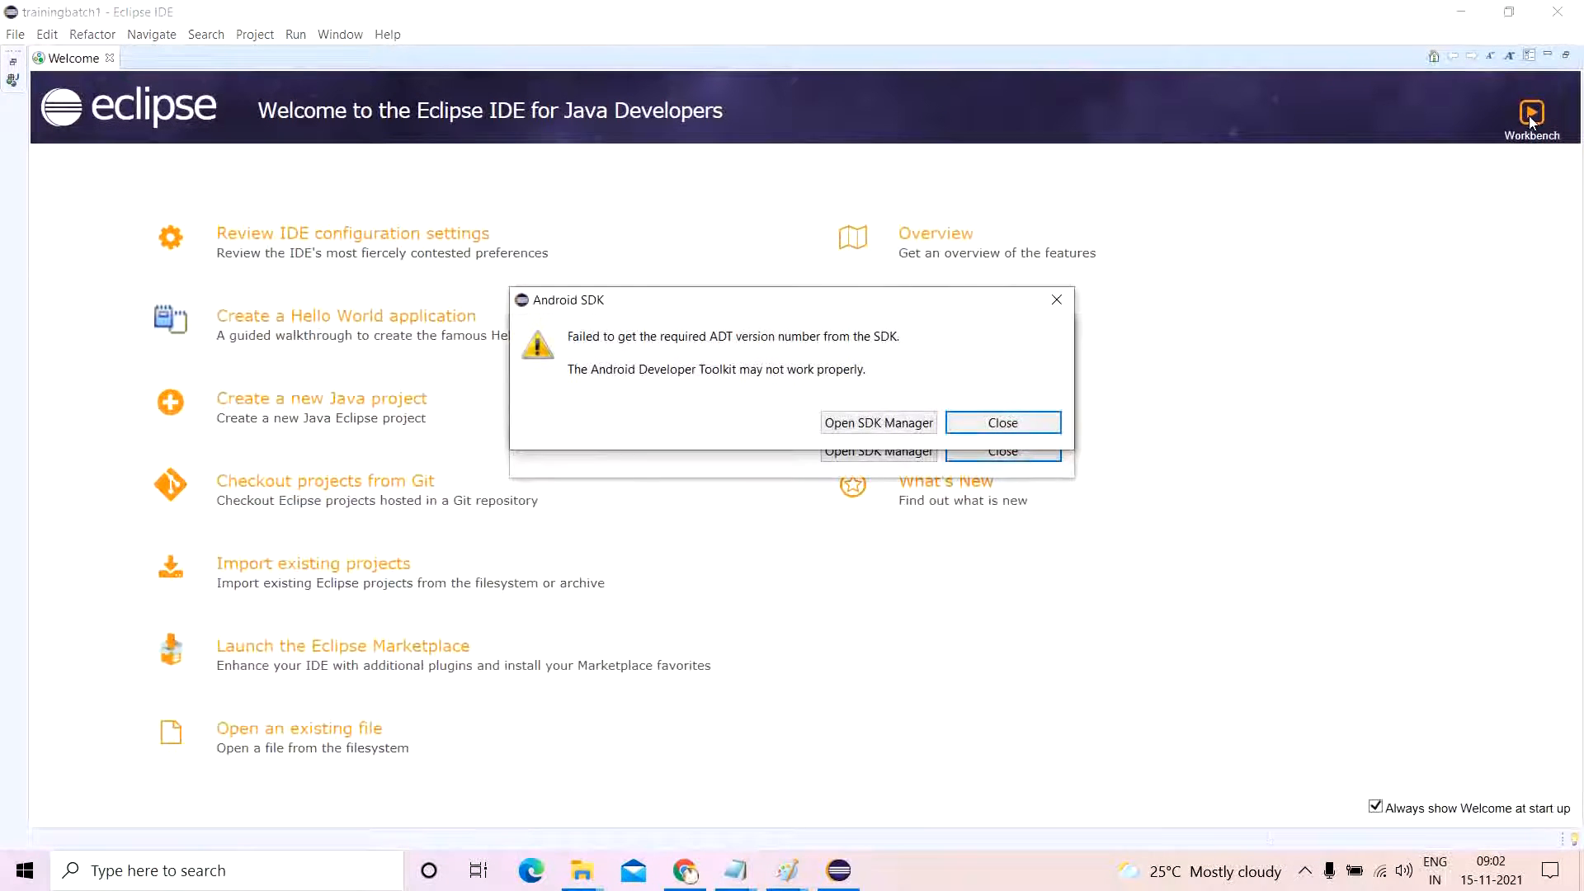
Dismiss the Android SDK warning, enter the workbench, and create Java project Project1.
click(1003, 423)
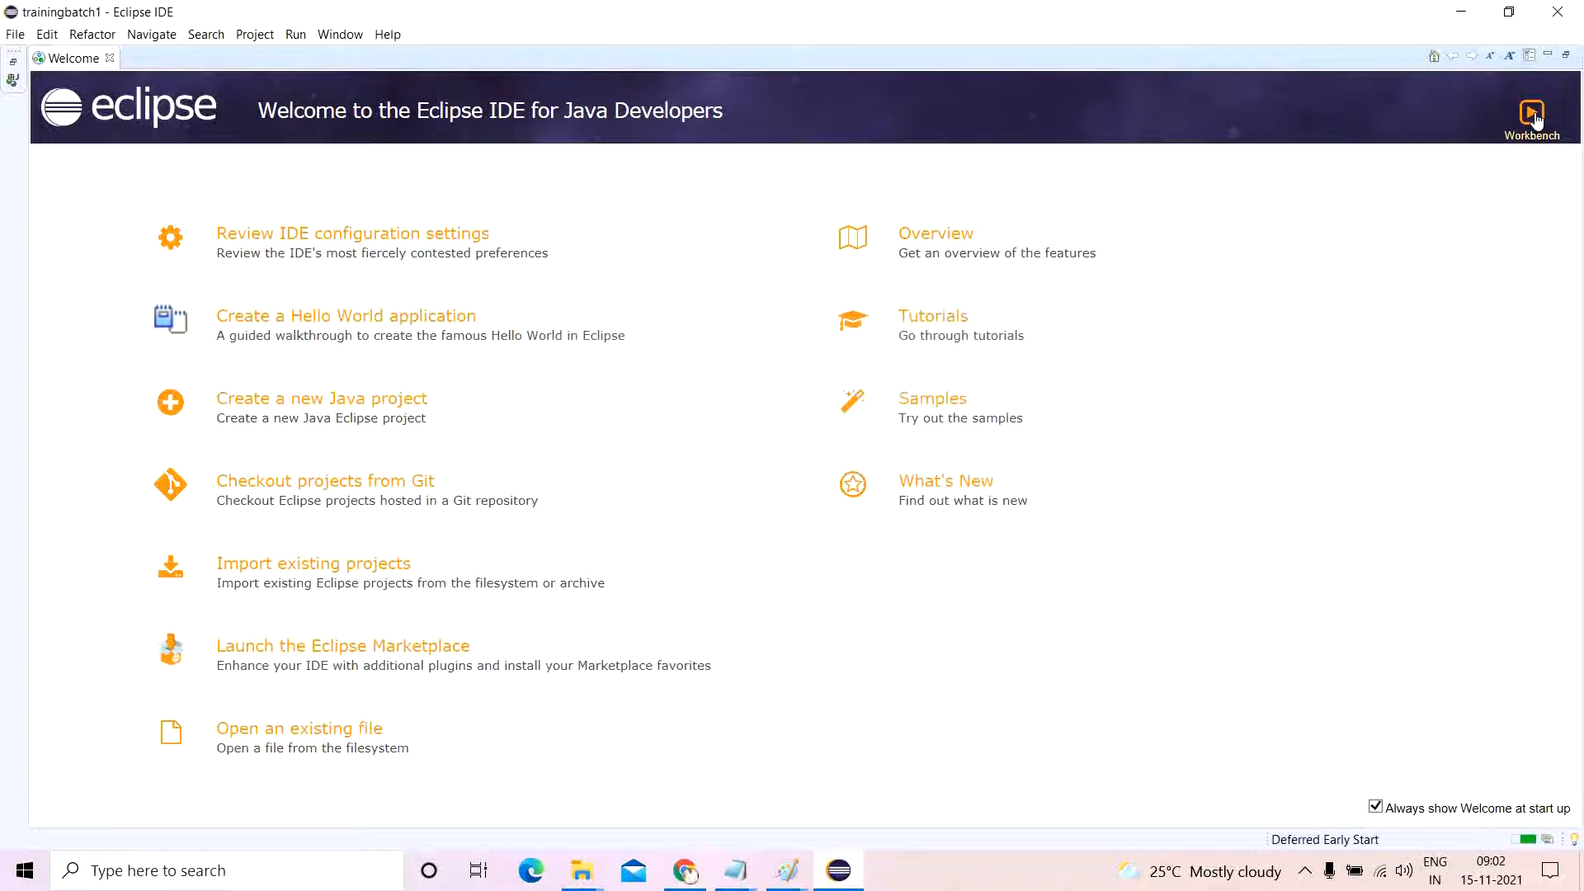
click(1532, 113)
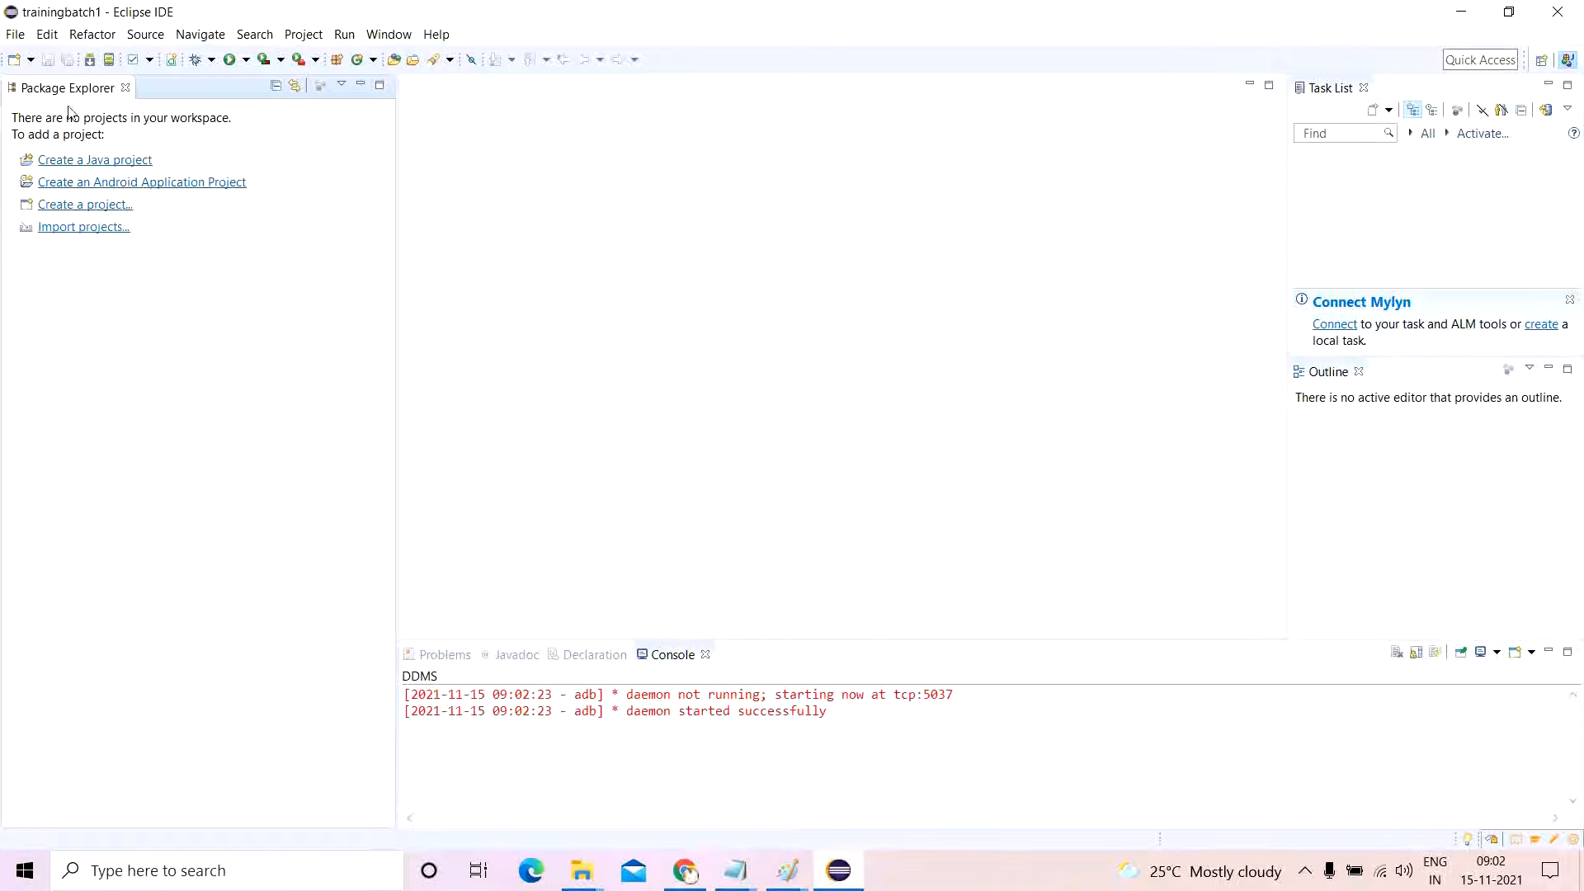
click(94, 159)
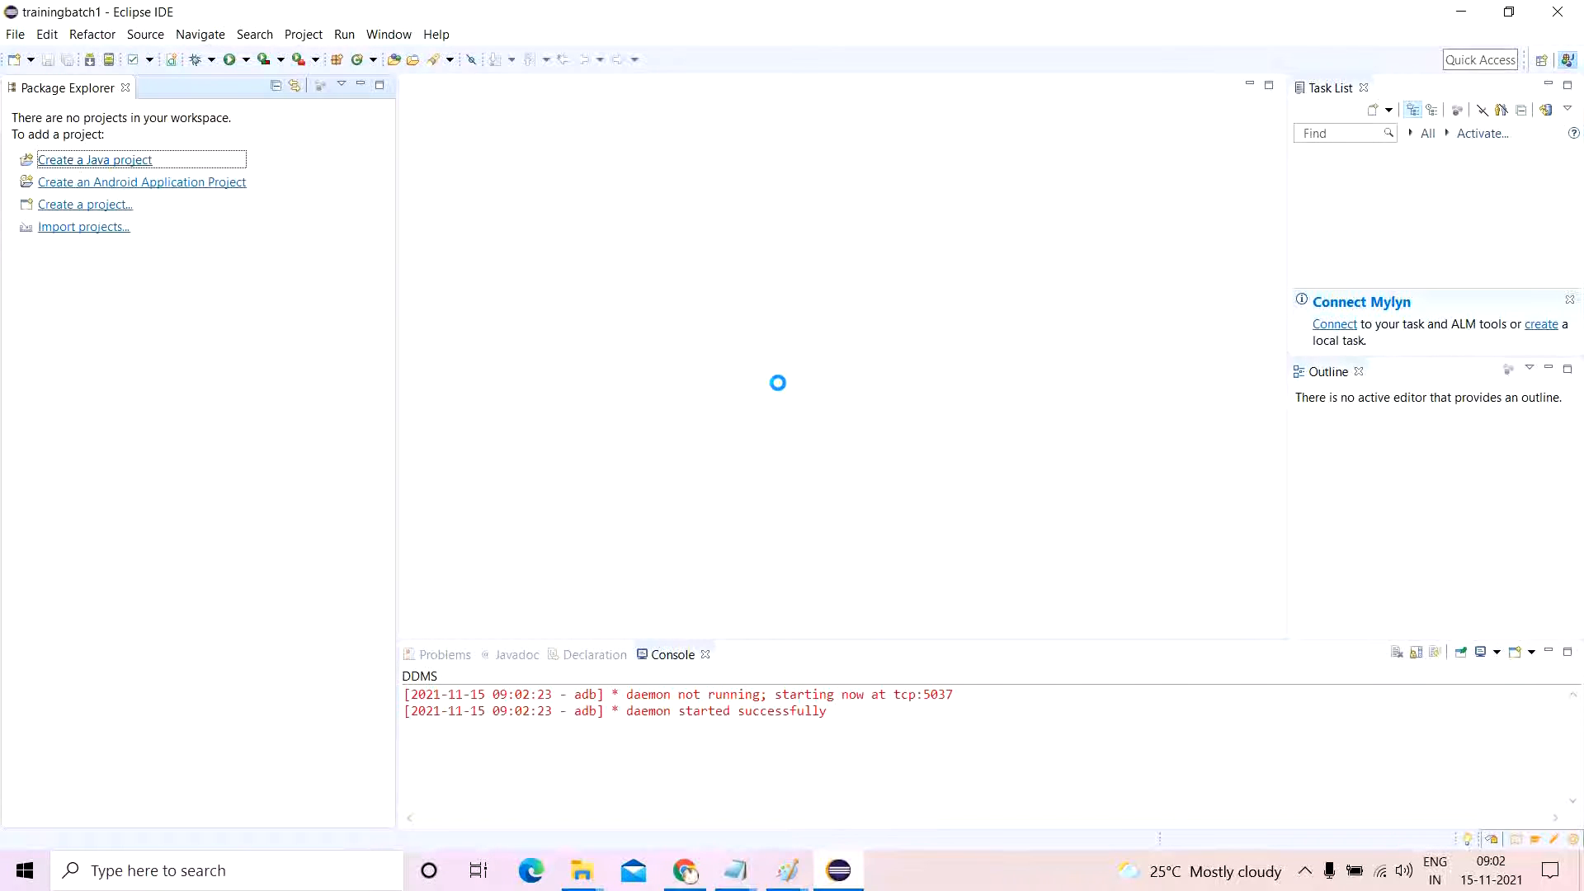
click(94, 159)
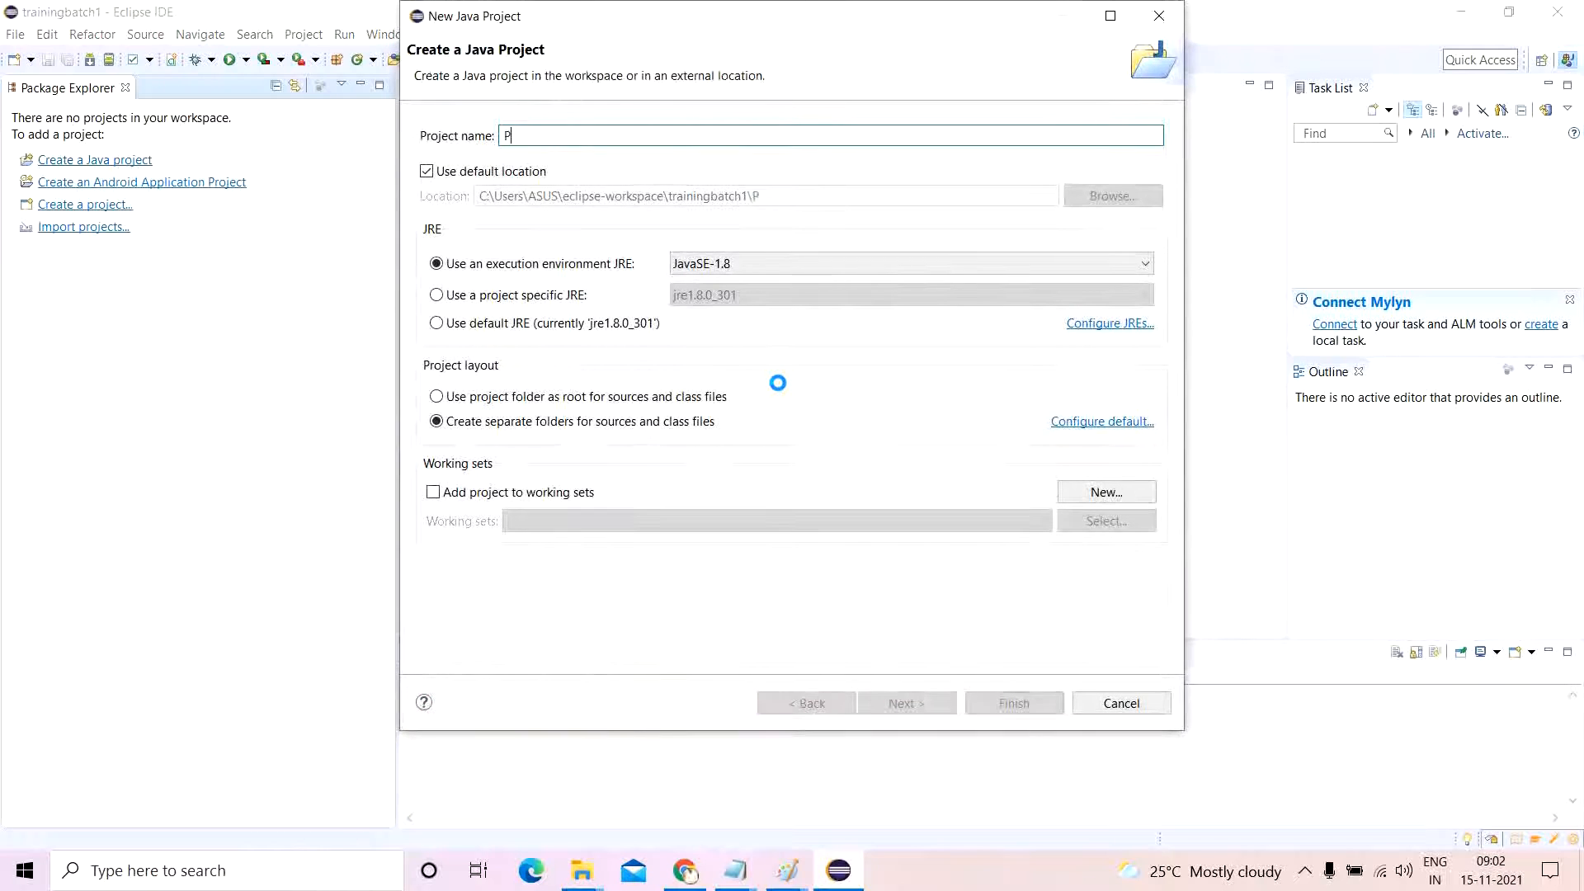
text(roject1)
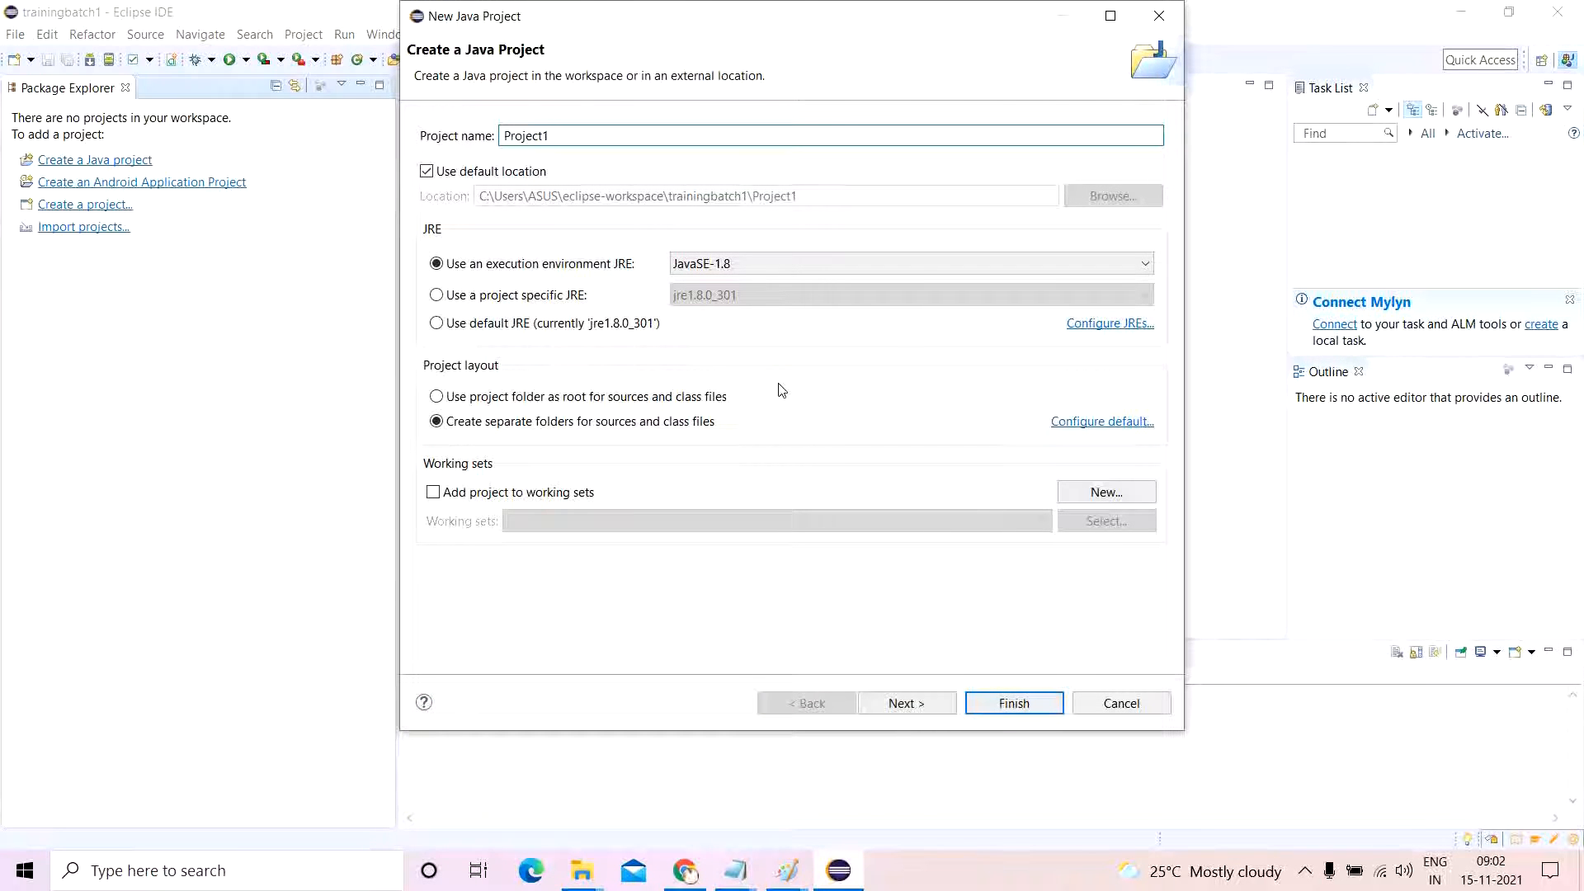
click(1014, 703)
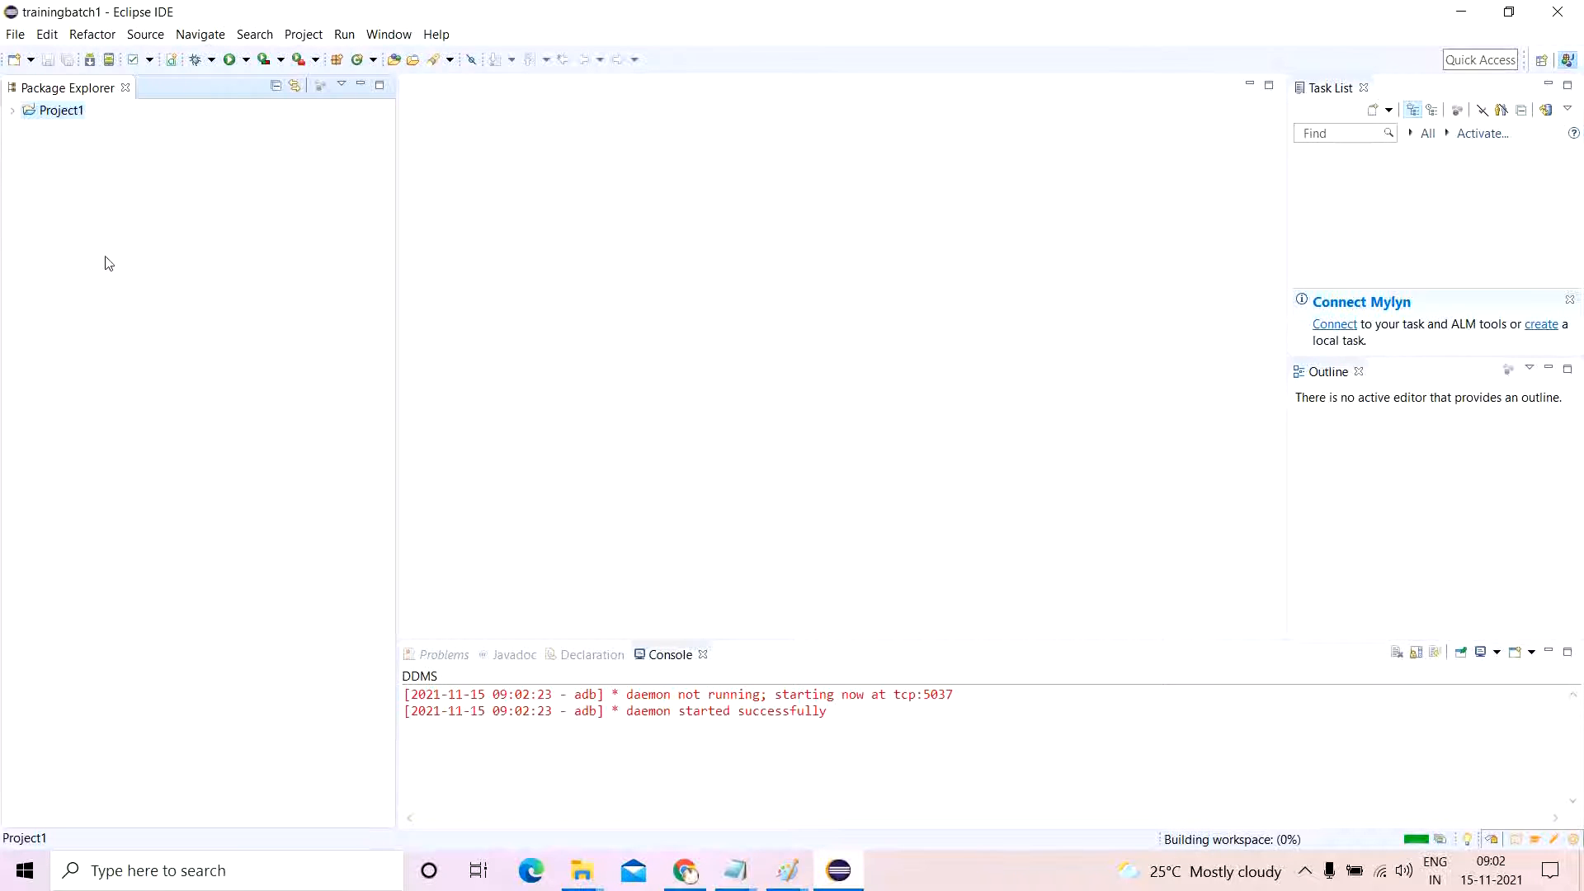
Create a second Java project, Project2, with default settings.
right_click(59, 110)
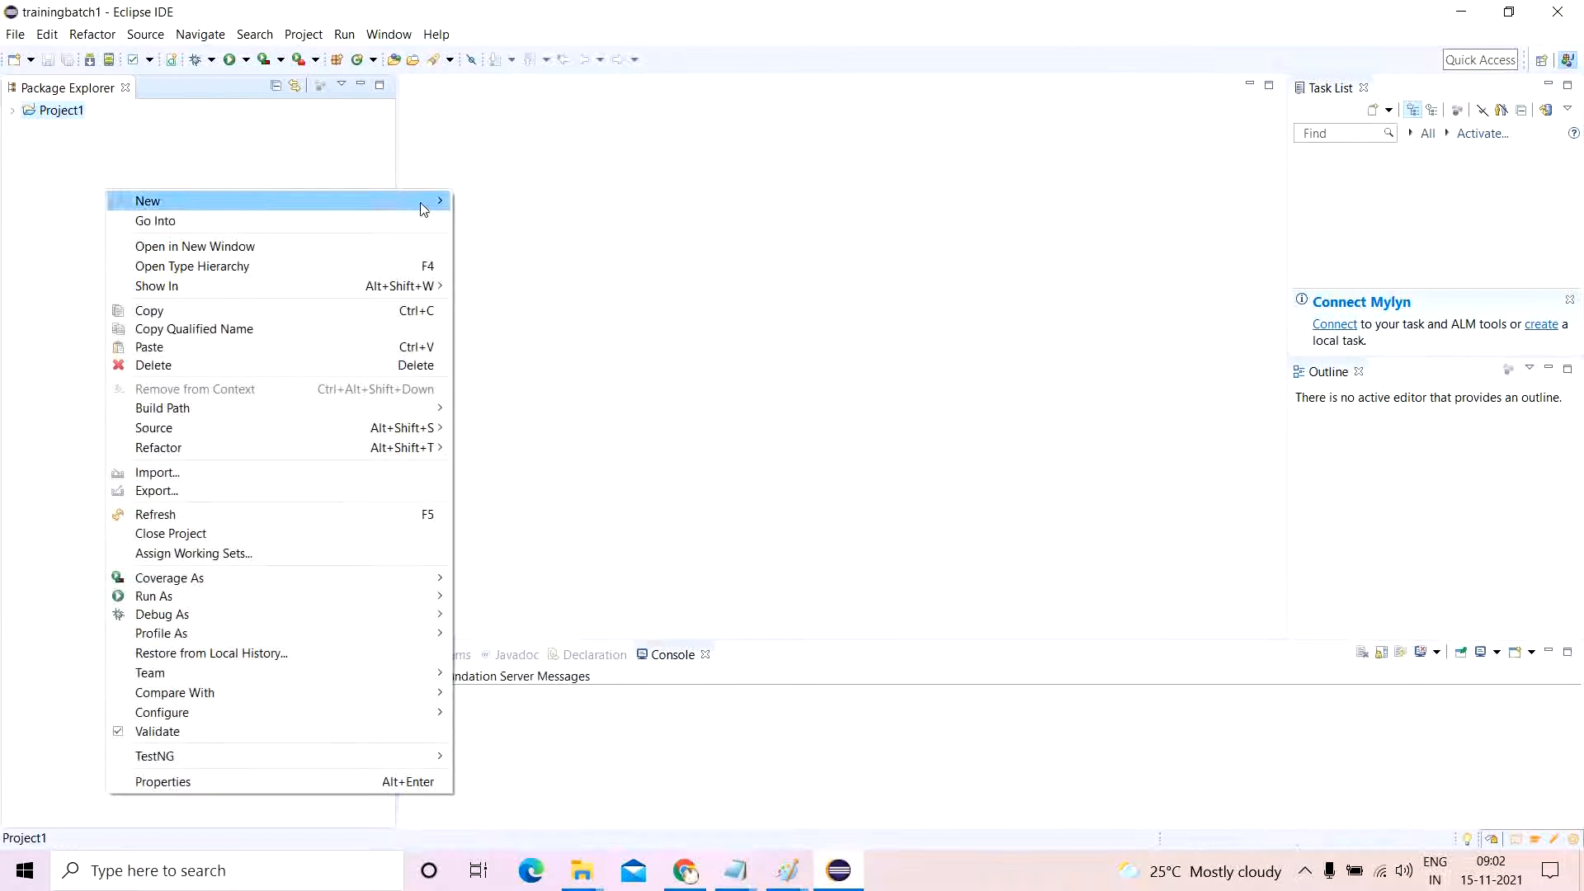
click(147, 200)
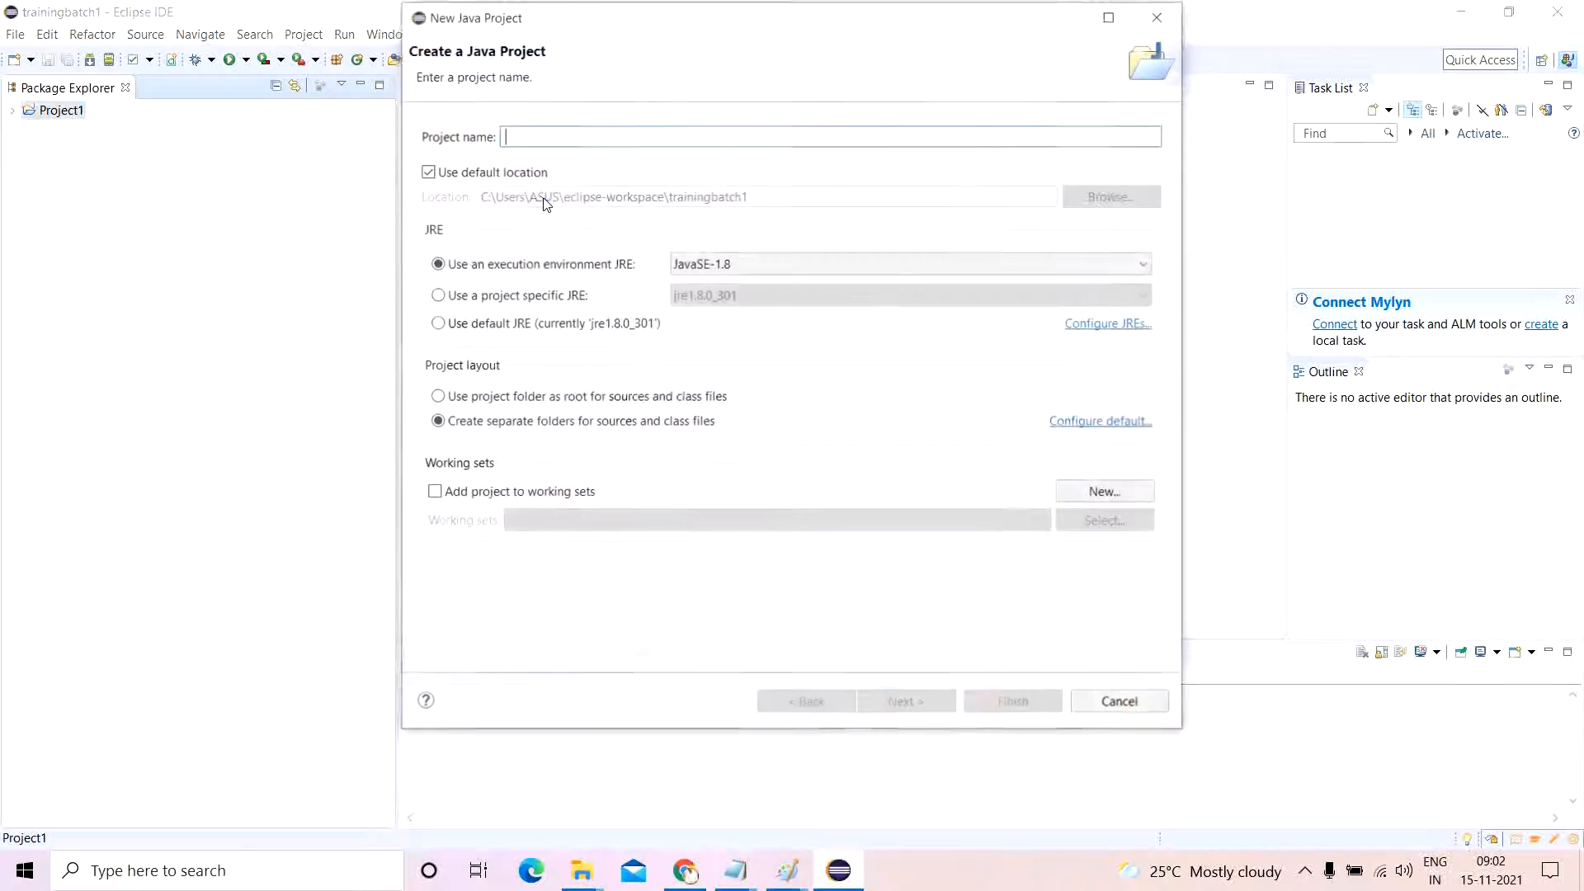
text(Project)
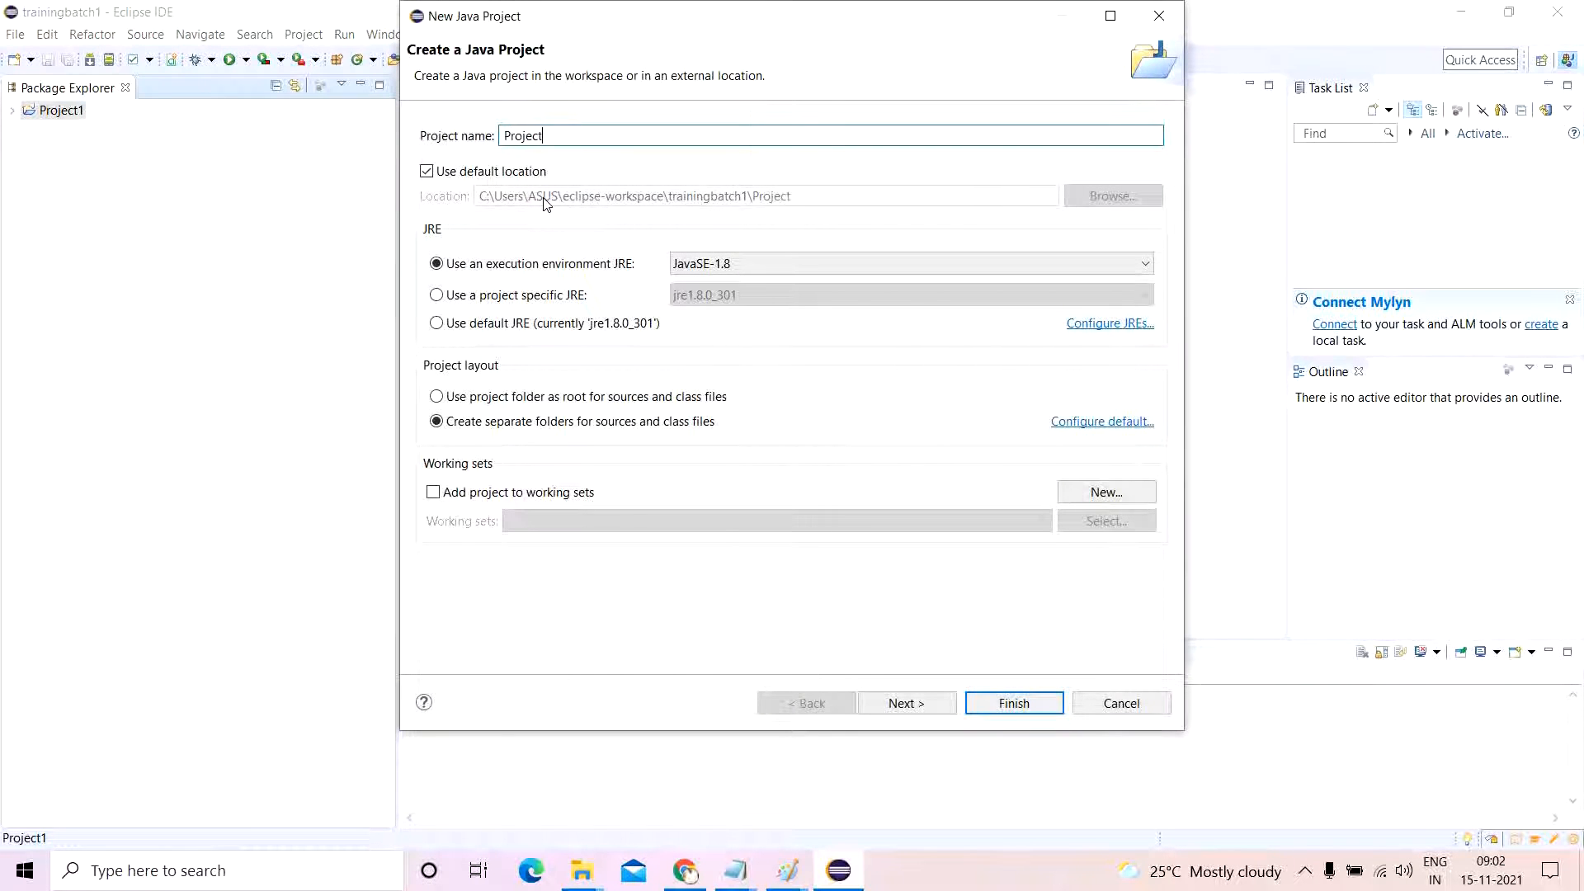
click(1014, 703)
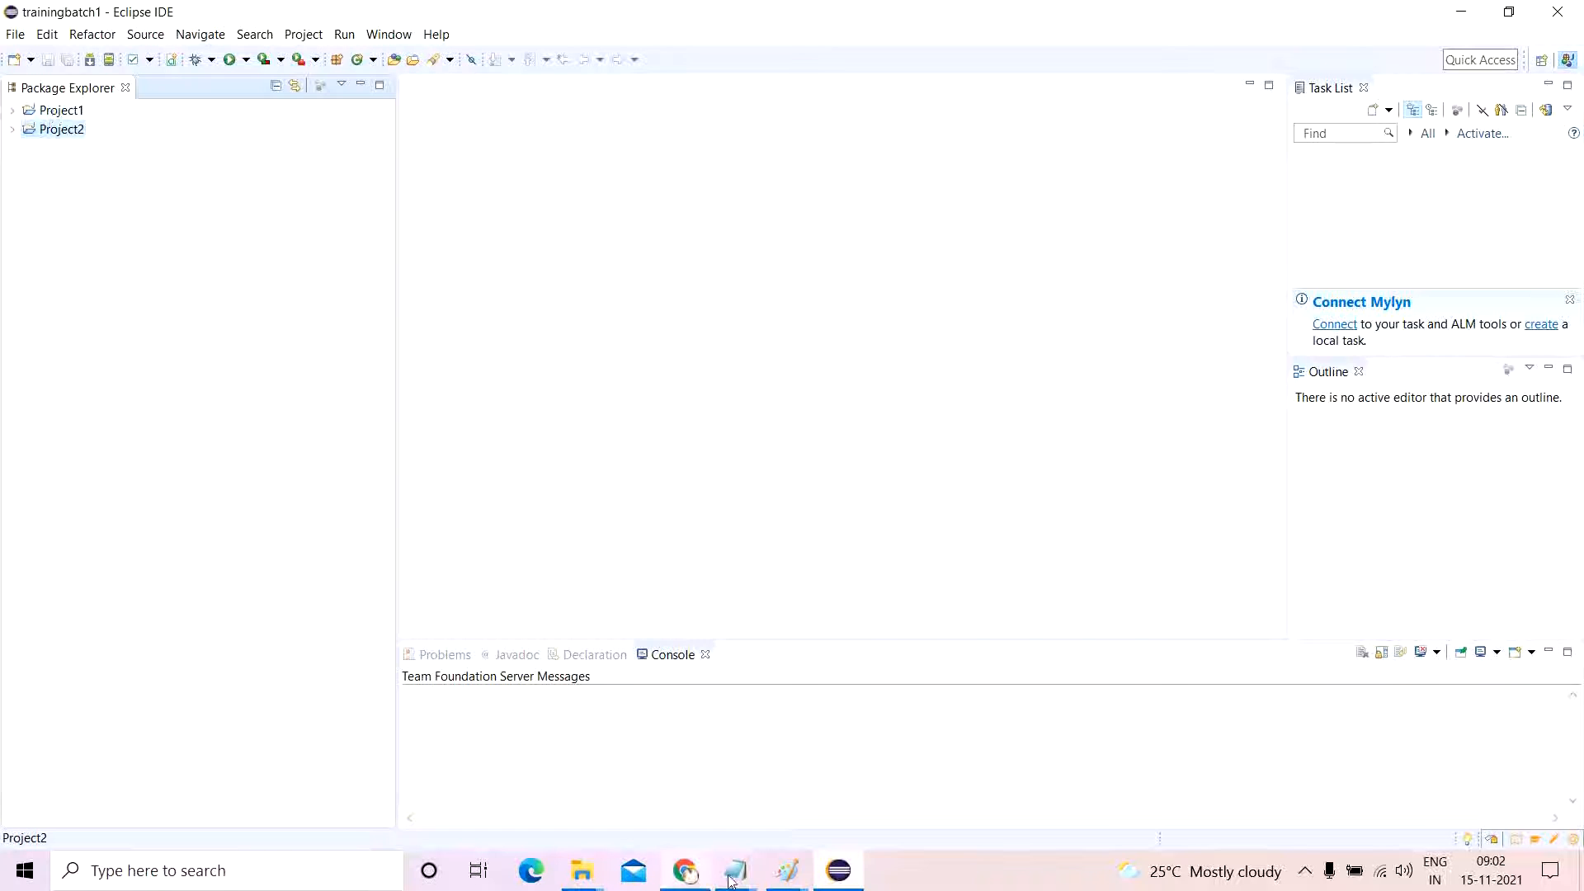
click(685, 871)
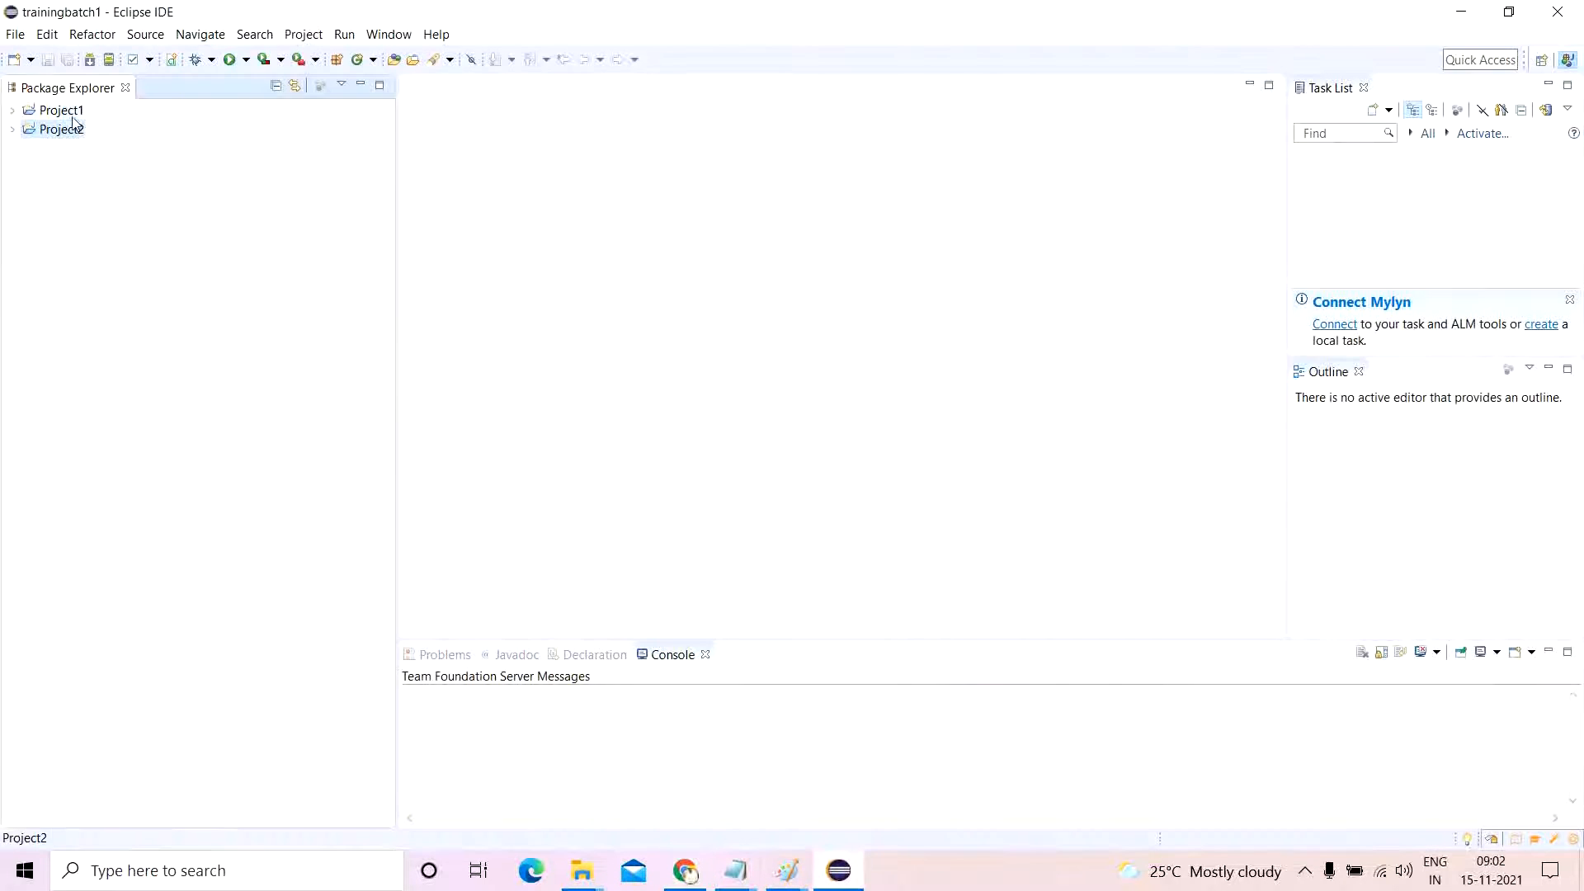
Add the external selenium-server-4.0.0.jar from Downloads to Project1's Java build path.
right_click(52, 110)
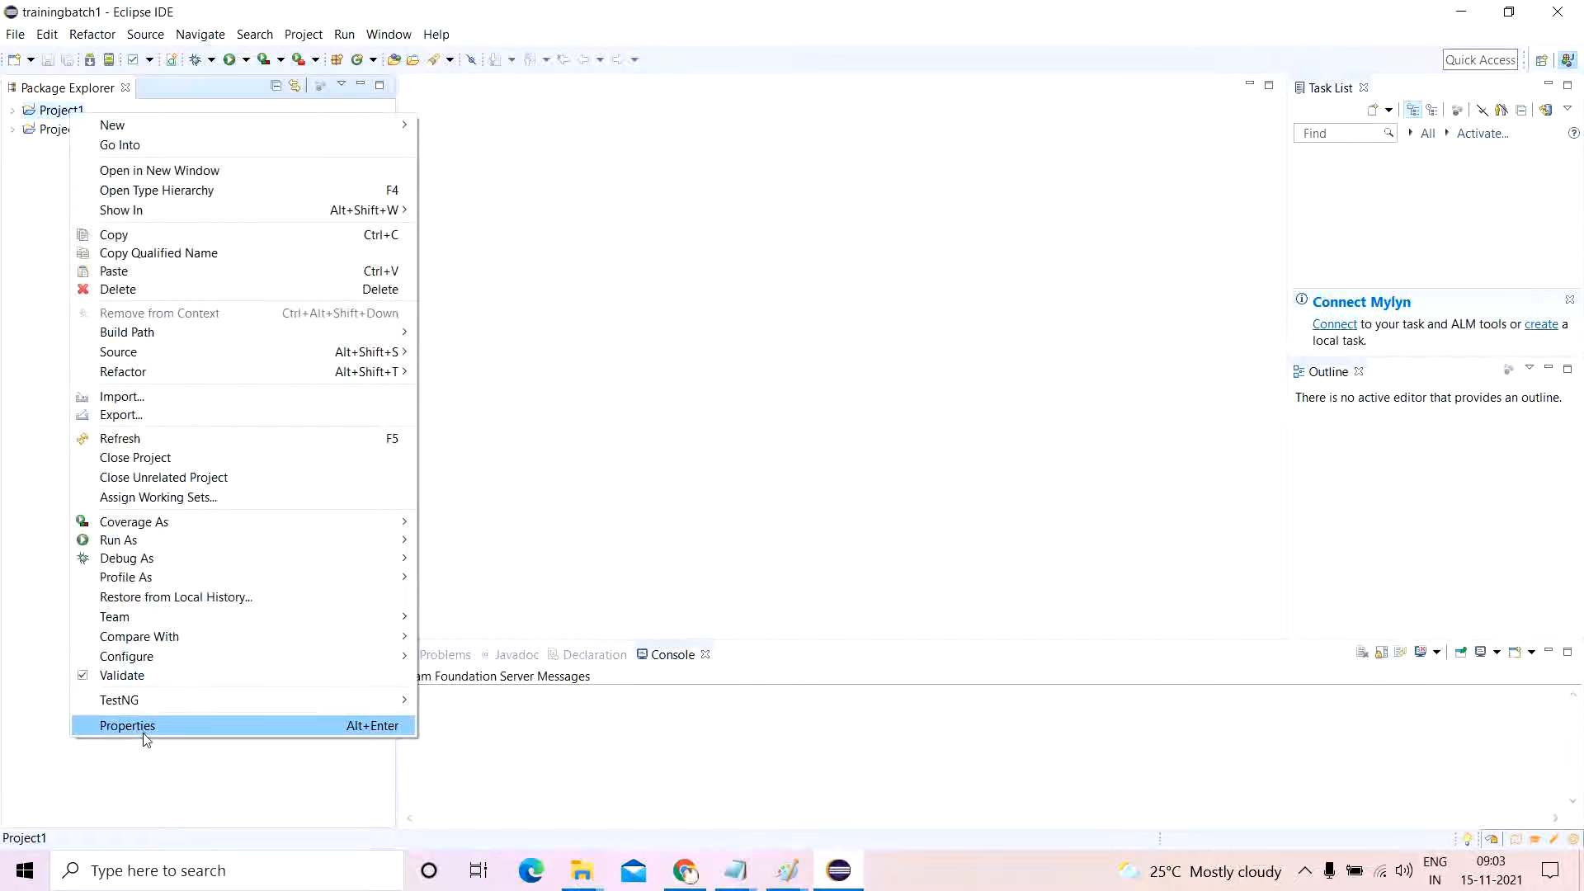
click(127, 725)
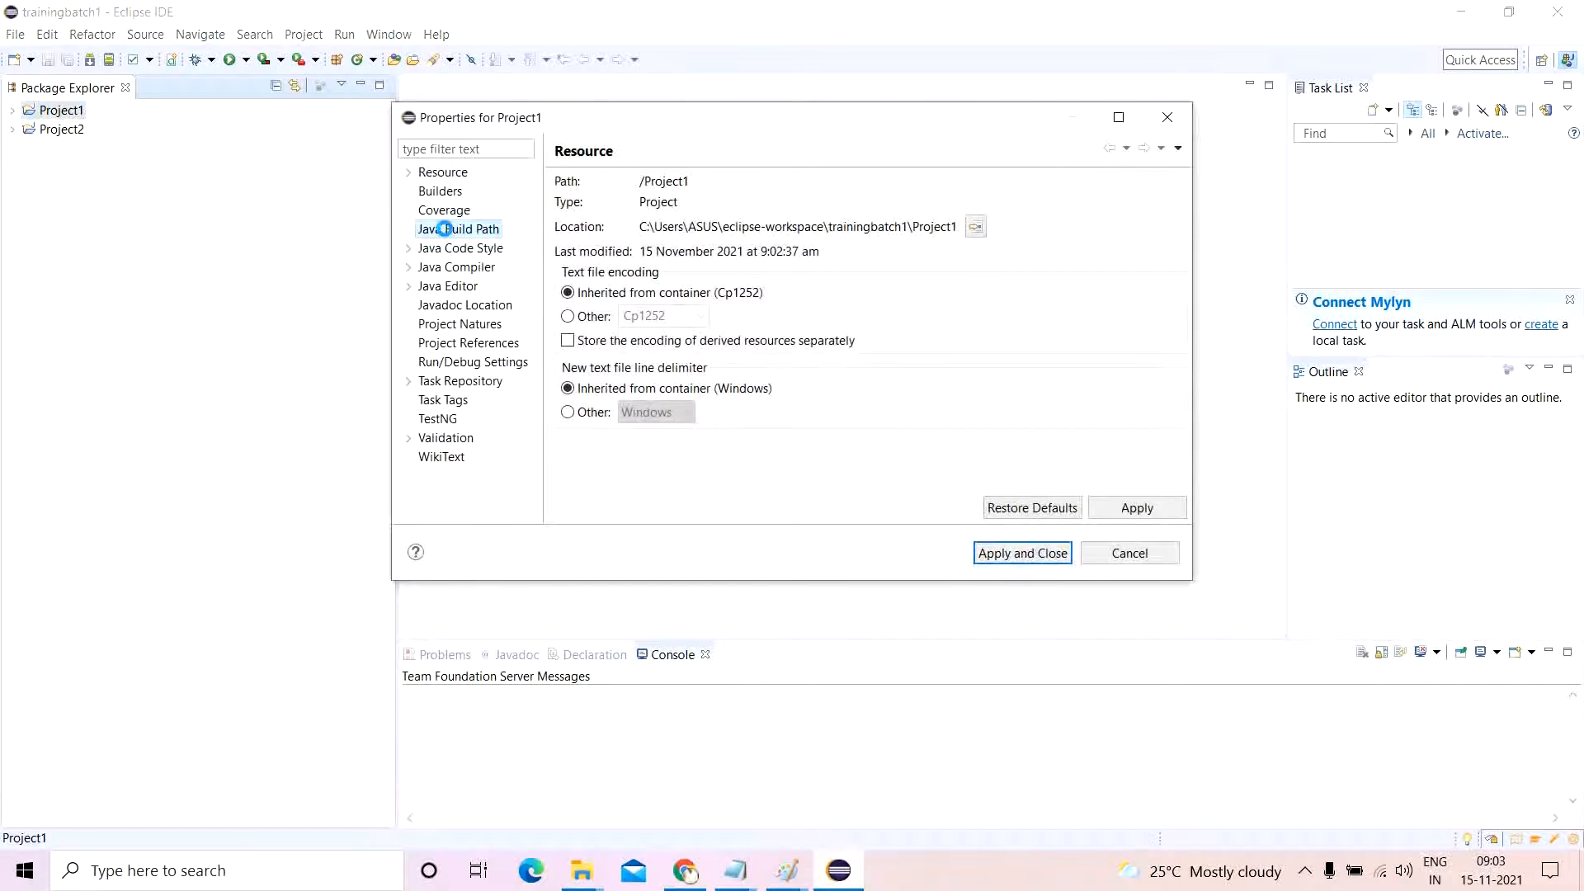
click(458, 229)
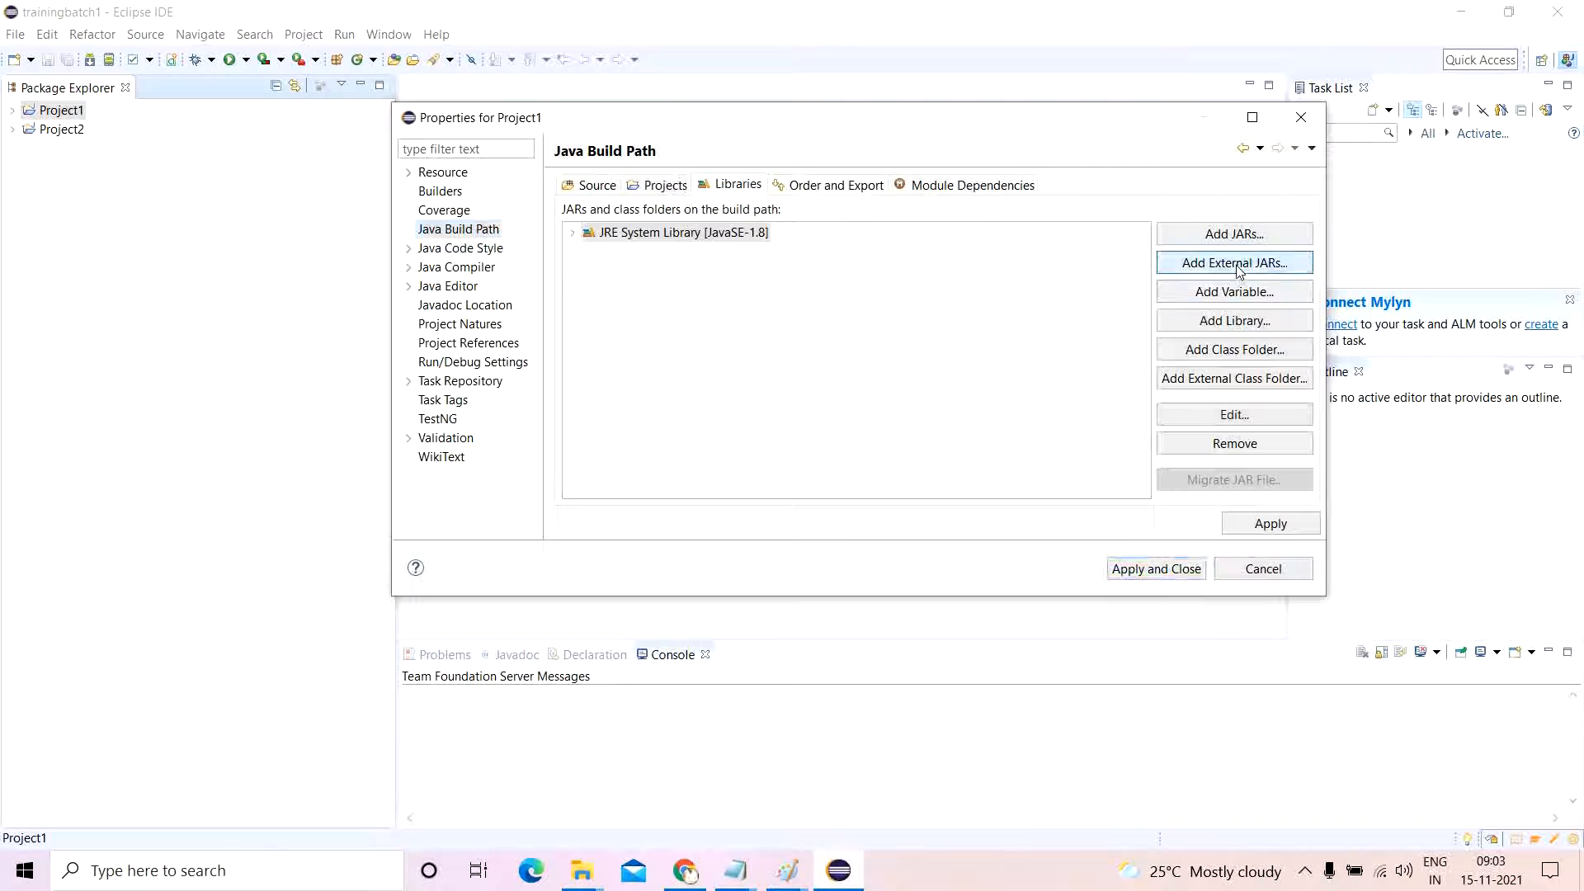
click(1235, 263)
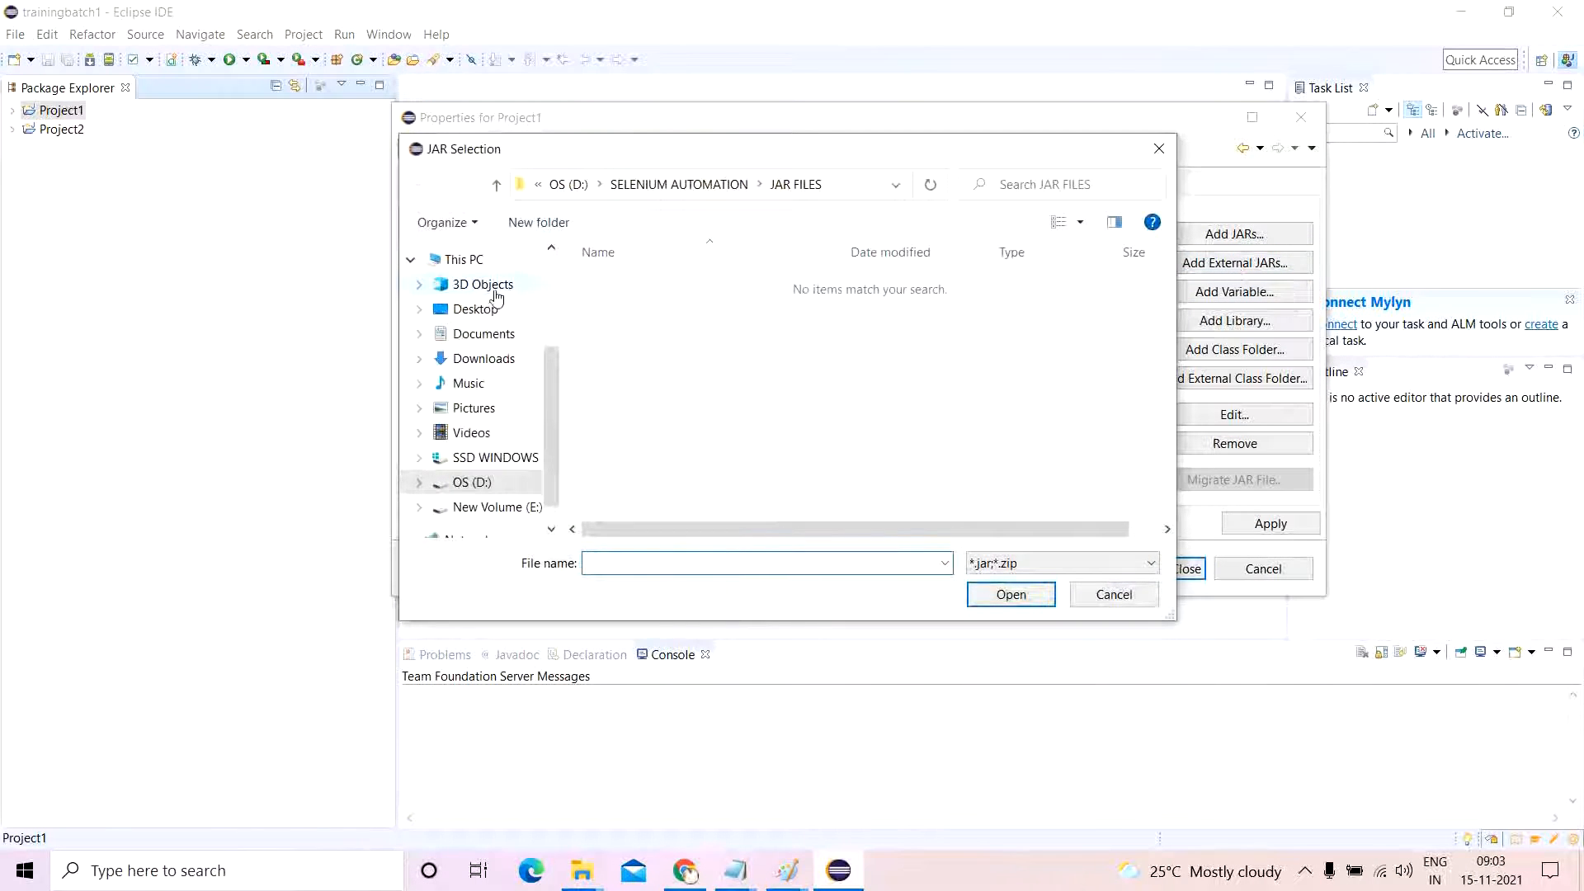
click(484, 358)
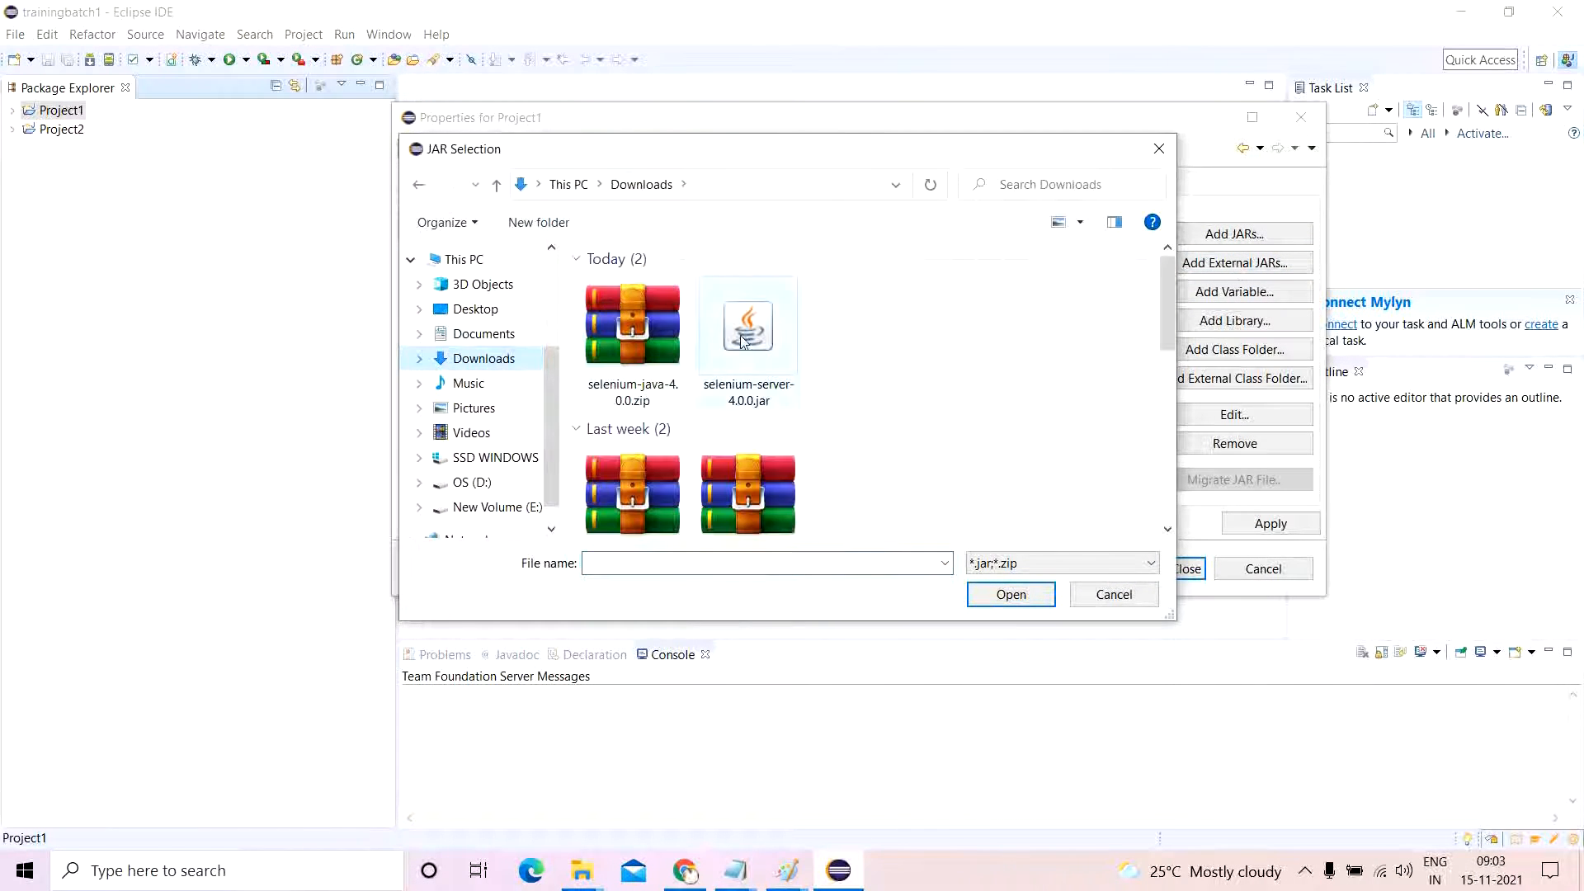
click(1011, 594)
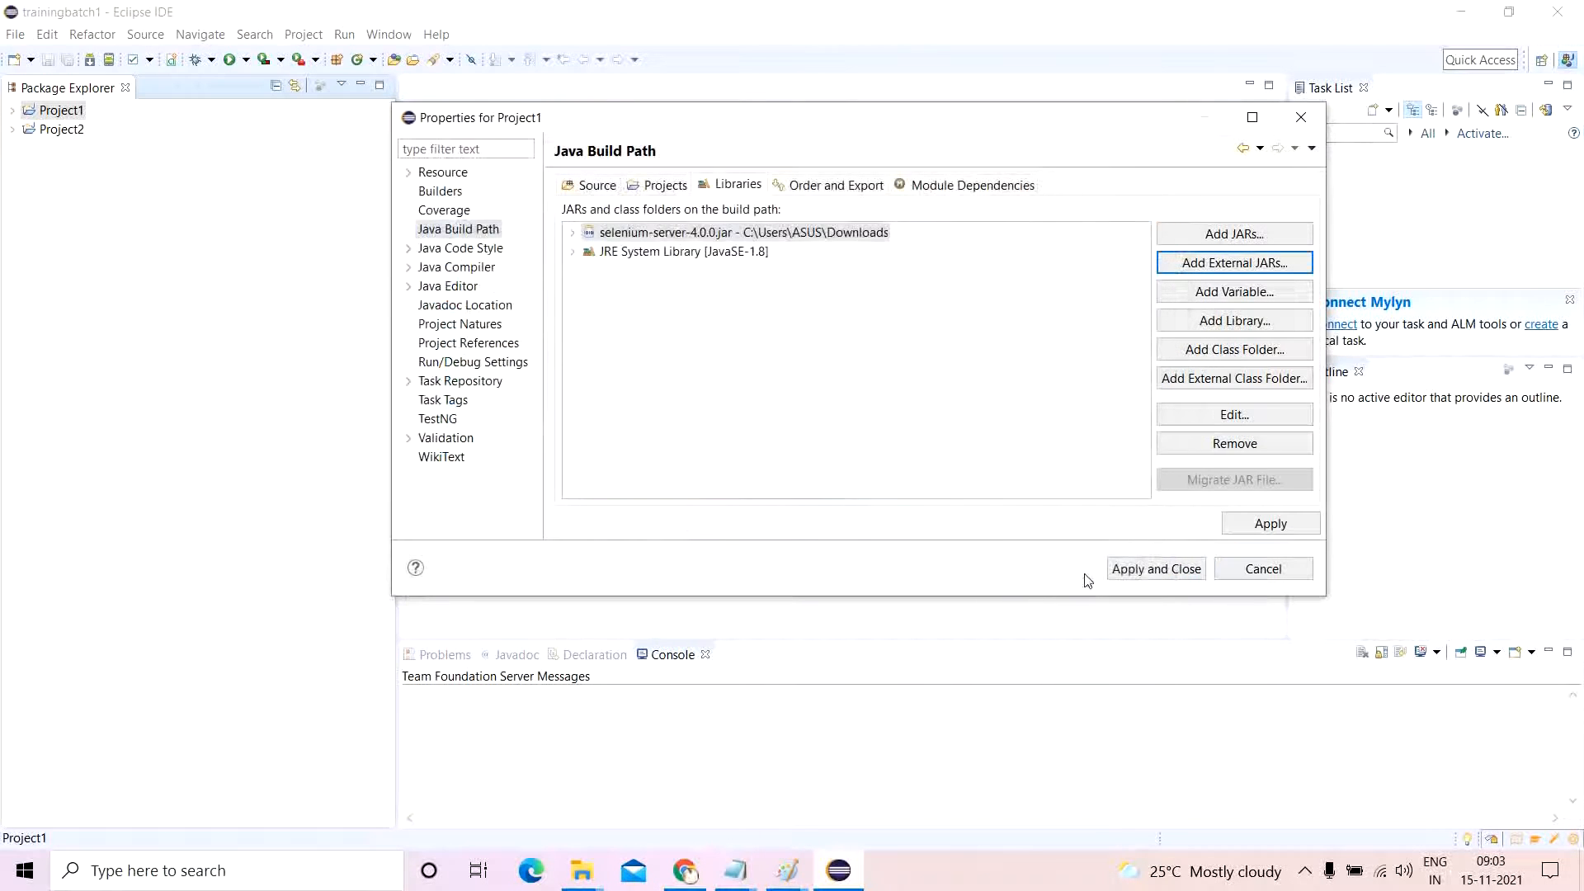
click(1157, 569)
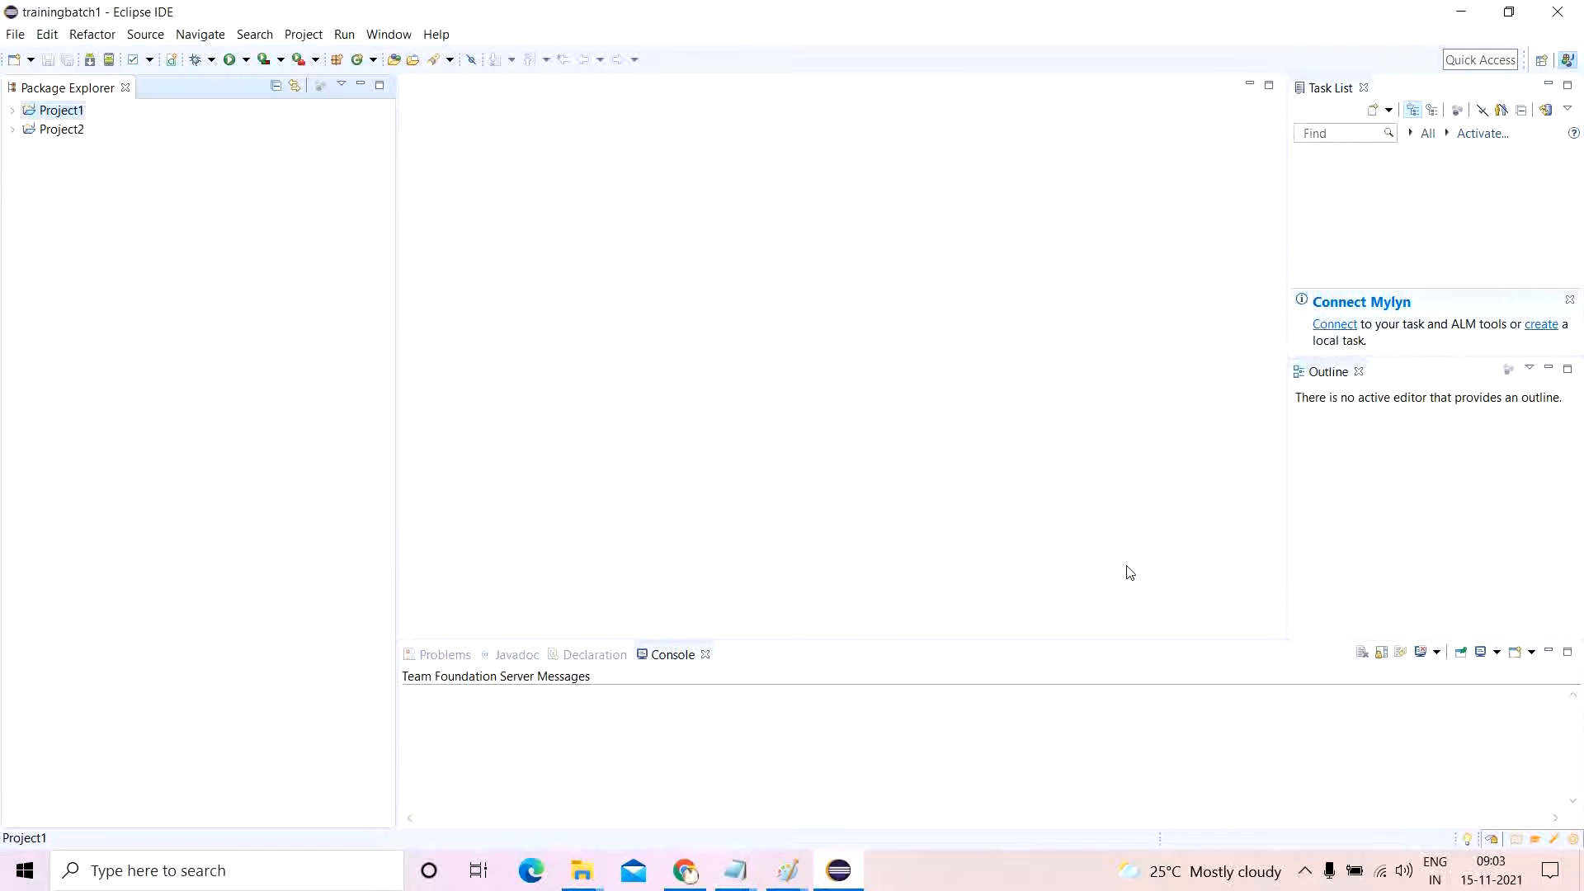
Copy selenium-java-4.0.0.zip from Downloads into D:\SELENIUM AUTOMATION\JAR FILES.
click(14, 111)
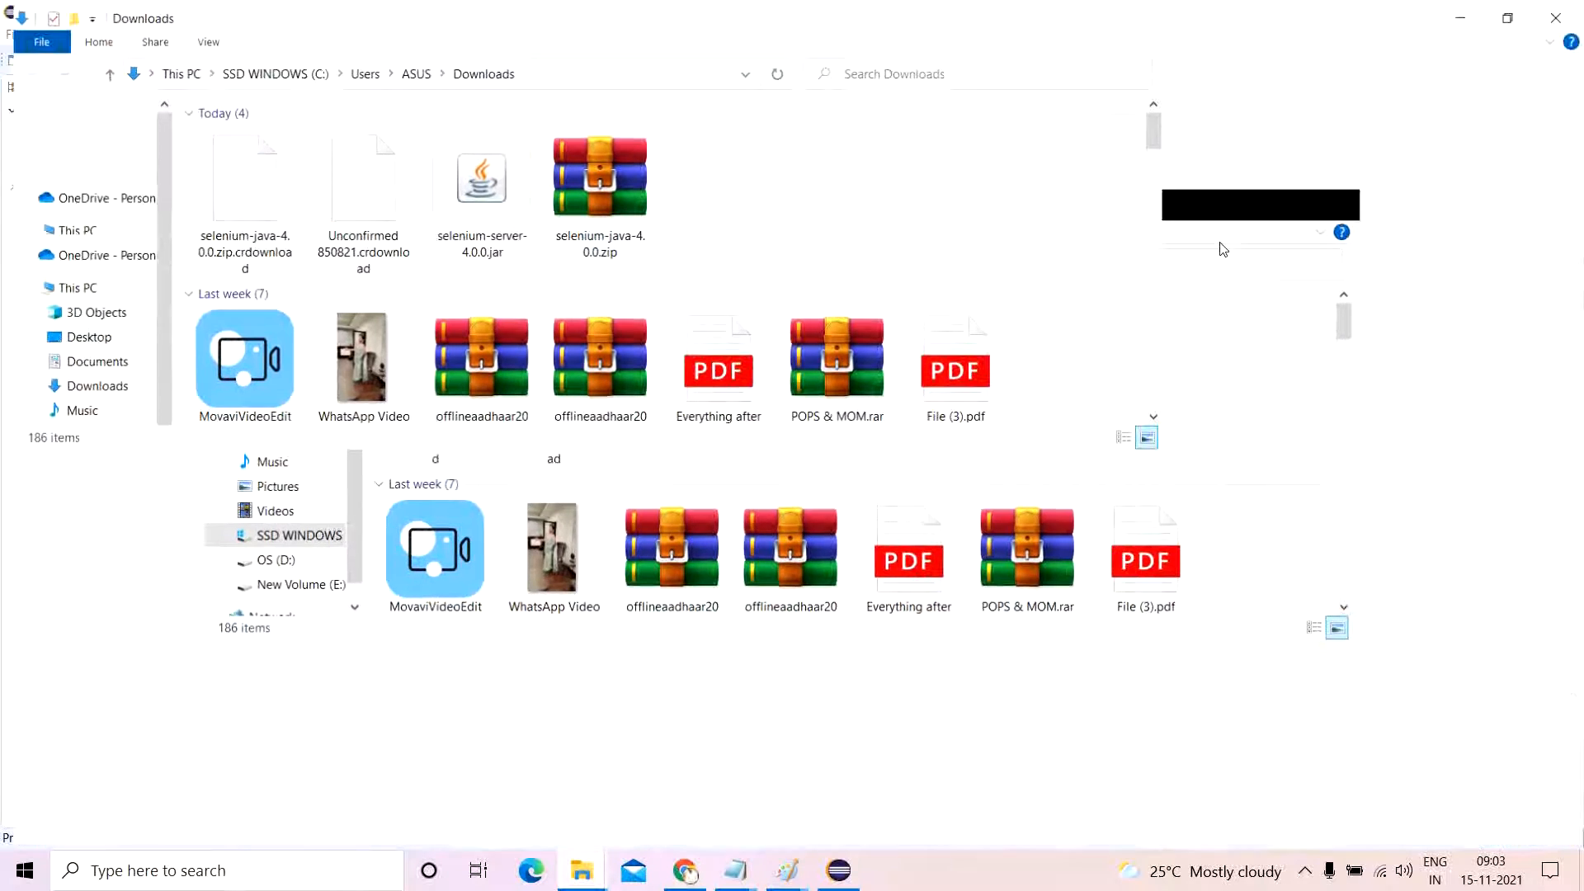
click(599, 176)
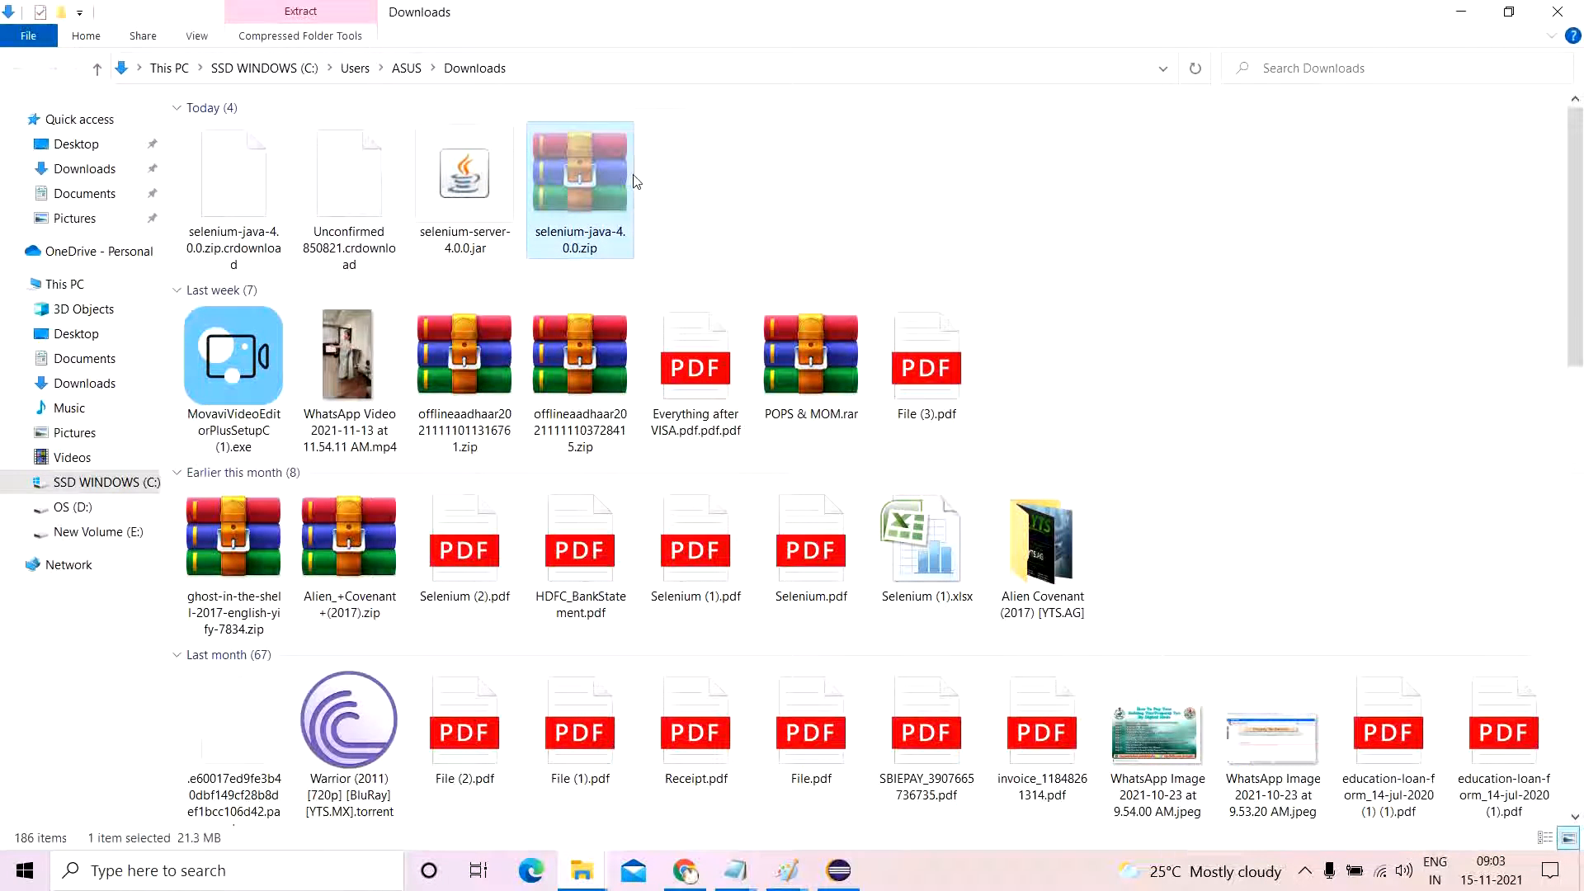
mouse_move(581, 870)
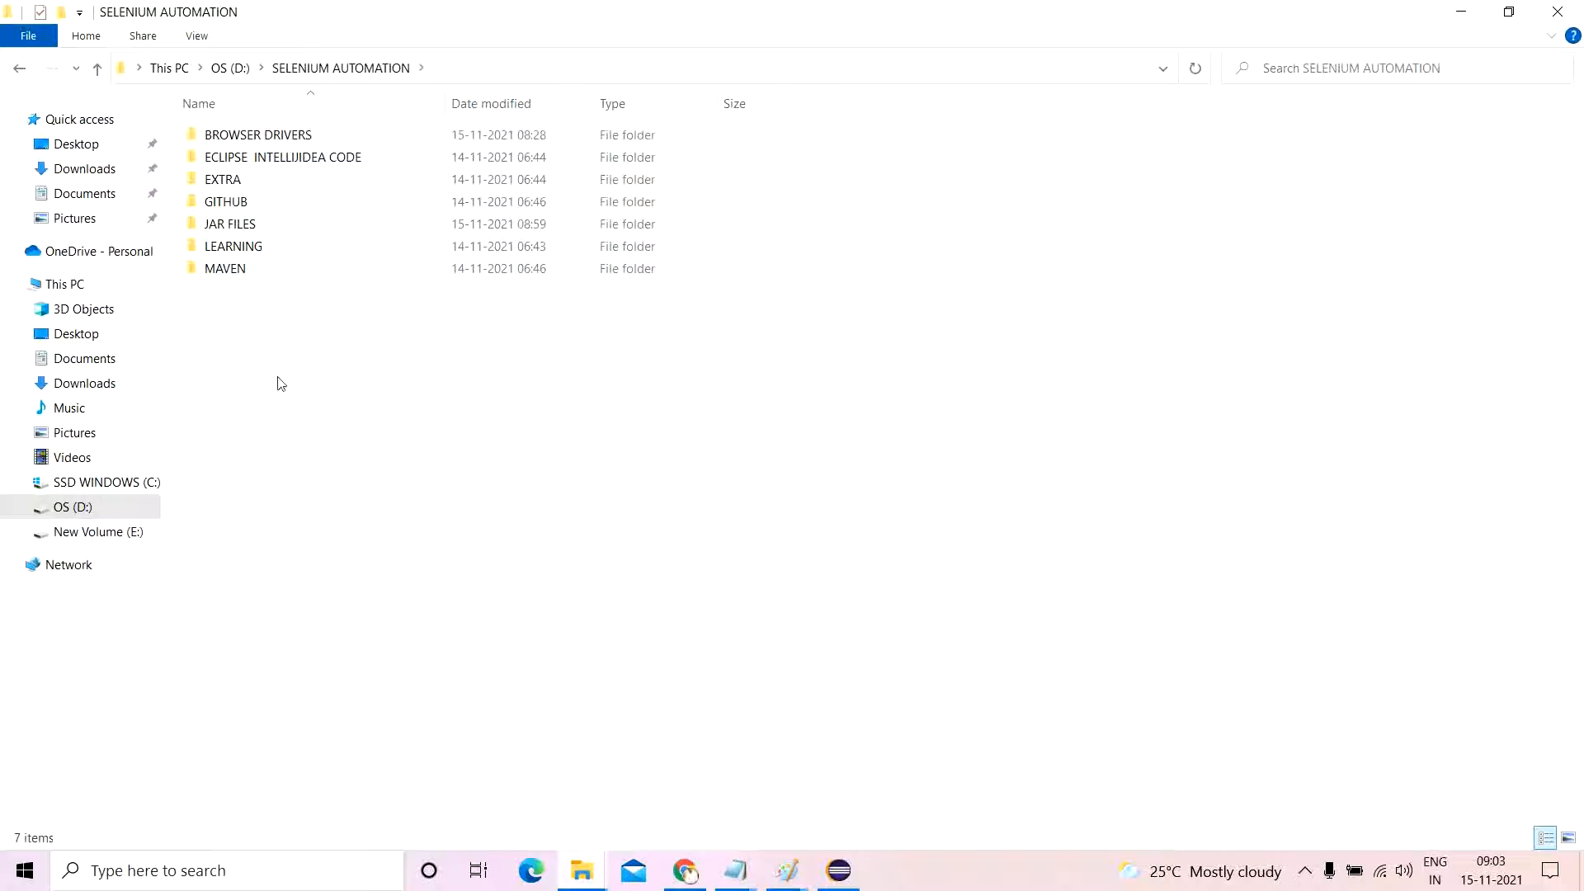
double_click(230, 223)
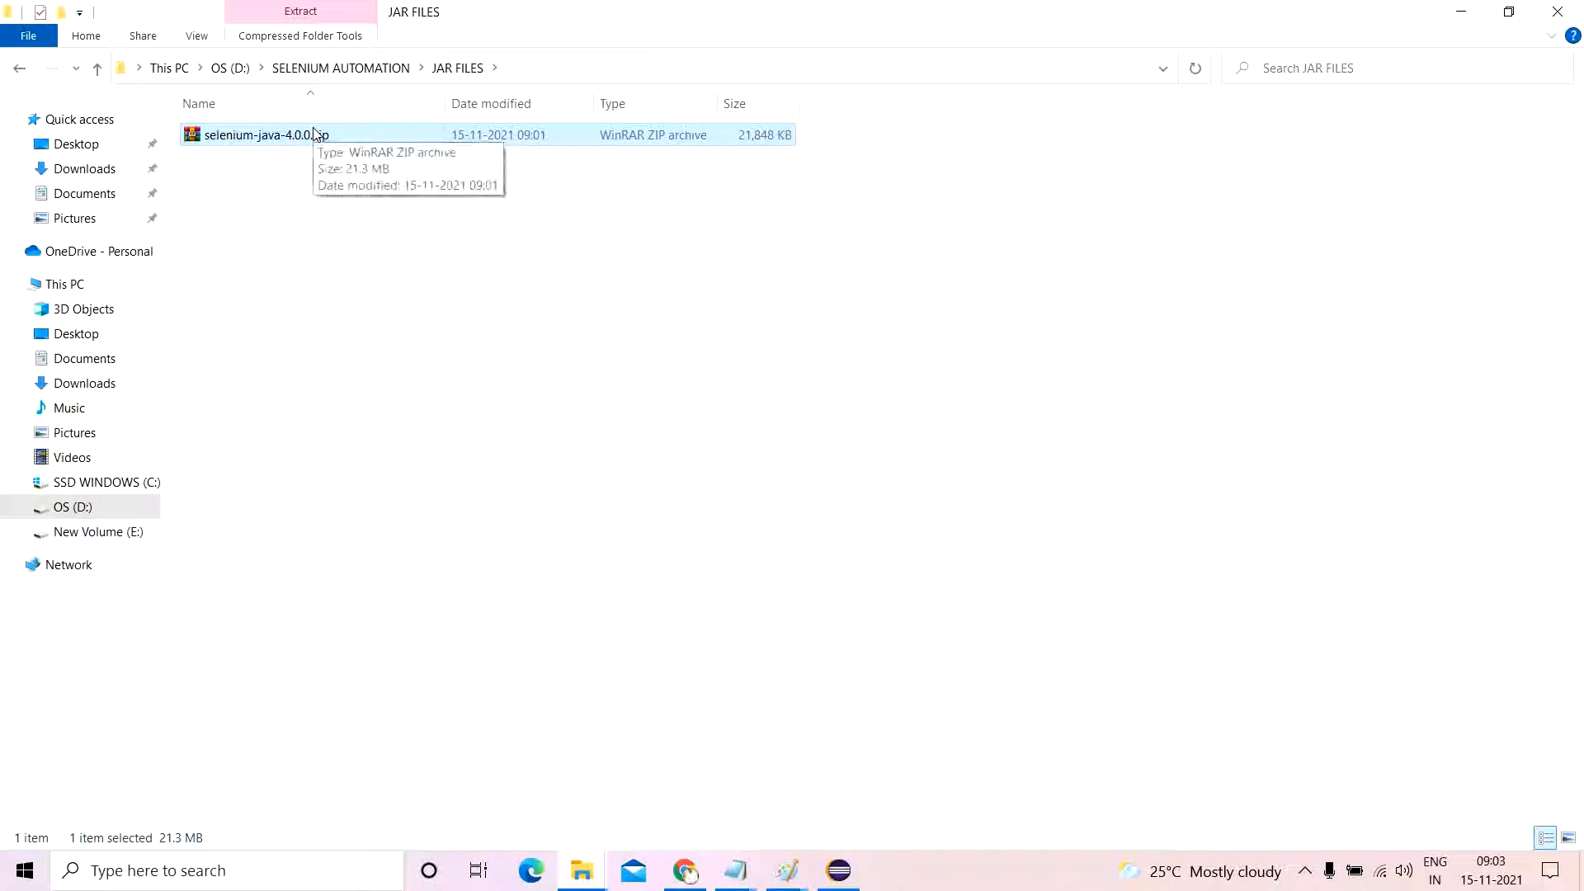
Extract selenium-java-4.0.0.zip into JAR FILES, replacing all existing files.
right_click(264, 133)
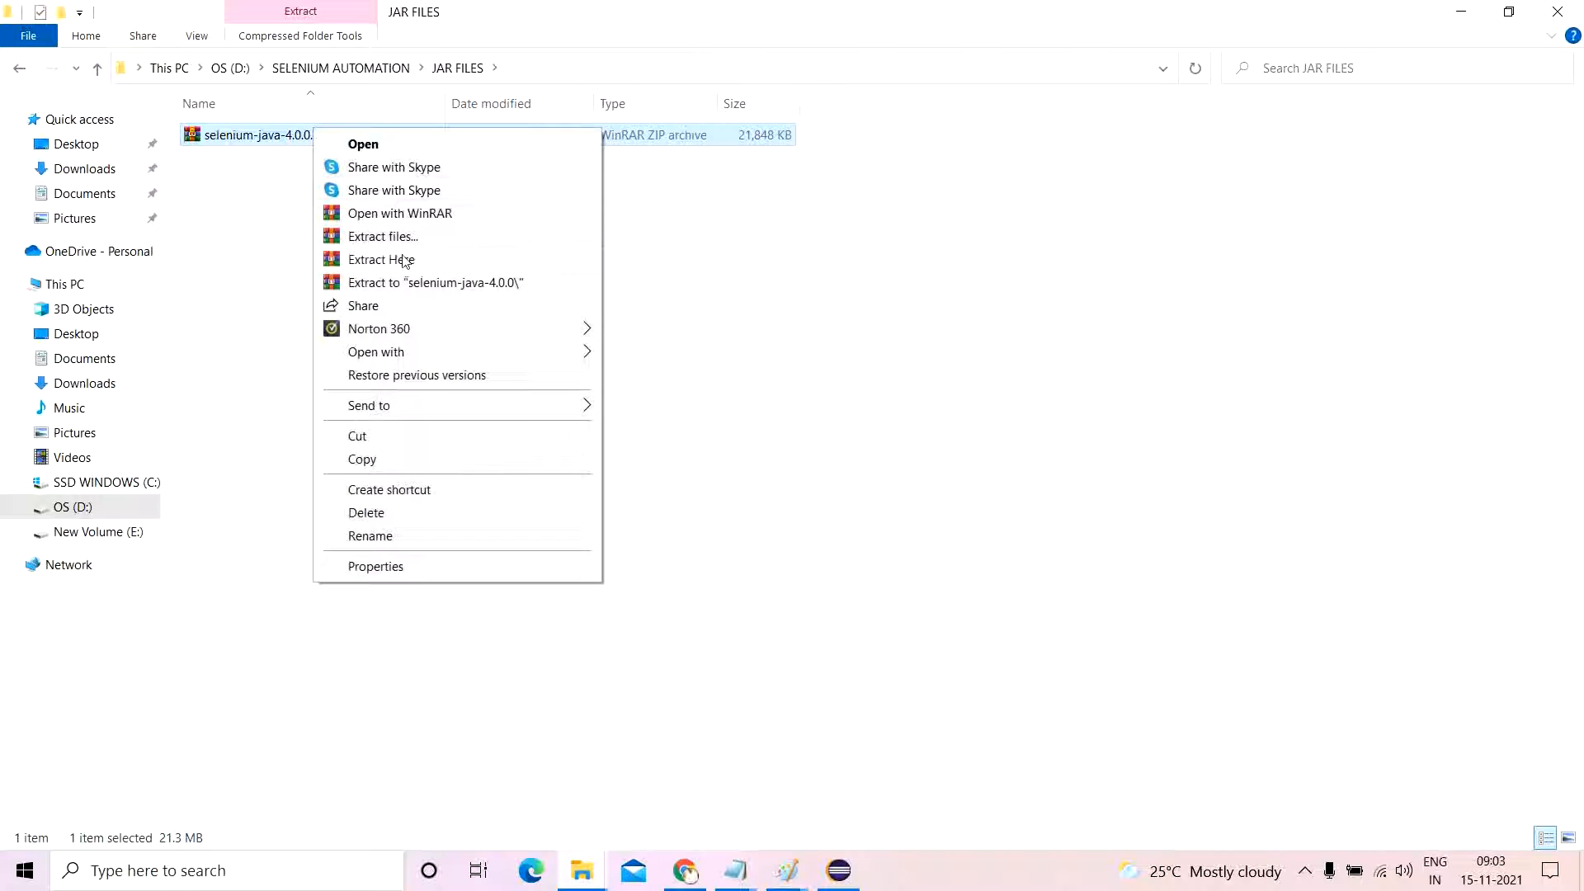
click(381, 259)
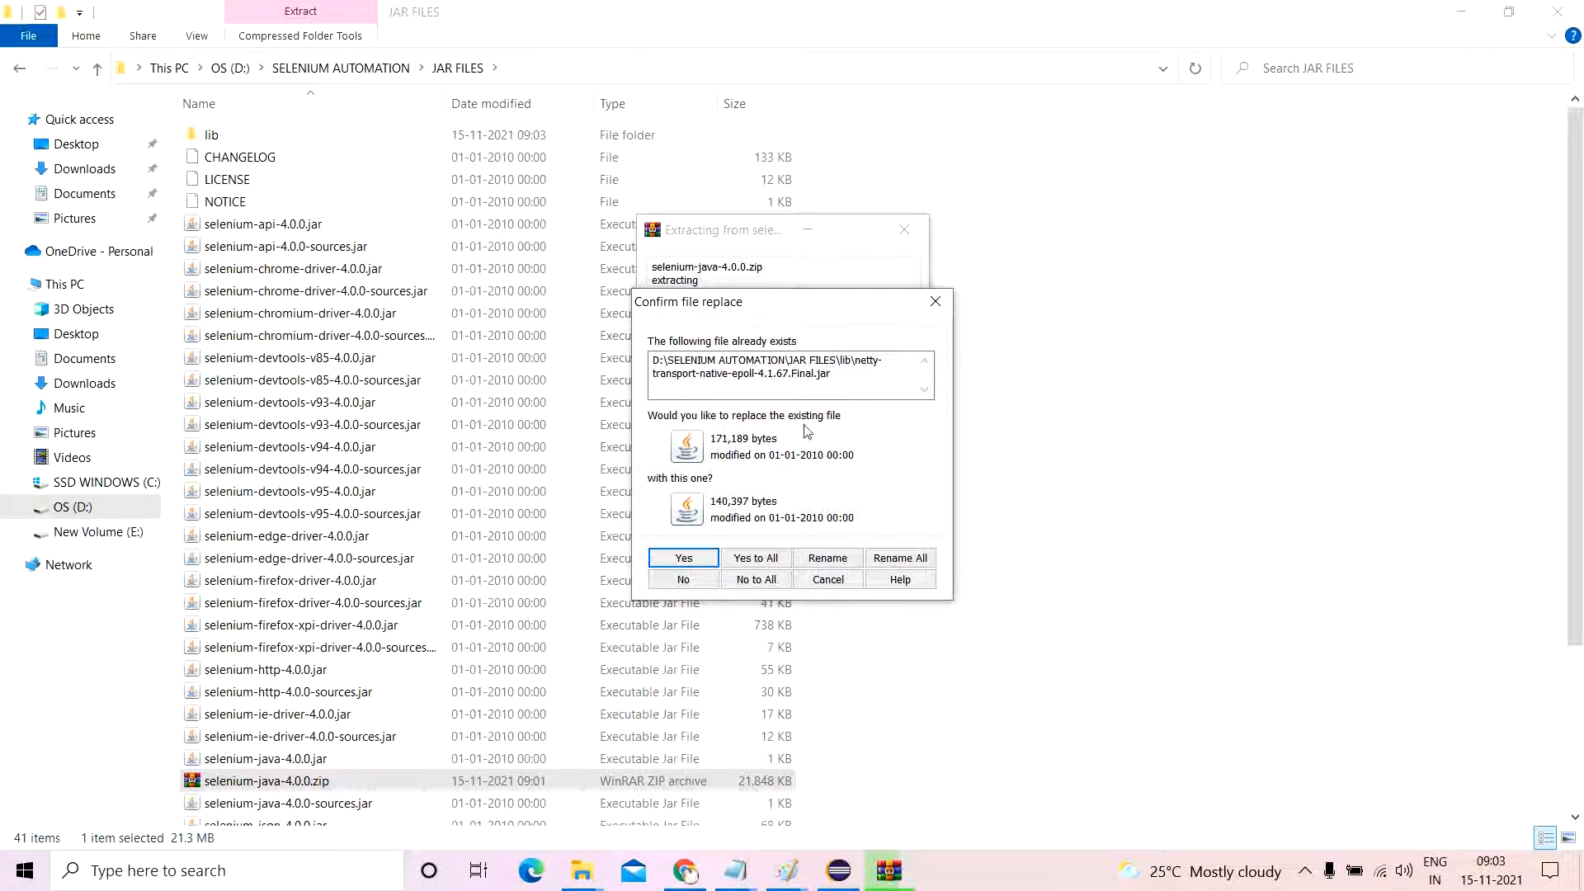
mouse_move(811, 471)
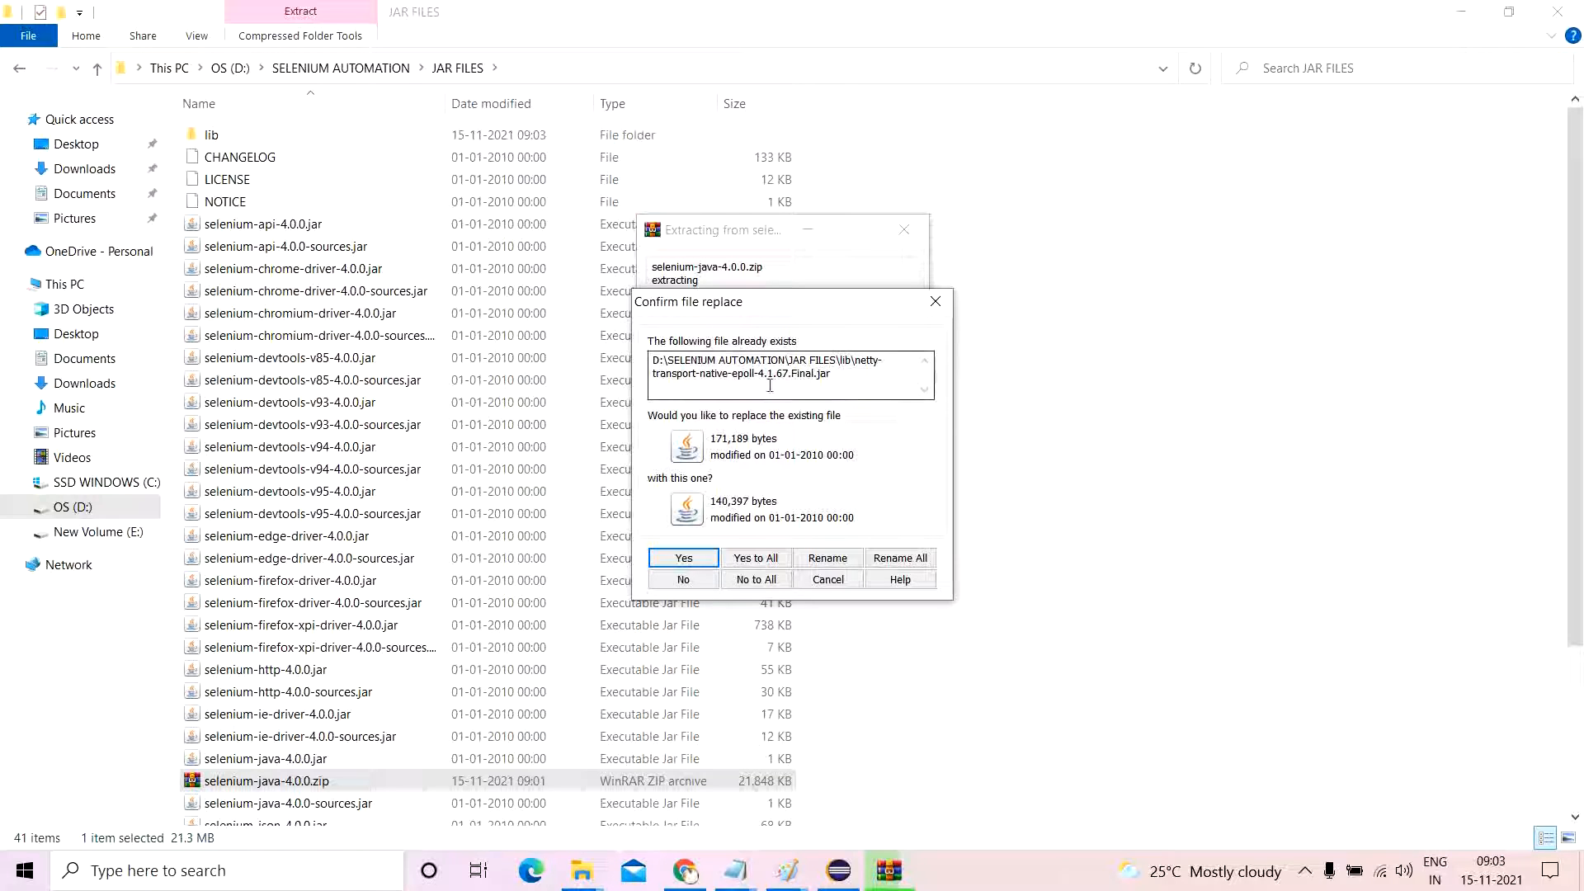
mouse_move(882, 411)
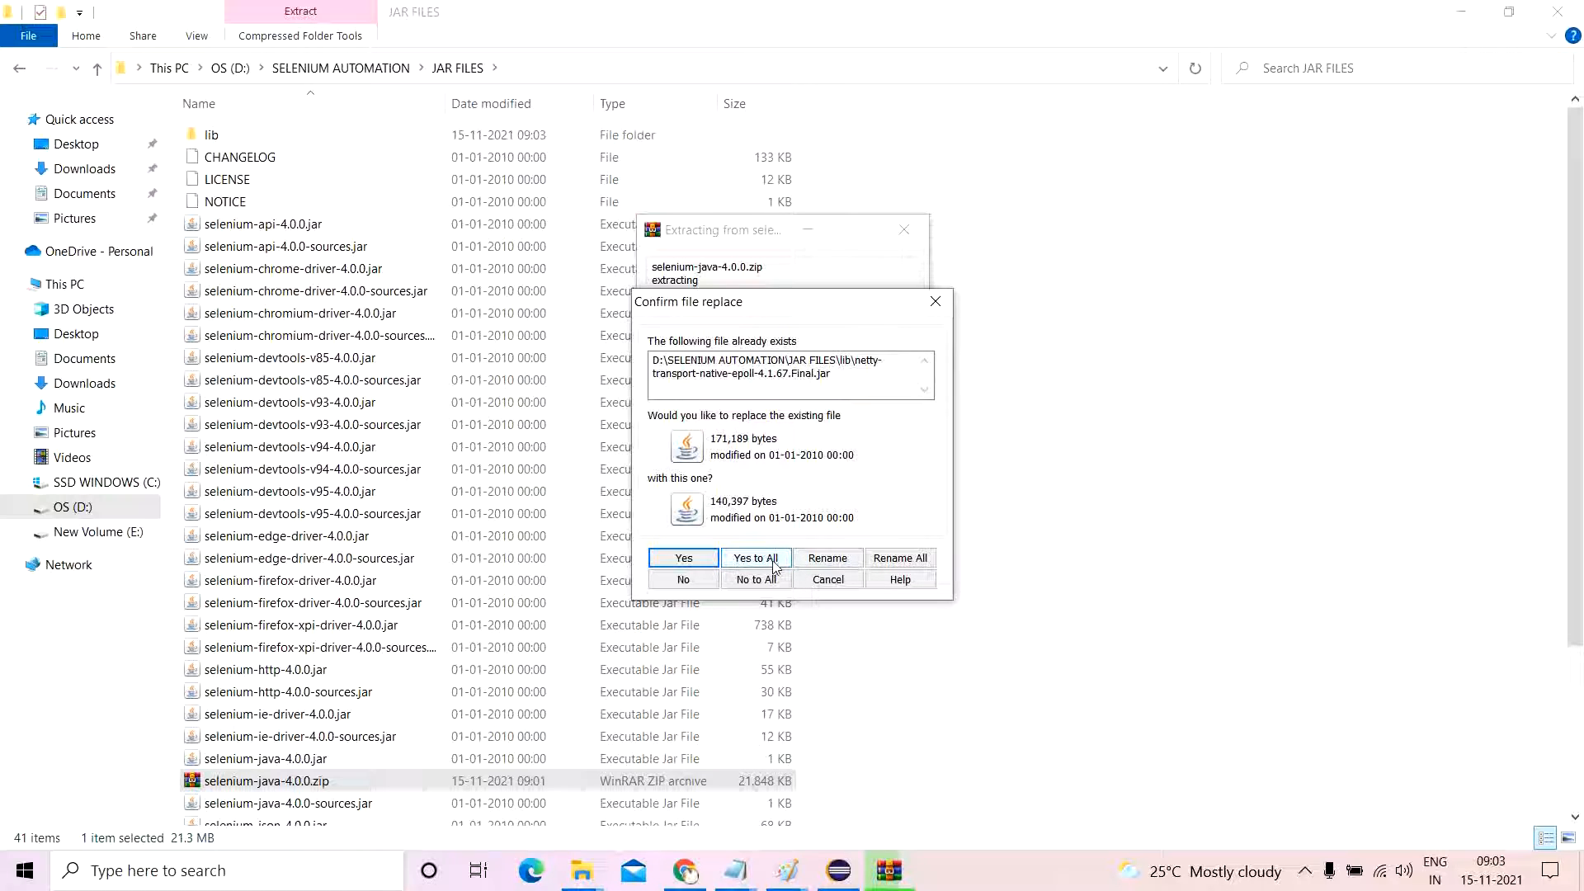
click(683, 558)
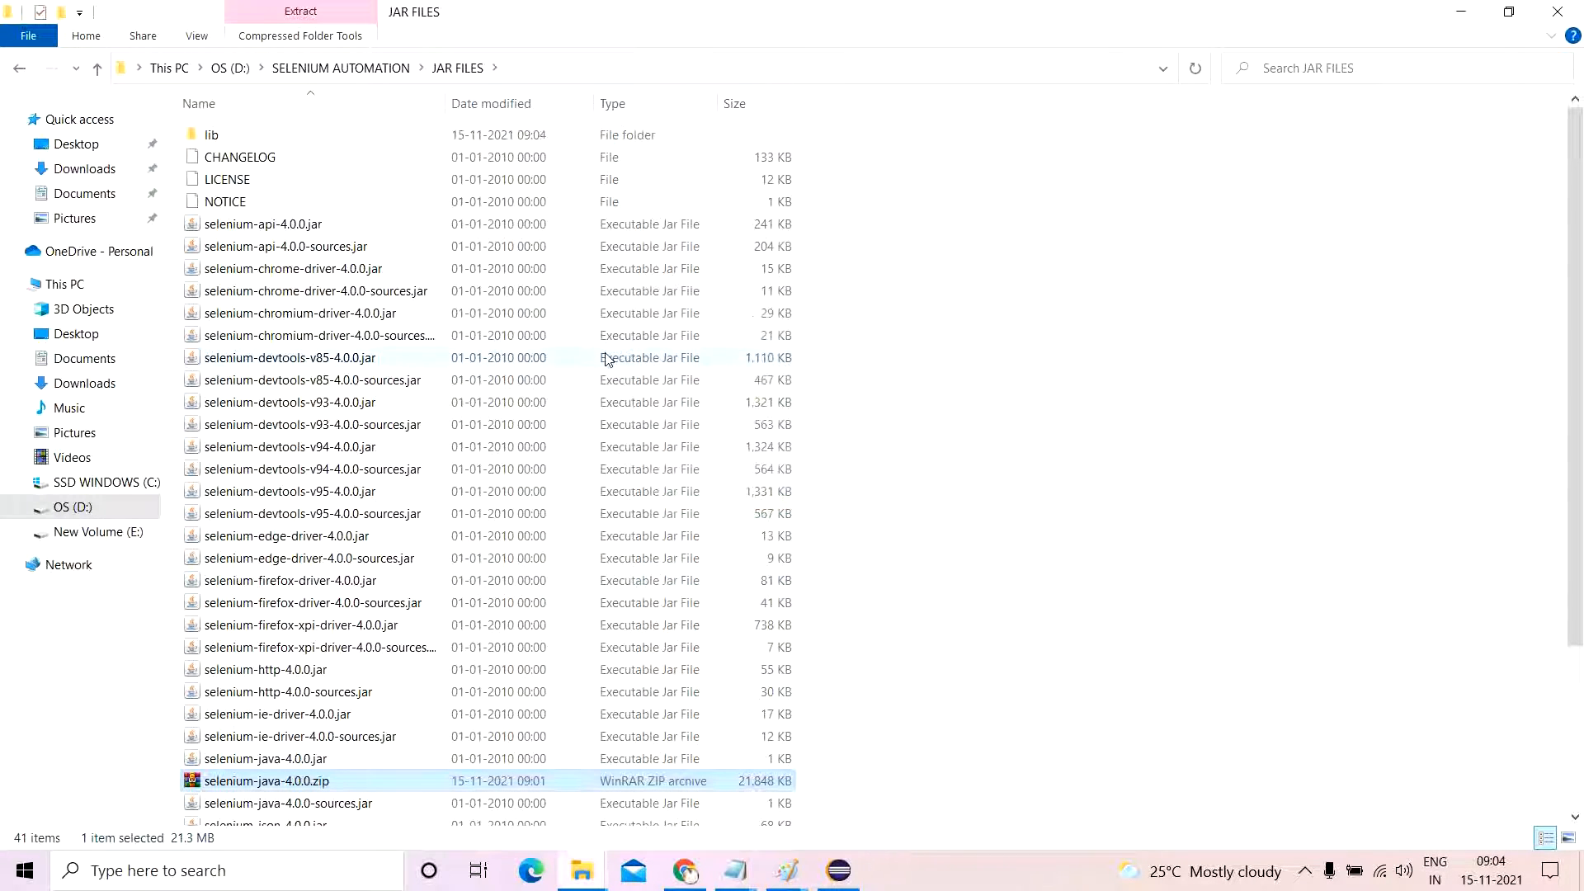
scroll(down, 3)
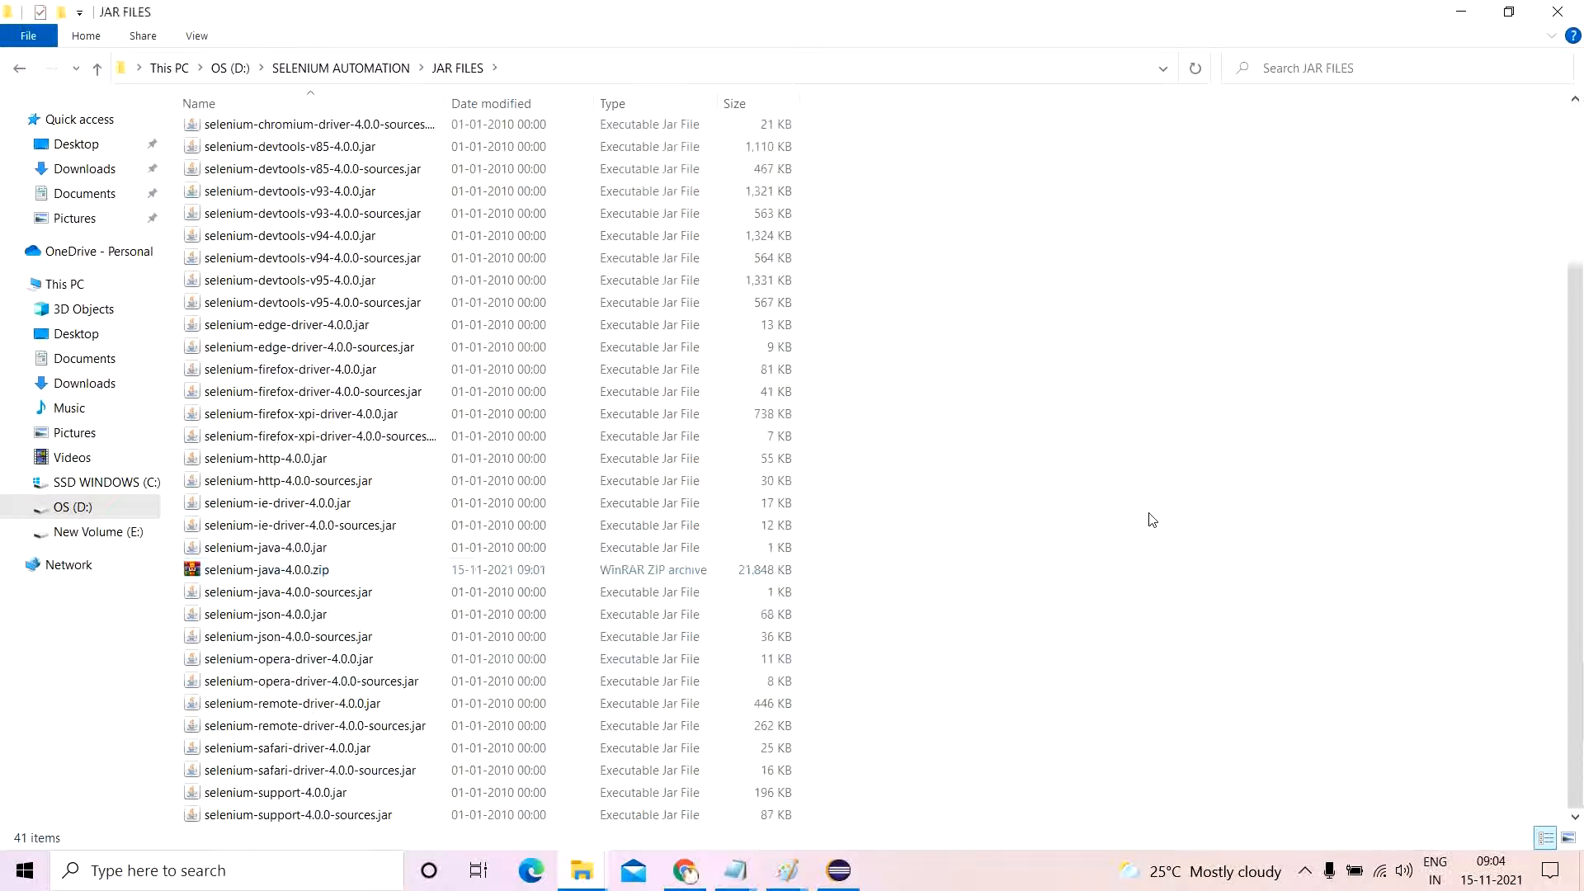
click(267, 569)
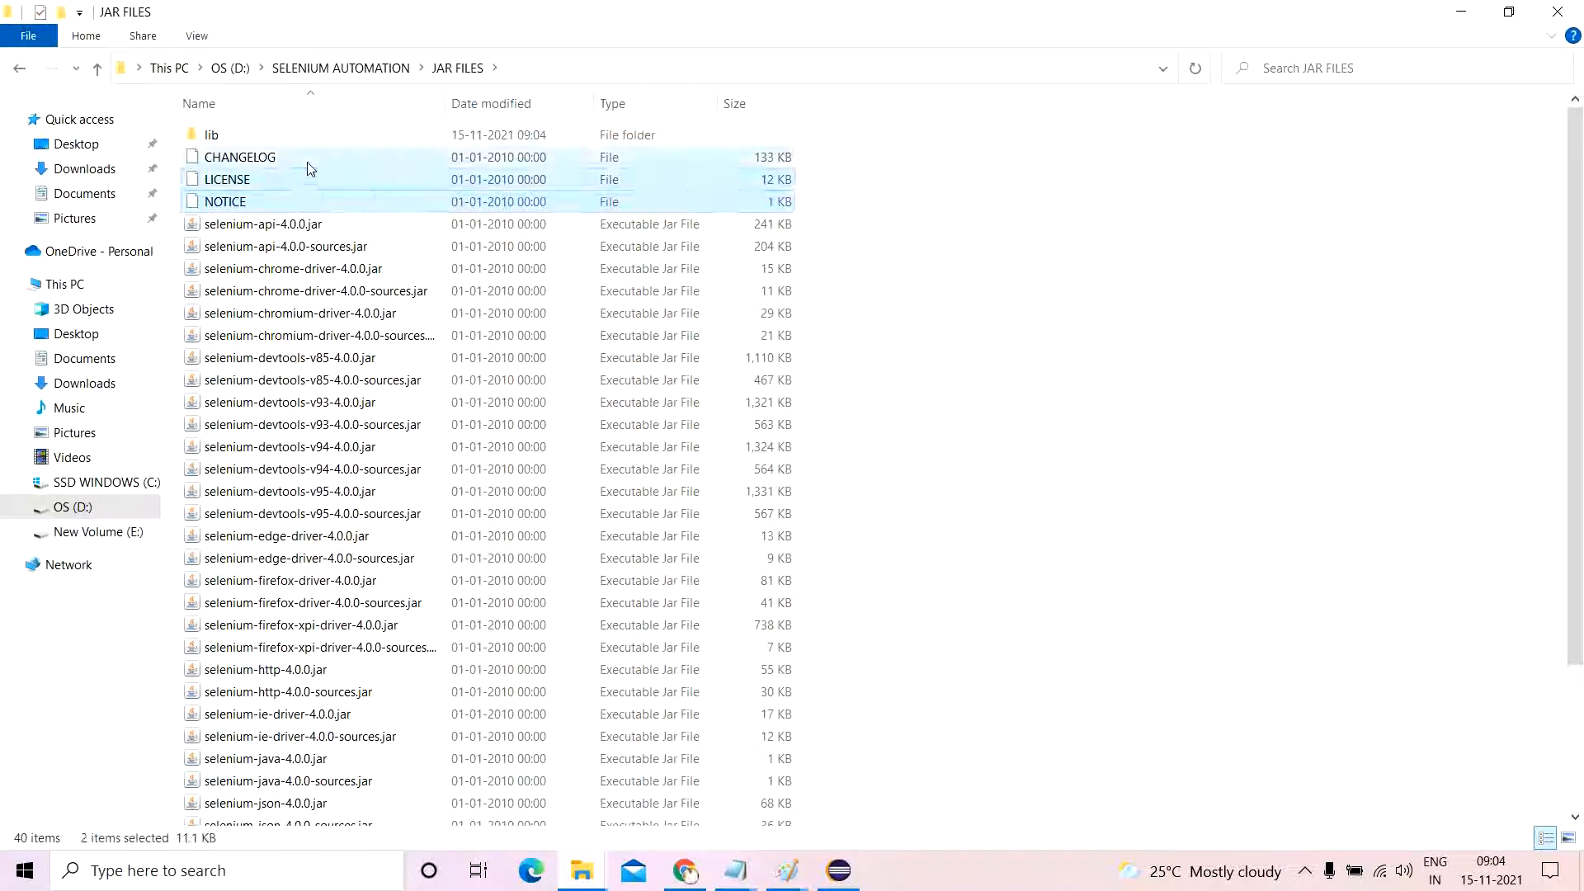
Permanently delete CHANGELOG, LICENSE and NOTICE, move lib's jars up, and delete lib.
key(Delete)
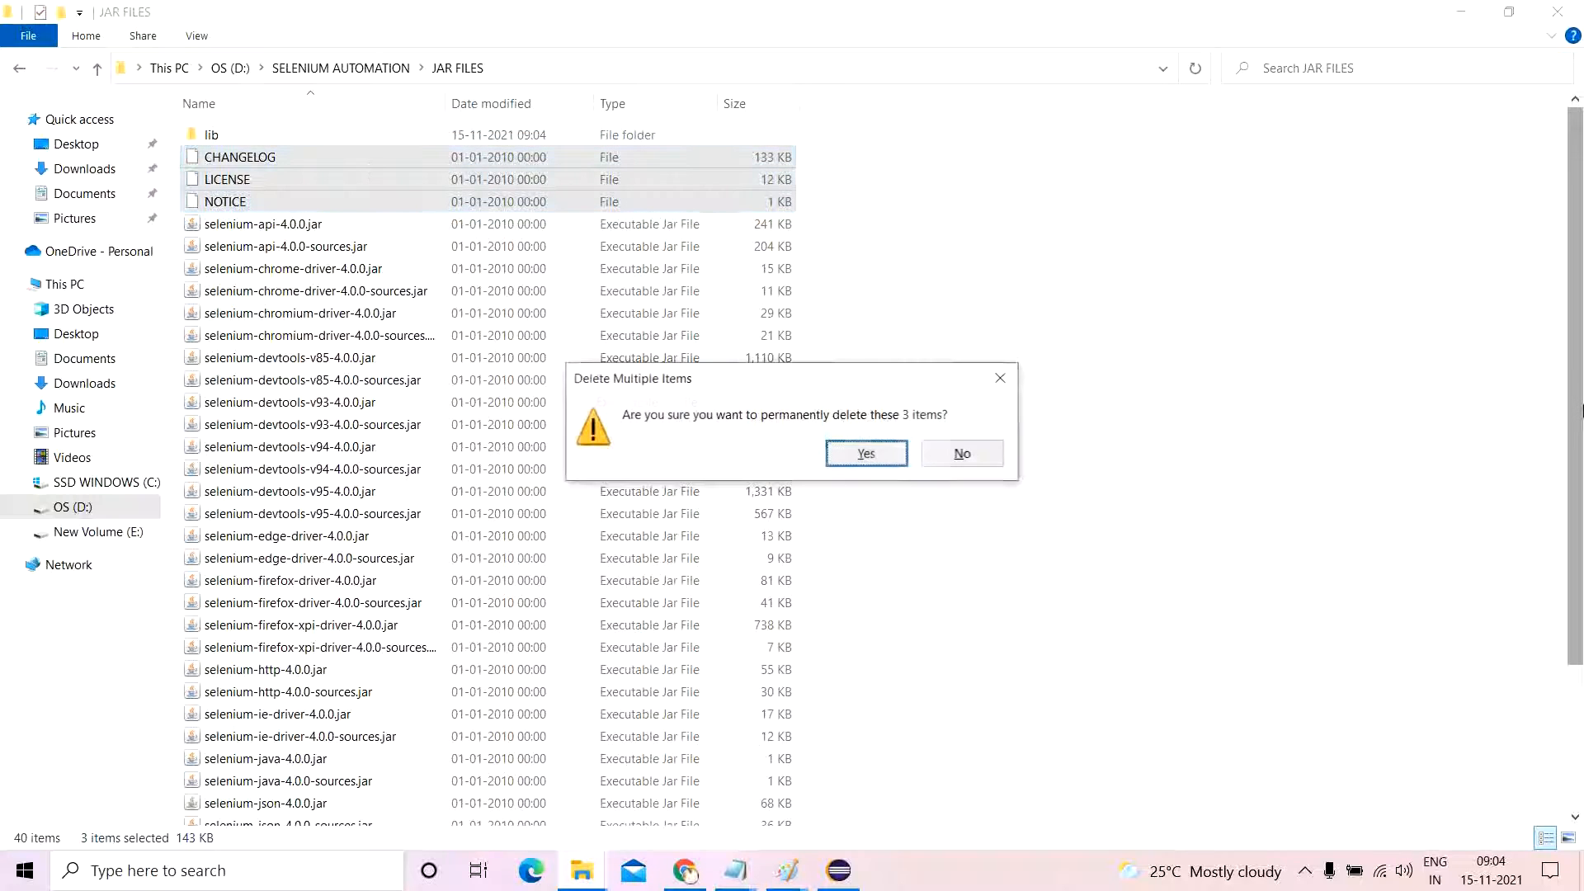
click(866, 453)
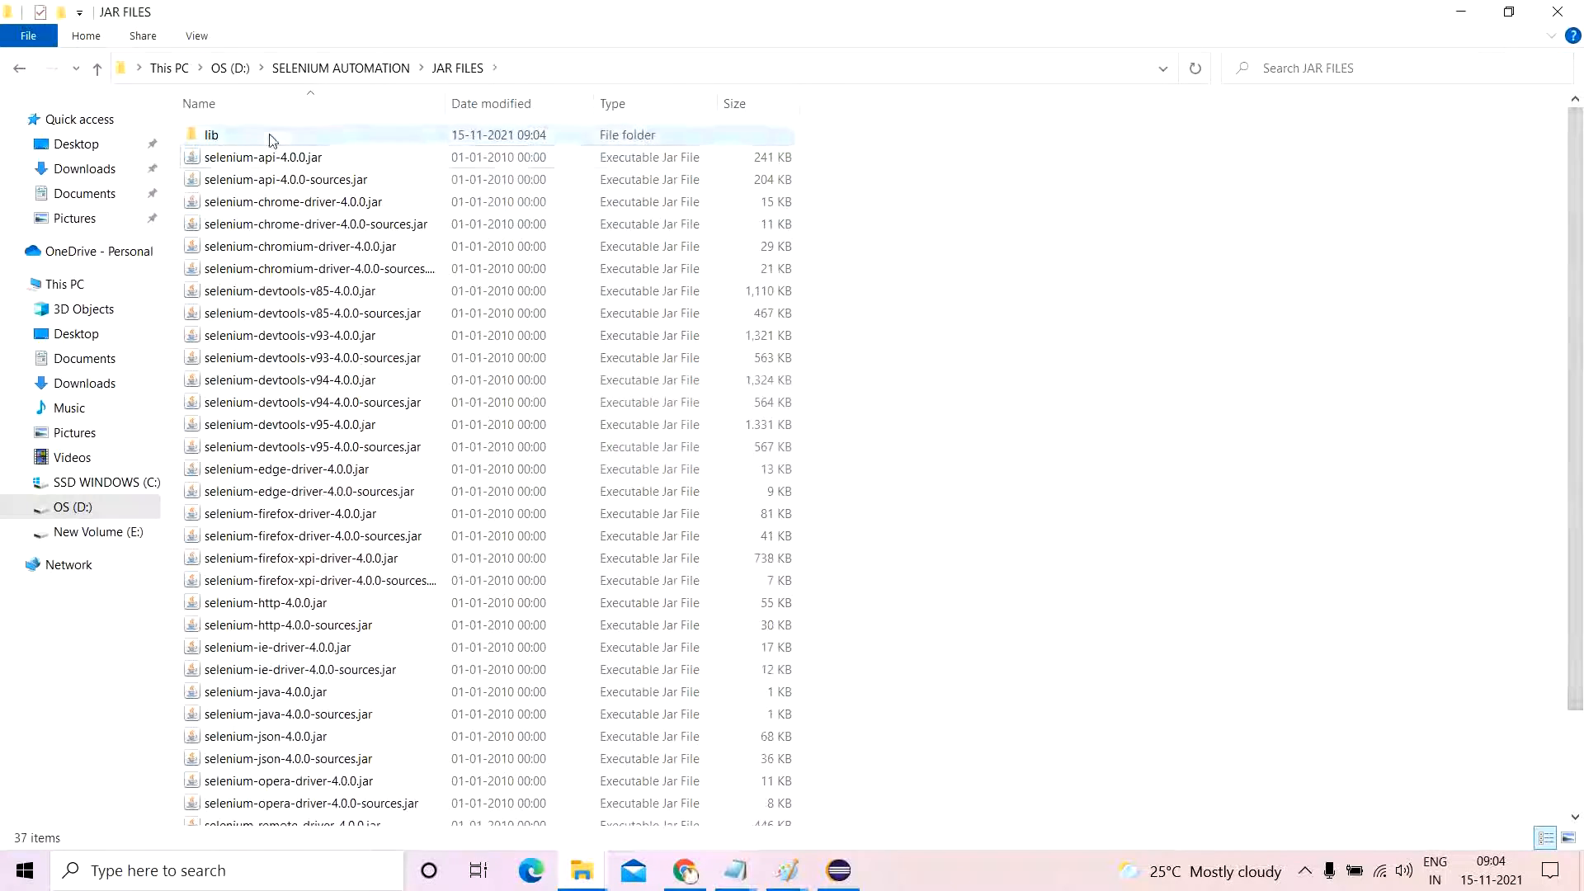
double_click(211, 135)
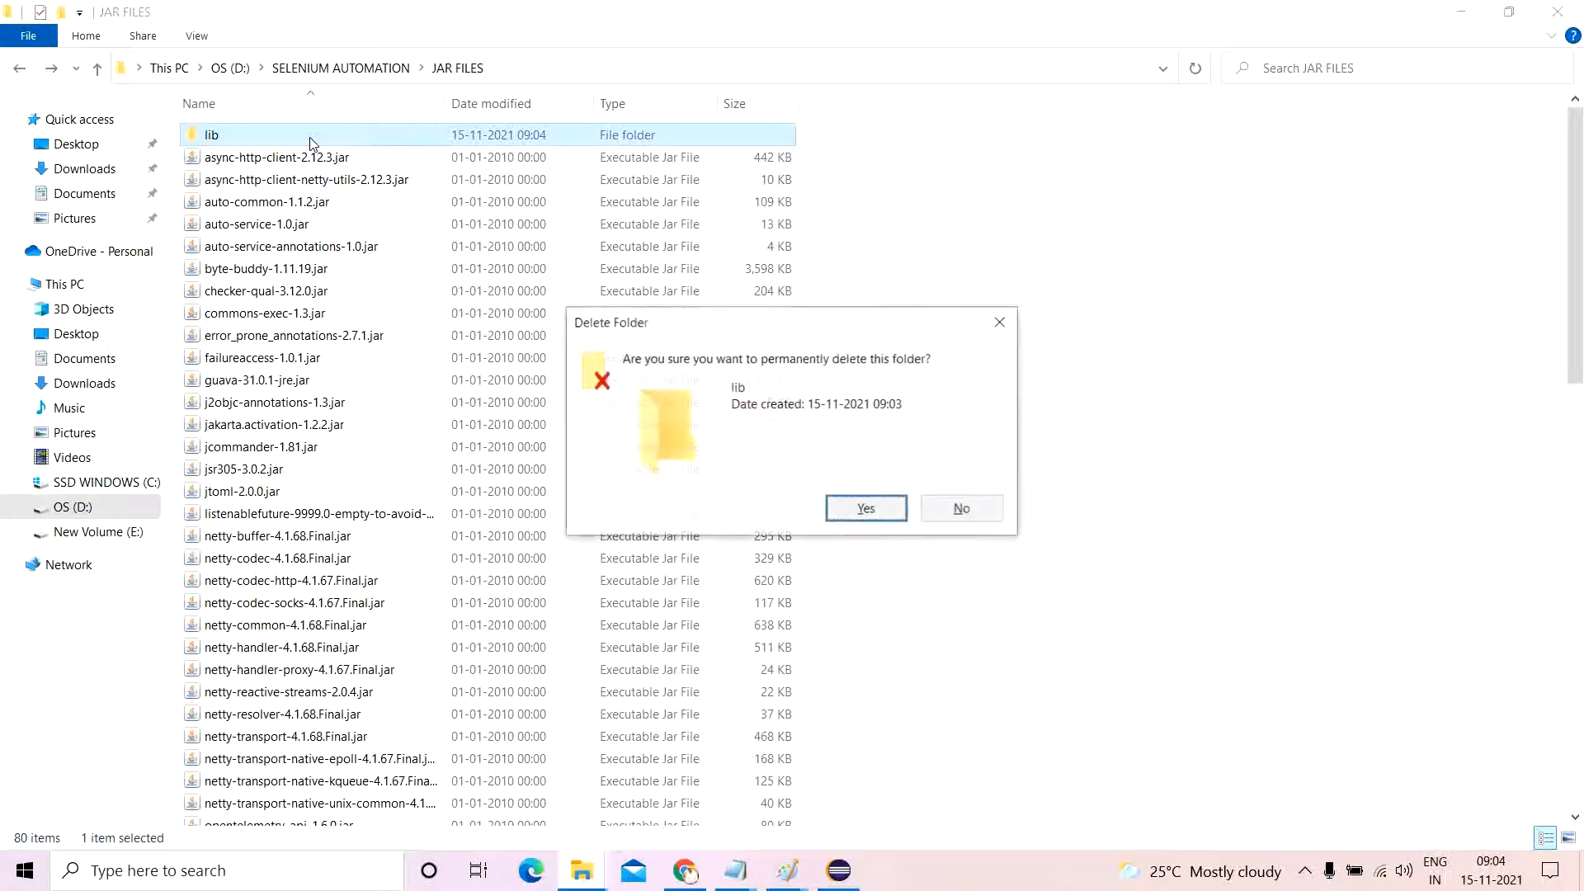
click(866, 509)
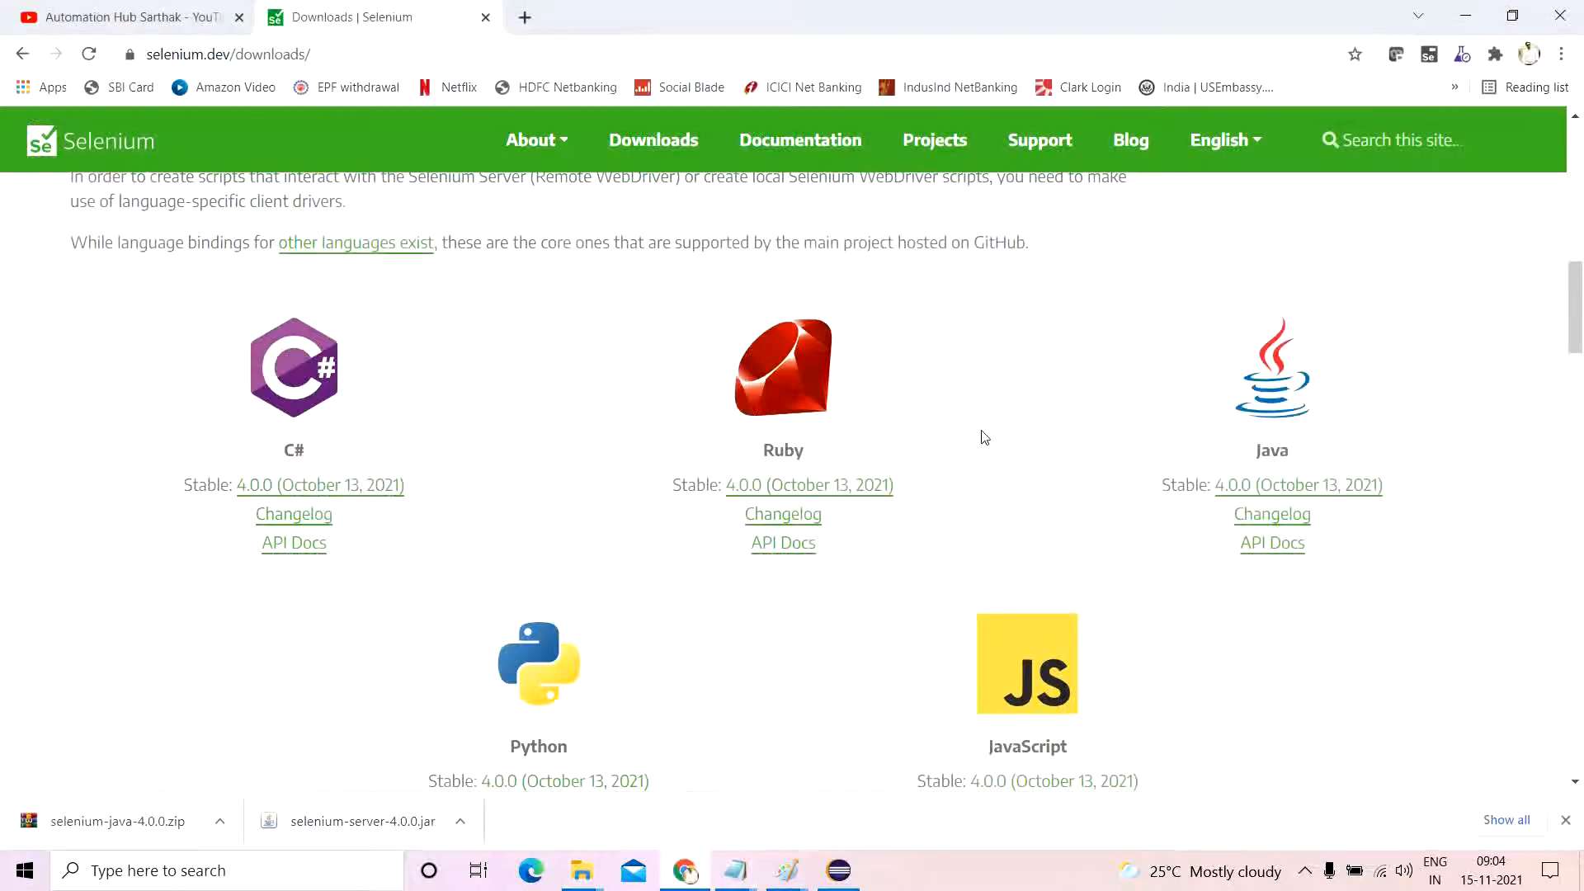
Add every jar in D:\SELENIUM AUTOMATION\JAR FILES to Project2's build path.
click(837, 869)
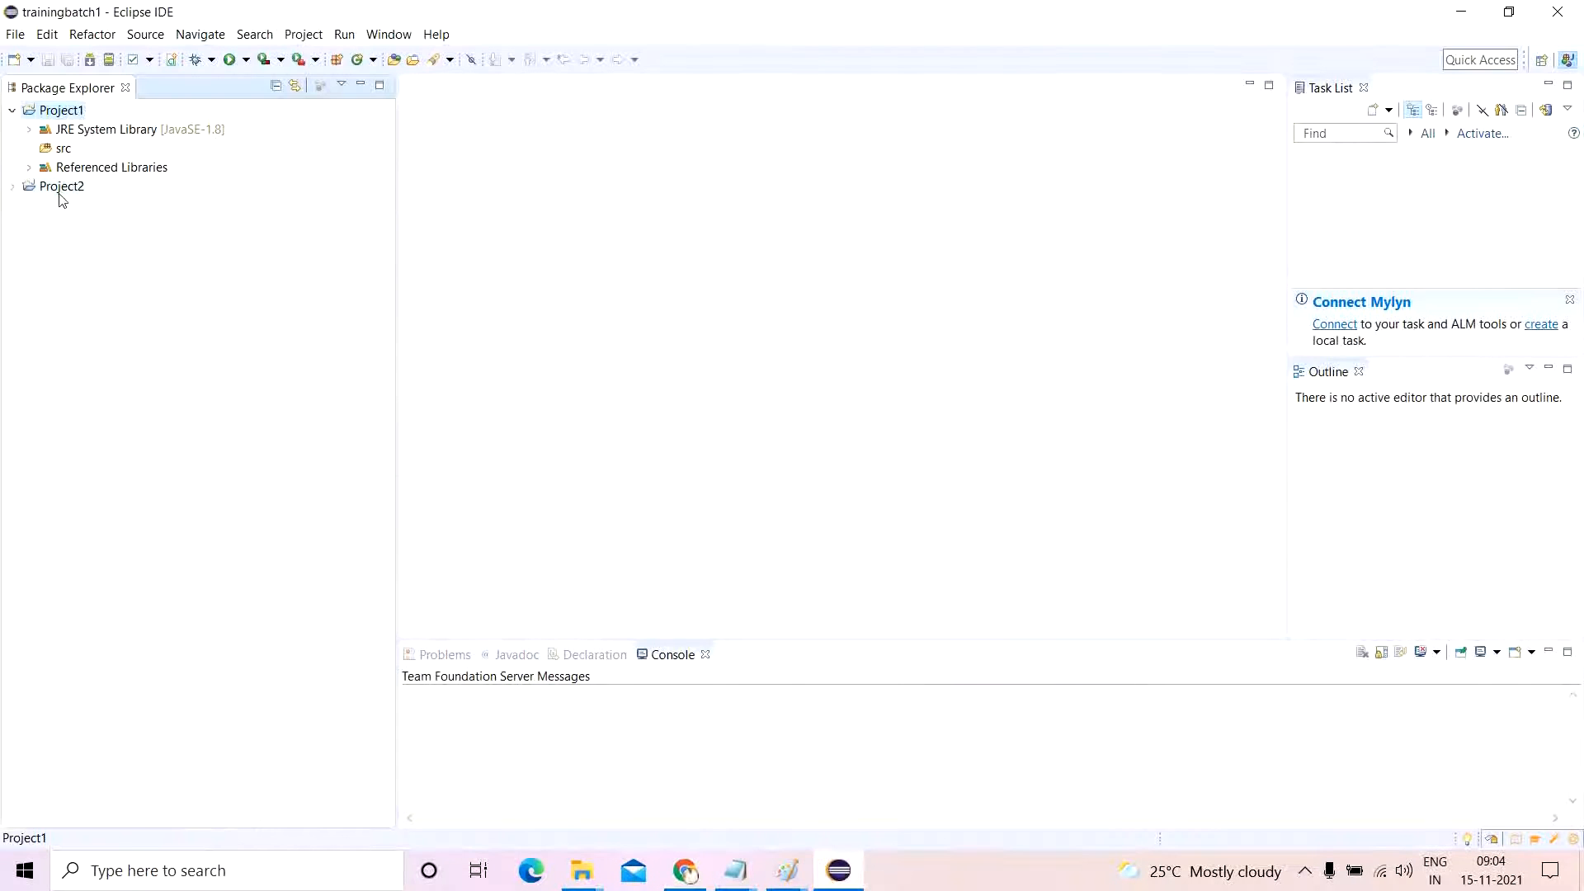
right_click(63, 186)
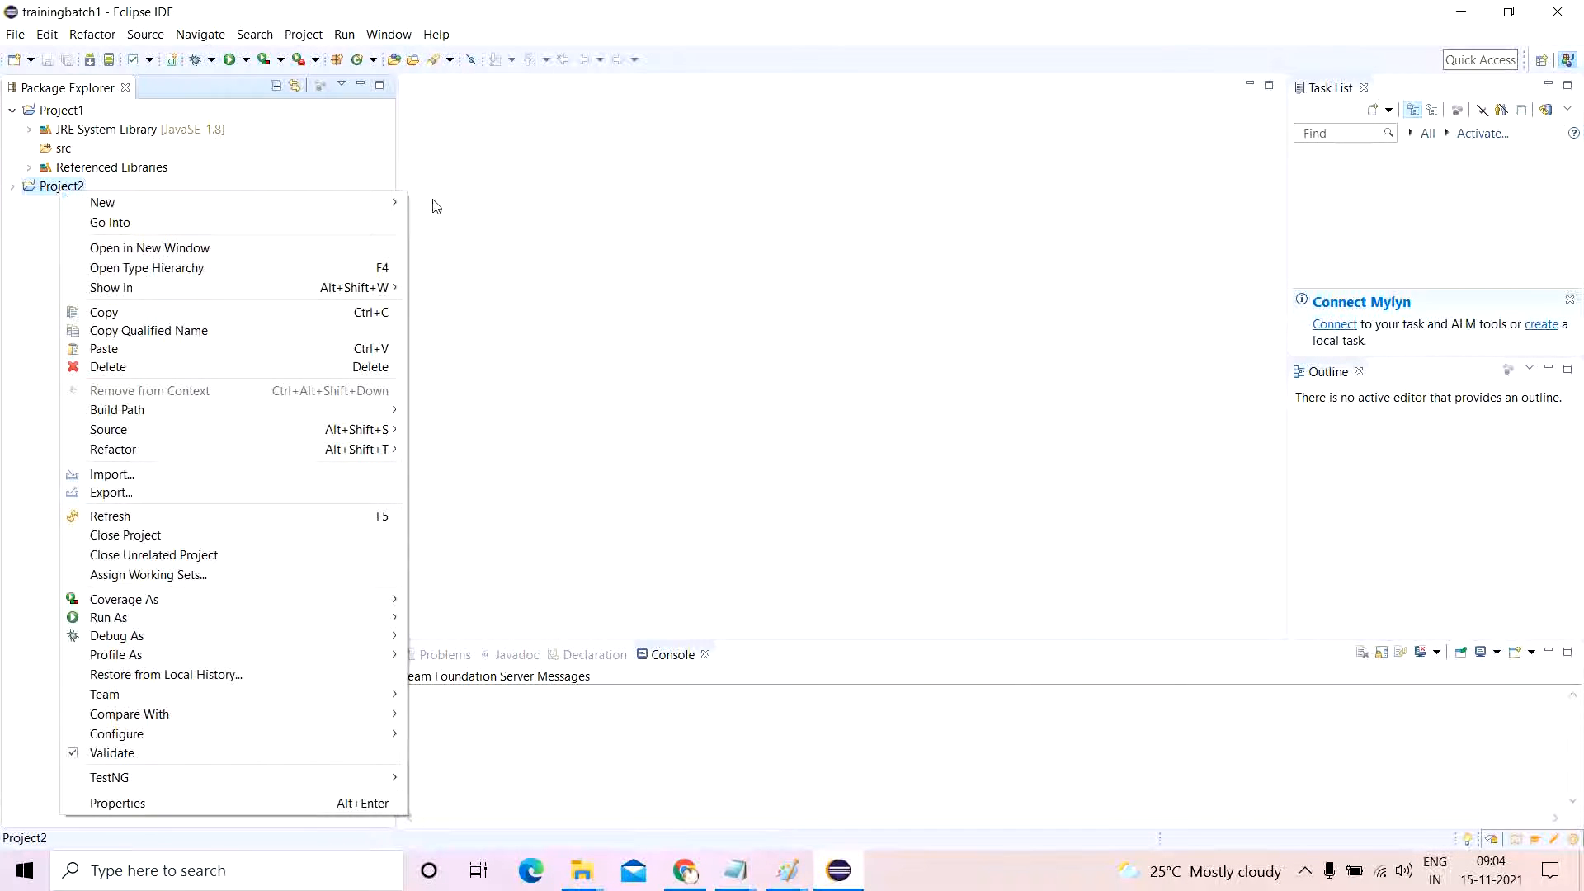
mouse_move(216, 791)
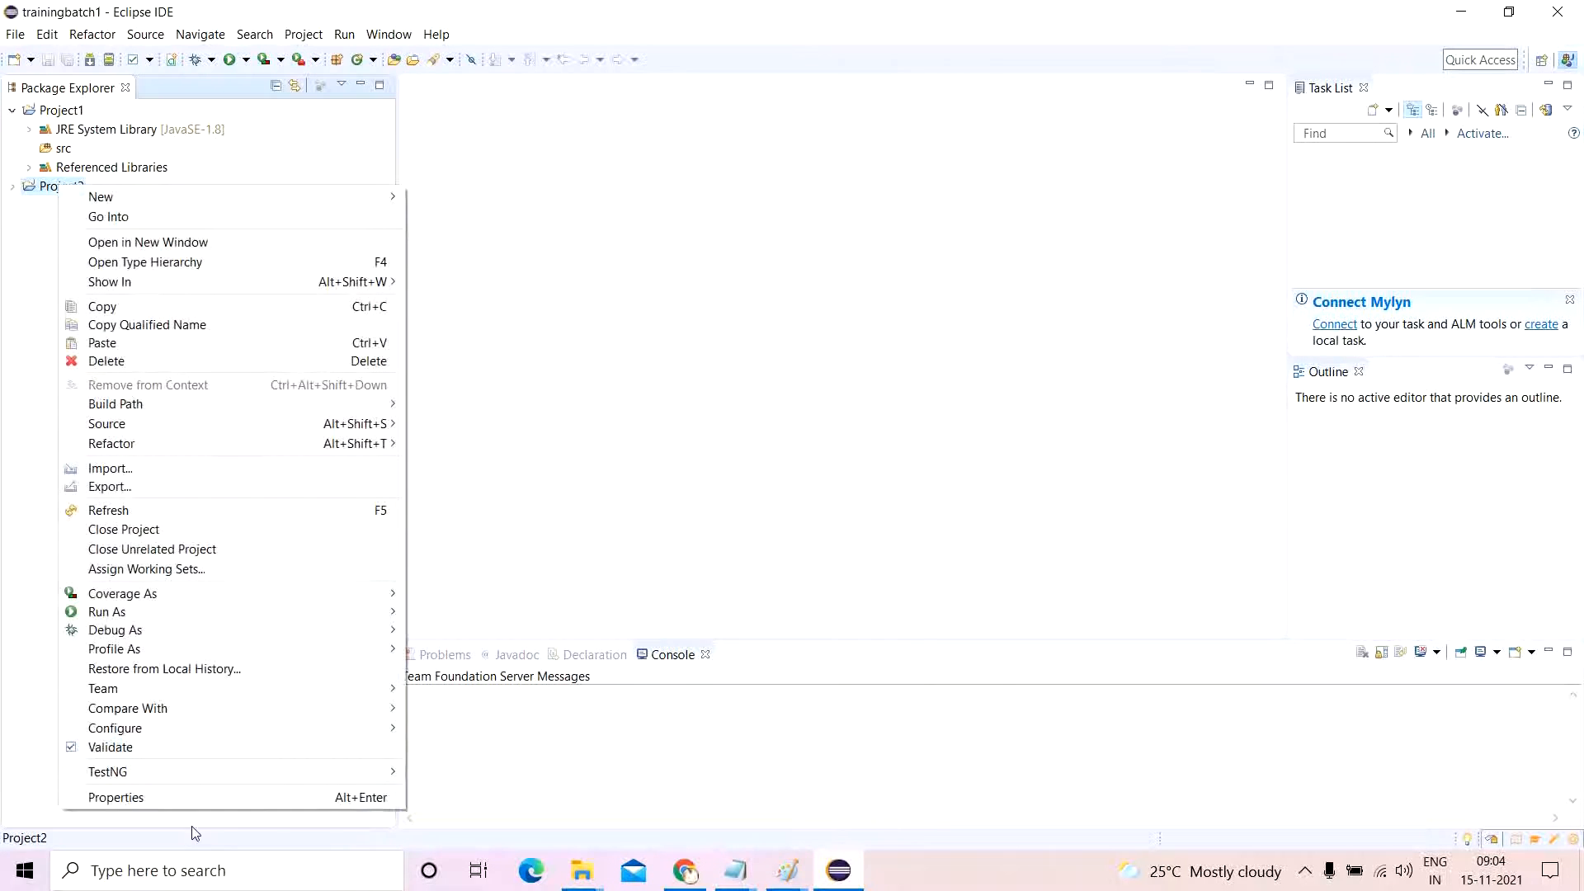
click(116, 797)
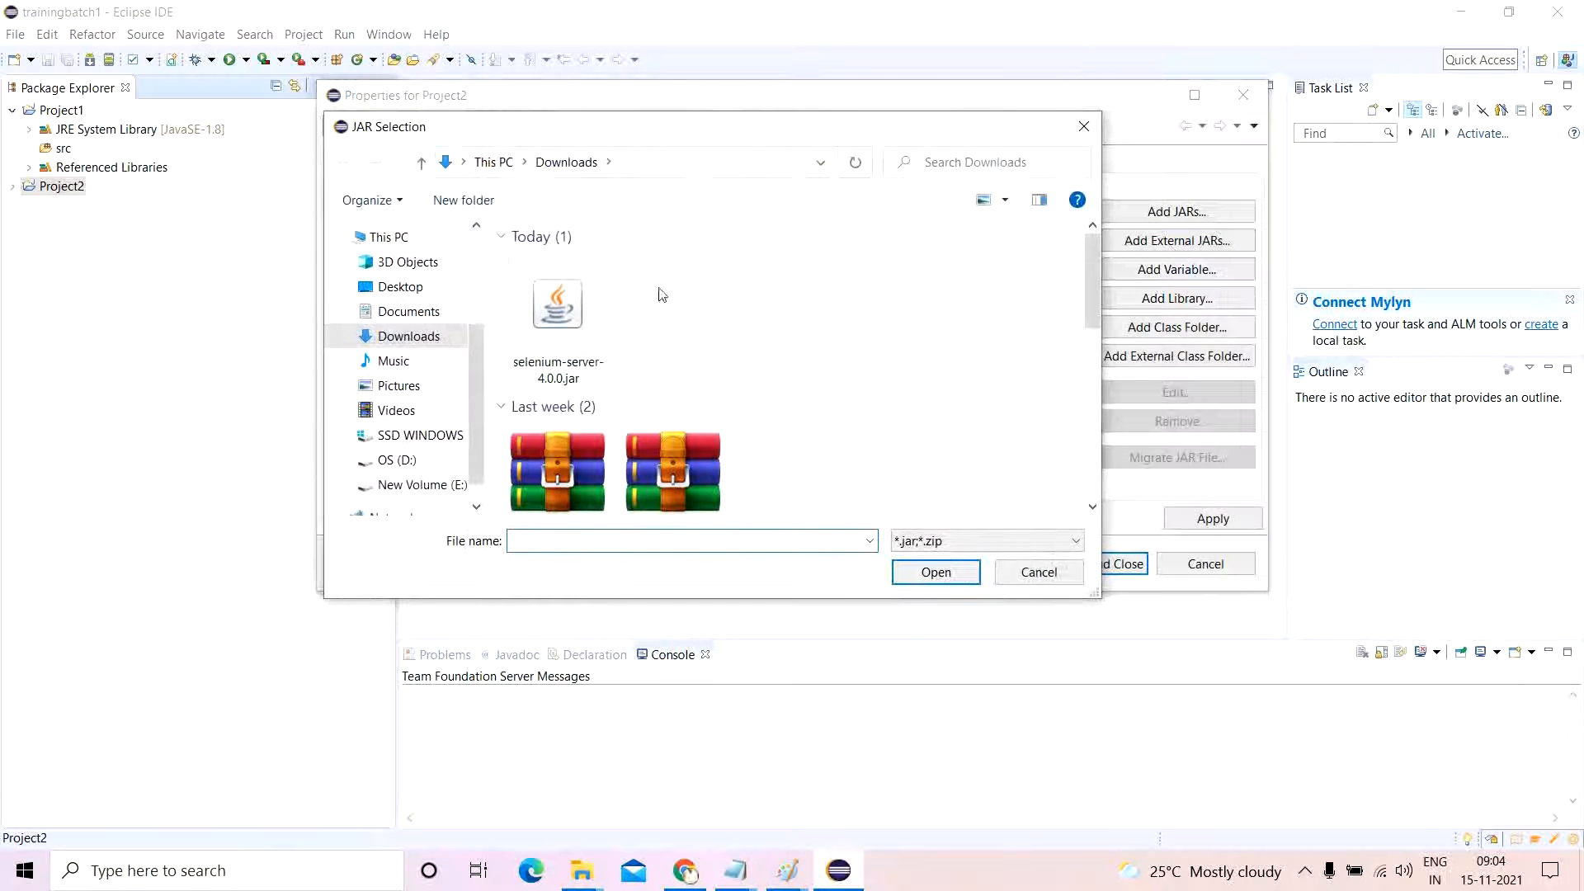
click(396, 460)
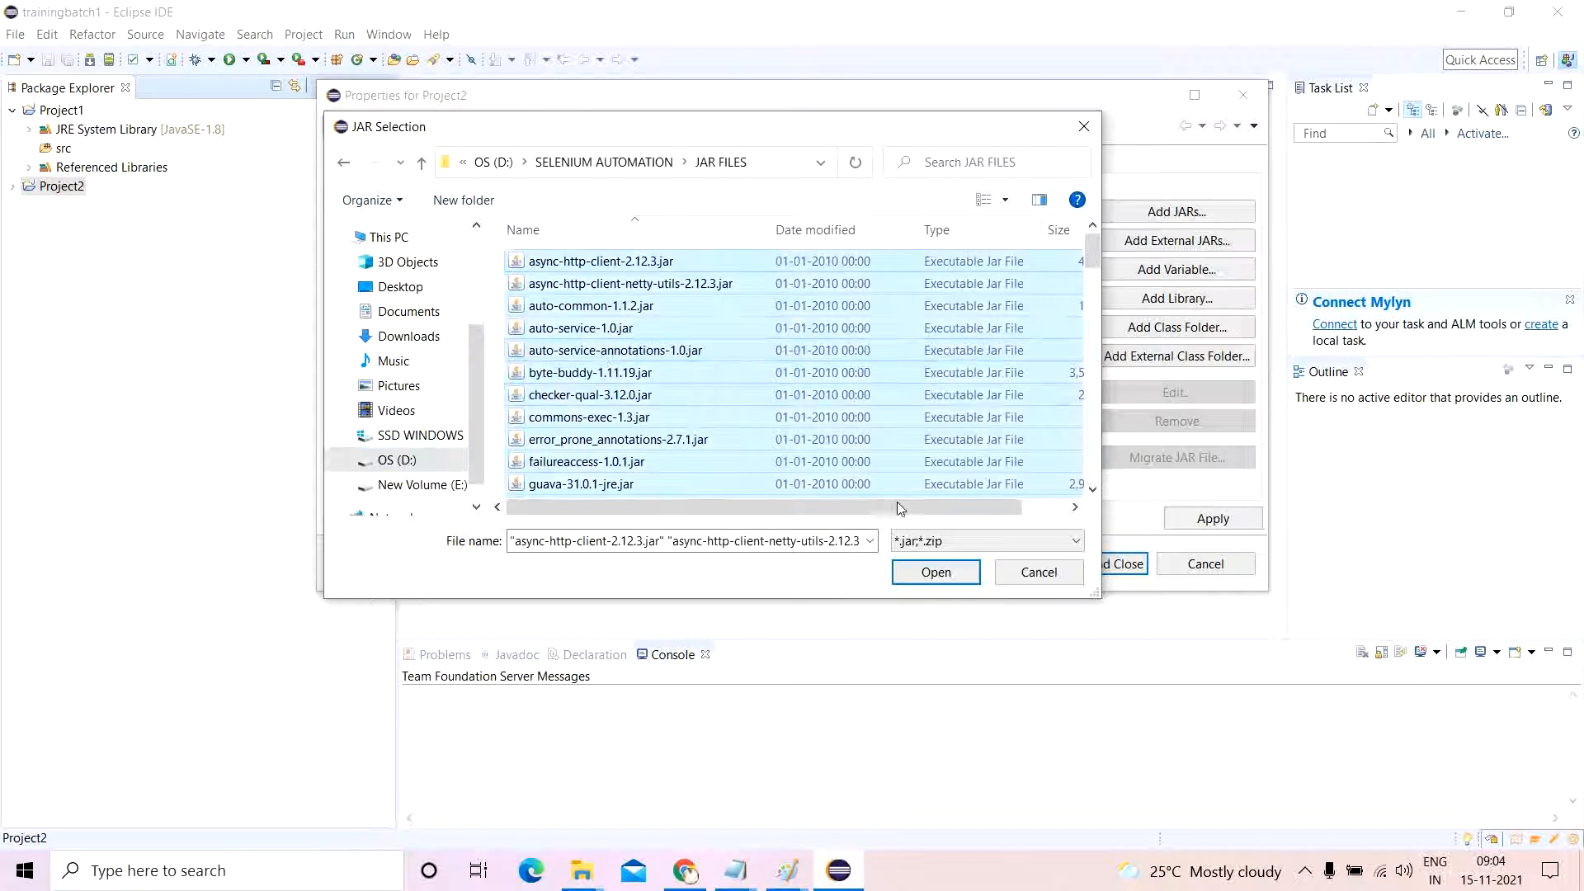
click(936, 573)
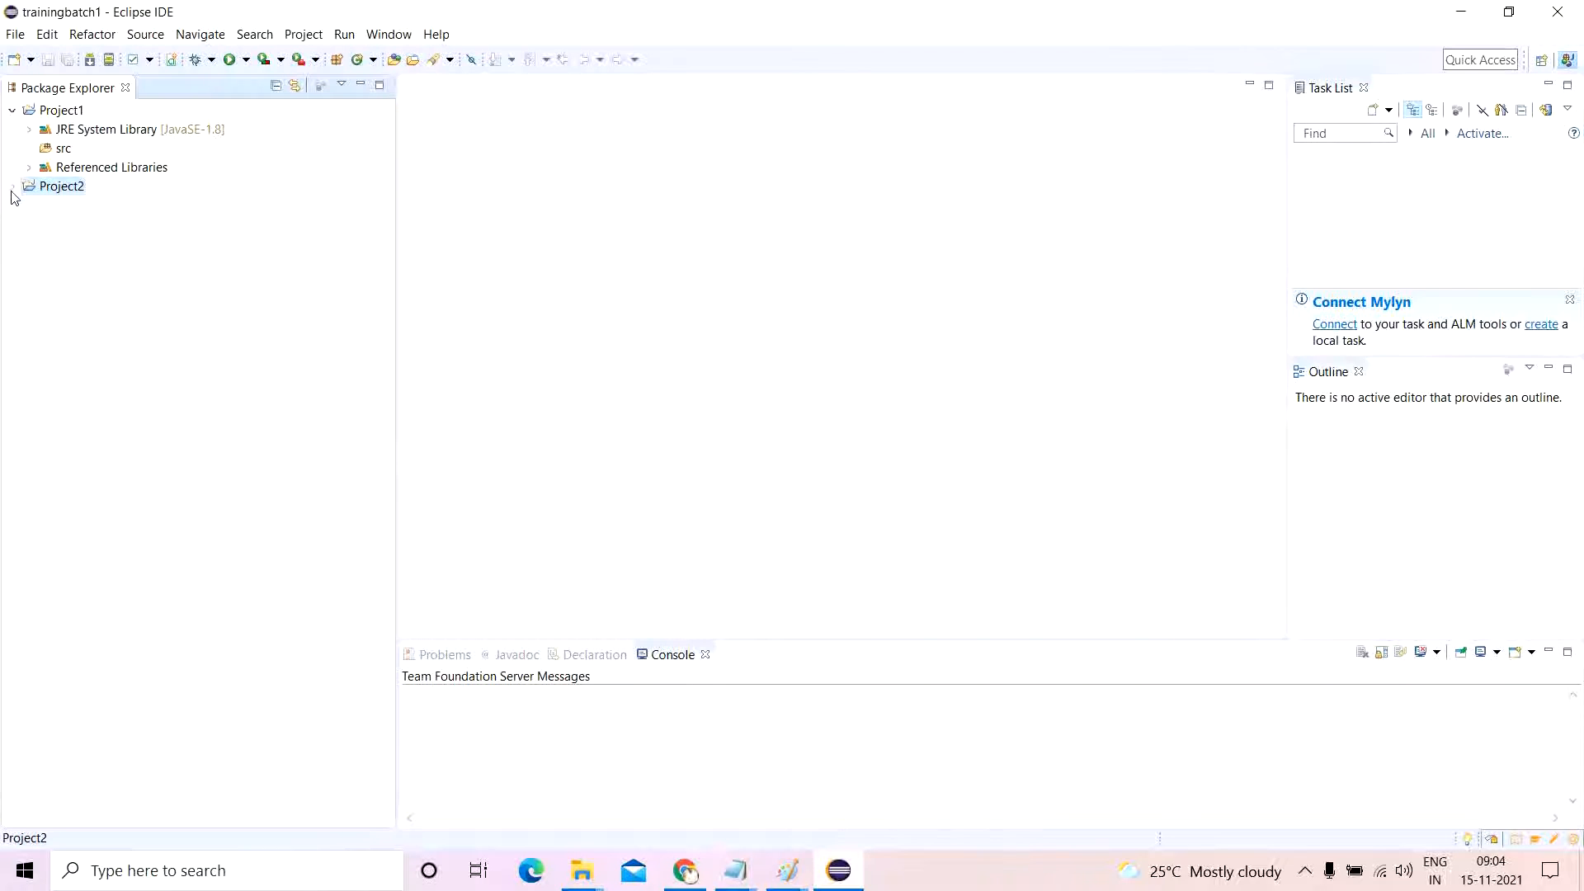
Expand Project2's Referenced Libraries to verify the Selenium jars, then collapse the trees.
click(12, 186)
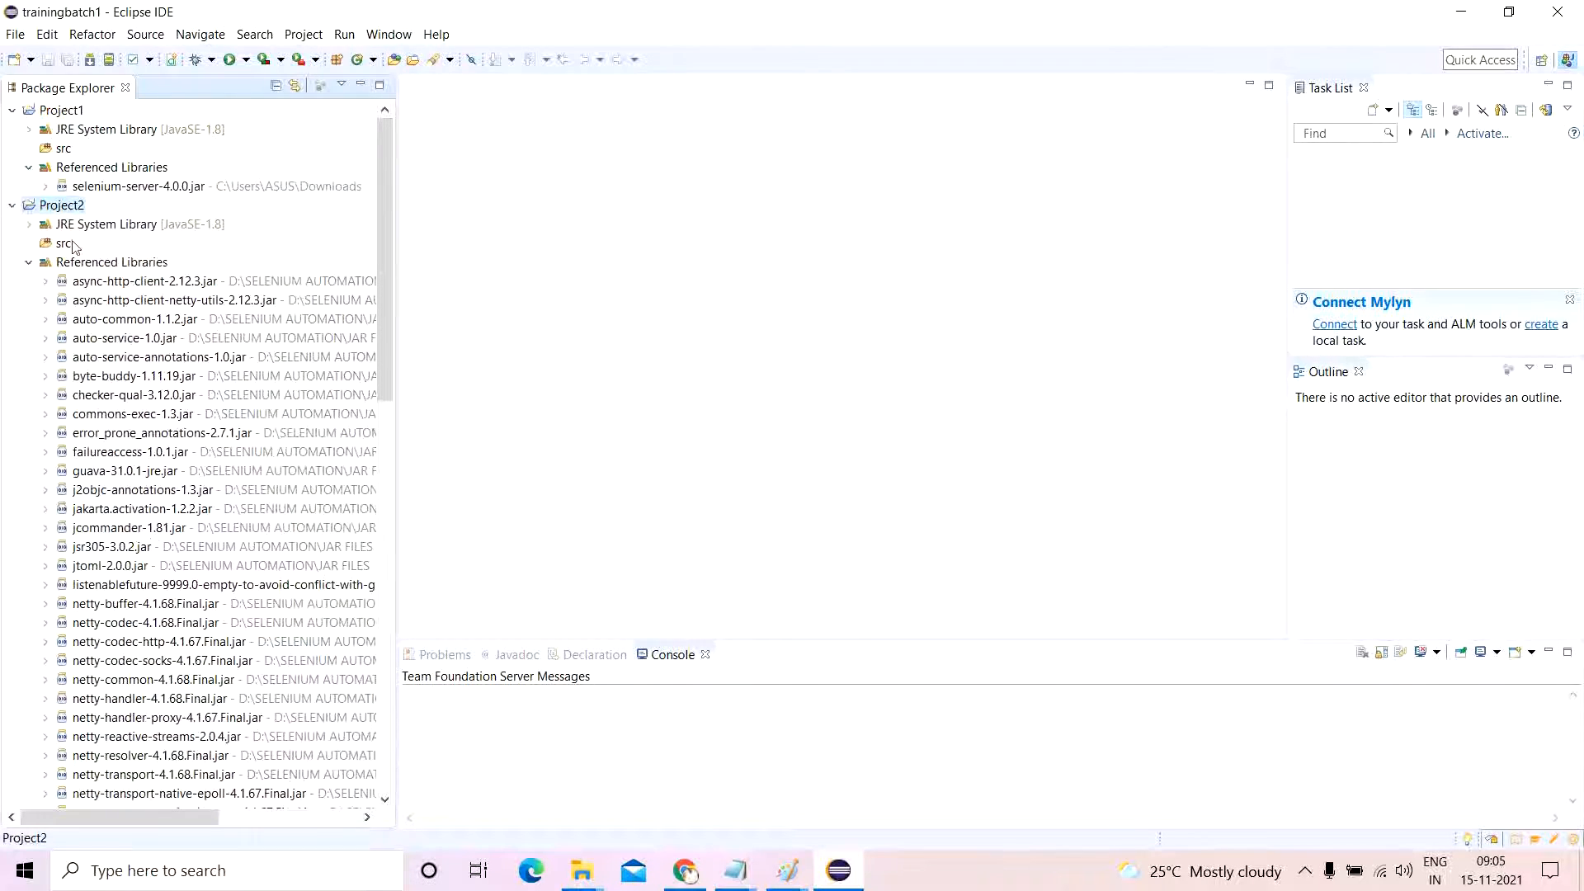
click(28, 263)
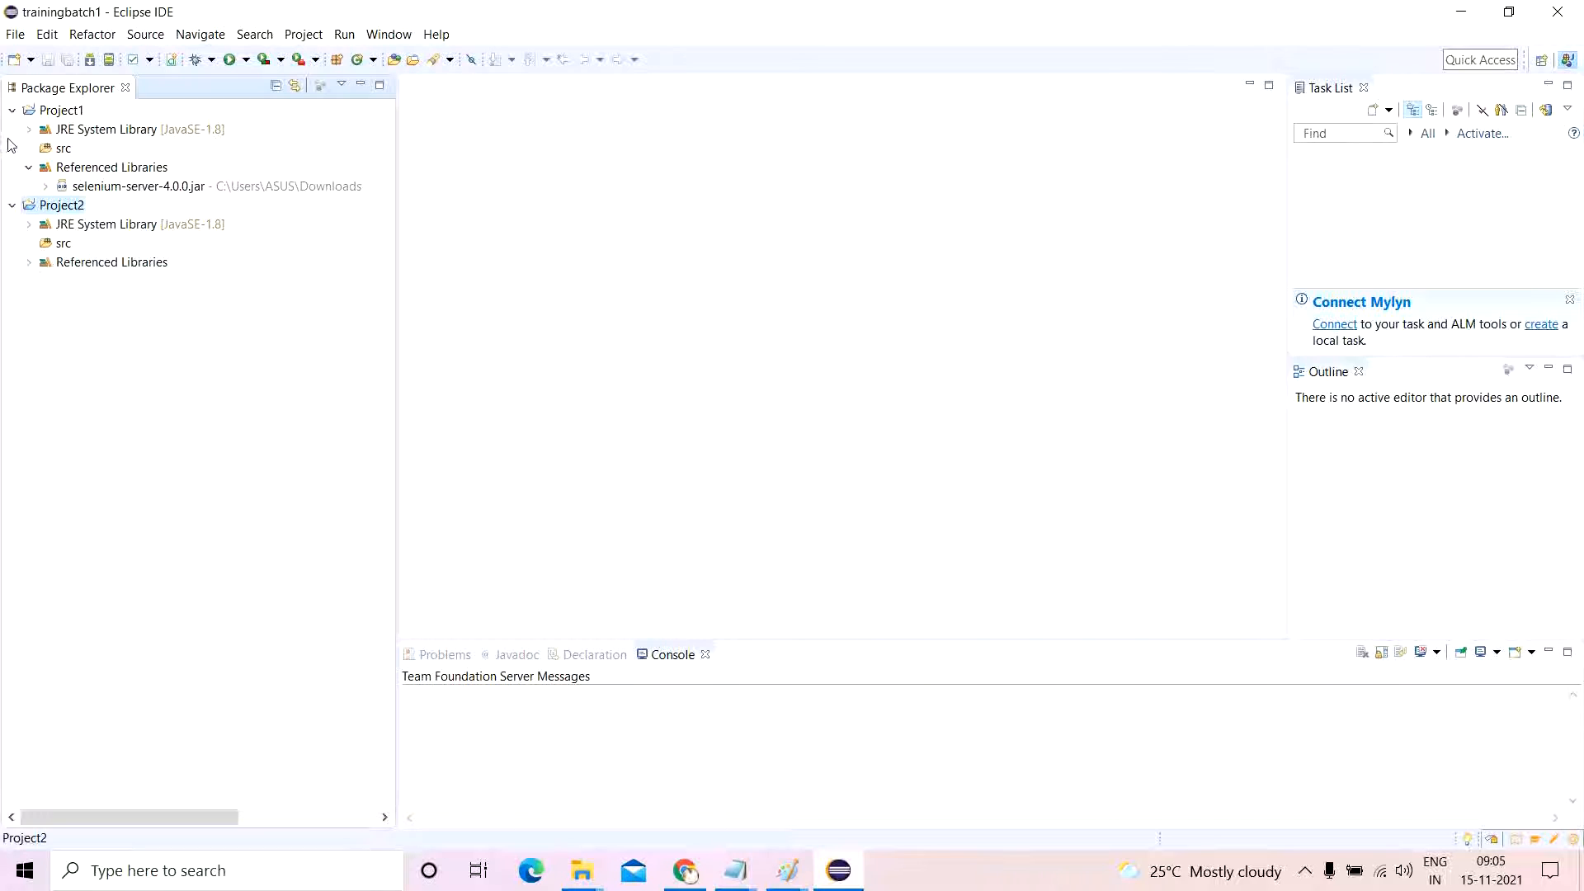
click(29, 167)
text(com.proje)
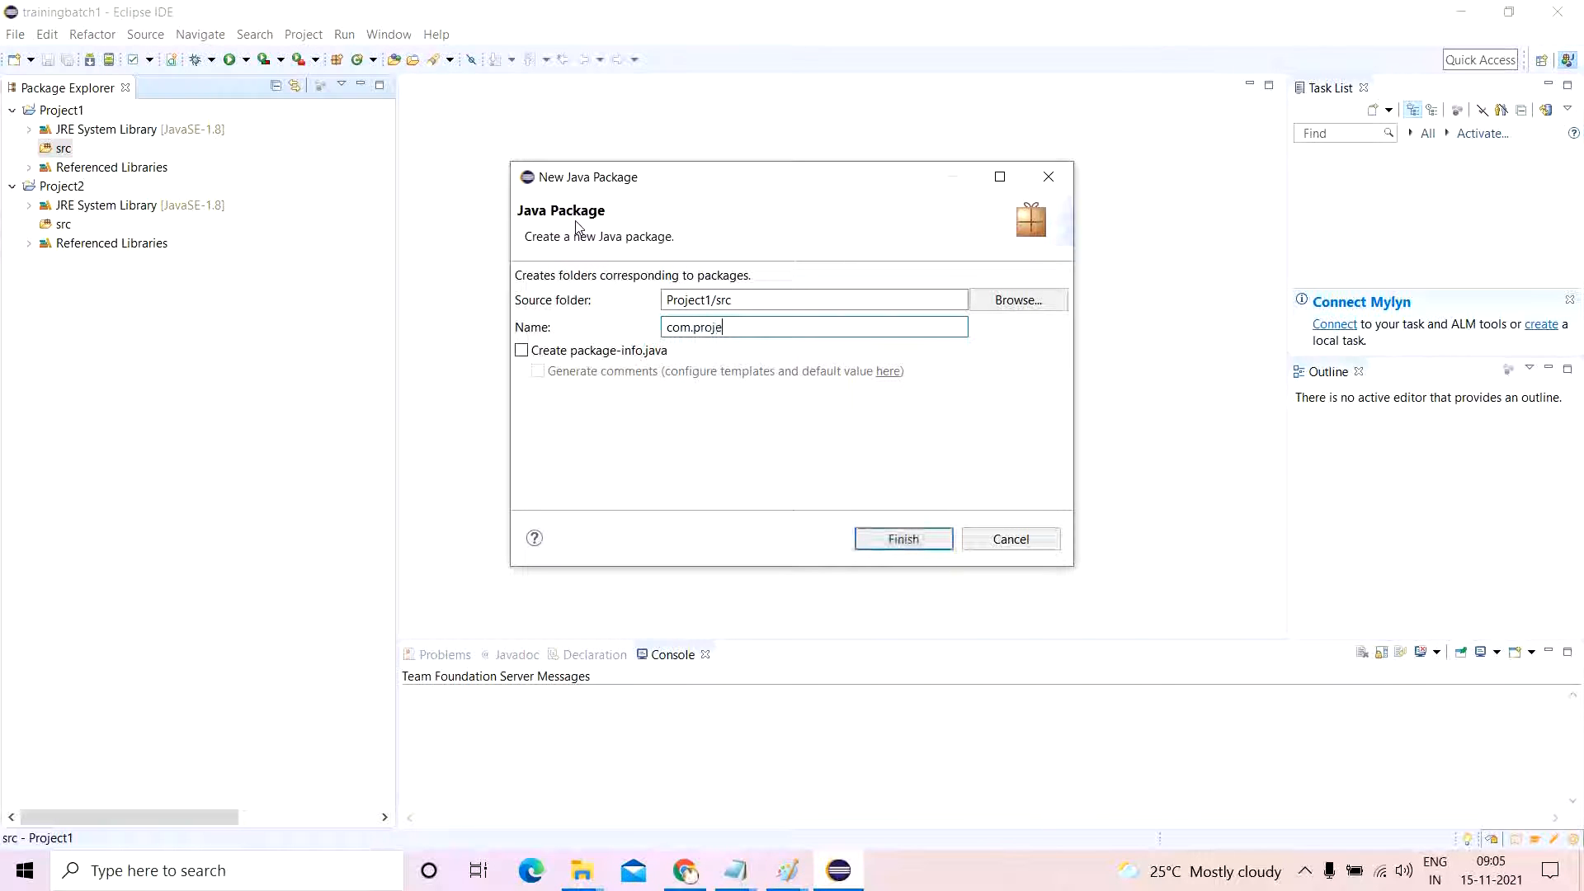
Finish package com.project1.automation, then add com.project2.automation under Project2's src.
text(ct1.automatio)
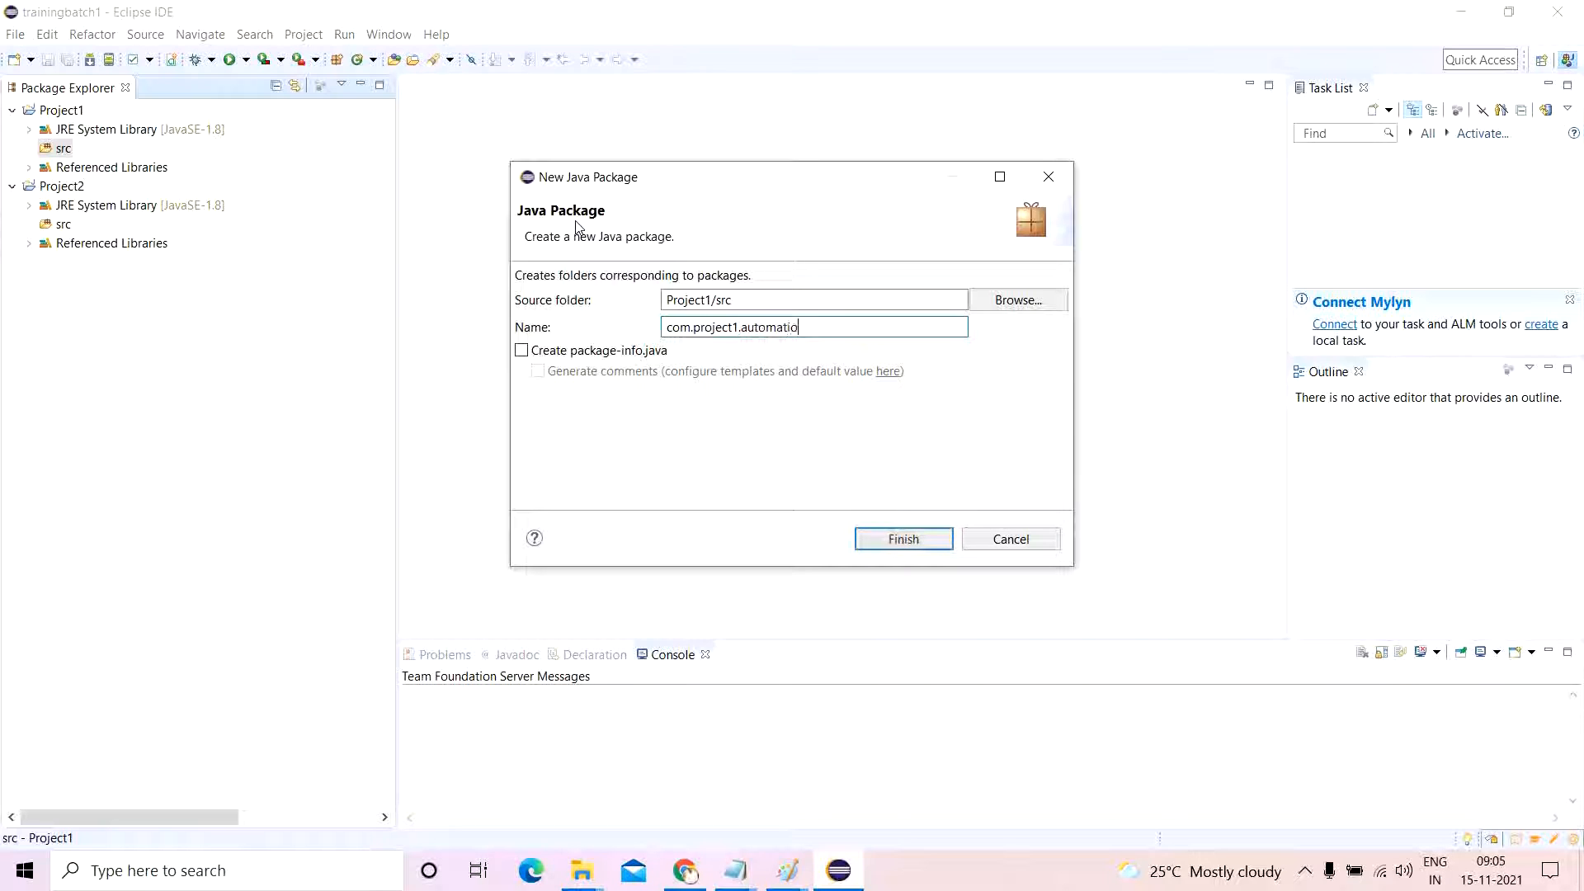
click(904, 539)
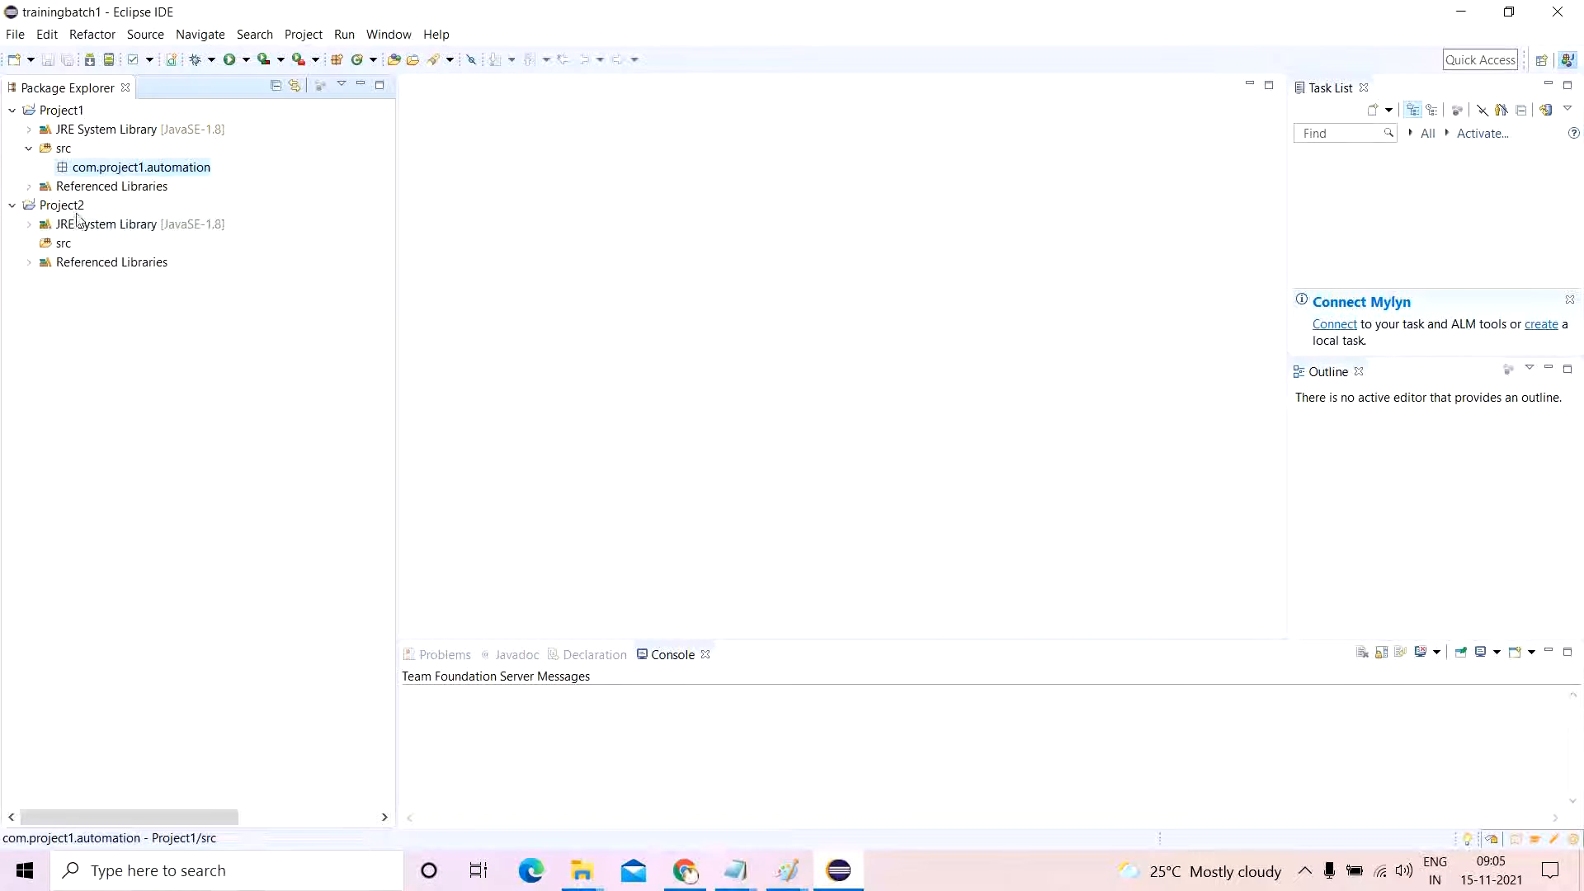
right_click(65, 242)
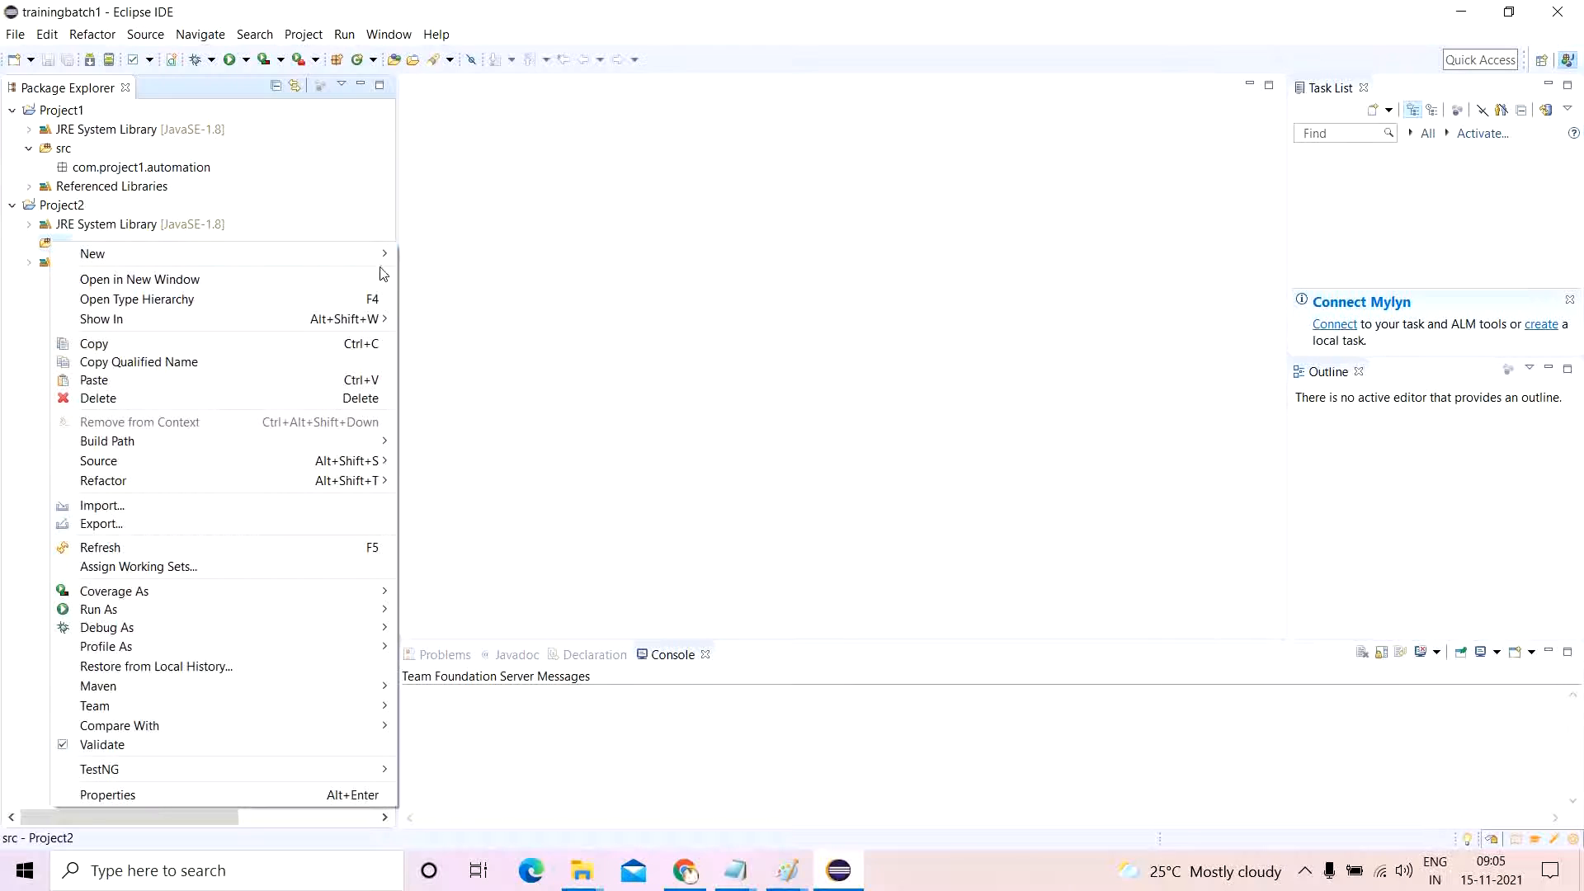
click(91, 253)
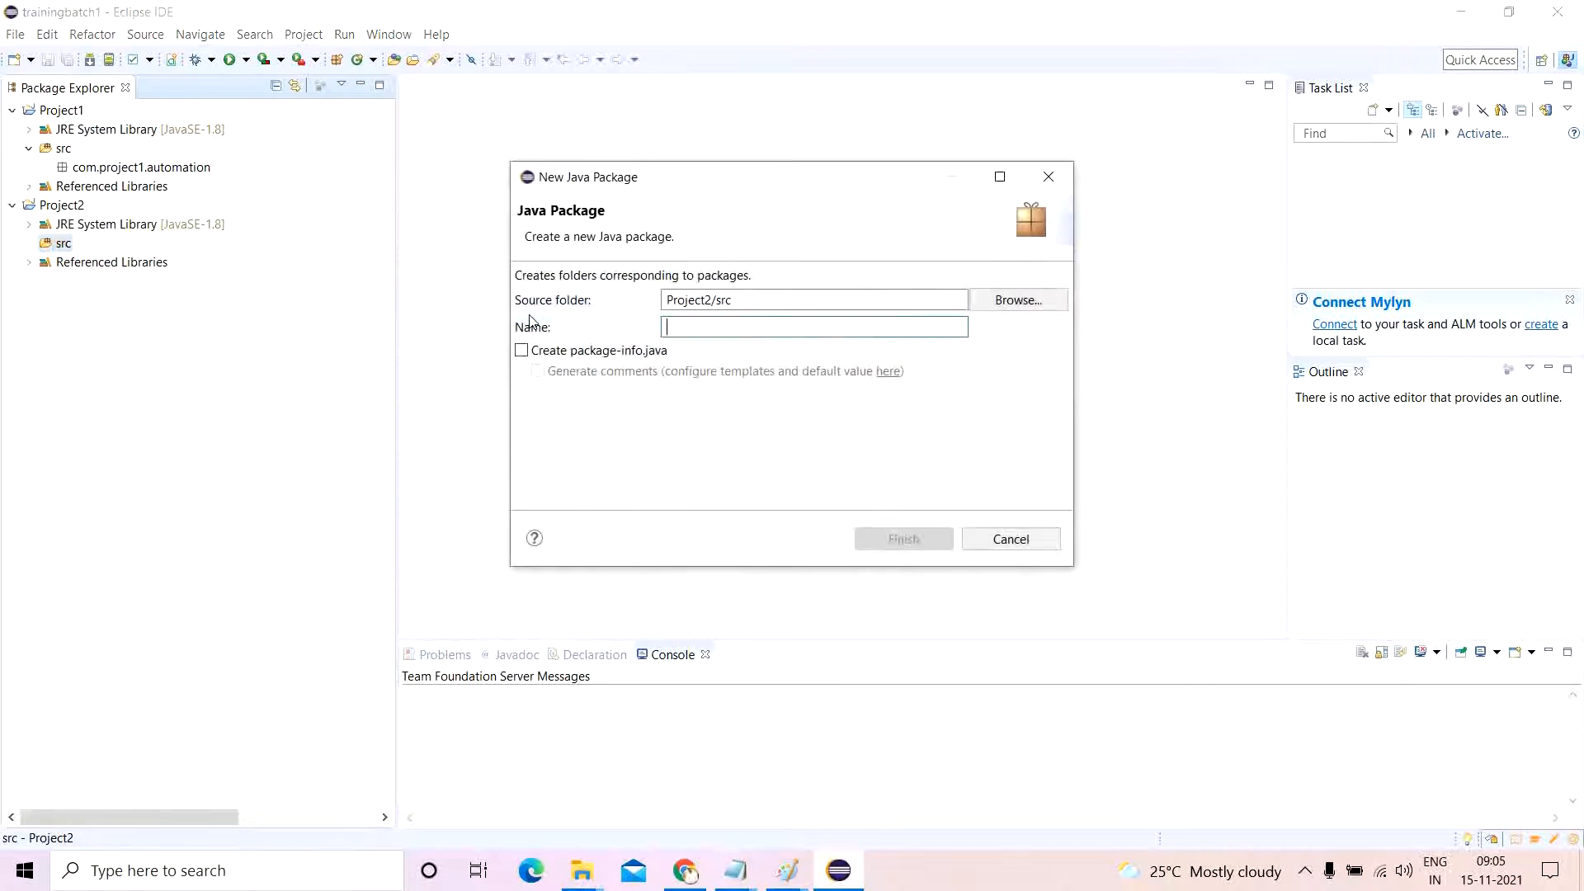
text(com.project2.auto)
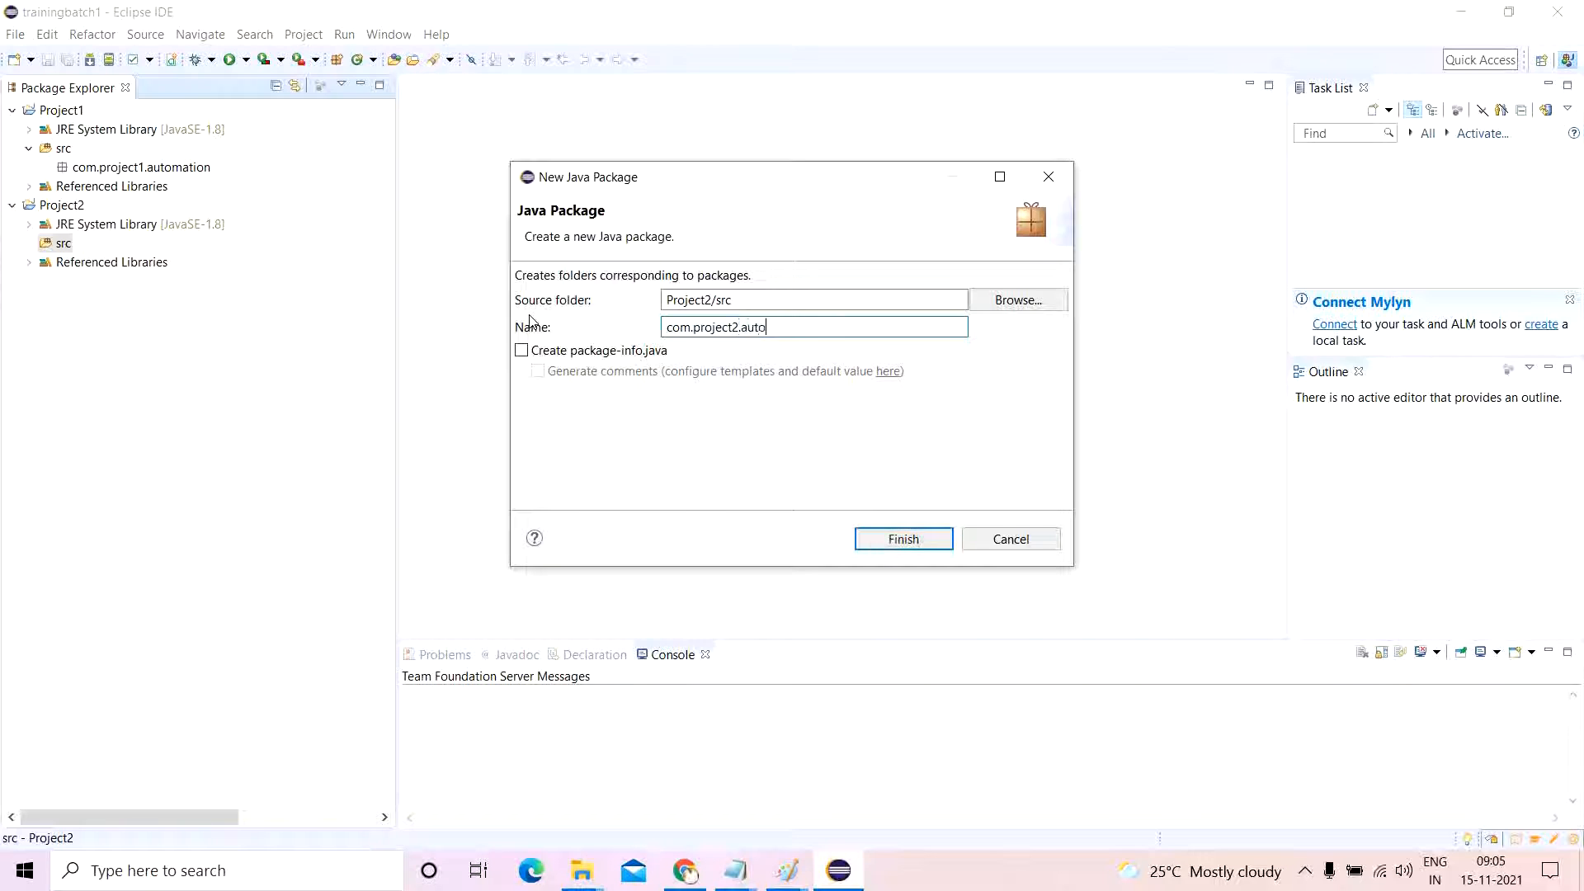
click(903, 539)
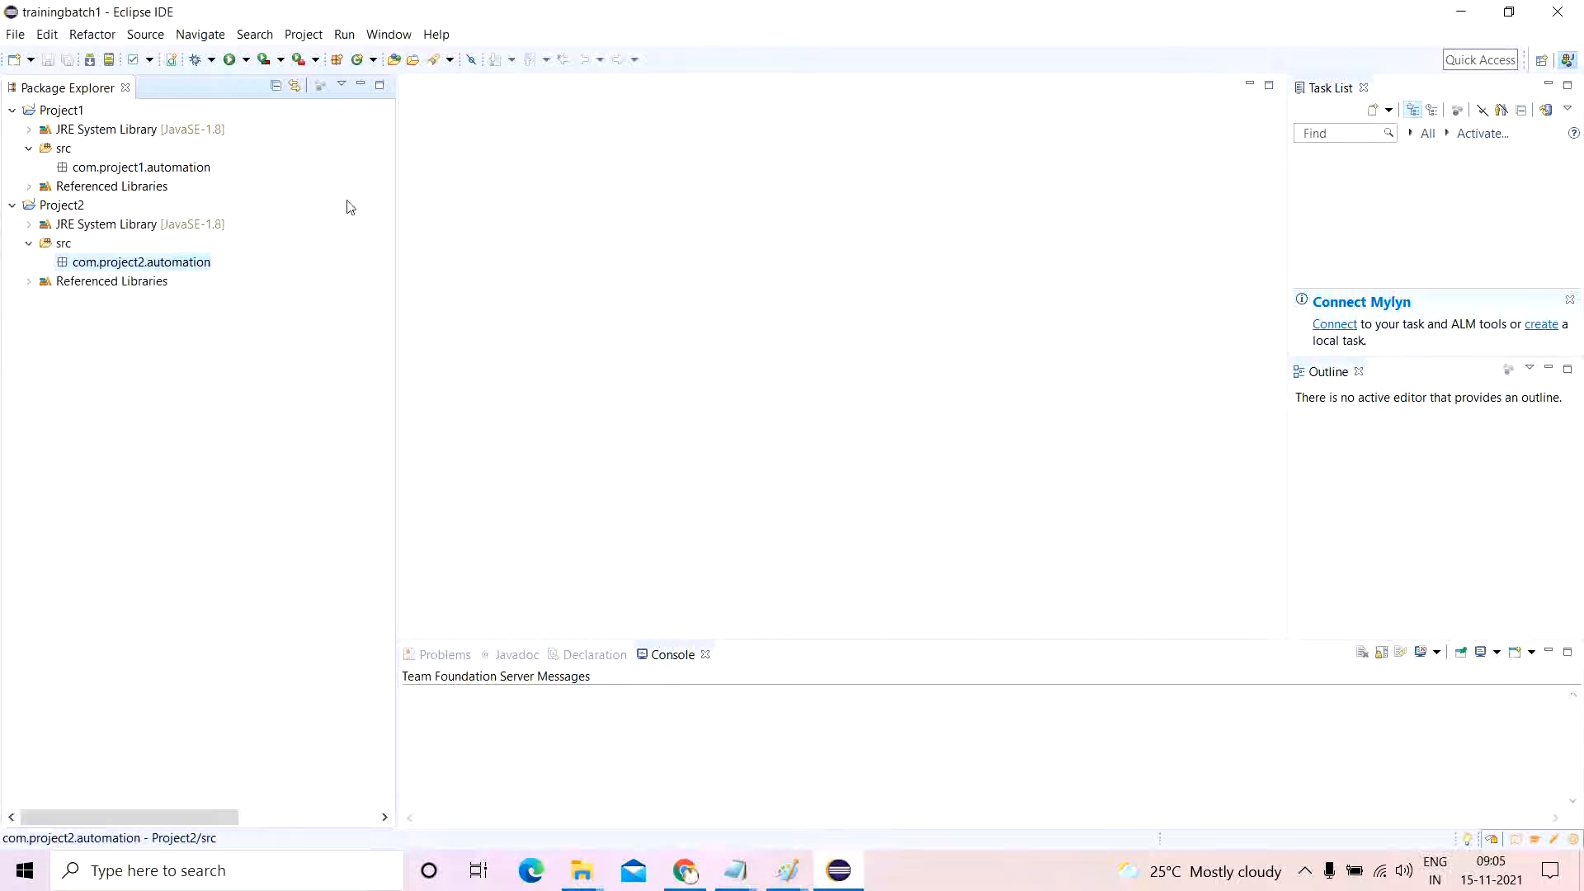
click(141, 166)
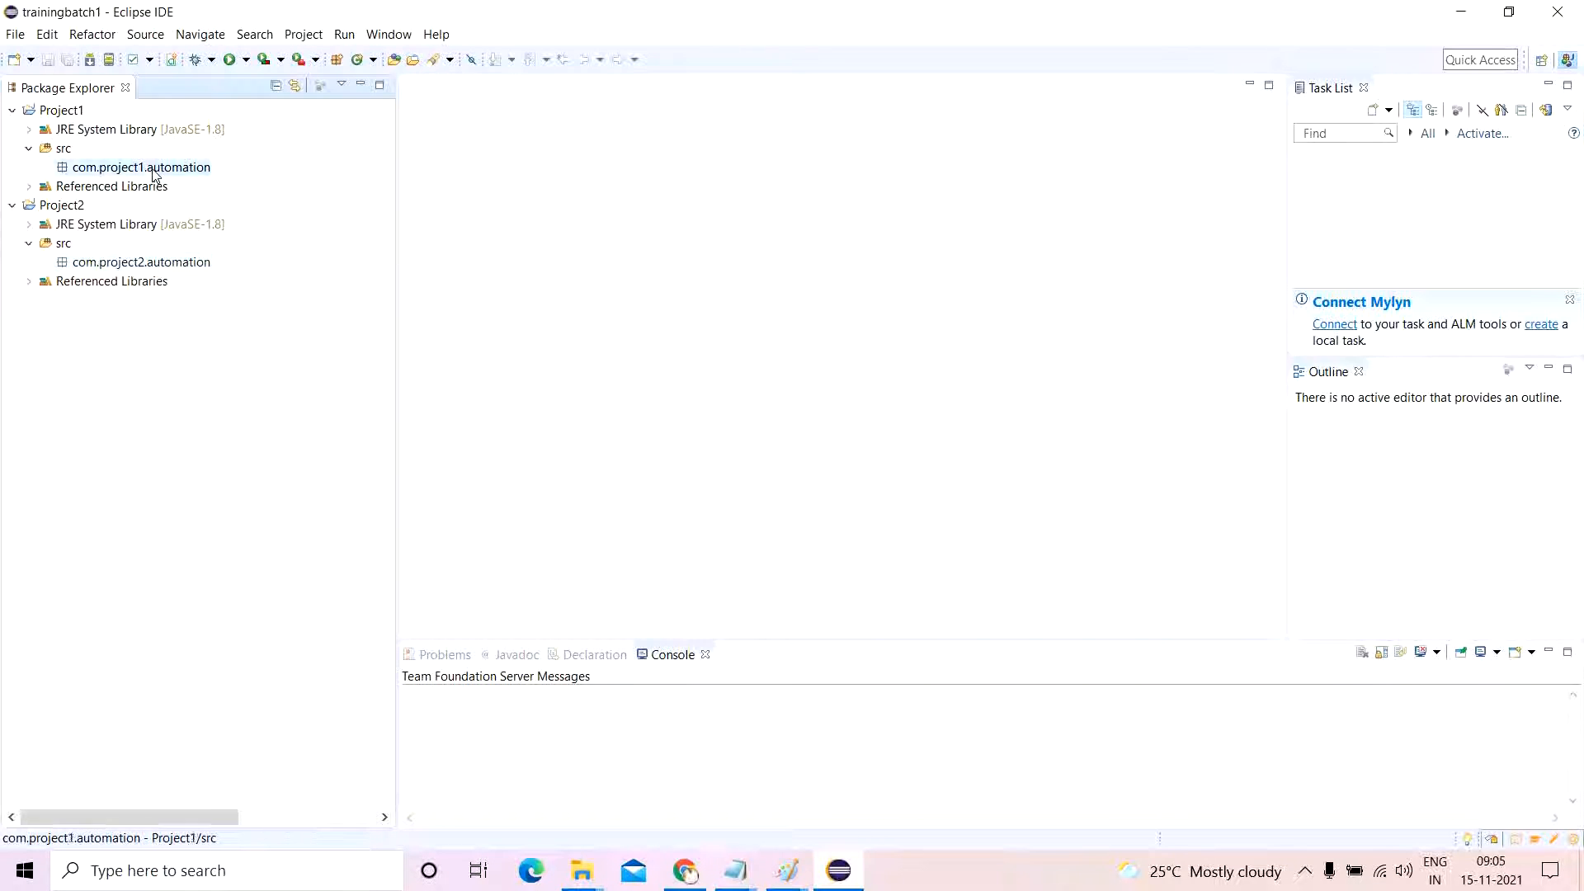
Create class Automation_SSS with a main method in com.project1.automation.
right_click(142, 167)
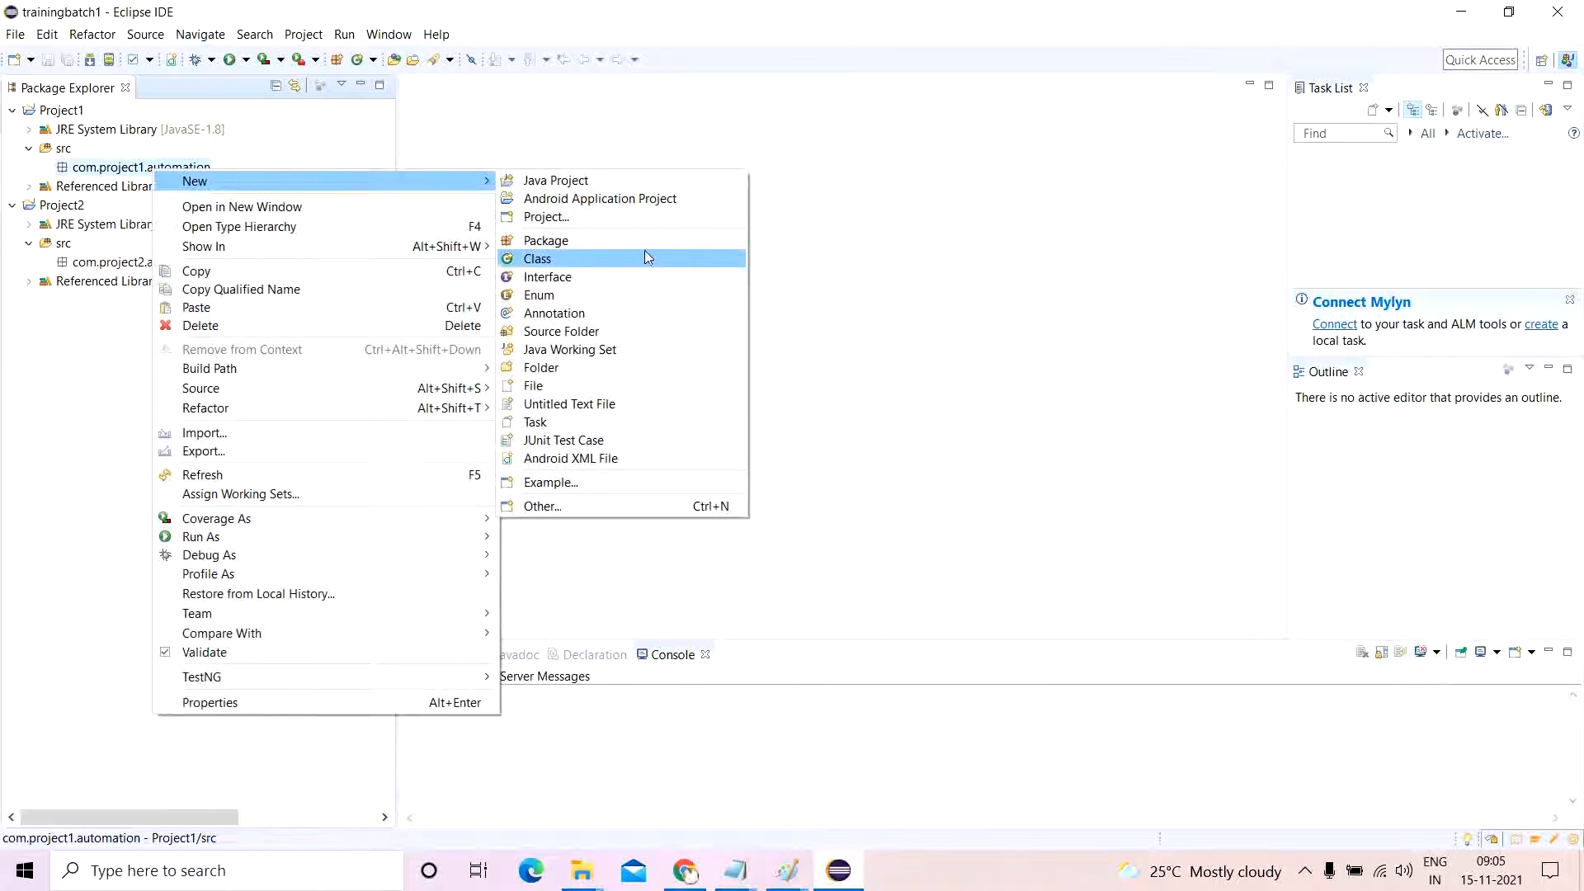
click(538, 258)
text(Automation_)
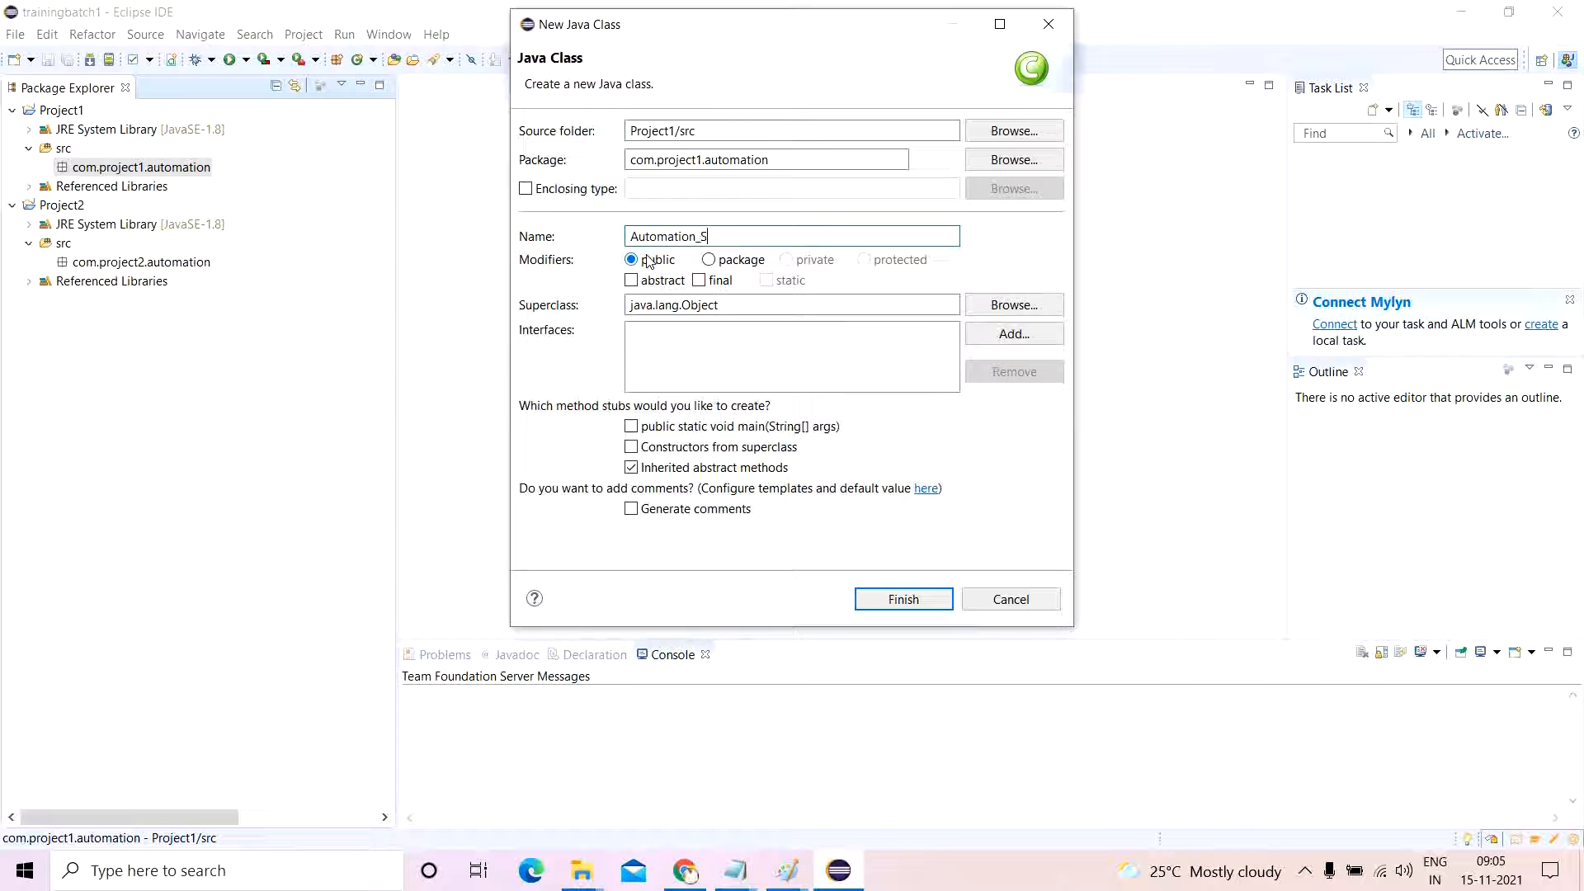
text(SS)
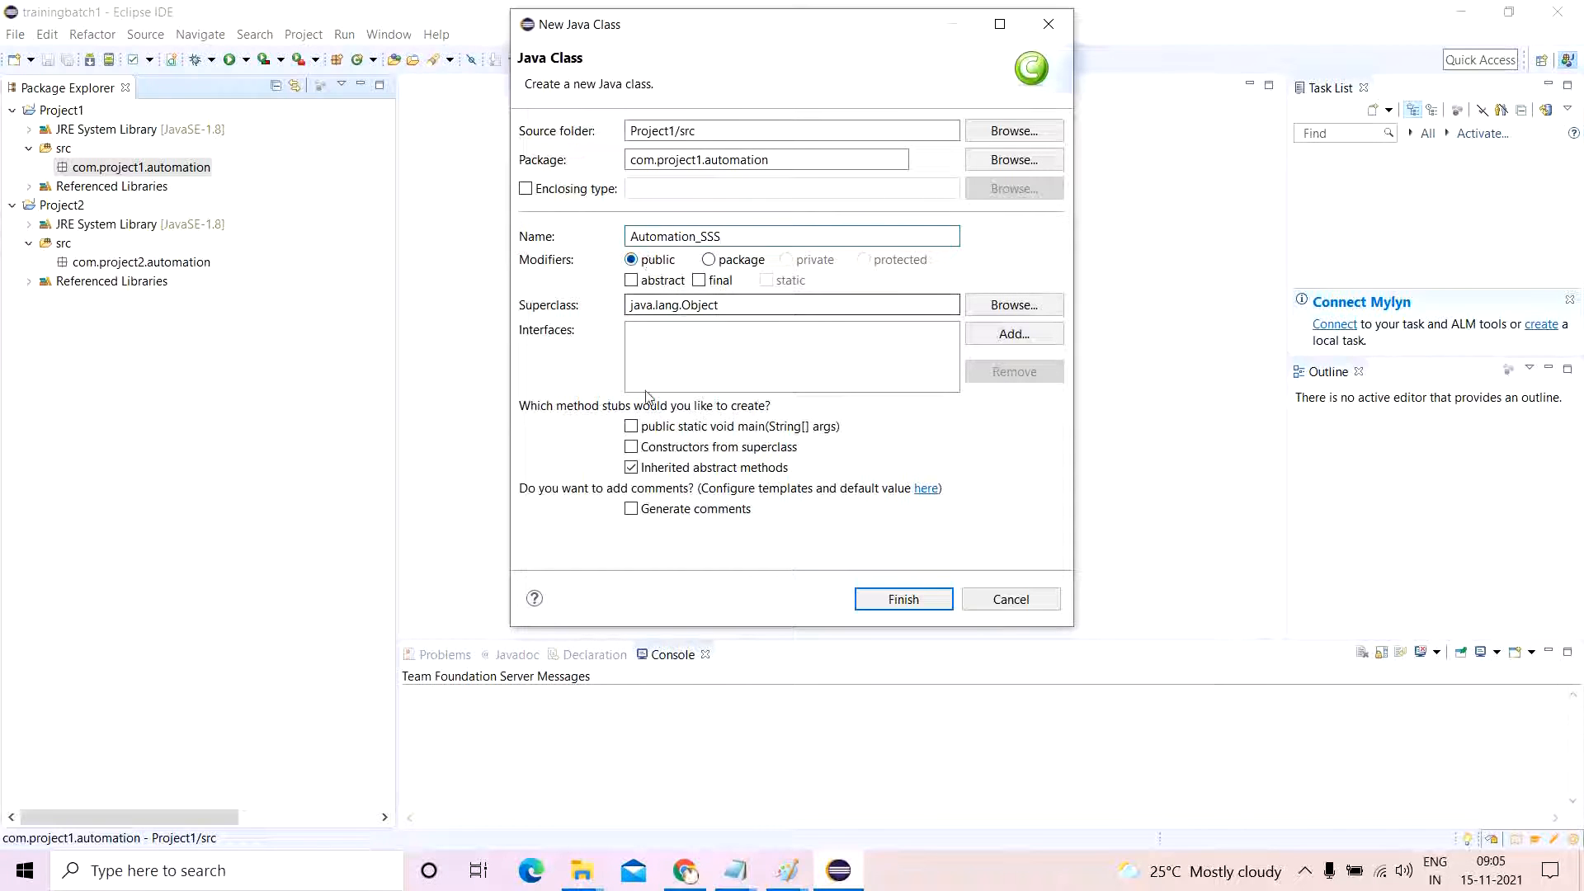
click(904, 599)
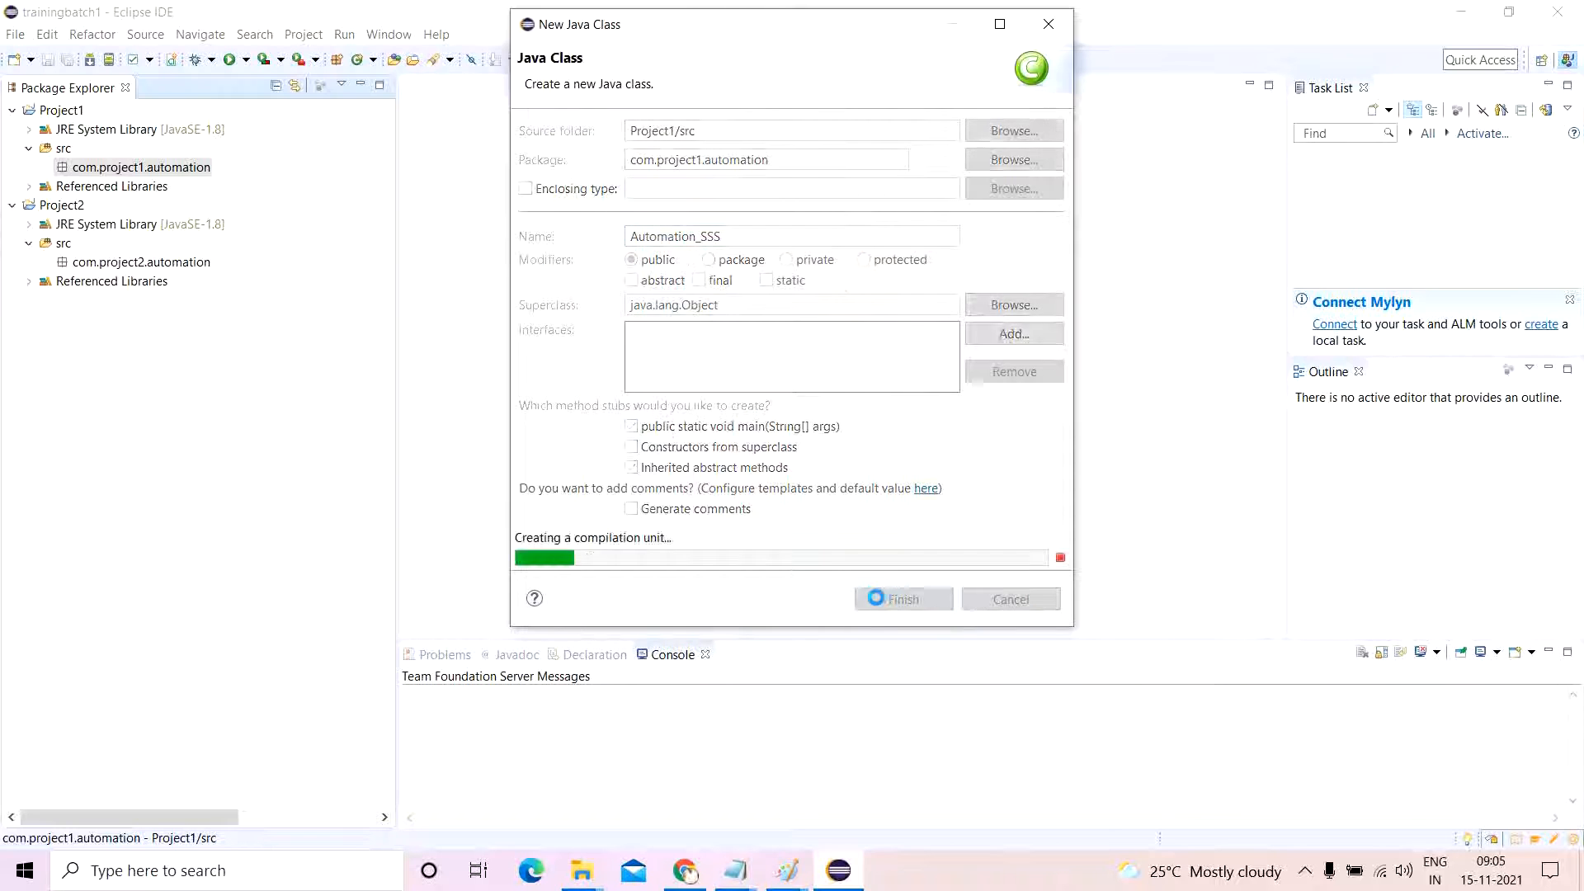
click(904, 599)
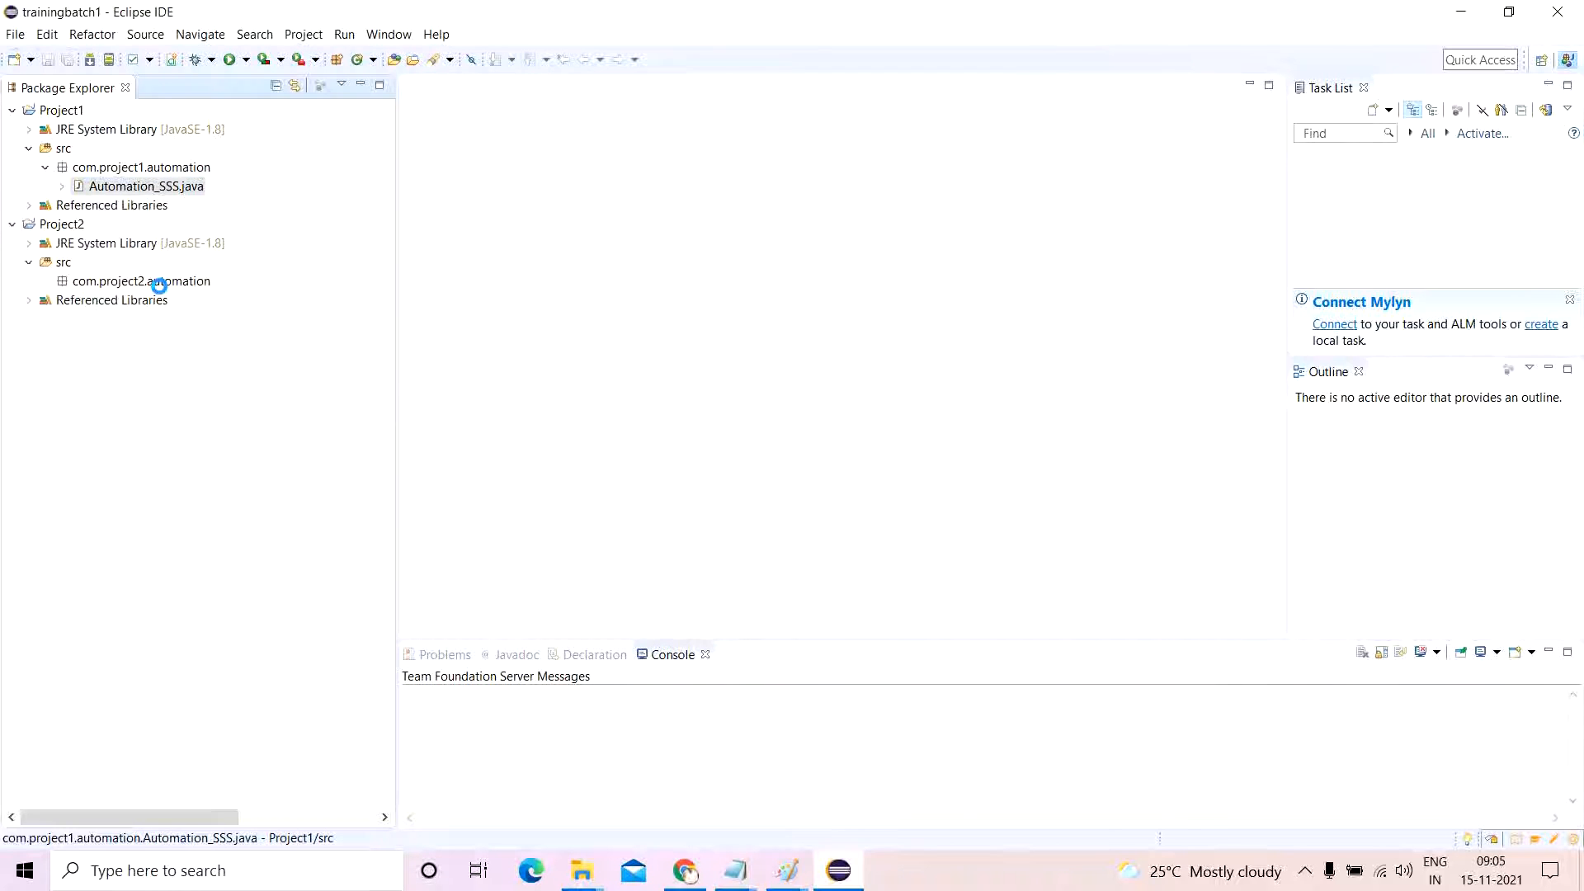
Create class Auomation_SCJP with a main method in com.project2.automation.
double_click(144, 186)
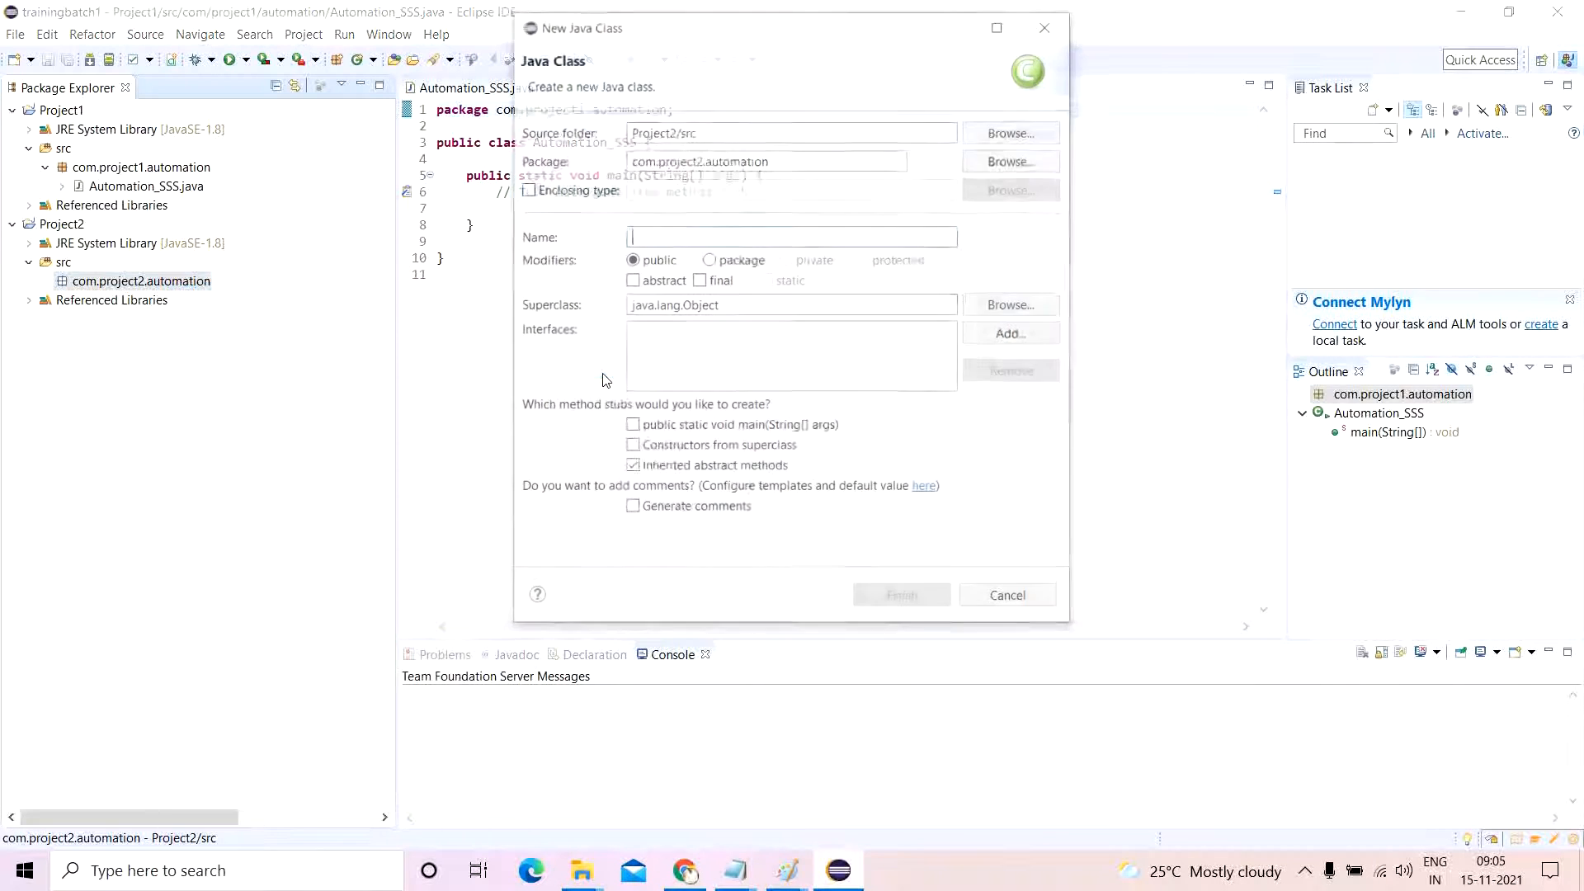
text(A)
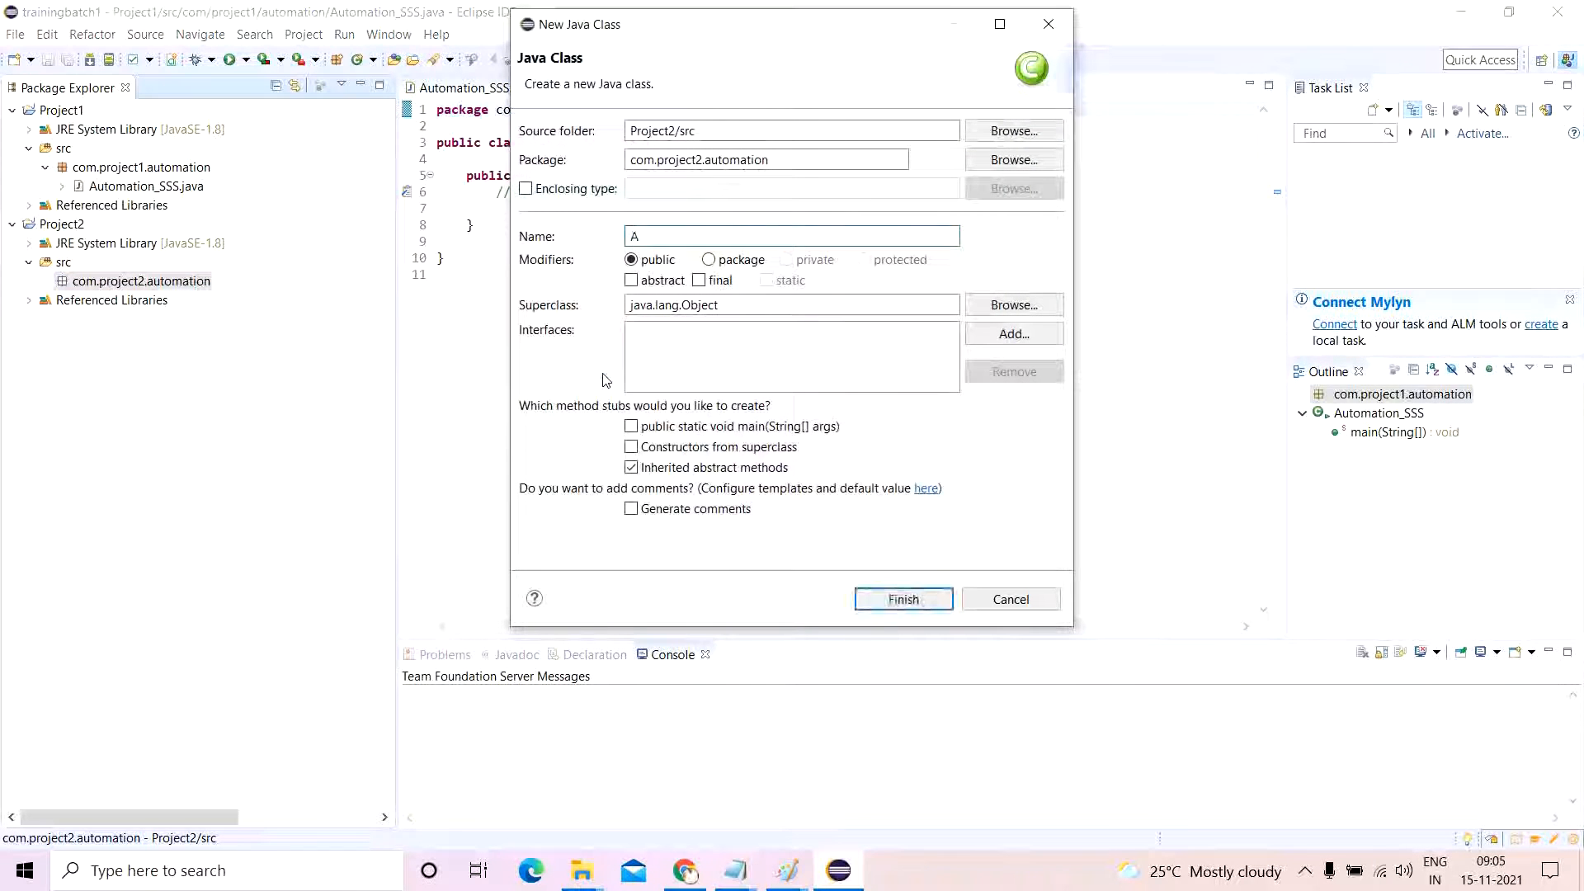
text(uomation)
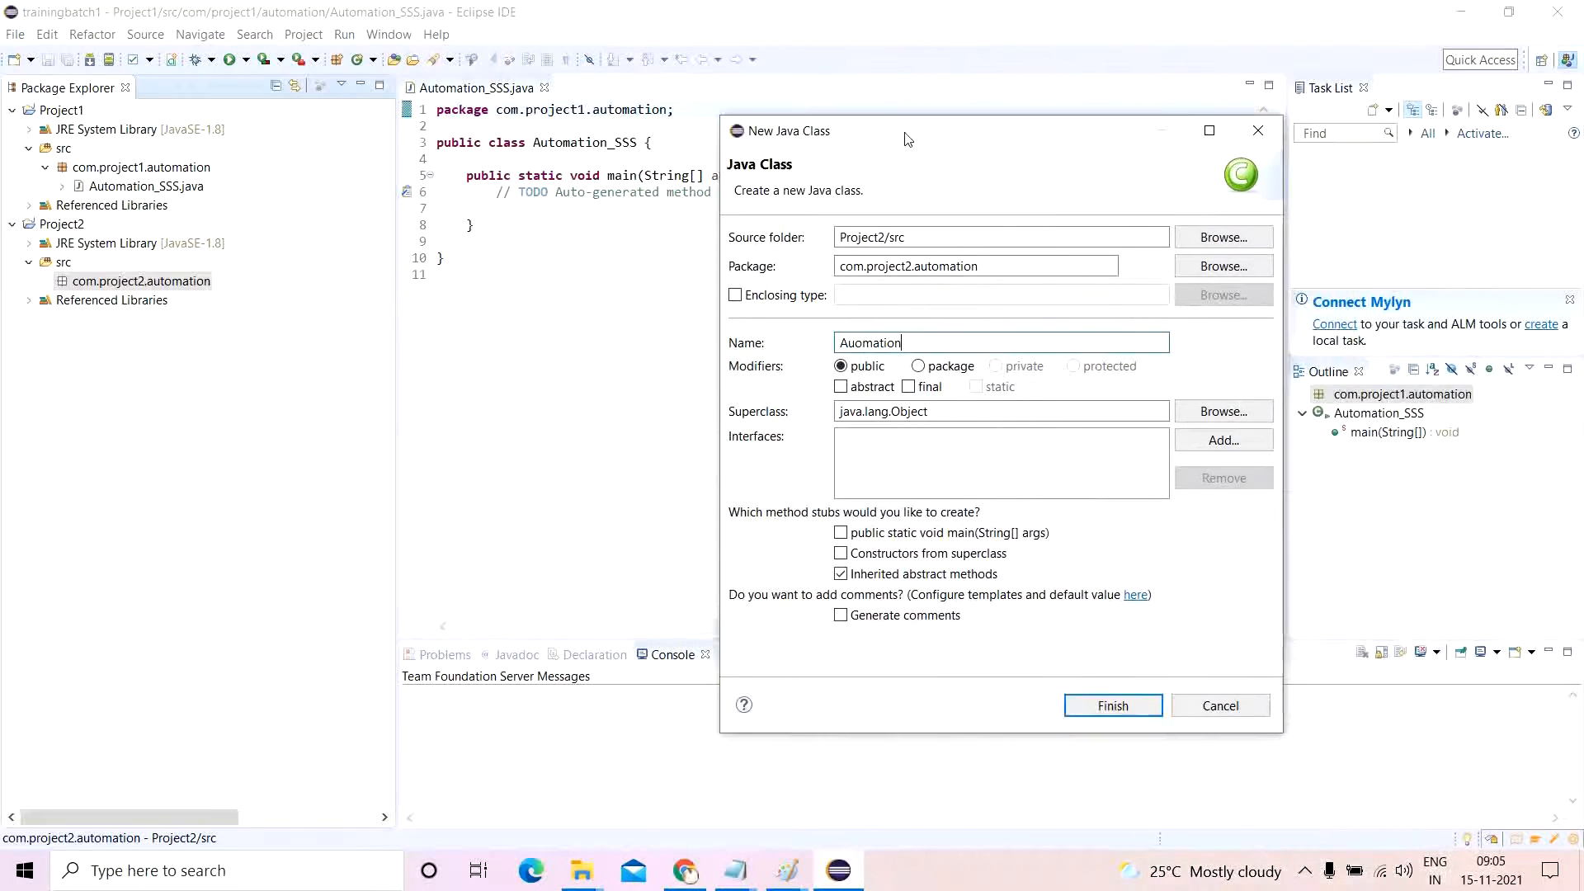
text(_)
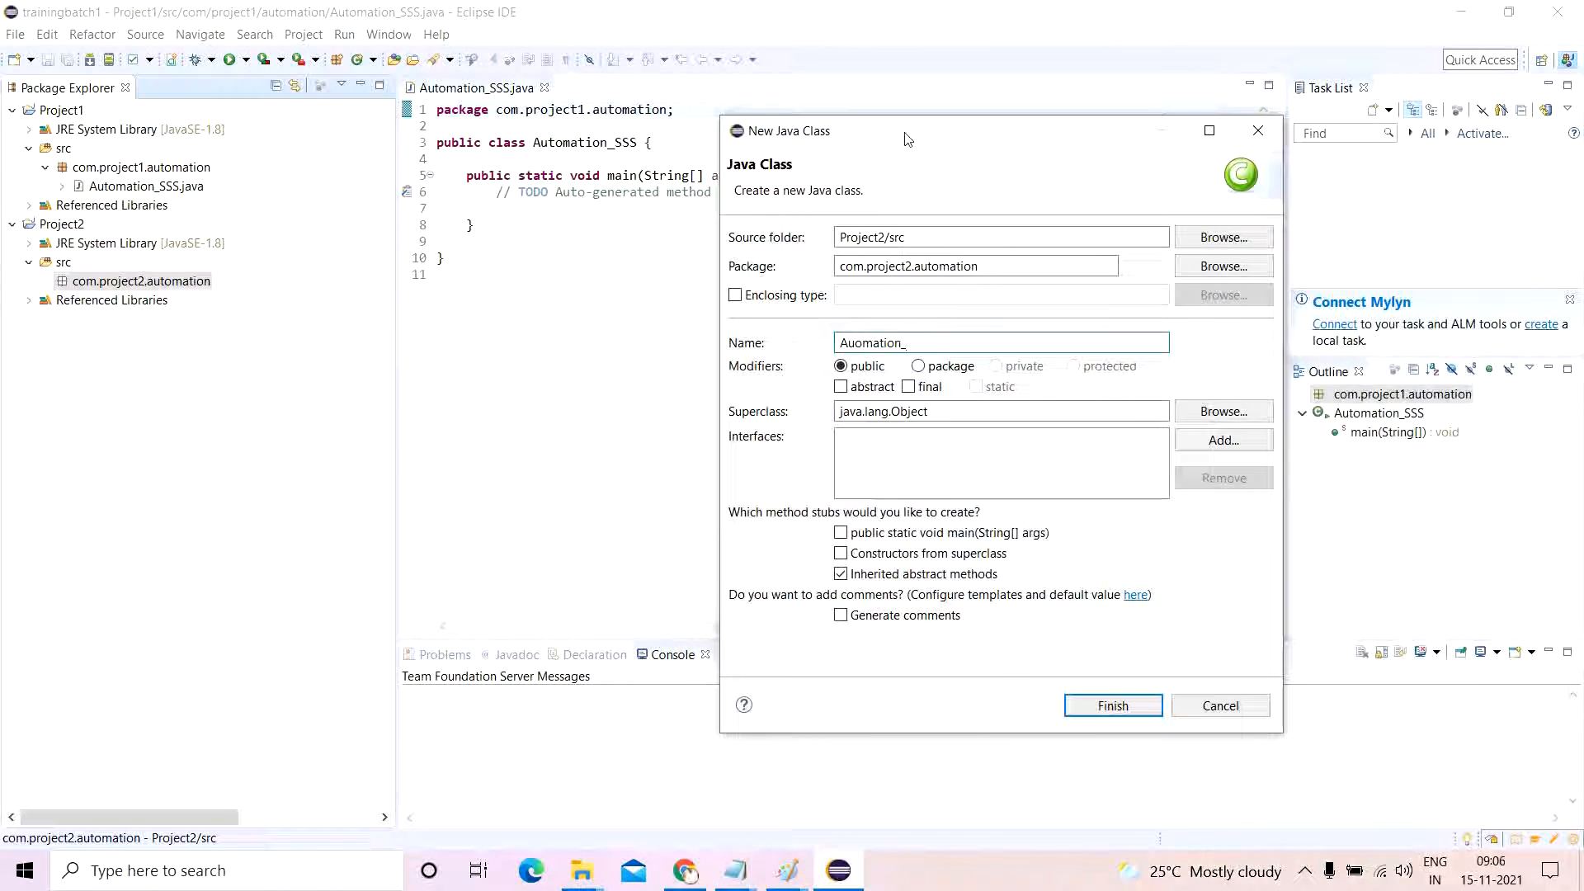
text(SC)
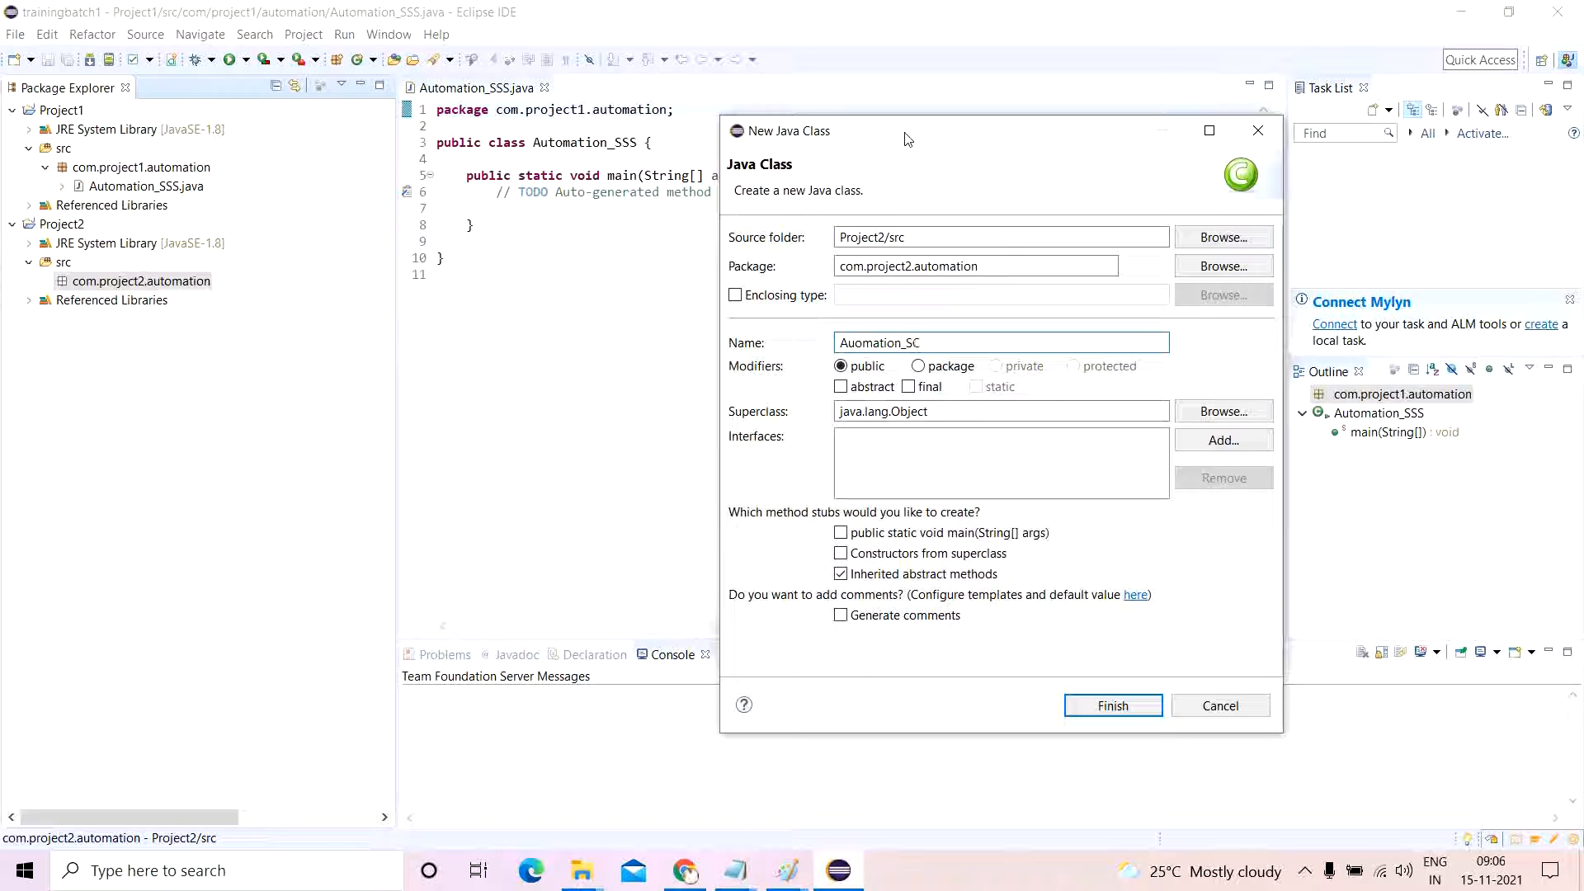
text(JP)
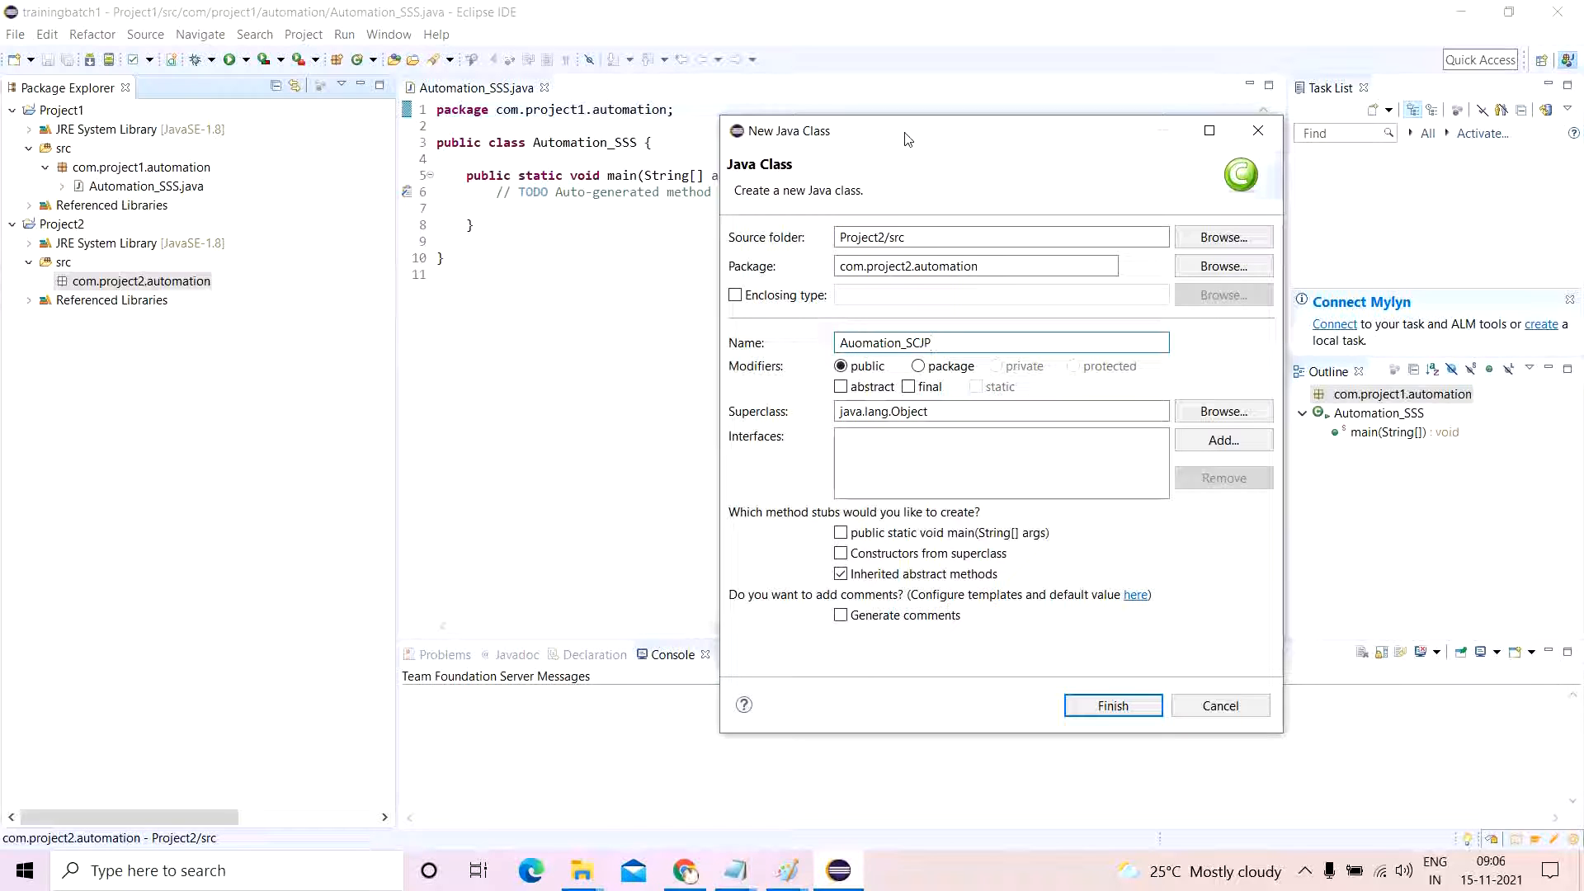
click(840, 532)
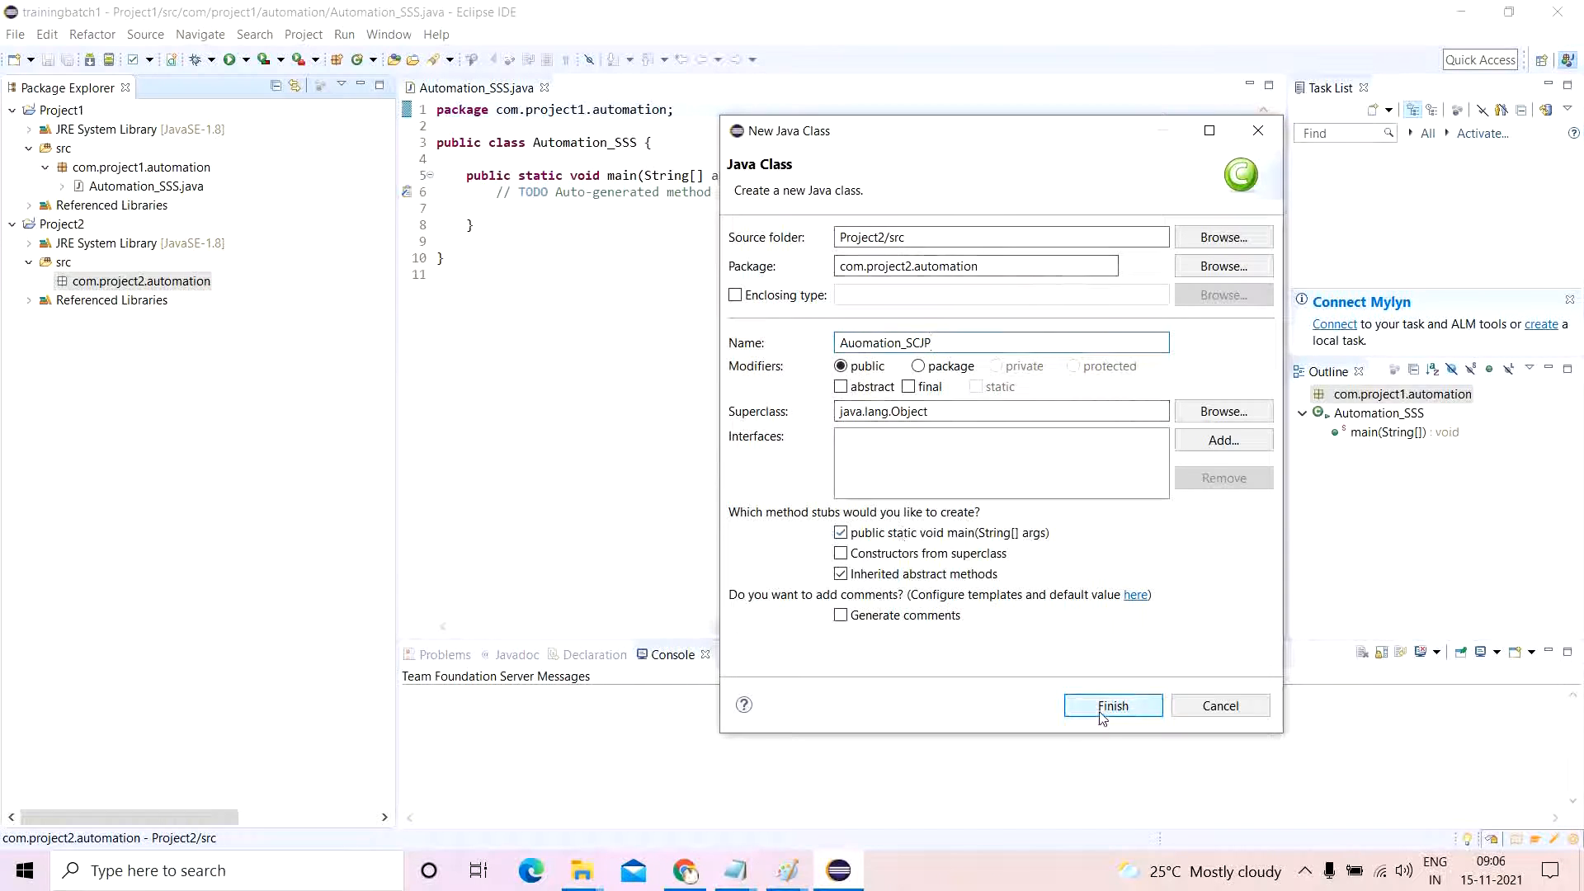
click(1114, 706)
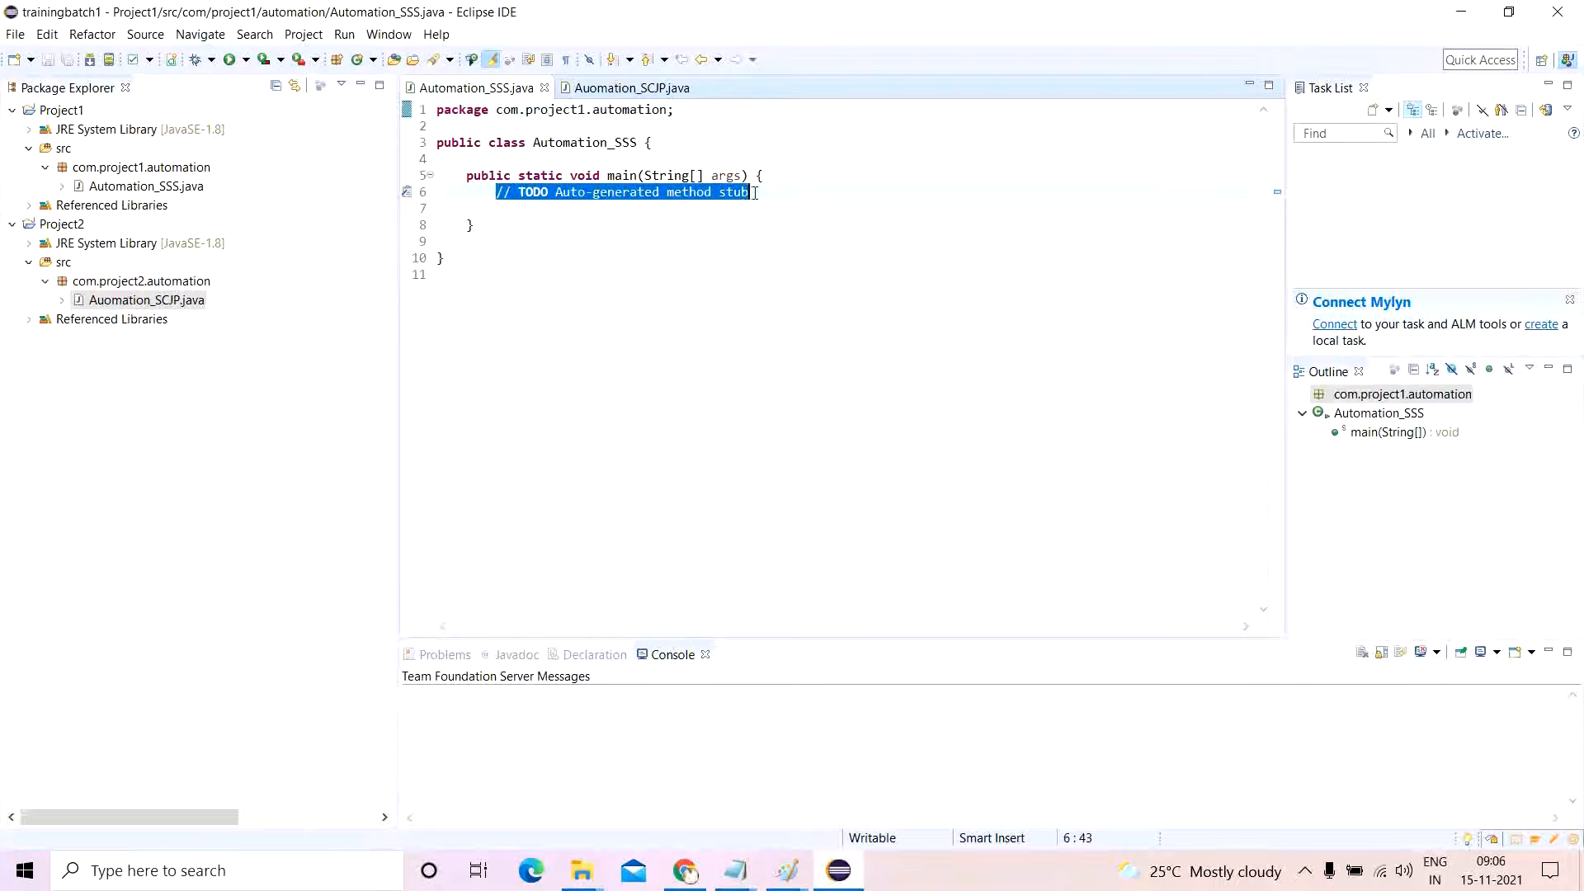
Set the webdriver system property to D:\SELENIUM AUTOMATION\BROWSER DRIVERS\chromedriver.
text(Sys)
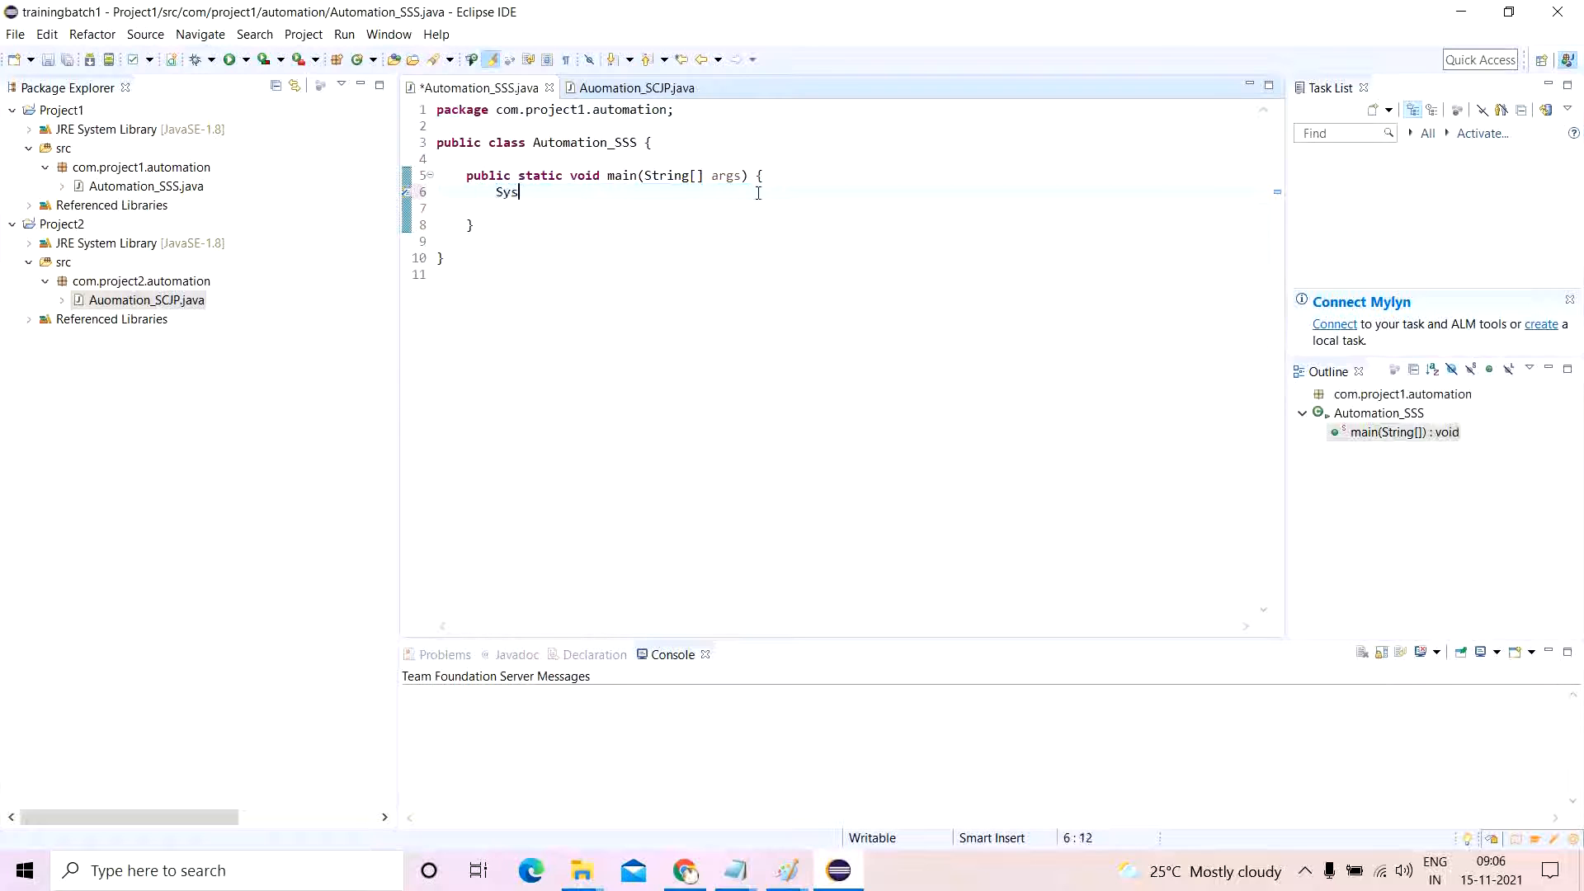
text(tem.set)
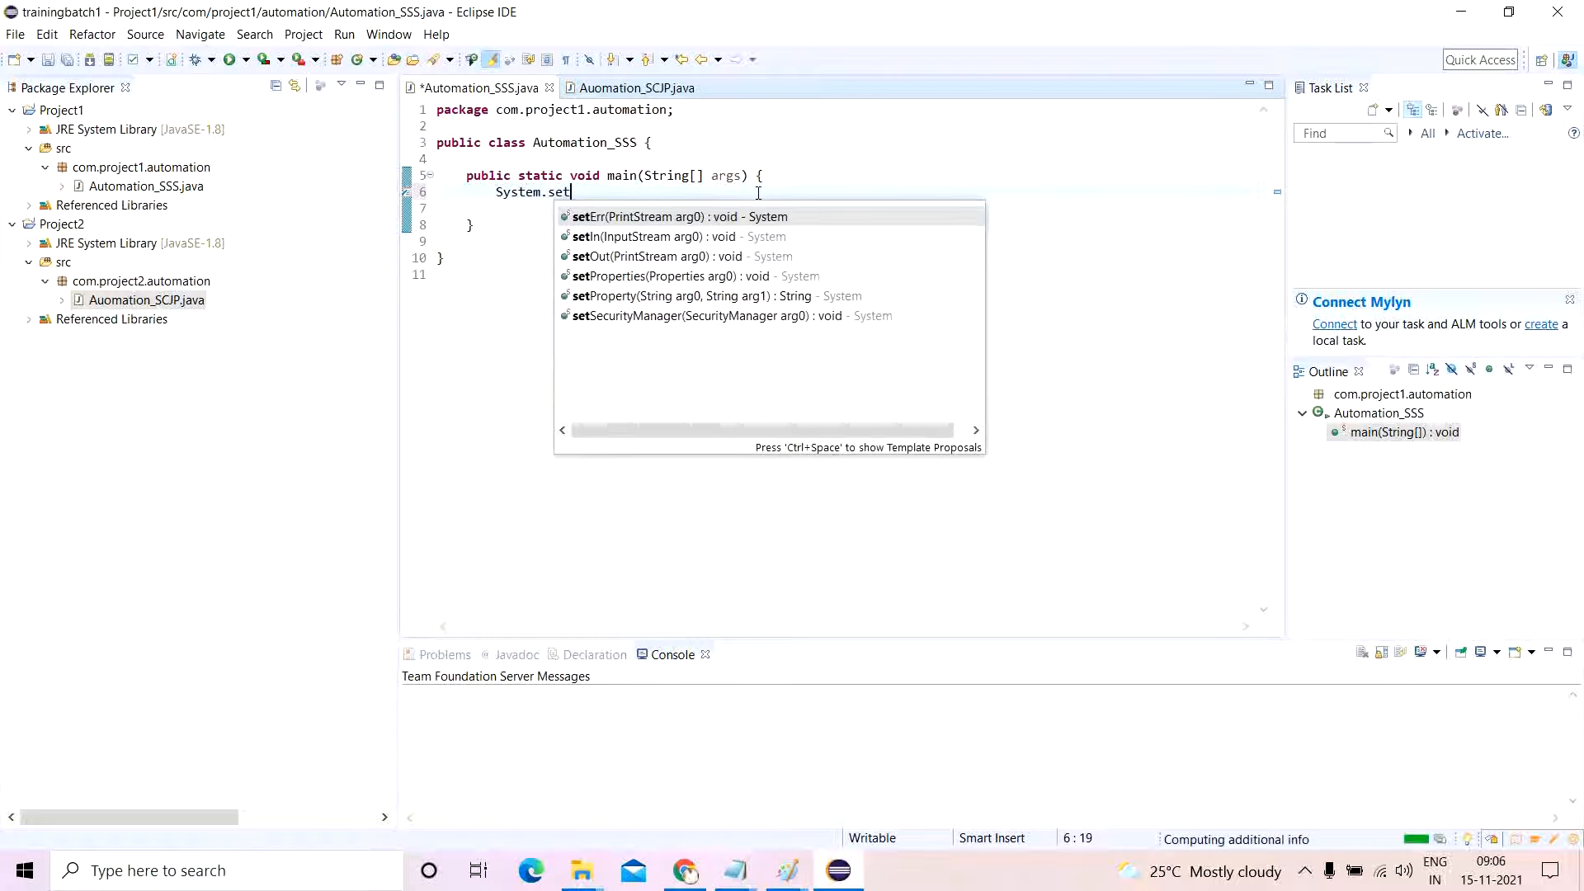
text(Property(", arg1)
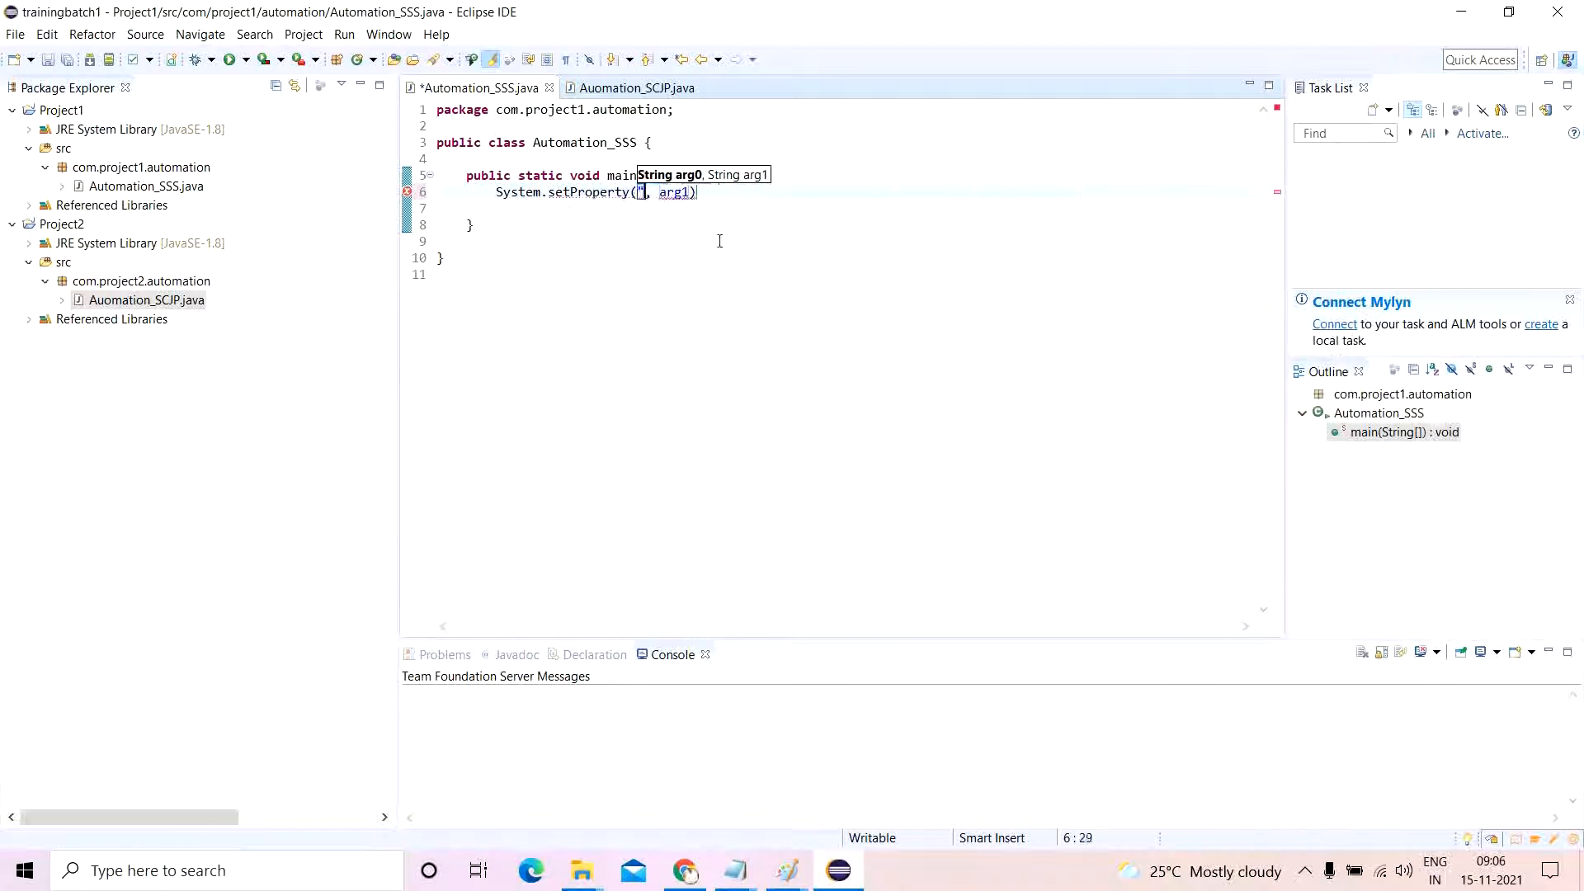
text(webdriver.chrome.driver)
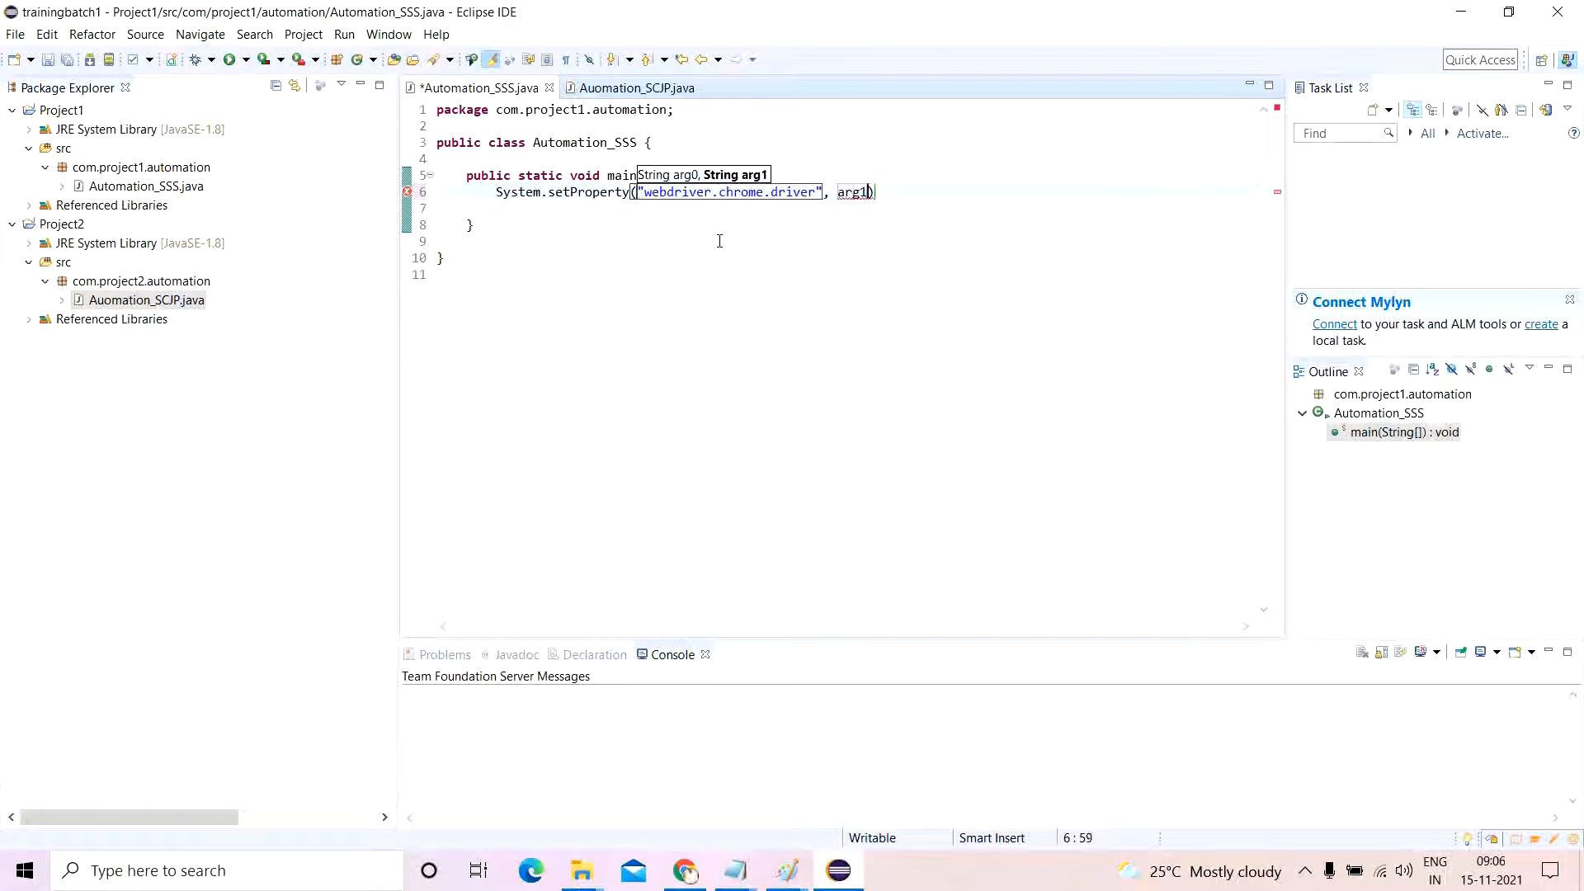
text("")
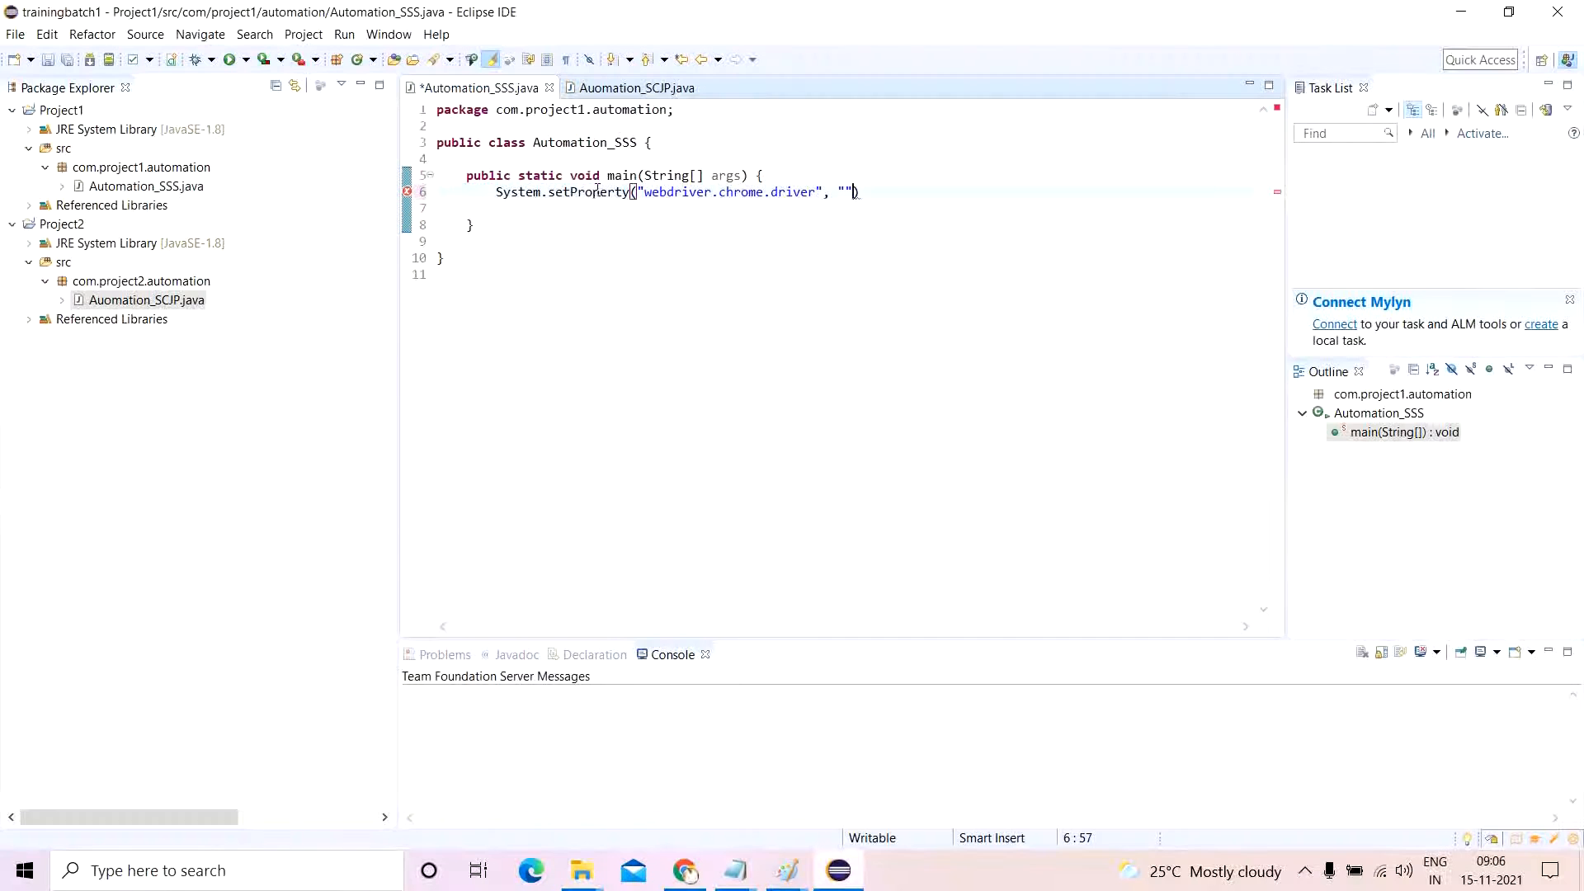
text(D:\\SELENIUM AUTOMATION\\BROWSER DRIVERS)
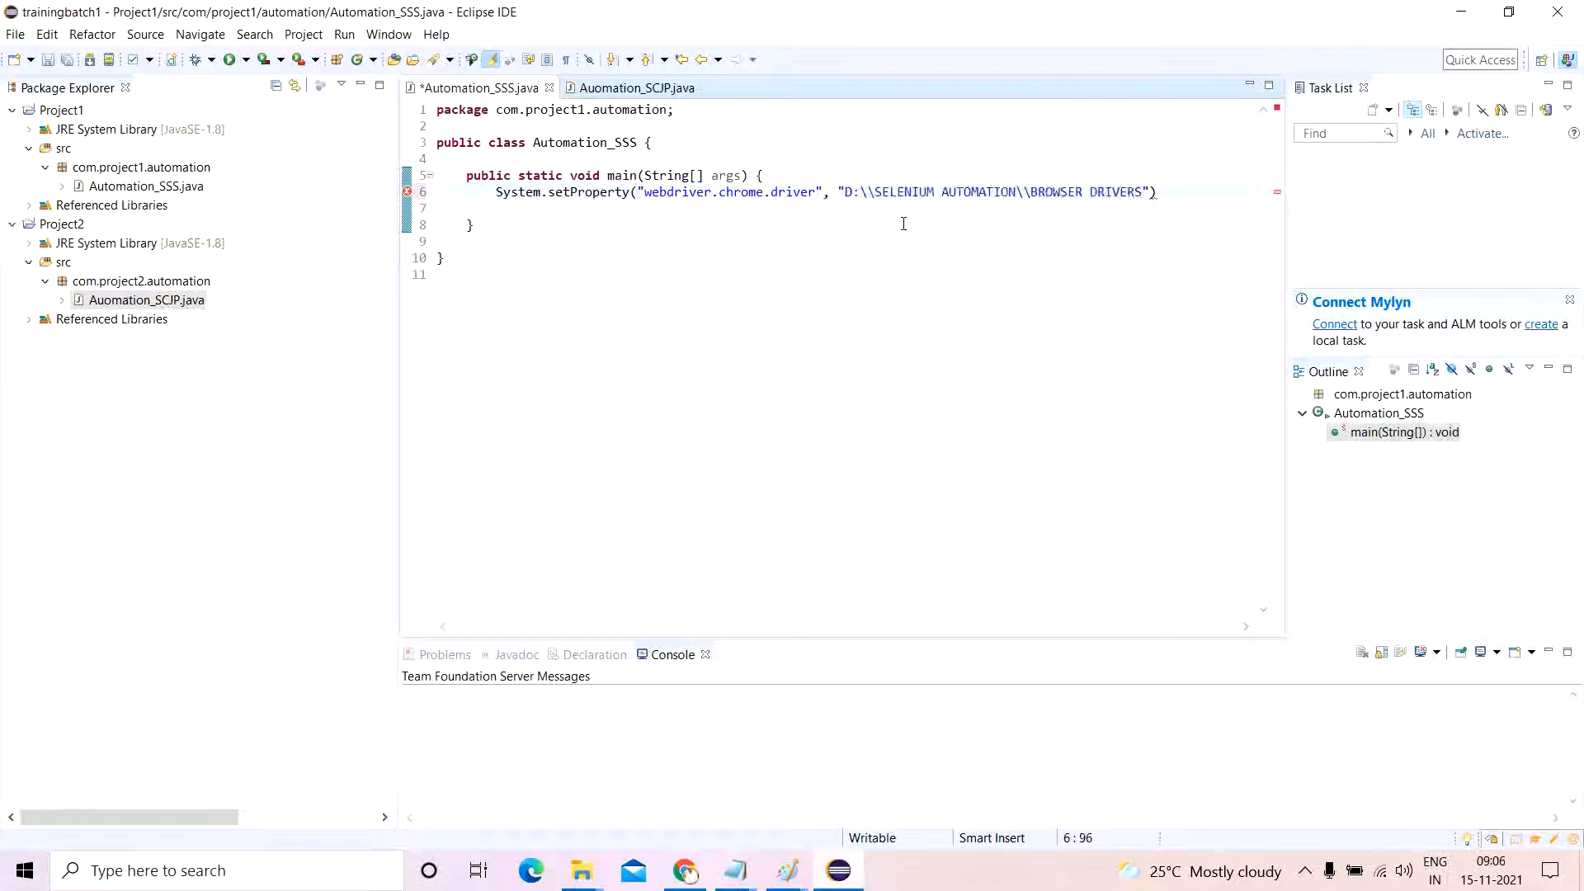
text(\\chomed)
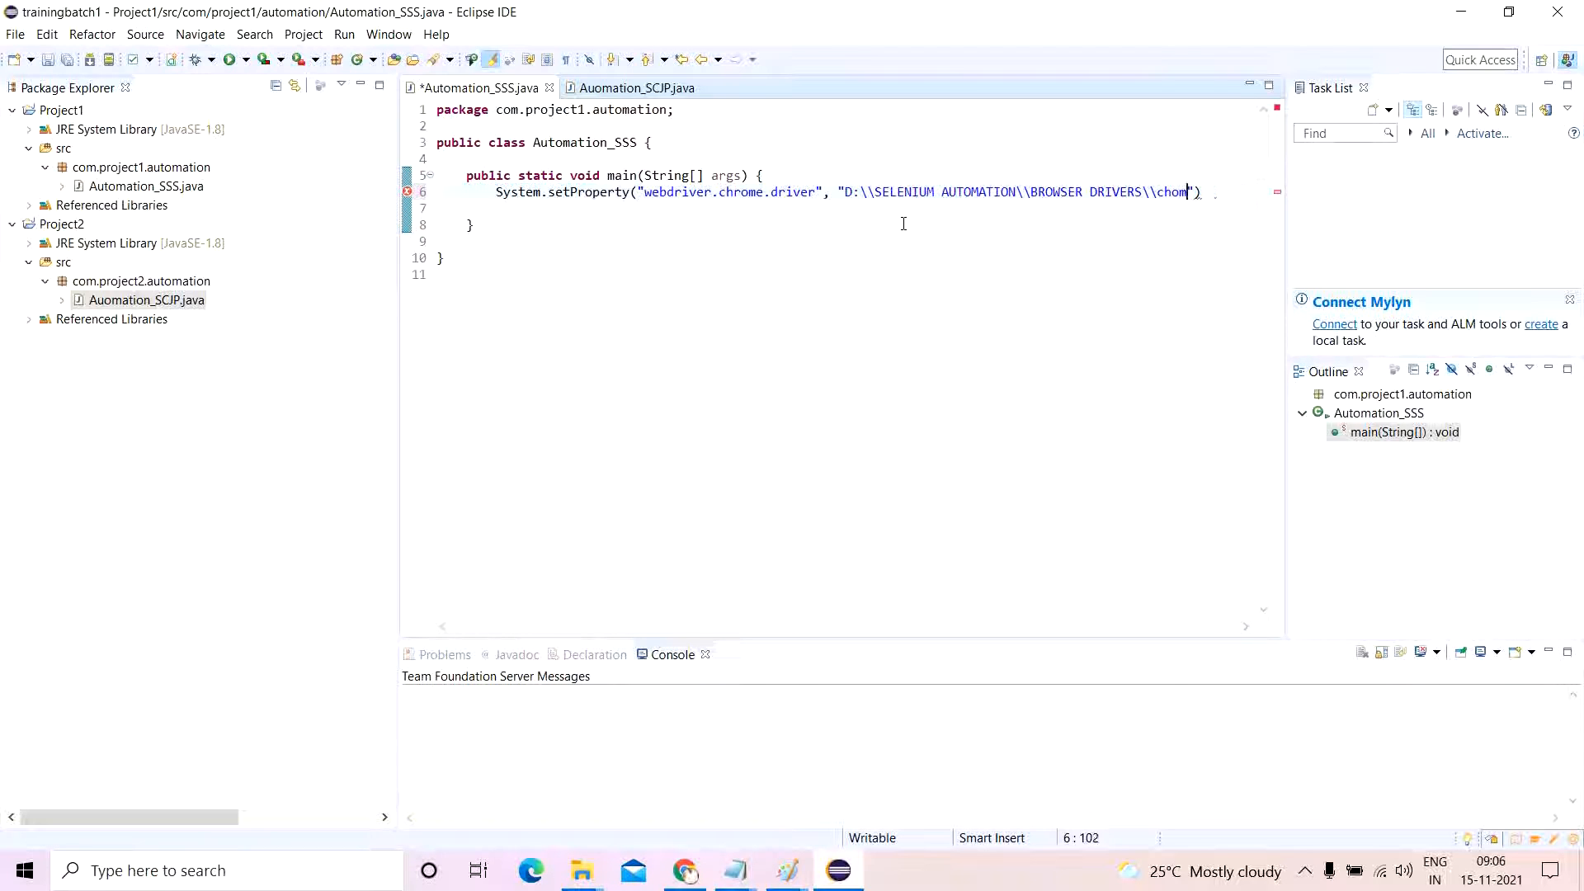
text(edriver.exe)
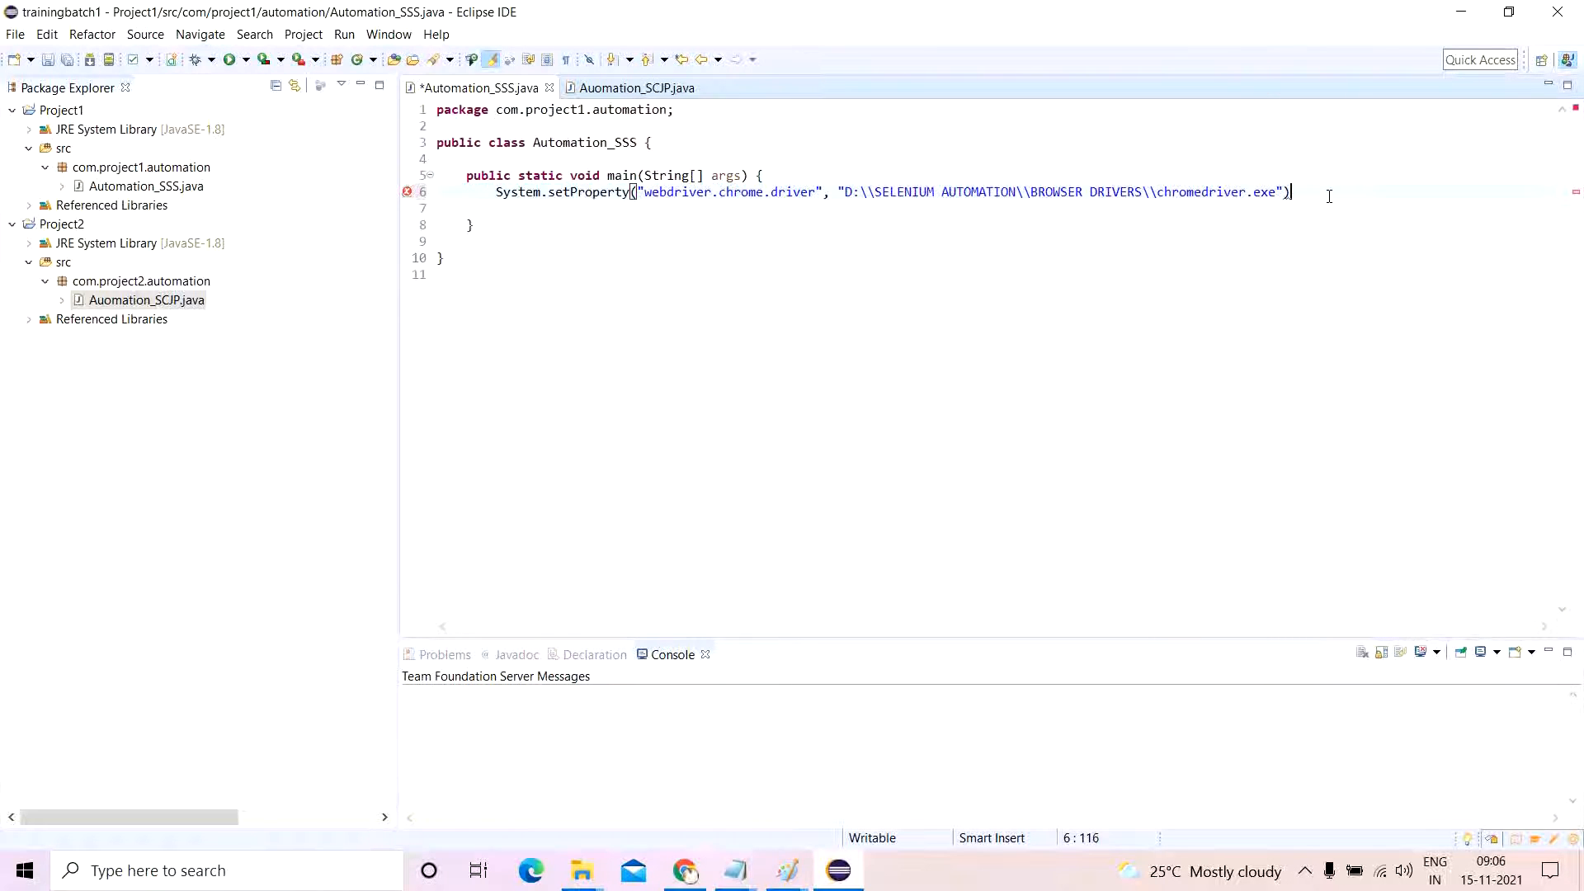
key(Enter)
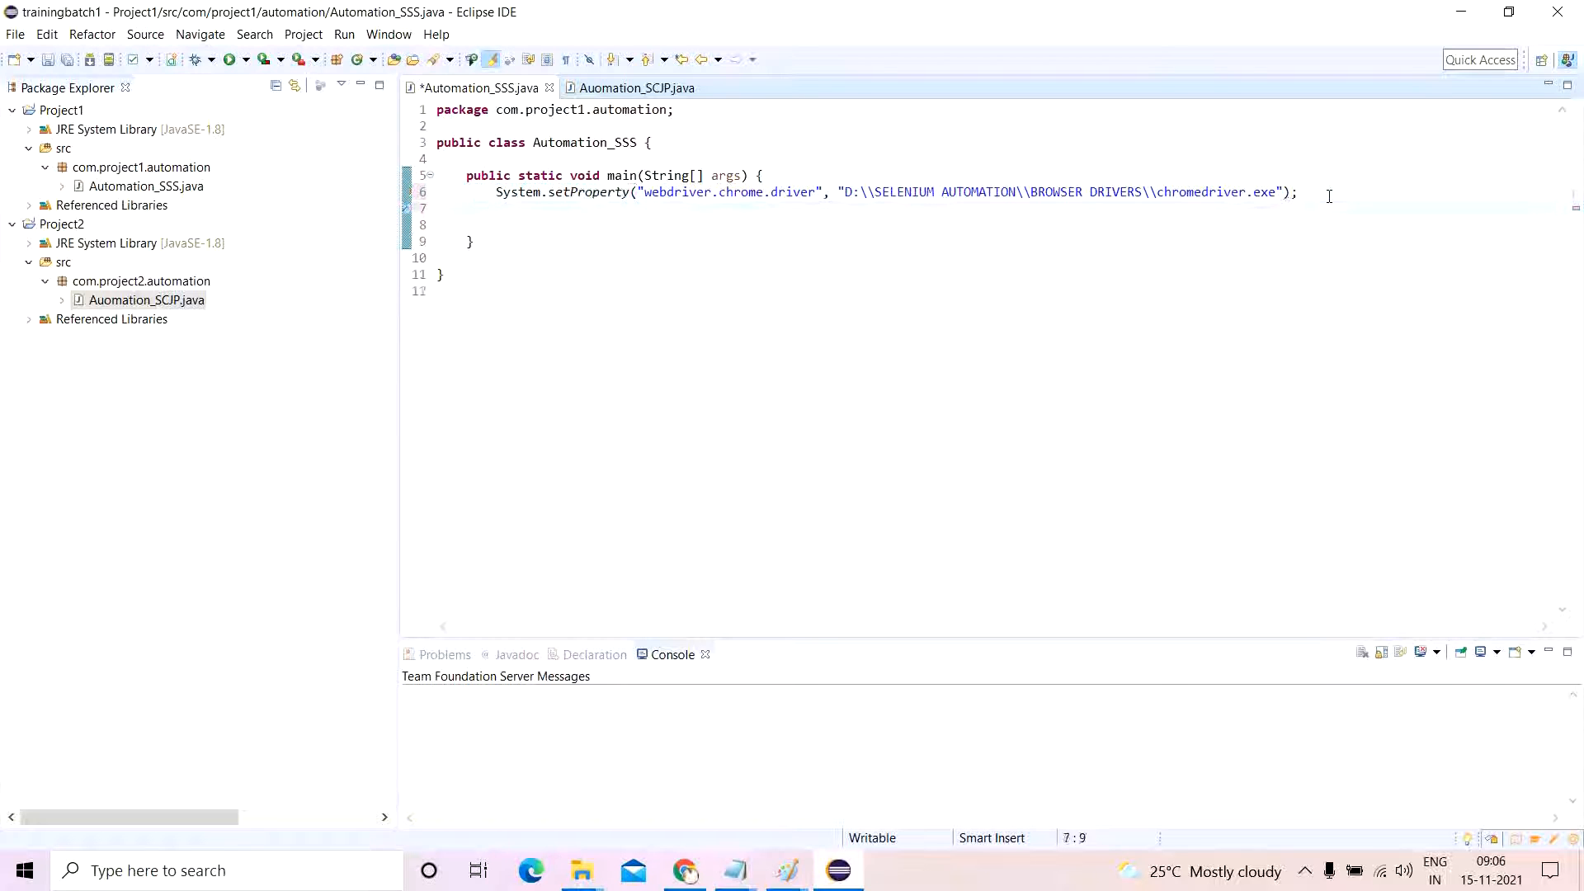
Create a ChromeDriver as 'driver' and maximize its window.
text(WebDriver)
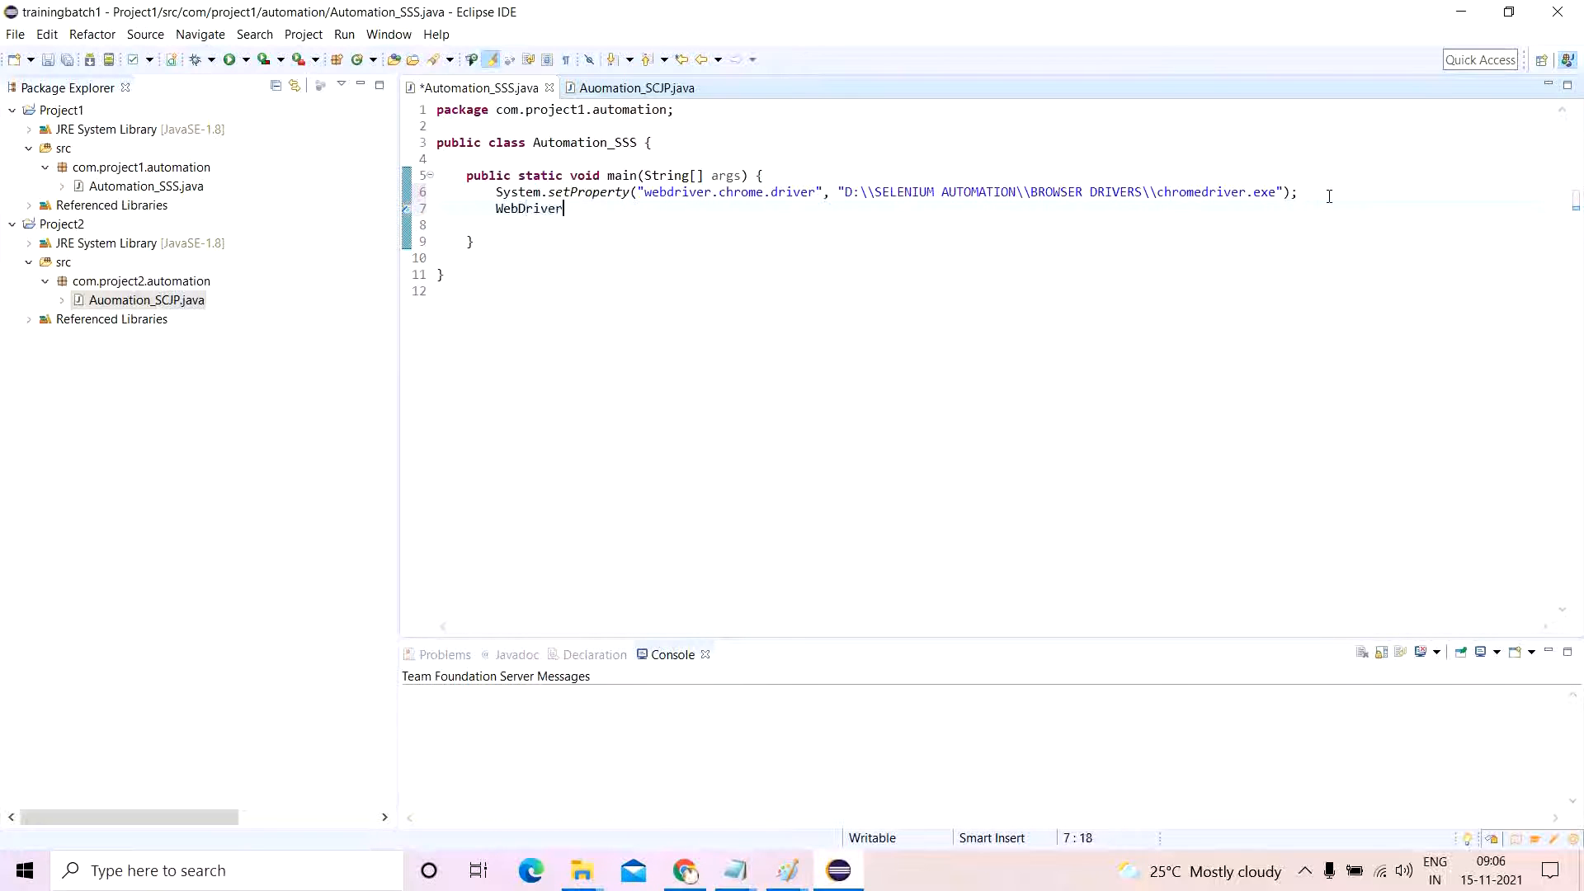
text(driver = new)
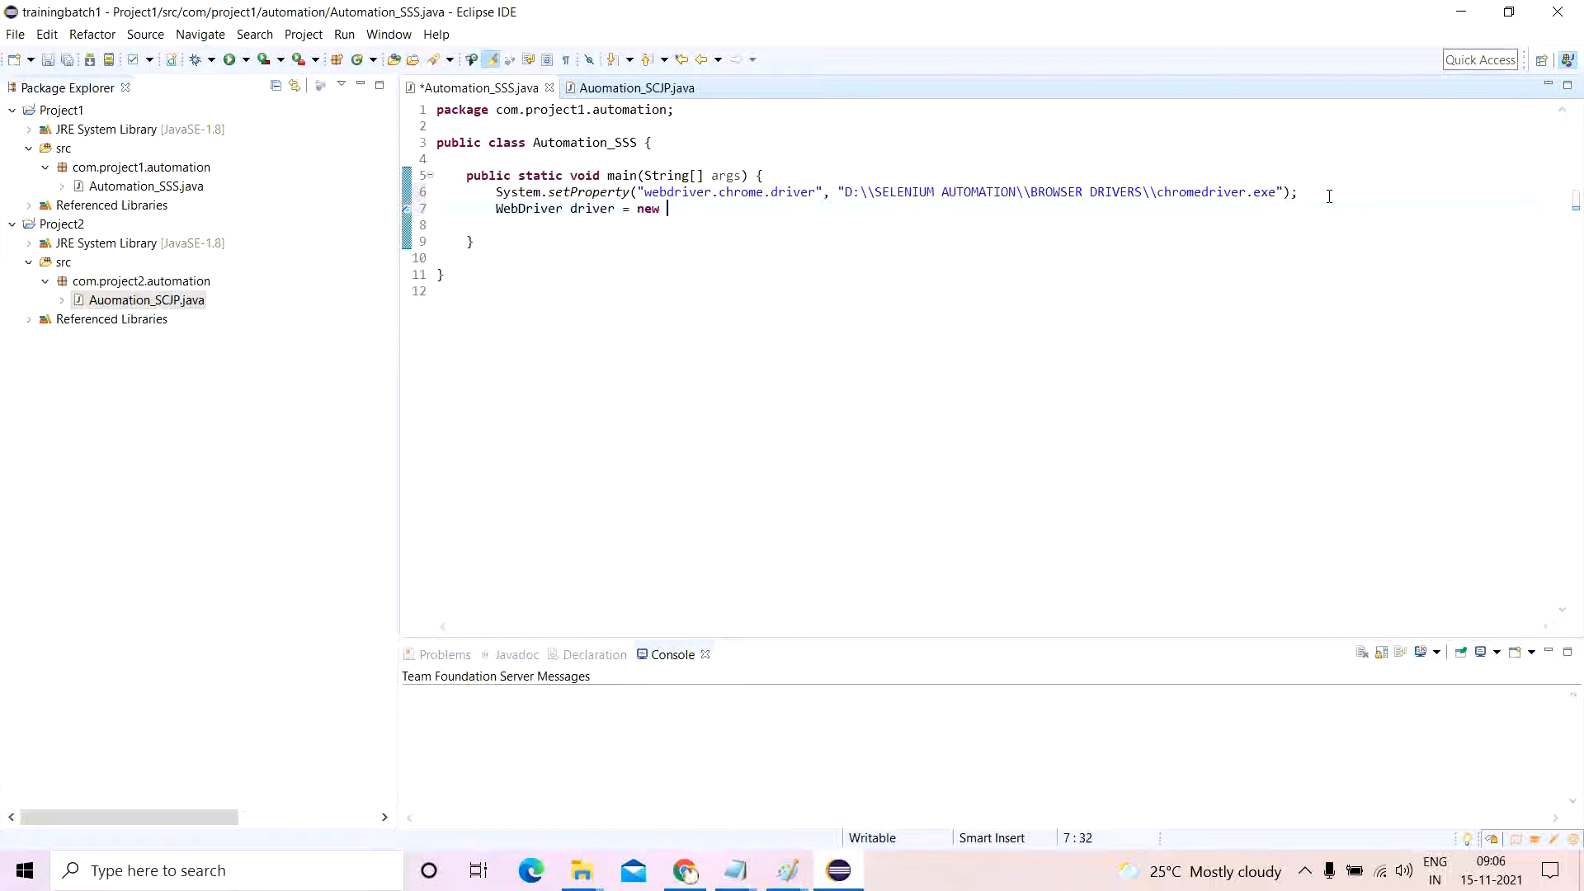
text(Chro)
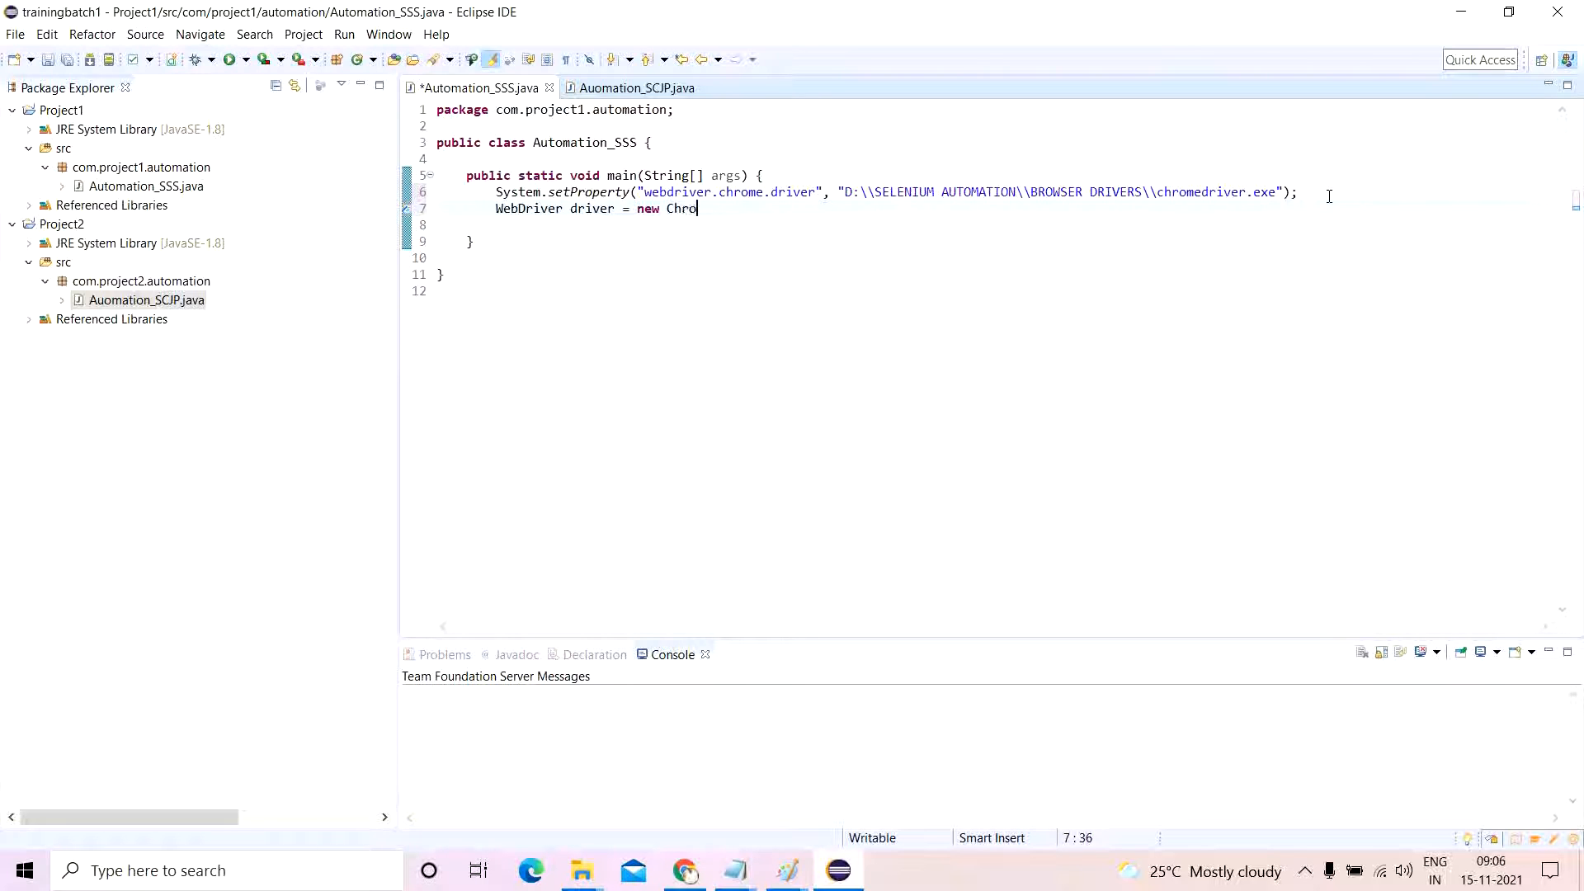
text(meDriver();)
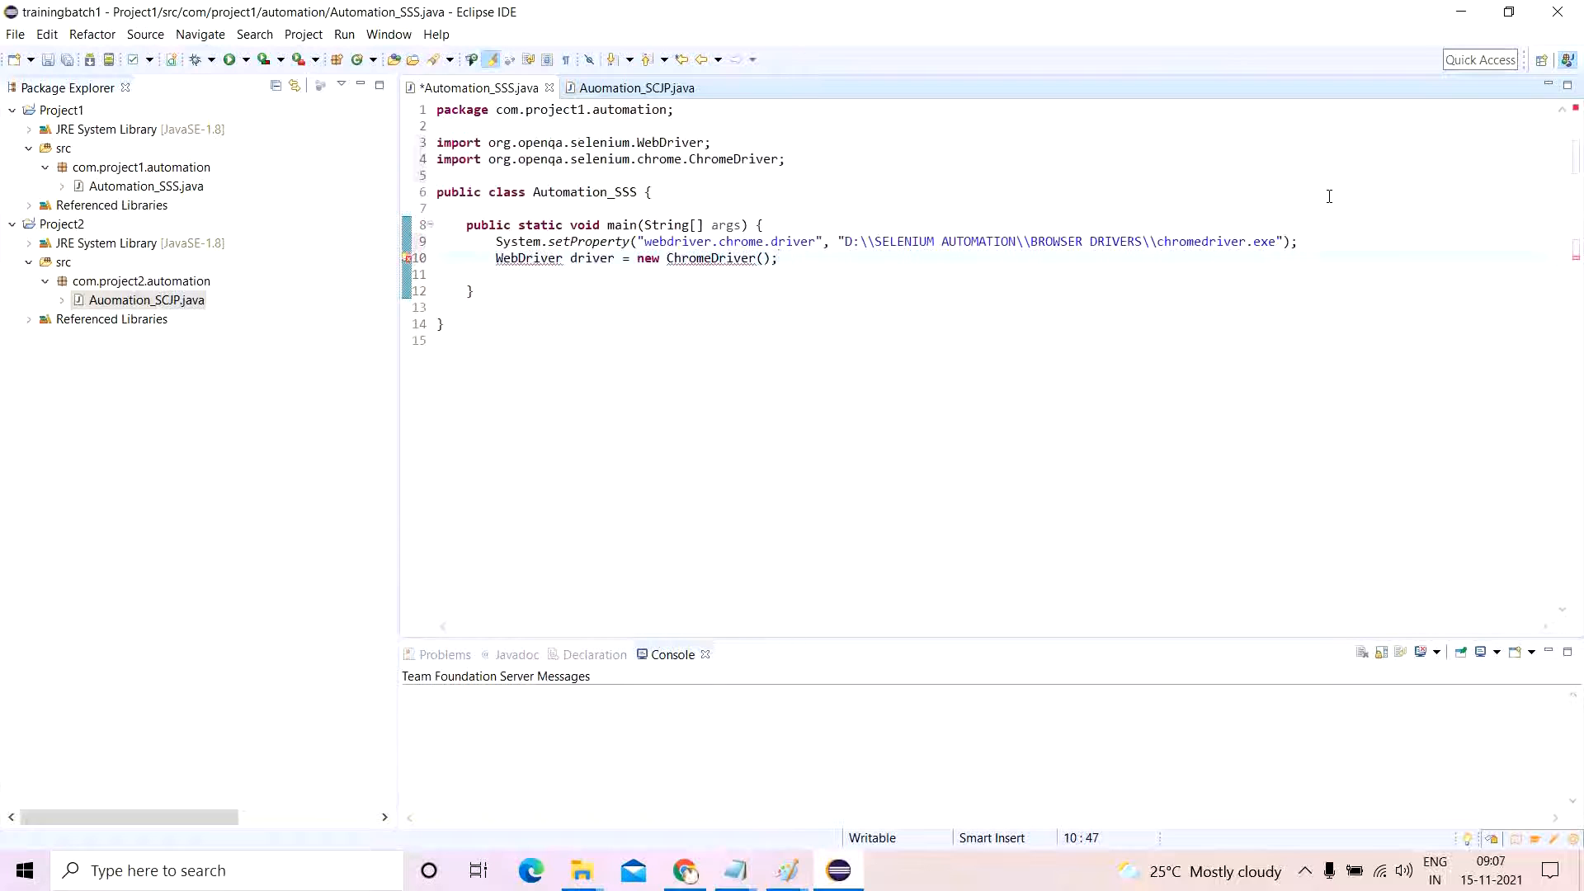
text(drive)
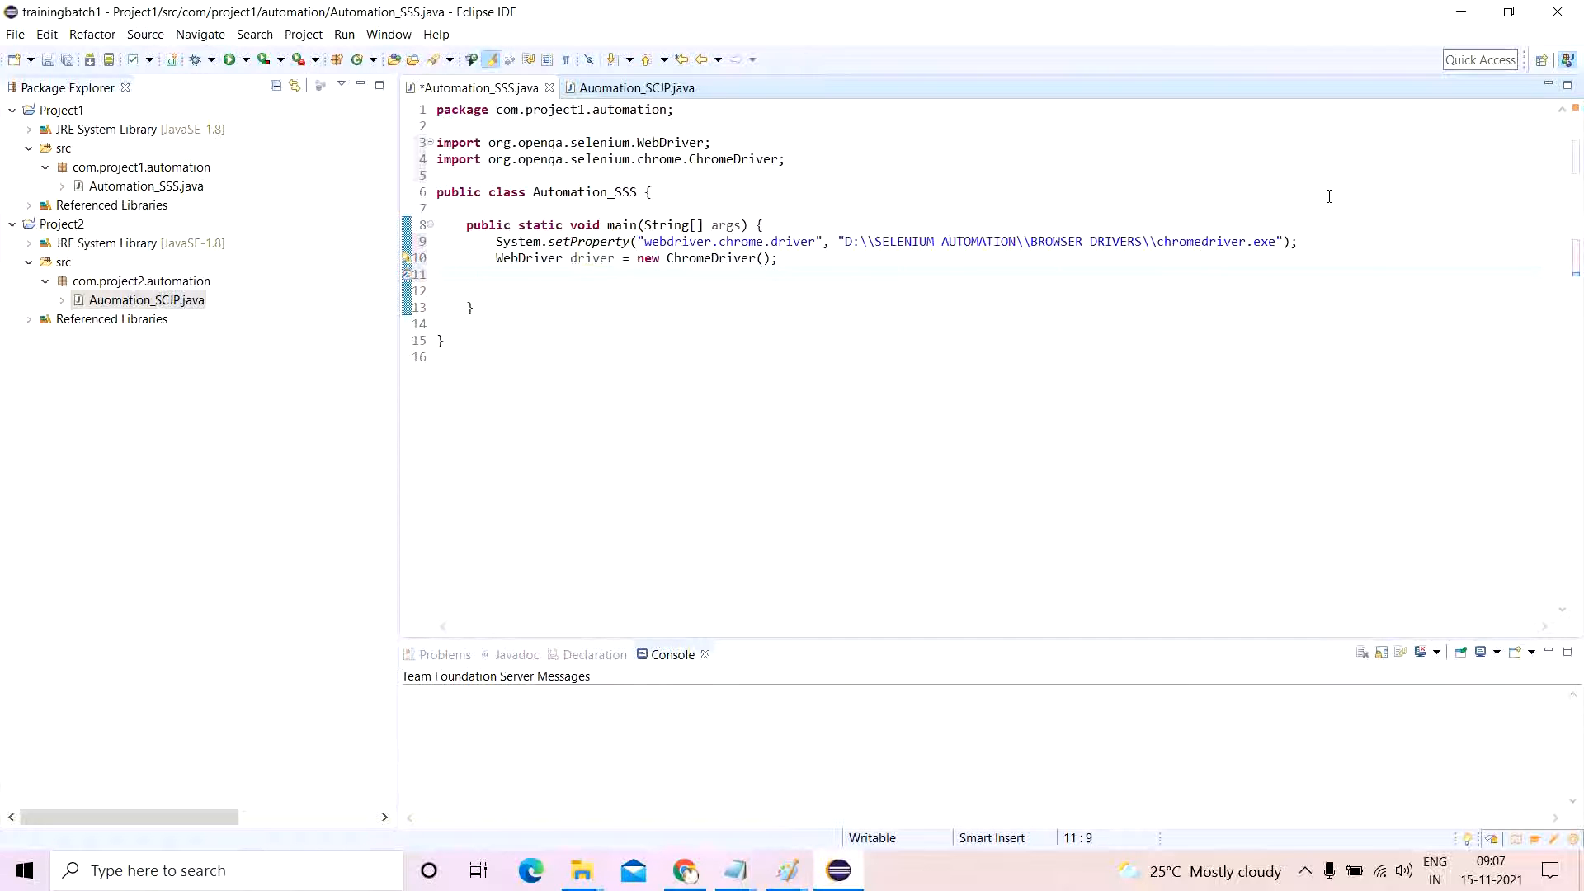
text(driver.manage()
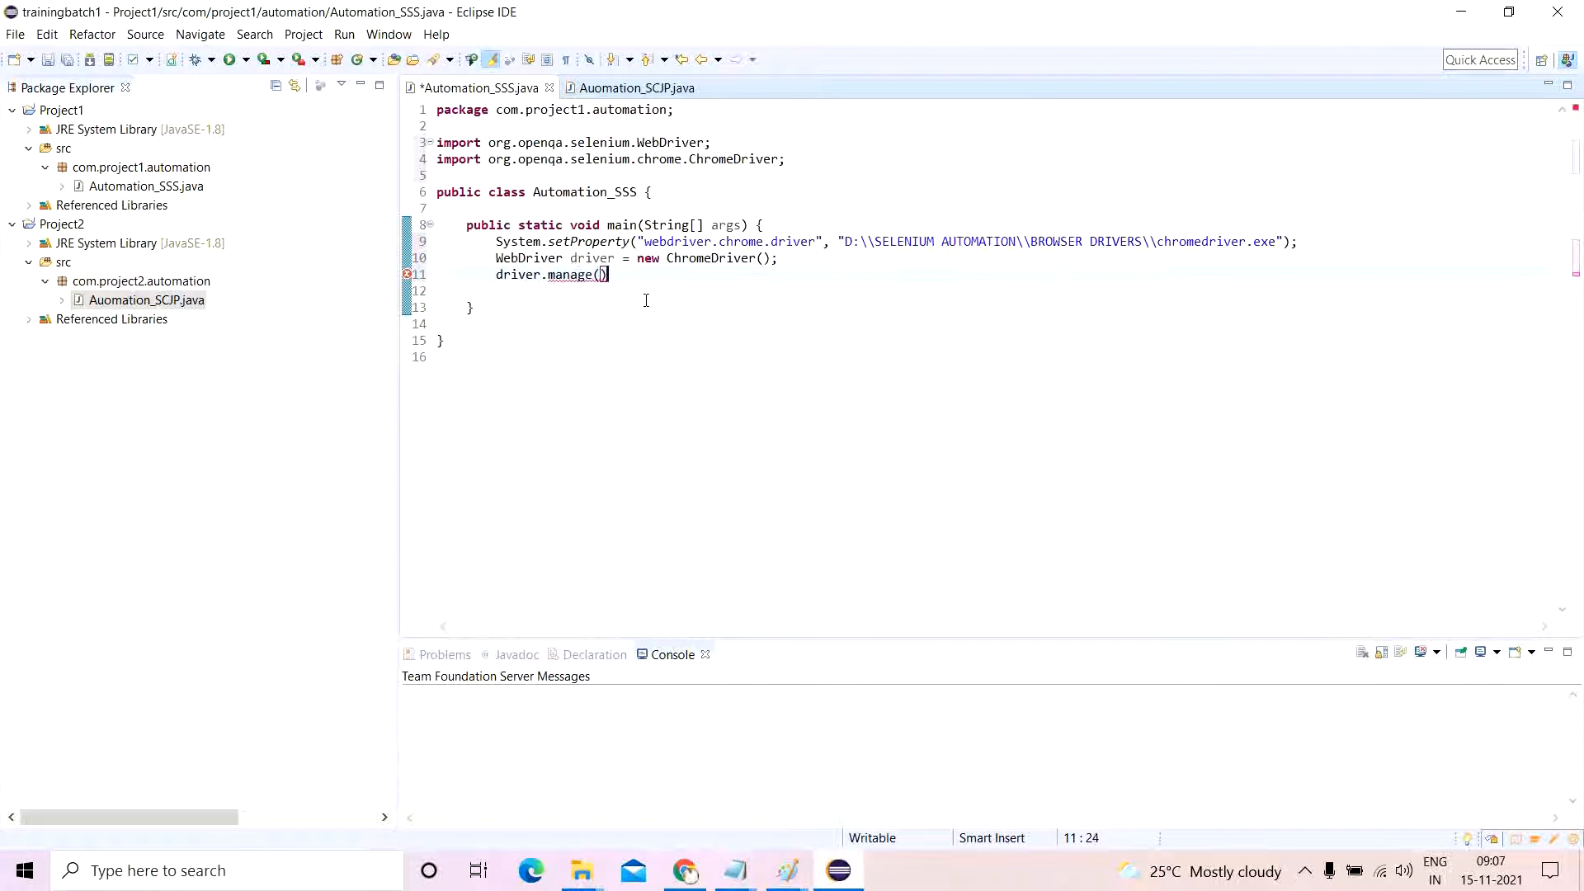
text(.windo)
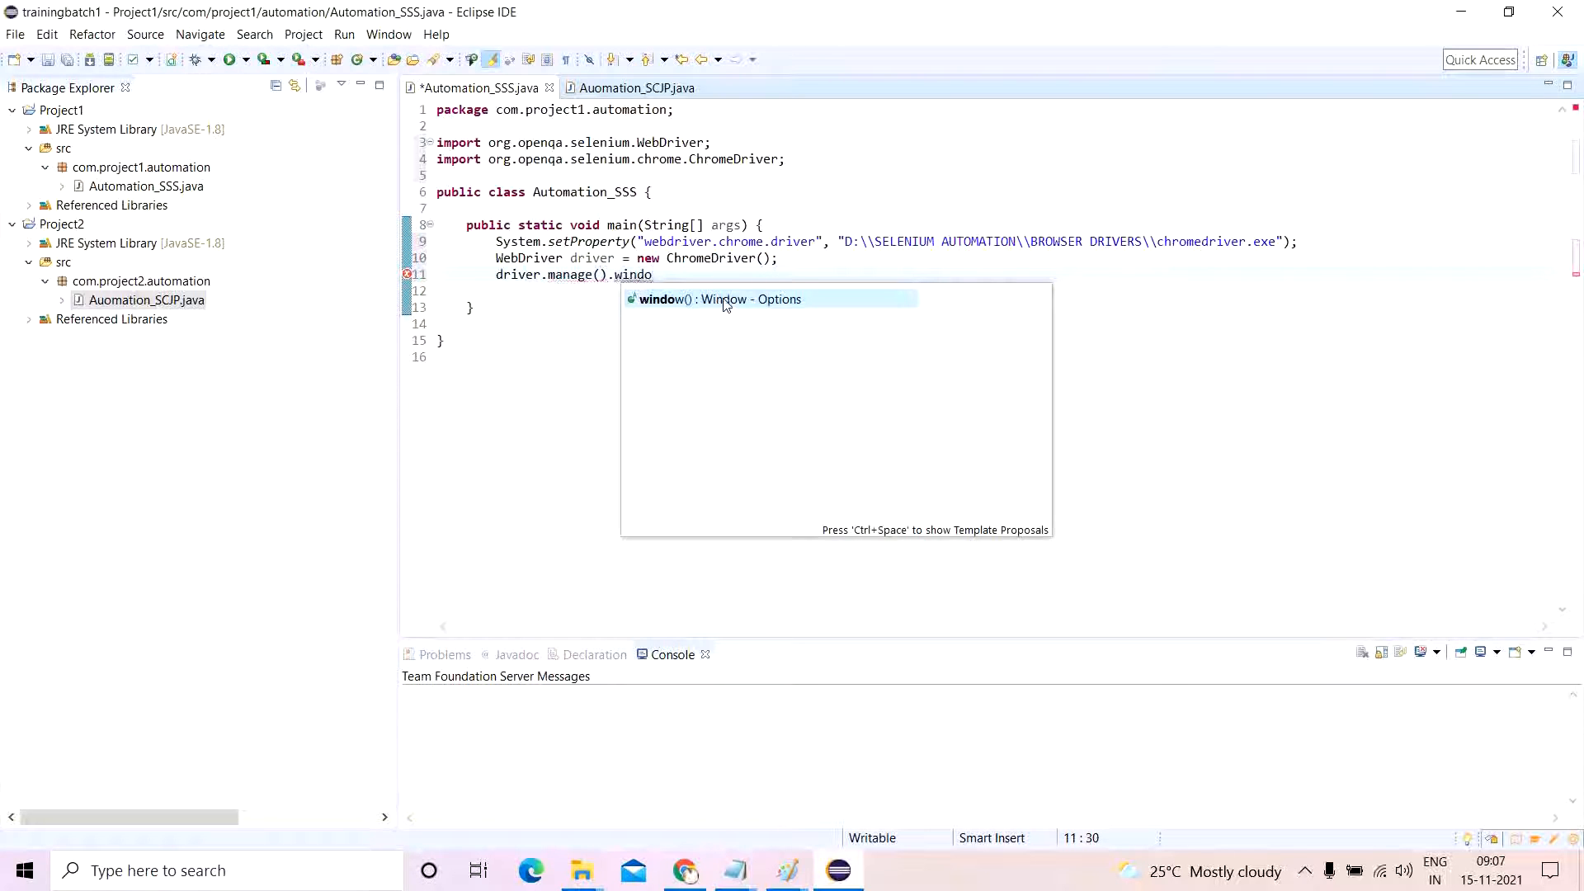
text(().maximize();)
click(1030, 292)
text(driver)
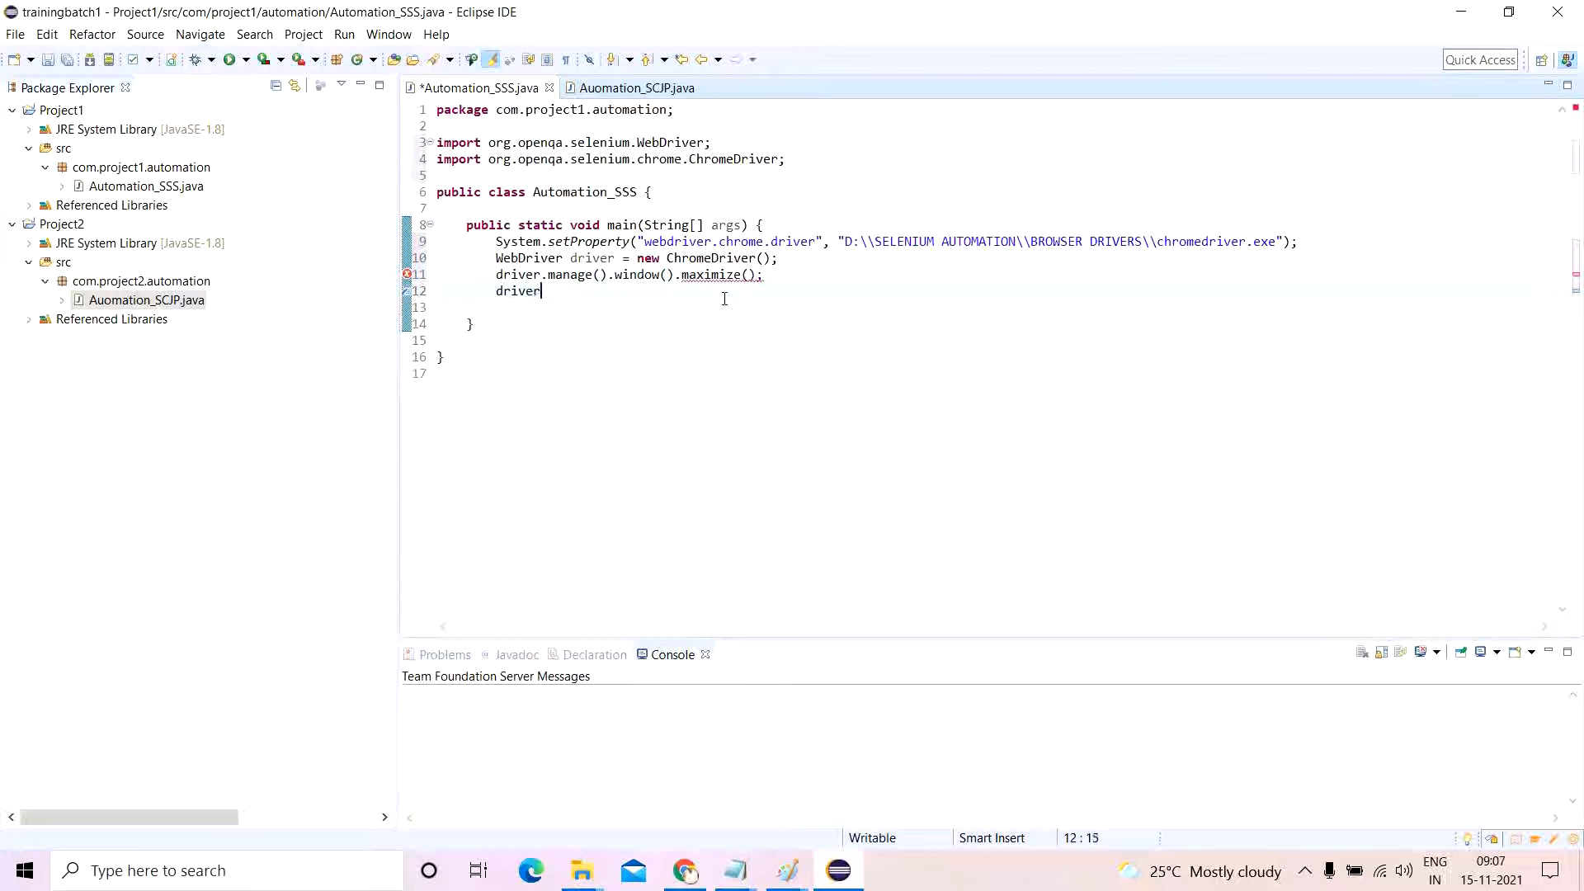
text(.get)
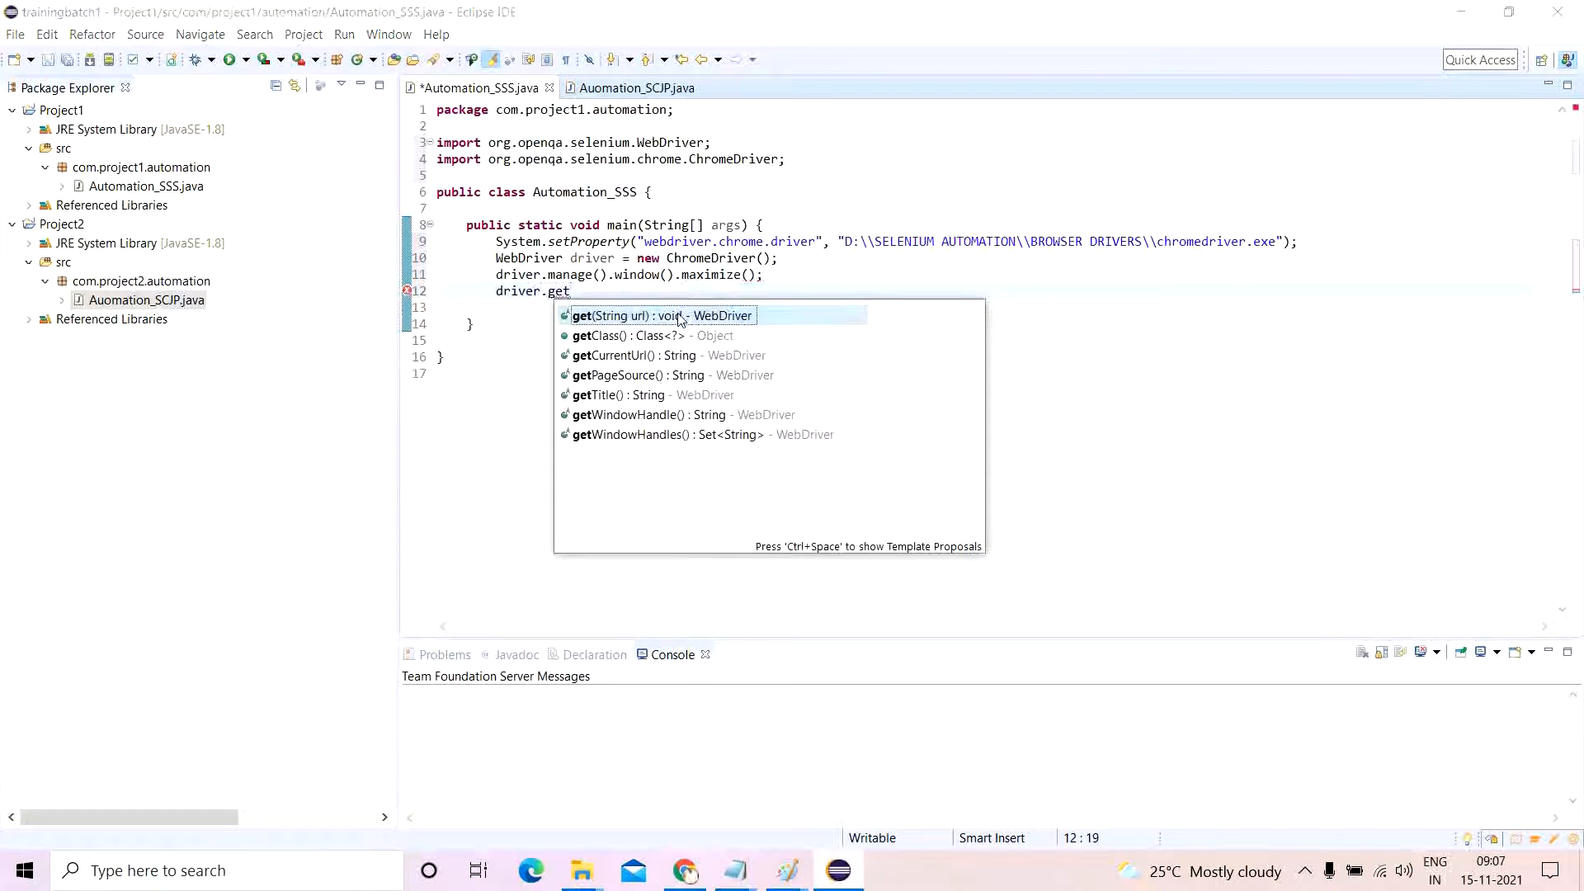
click(662, 316)
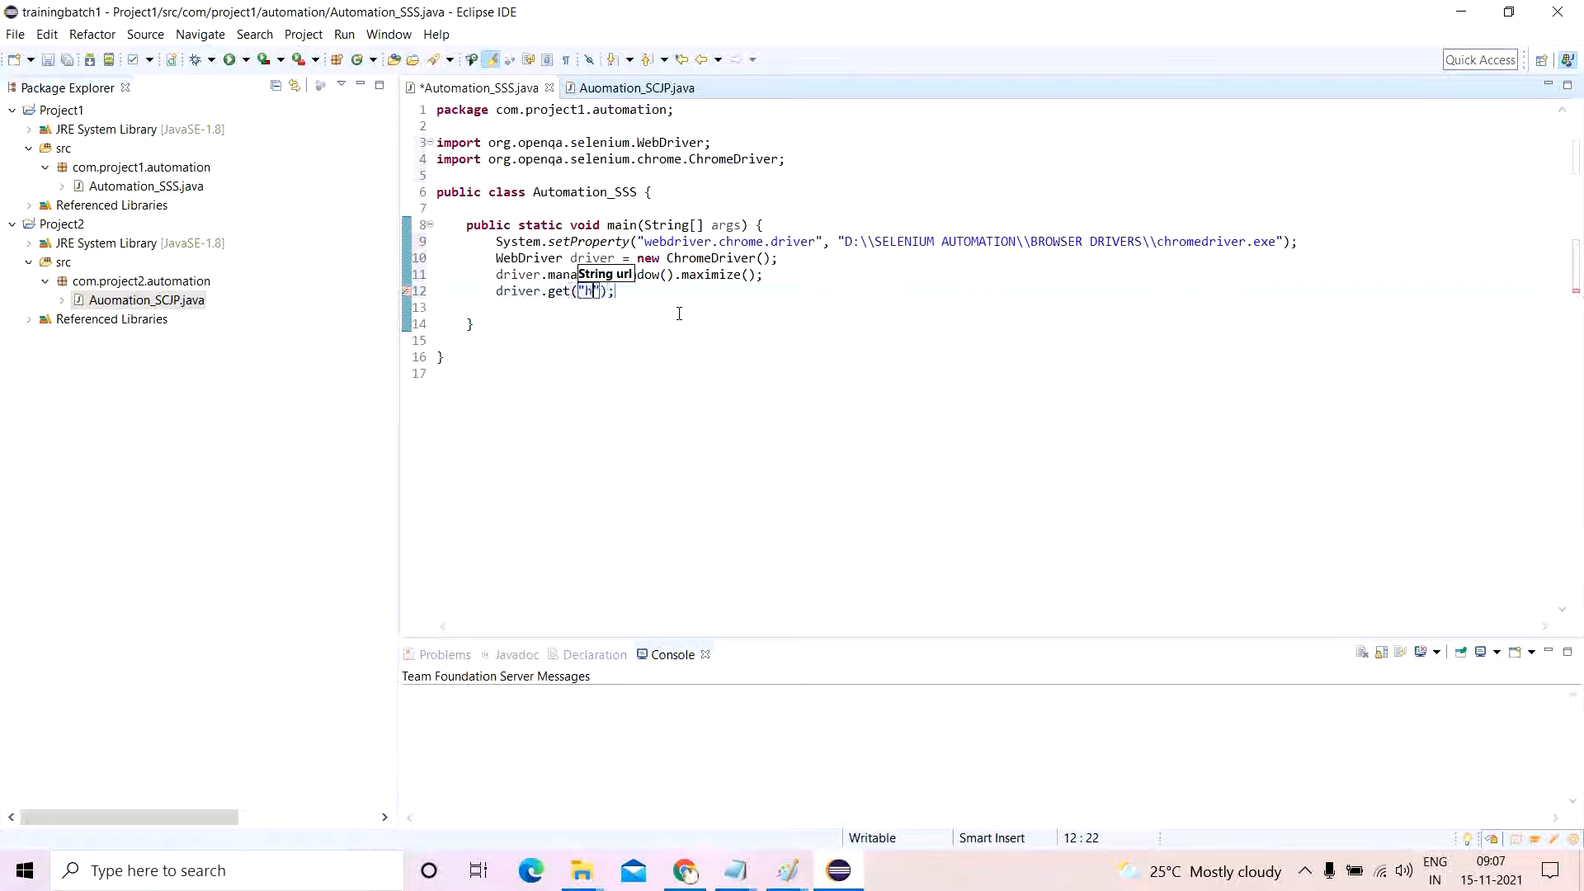
text(ttps://google.co)
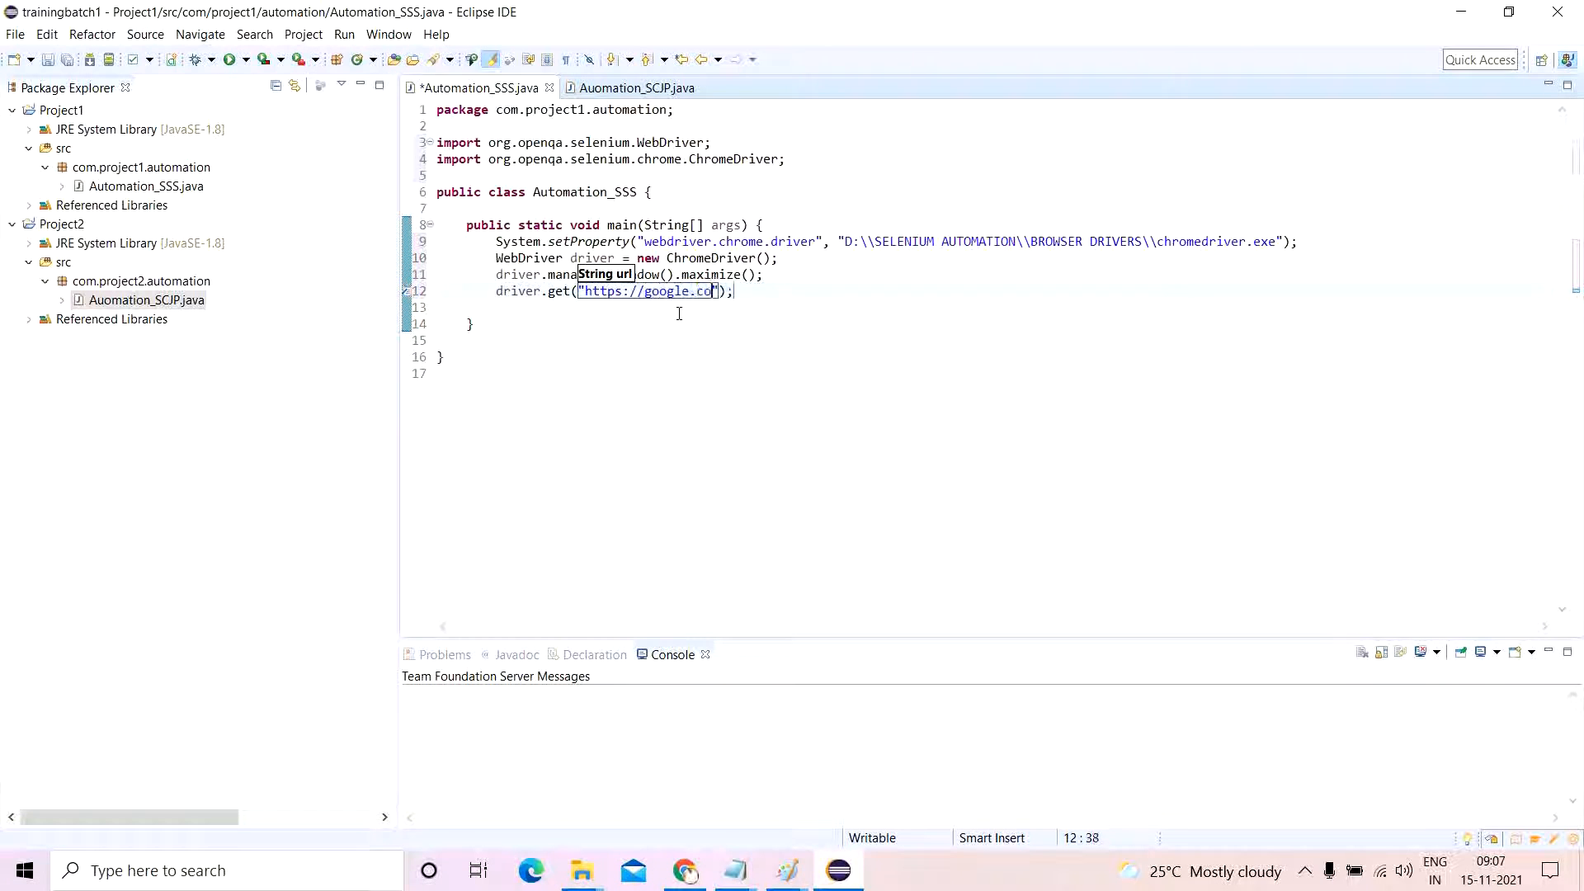
text(.in)
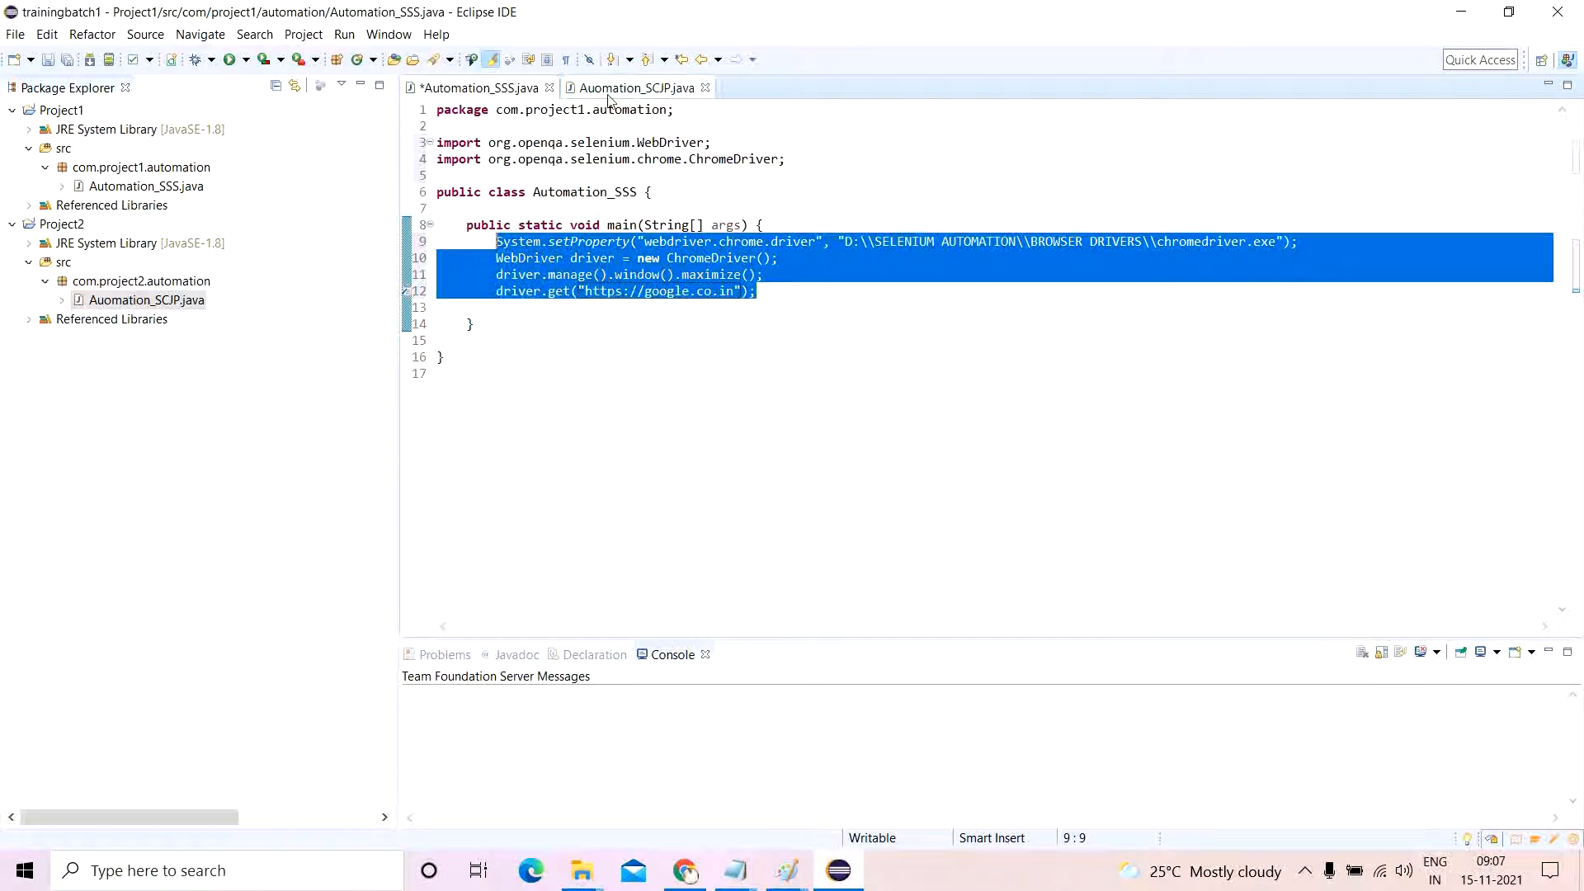
Put the Chrome-launching code into Auomation_SCJP and run it as a Java application.
click(633, 88)
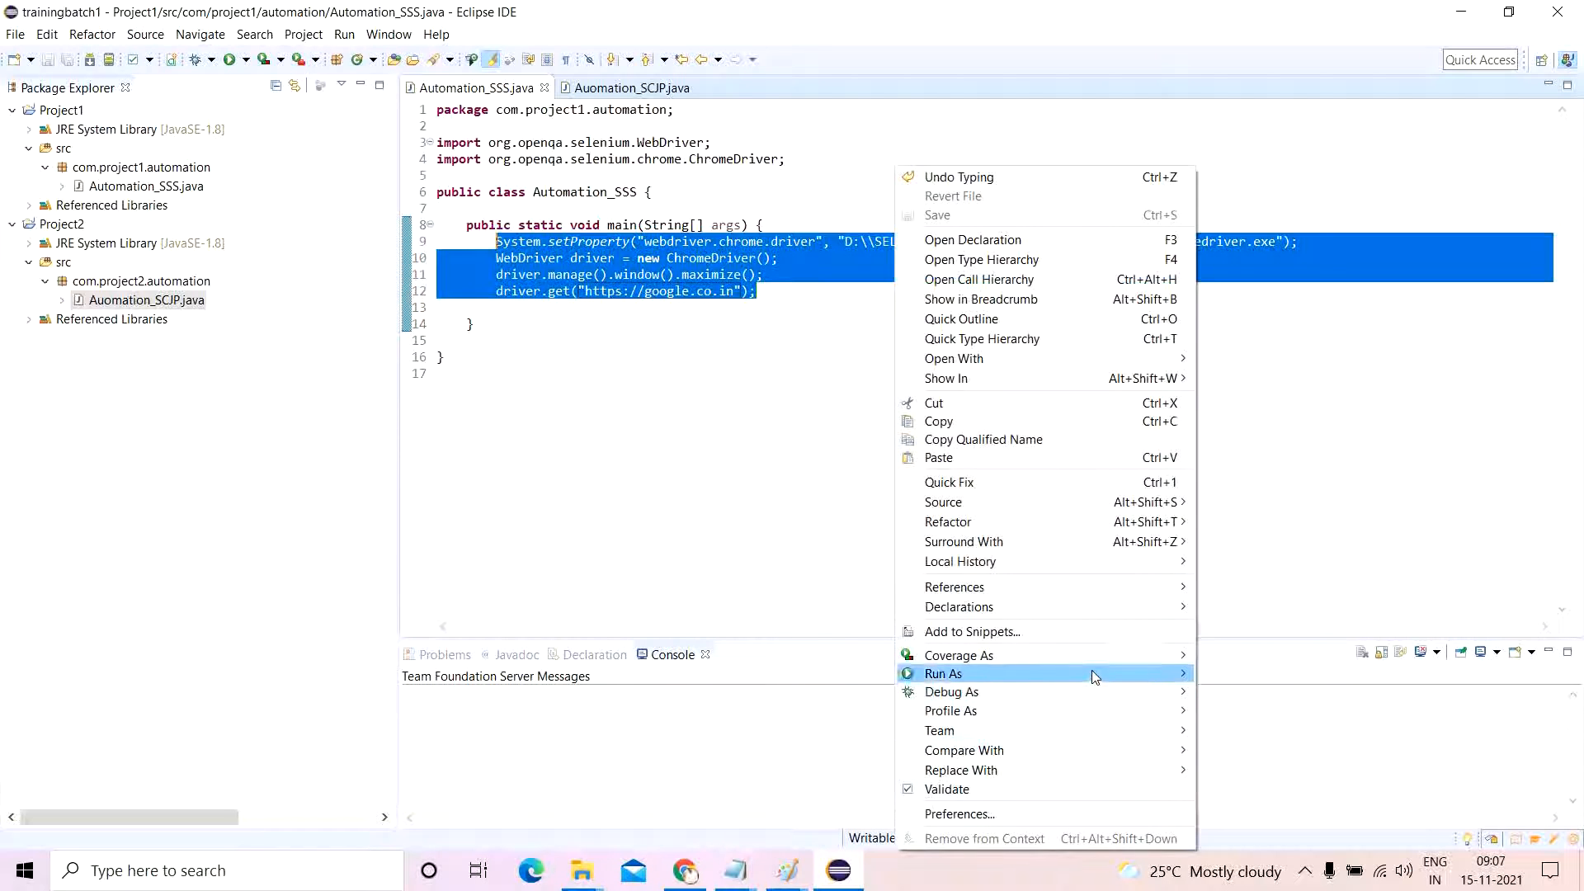
click(944, 673)
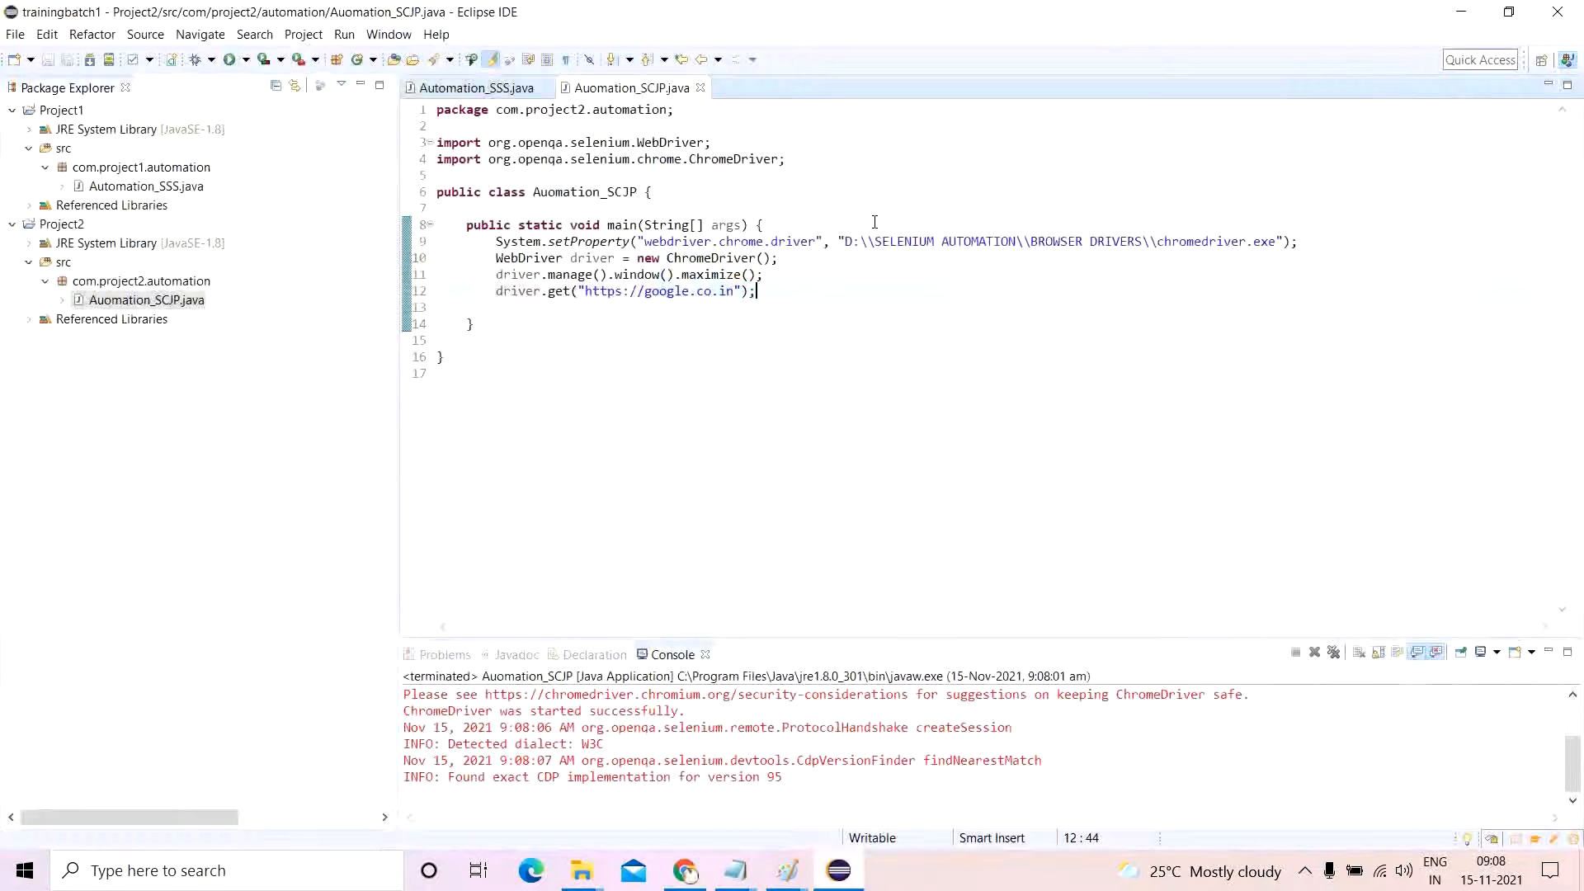
Add implicitlyWait(10, TimeUnit.SECONDS) to Automation_SSS, save, and suppress the deprecation warning.
click(471, 87)
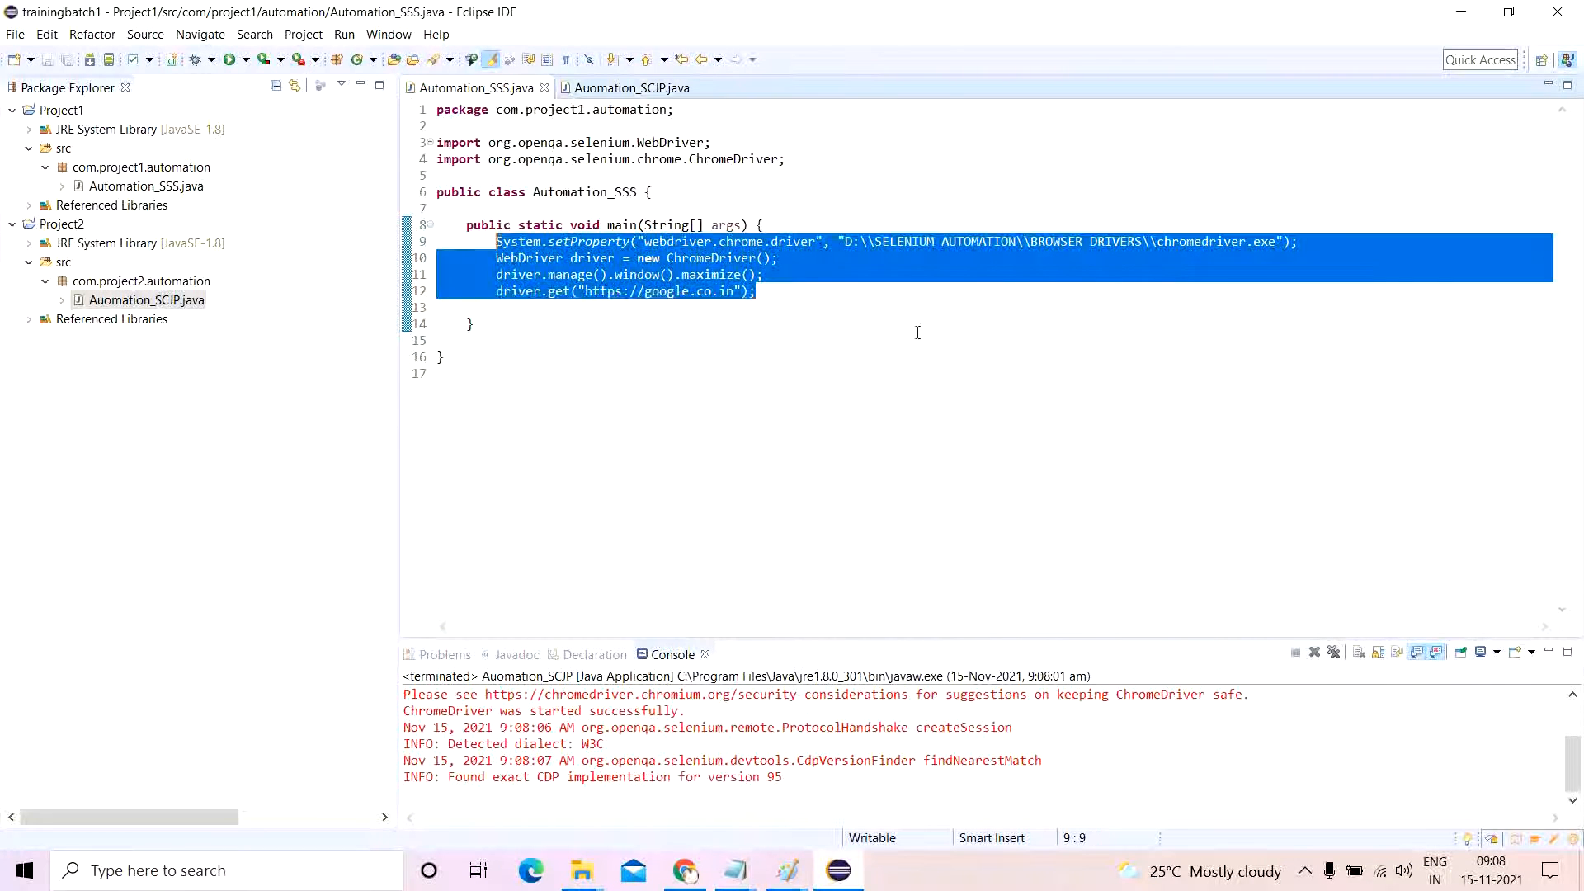
text(dr)
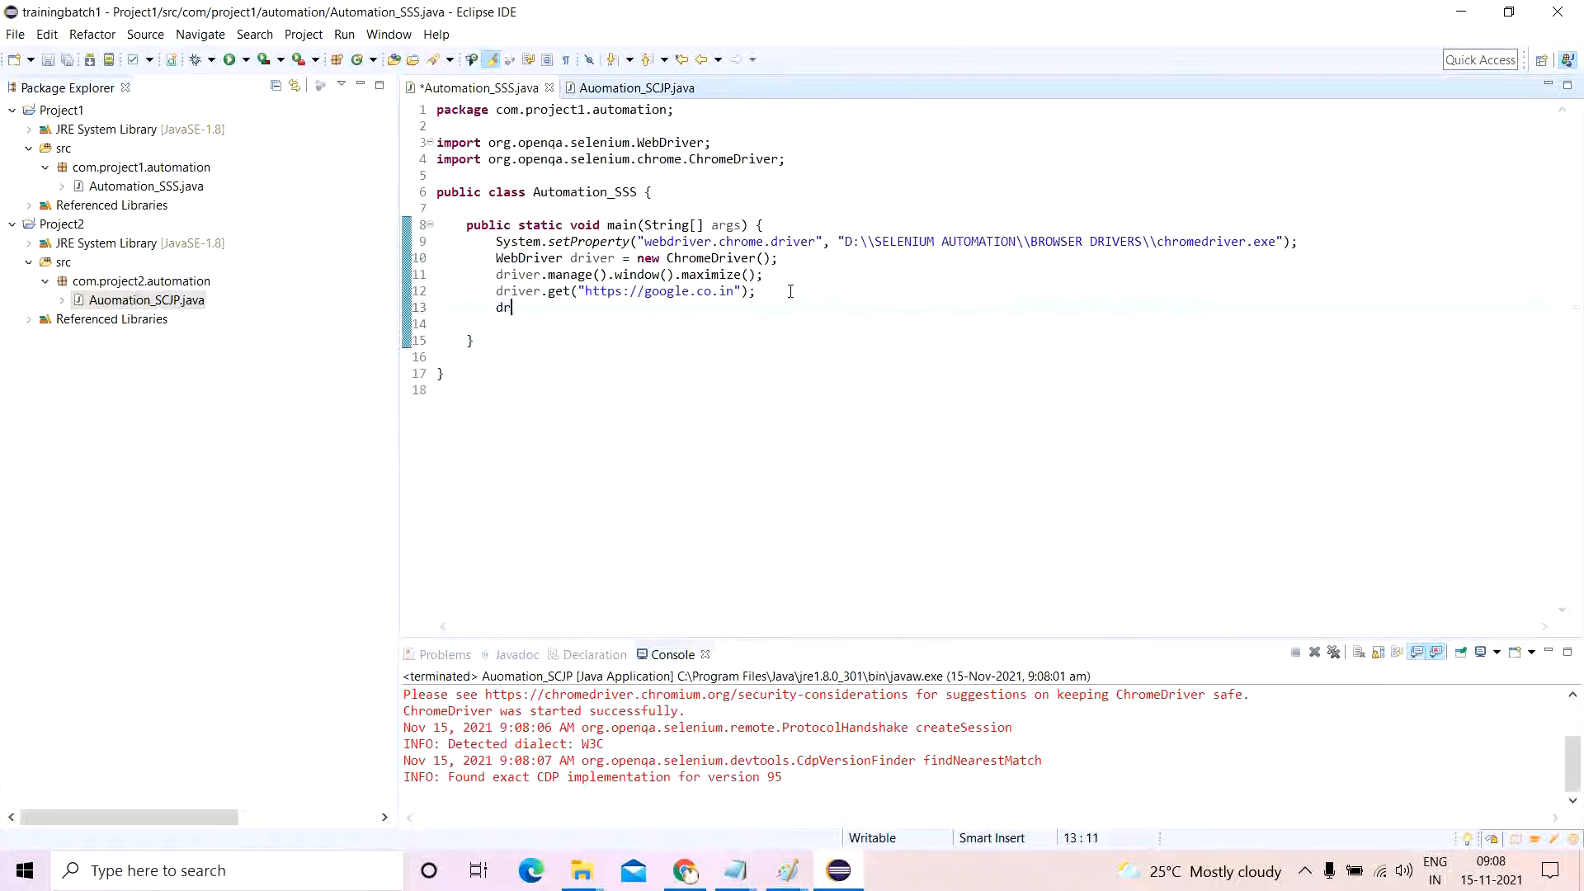
key(BackSpace)
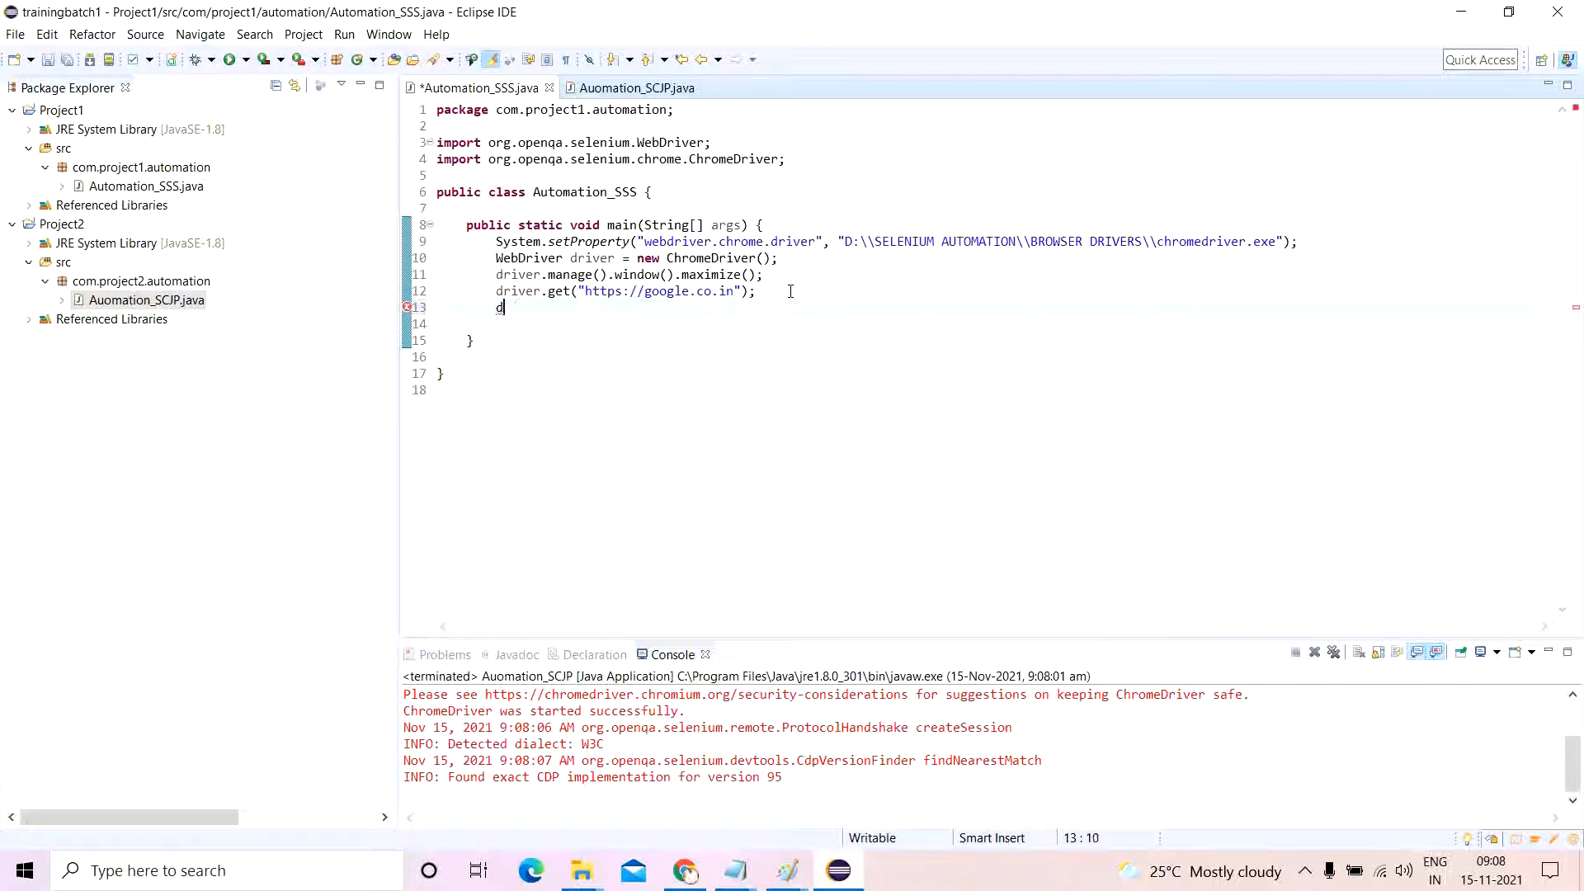
key(BackSpace)
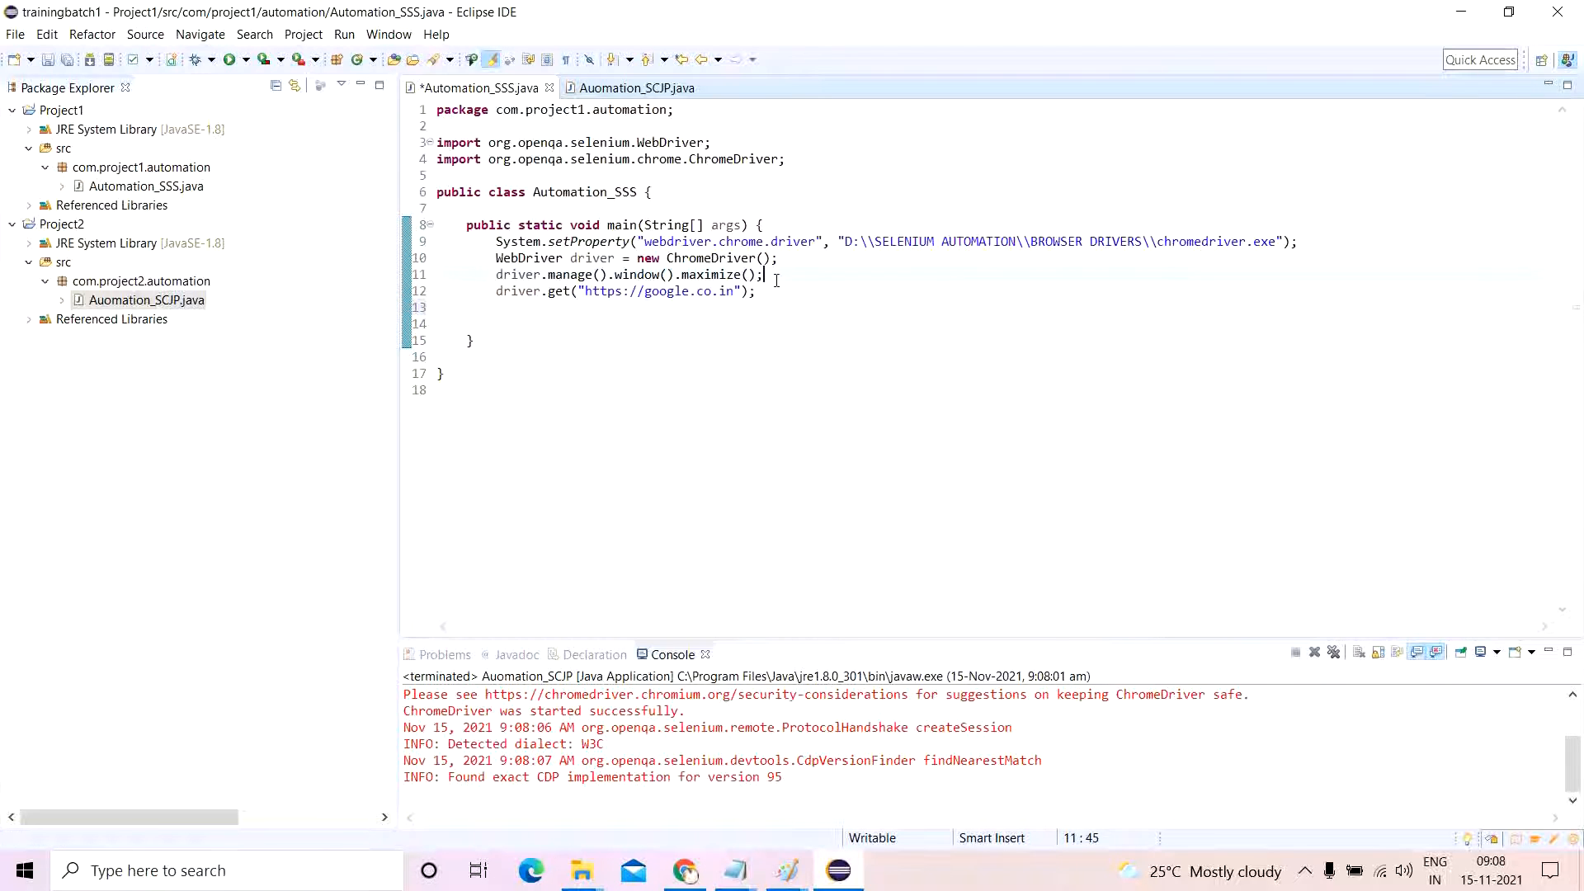
text(driver.manage()
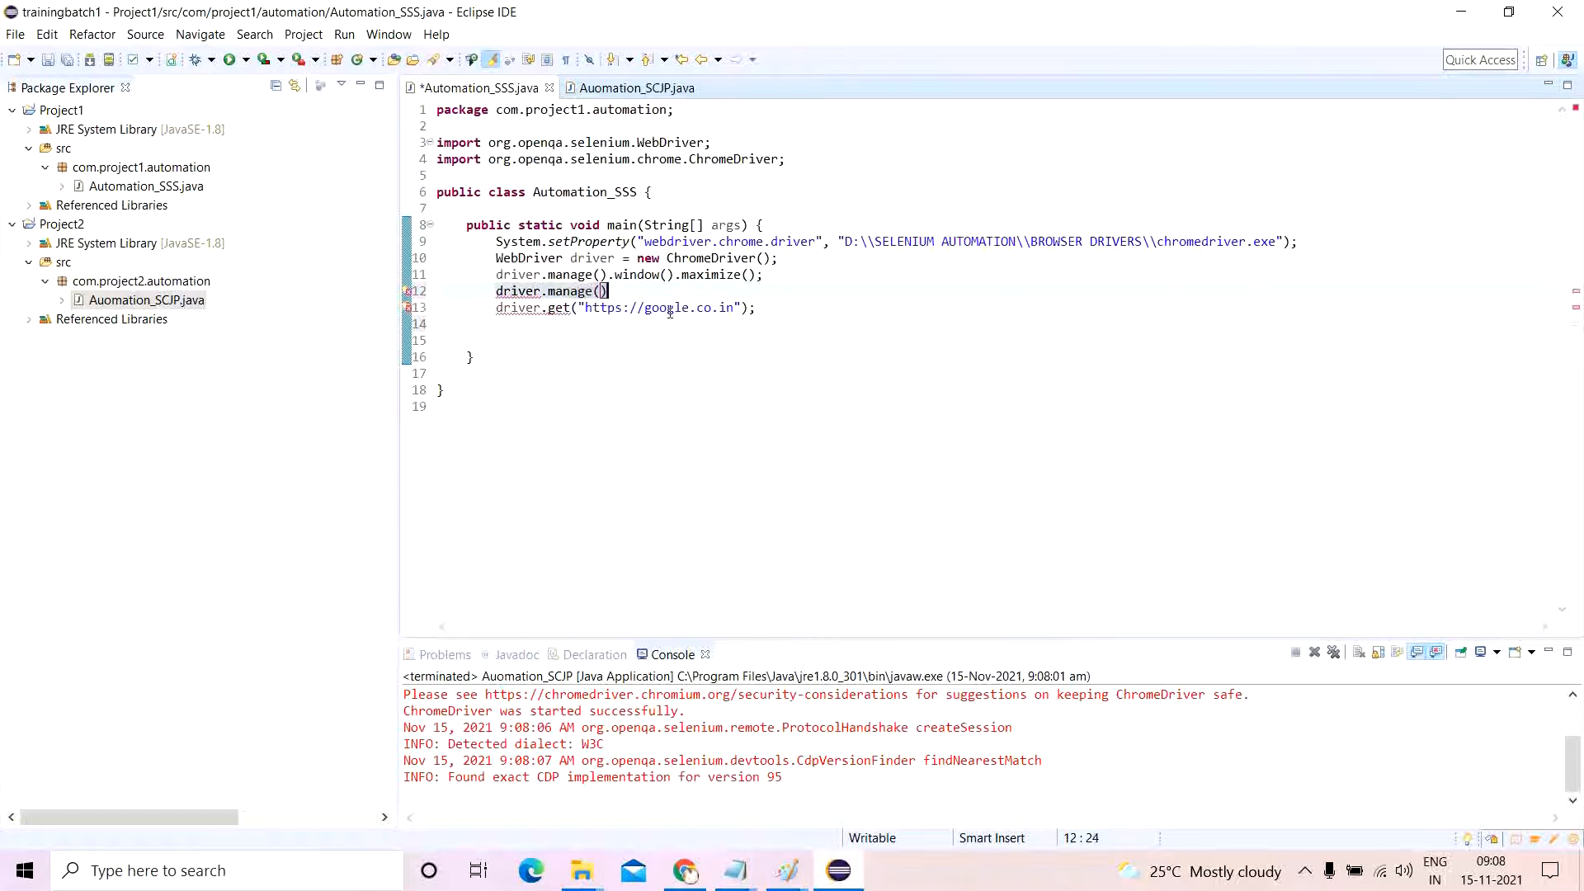
text(.timeouts().implicitlyWait(time, unit)
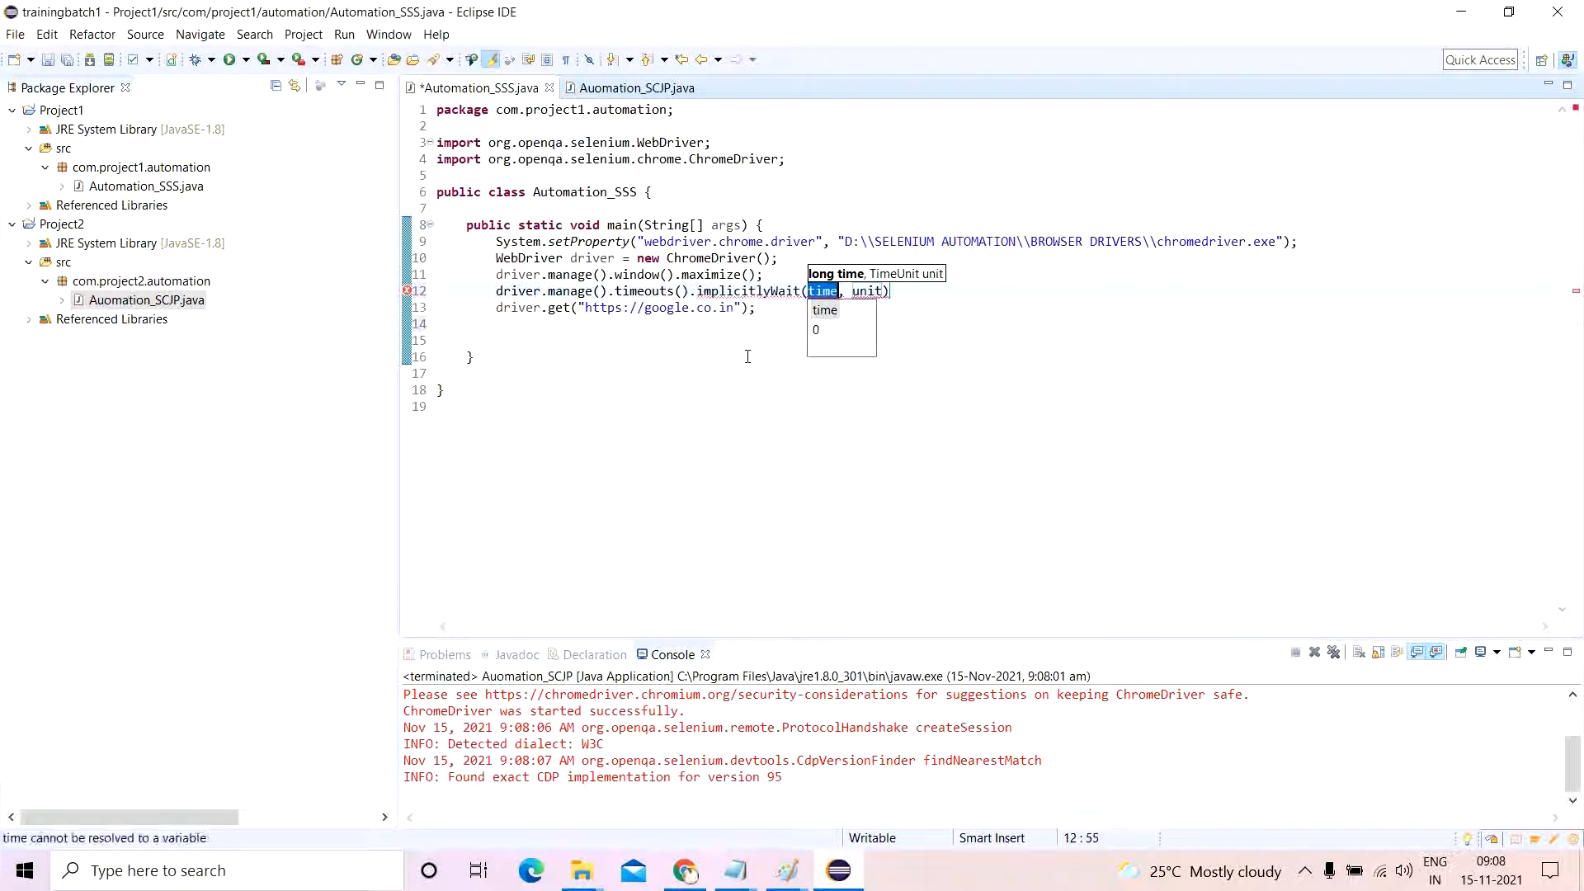
text(10)
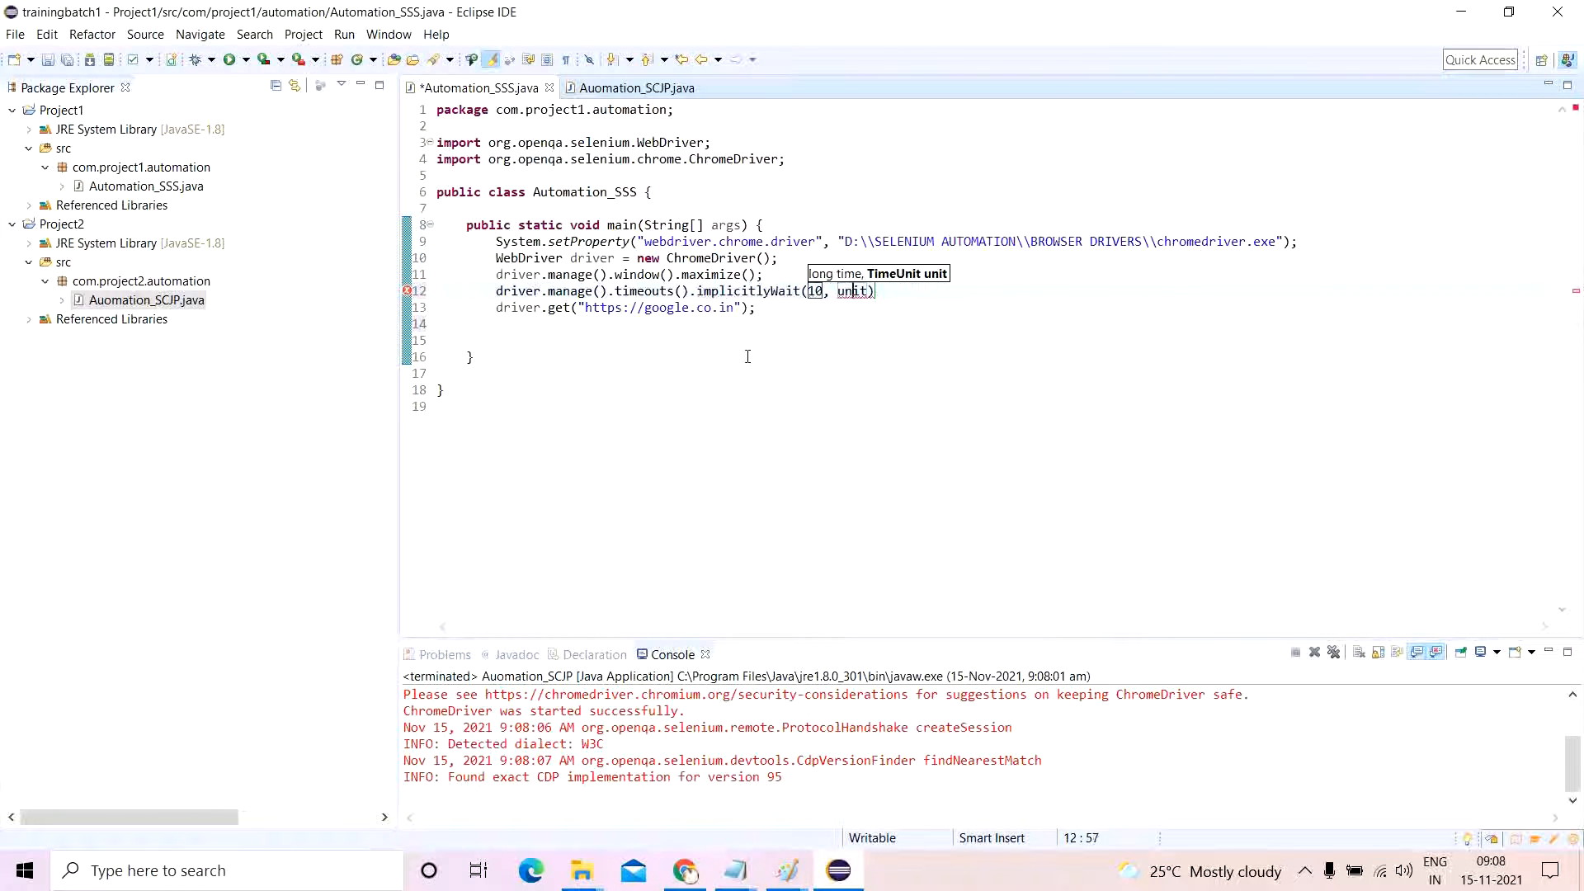
key(BackSpace)
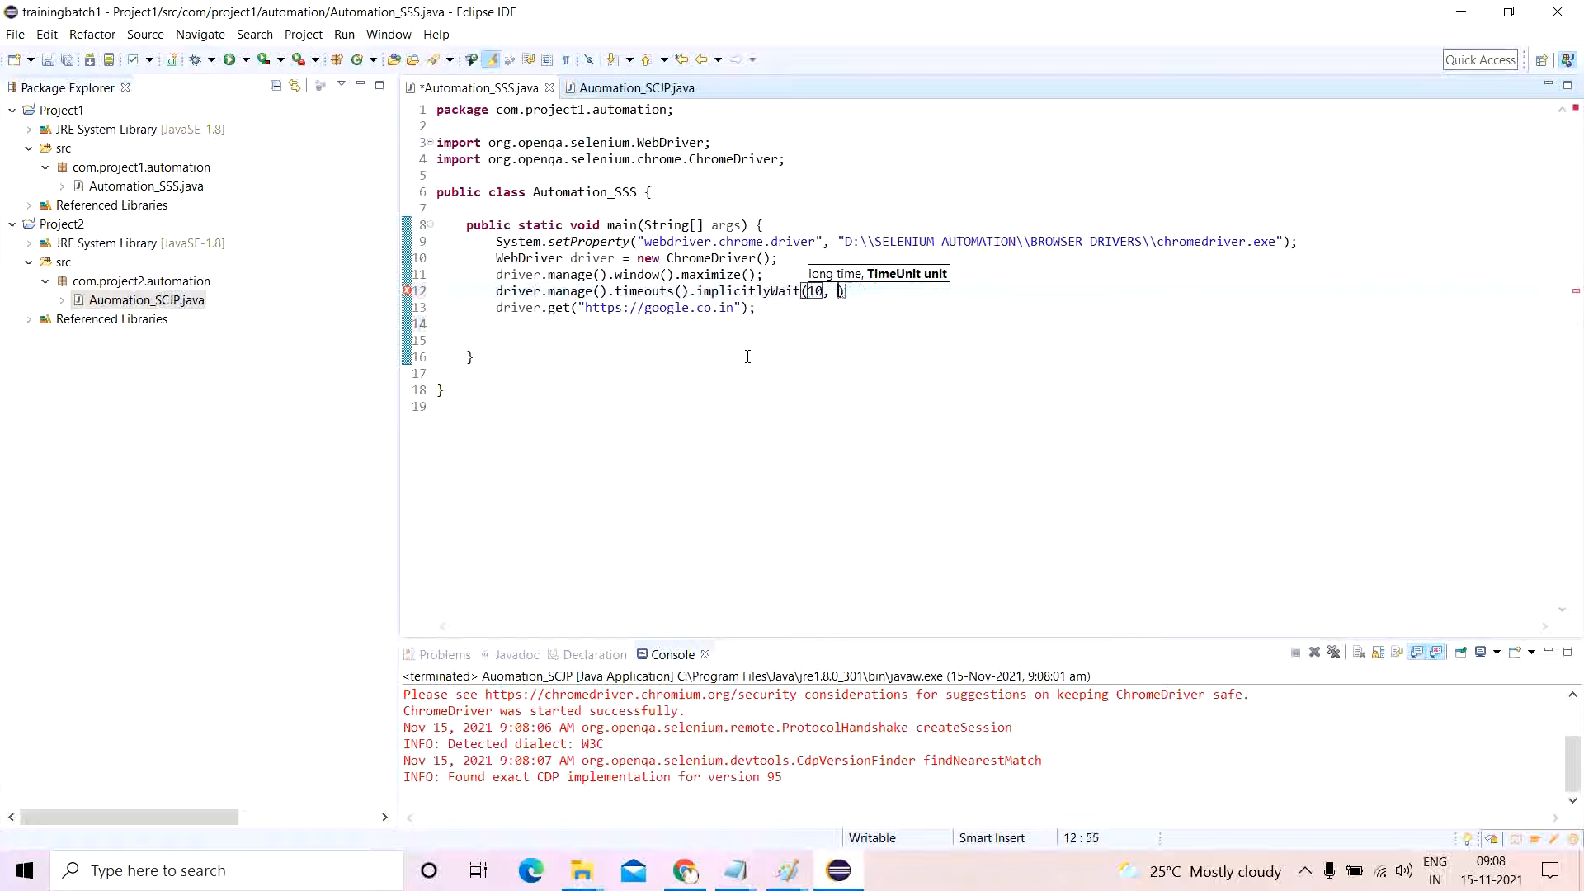
text(TimeUnit.)
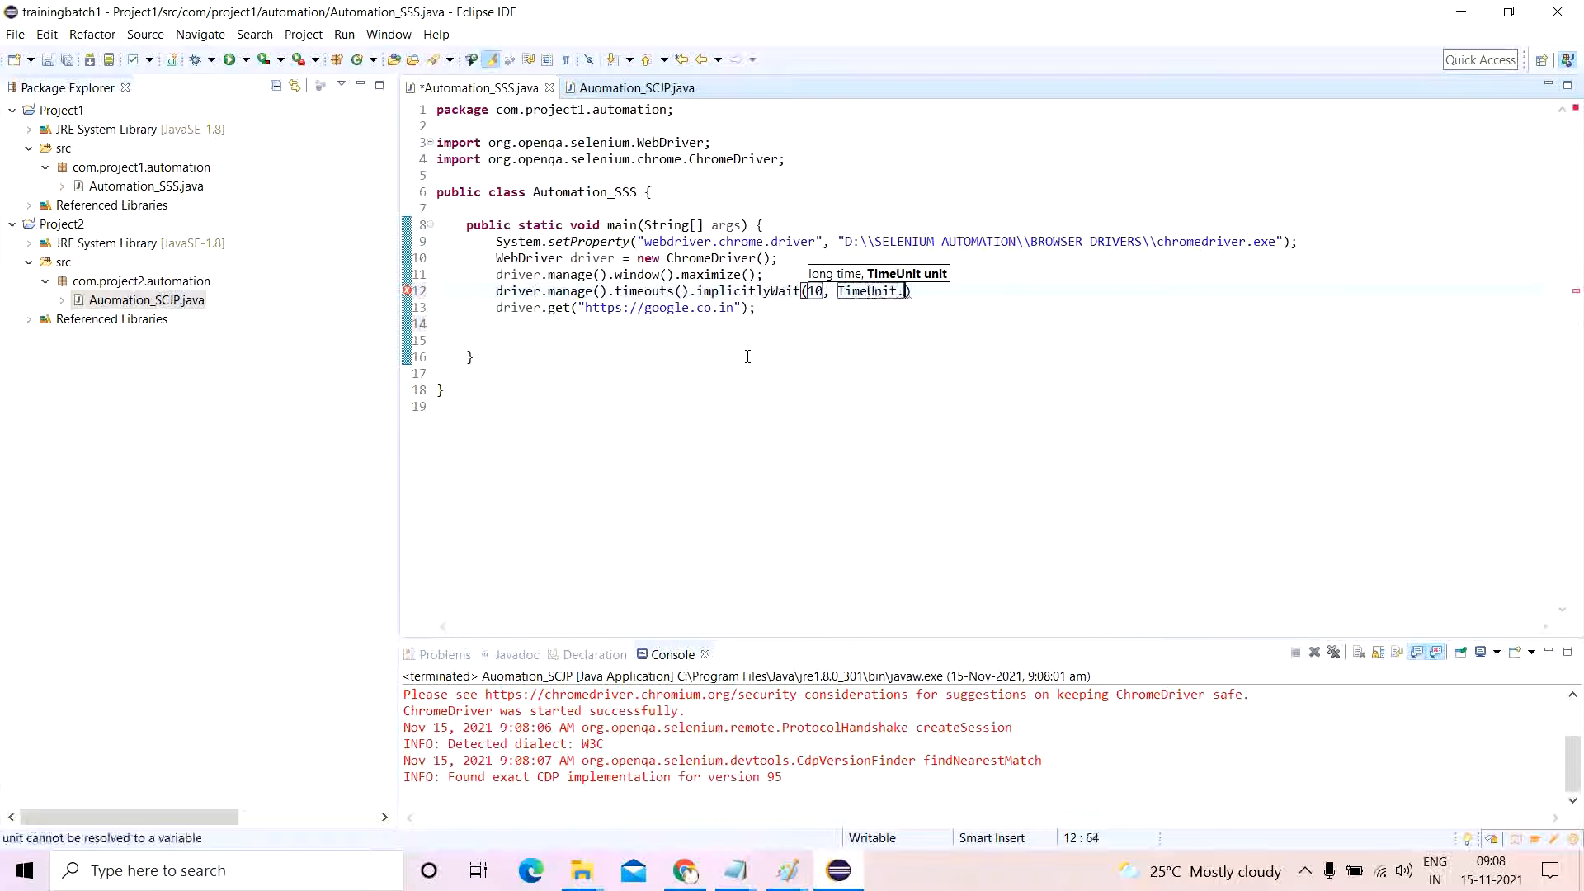
text(SECONDS)
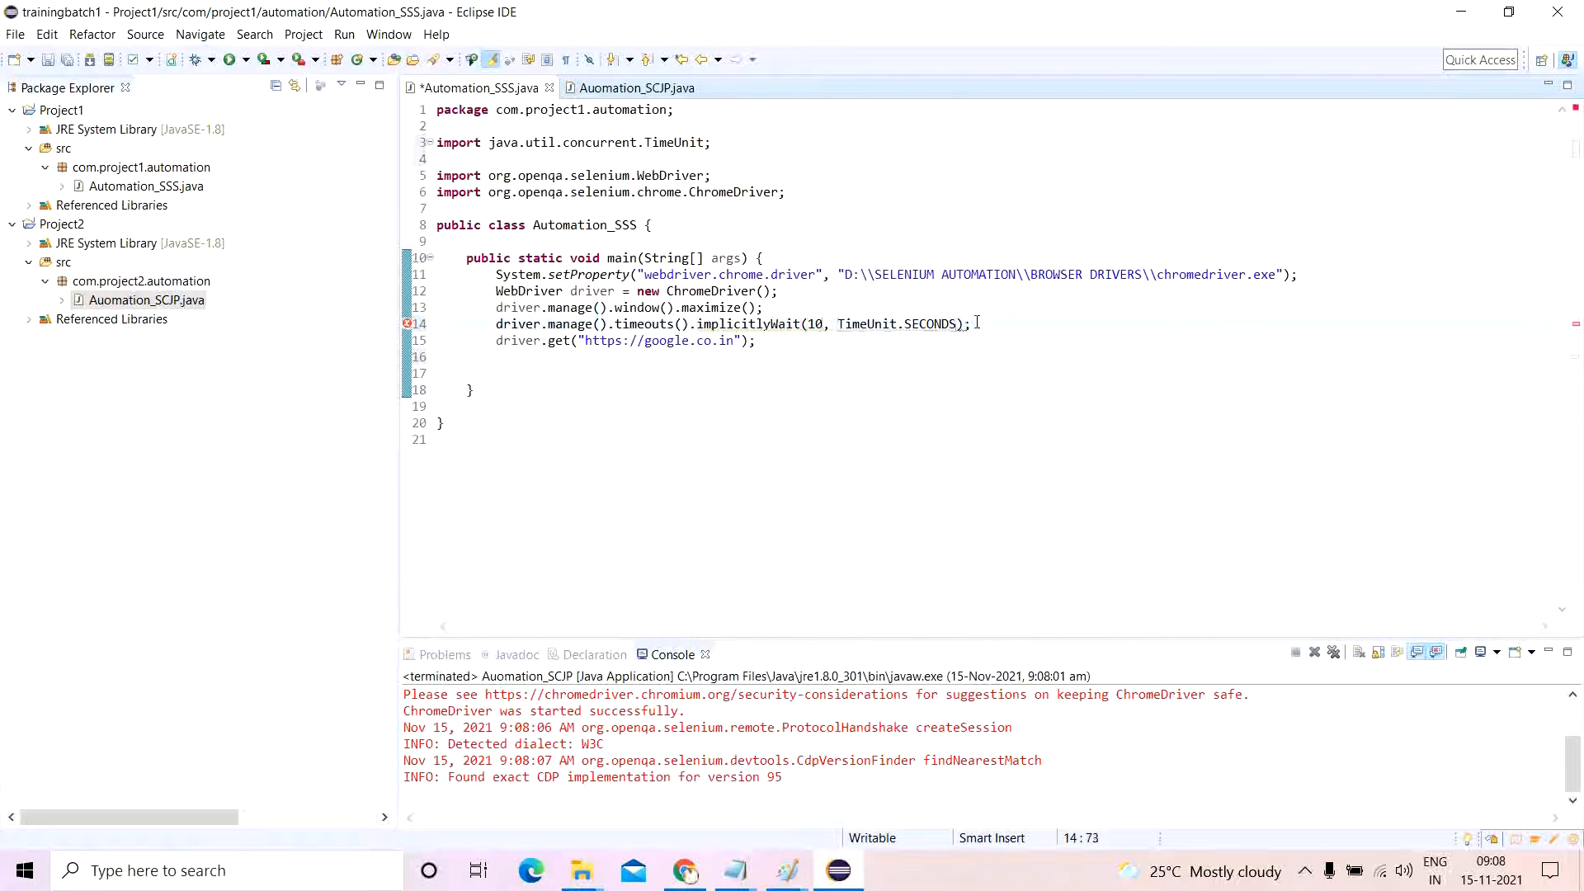
key(Ctrl+s)
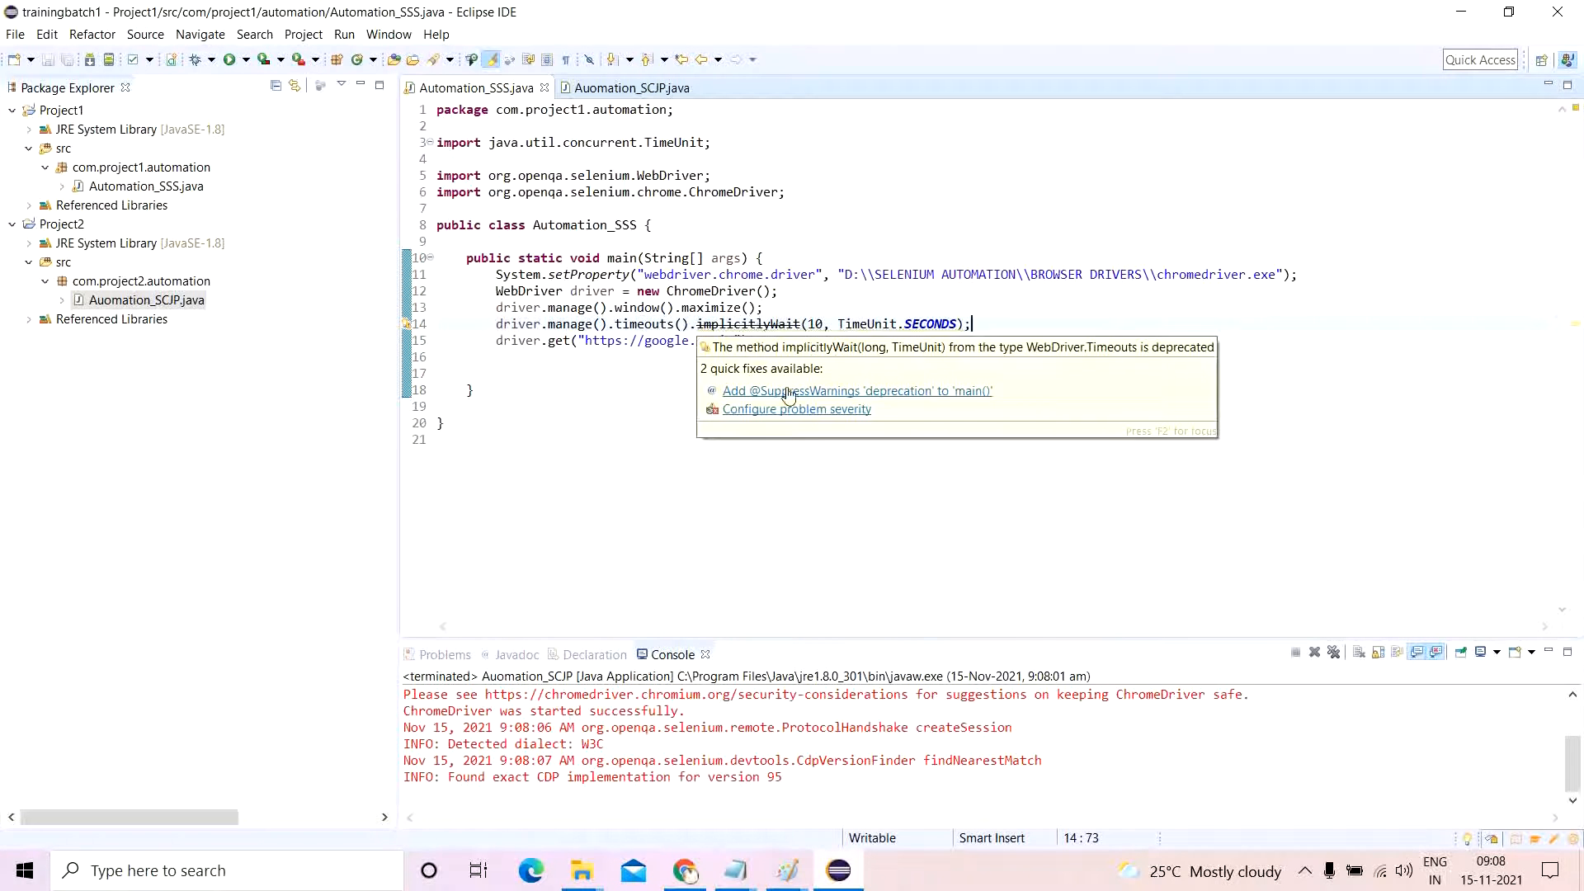
click(857, 391)
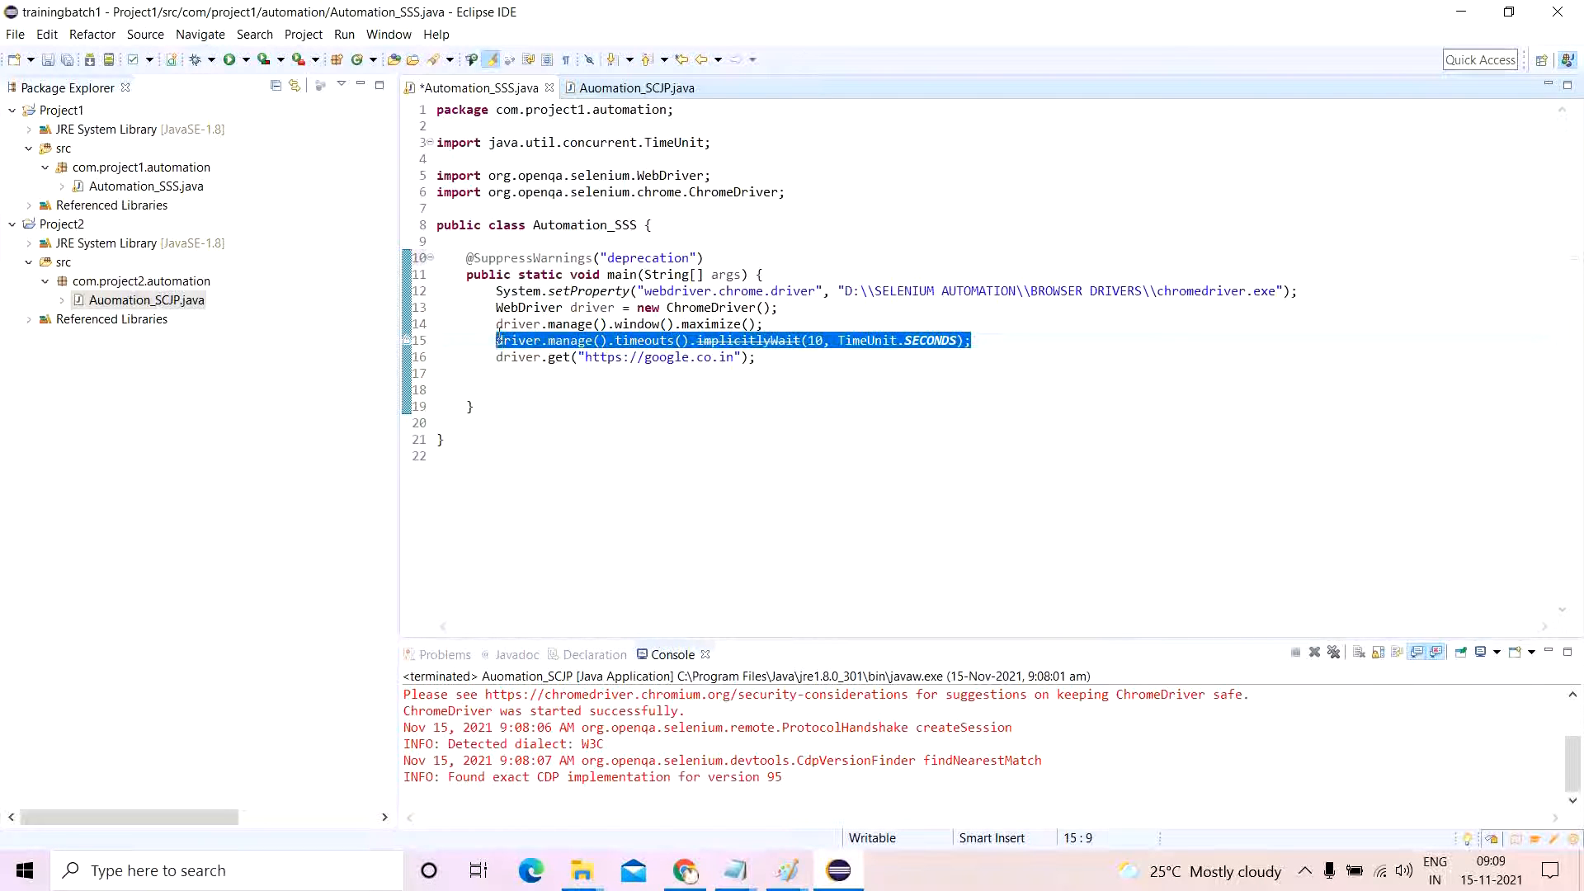
Paste the implicitlyWait(10, TimeUnit.SECONDS) line into Auomation_SCJP's main method.
click(632, 87)
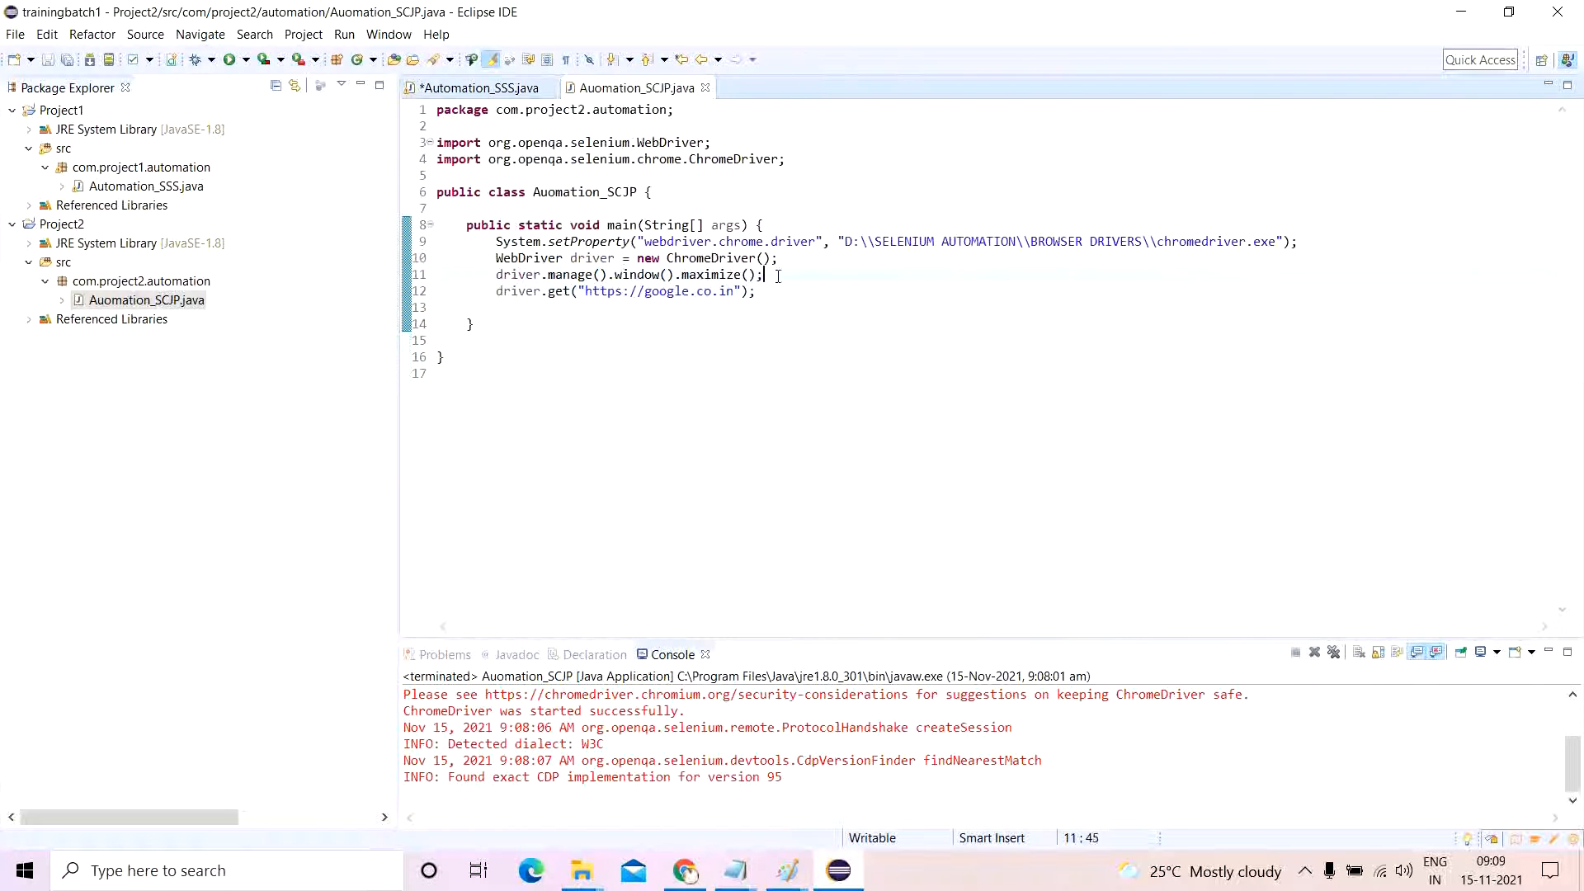
text(driver.manage().timeouts().implicitlyWait(10, TimeUnit.SECONDS);)
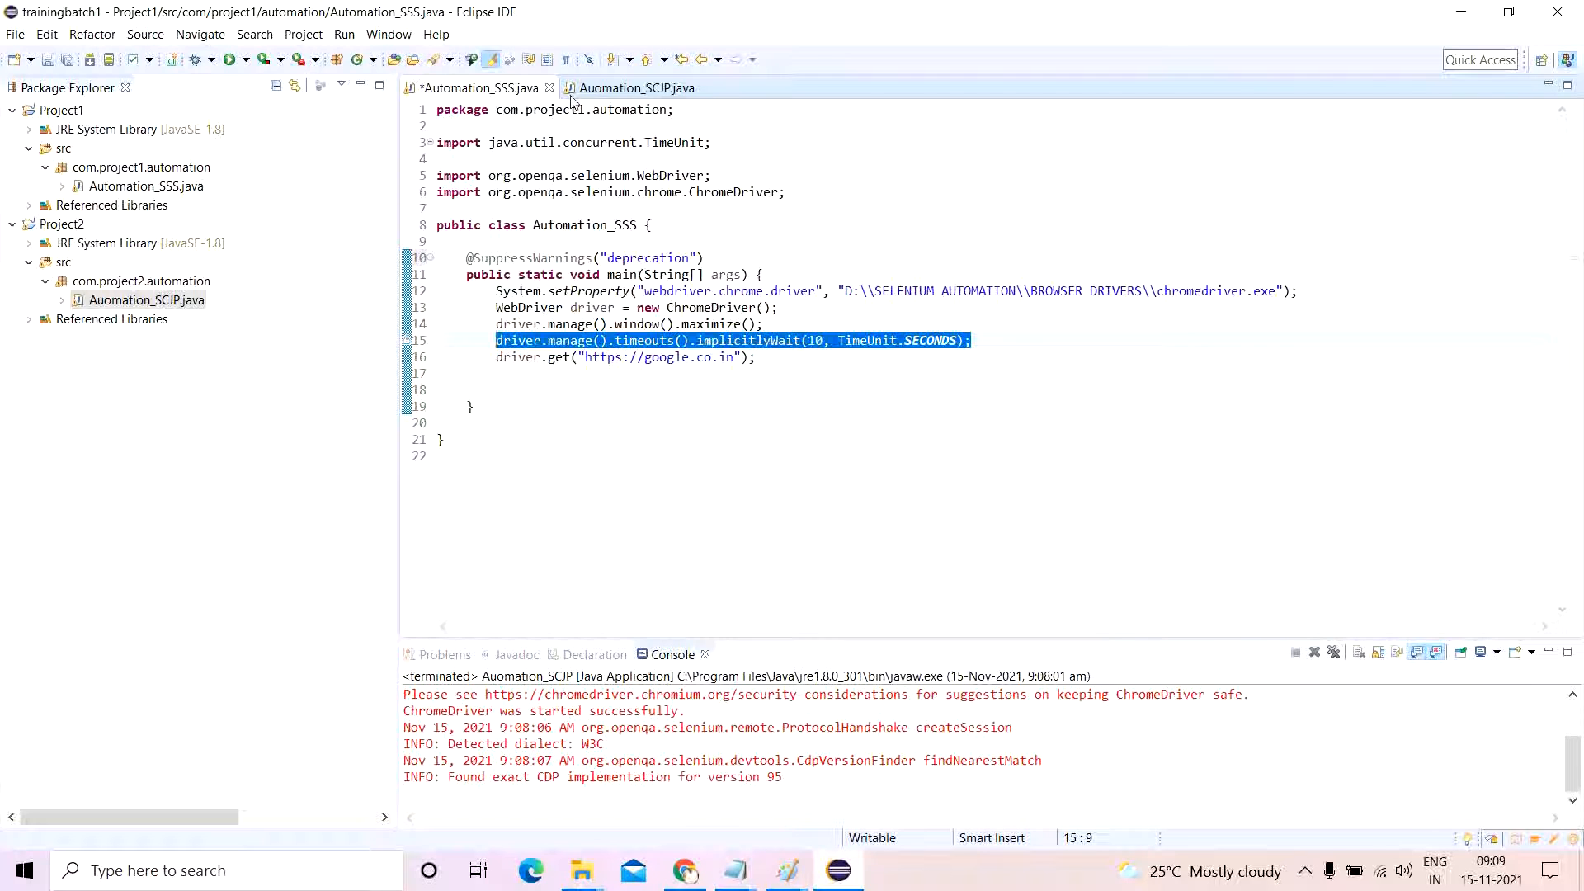
click(633, 88)
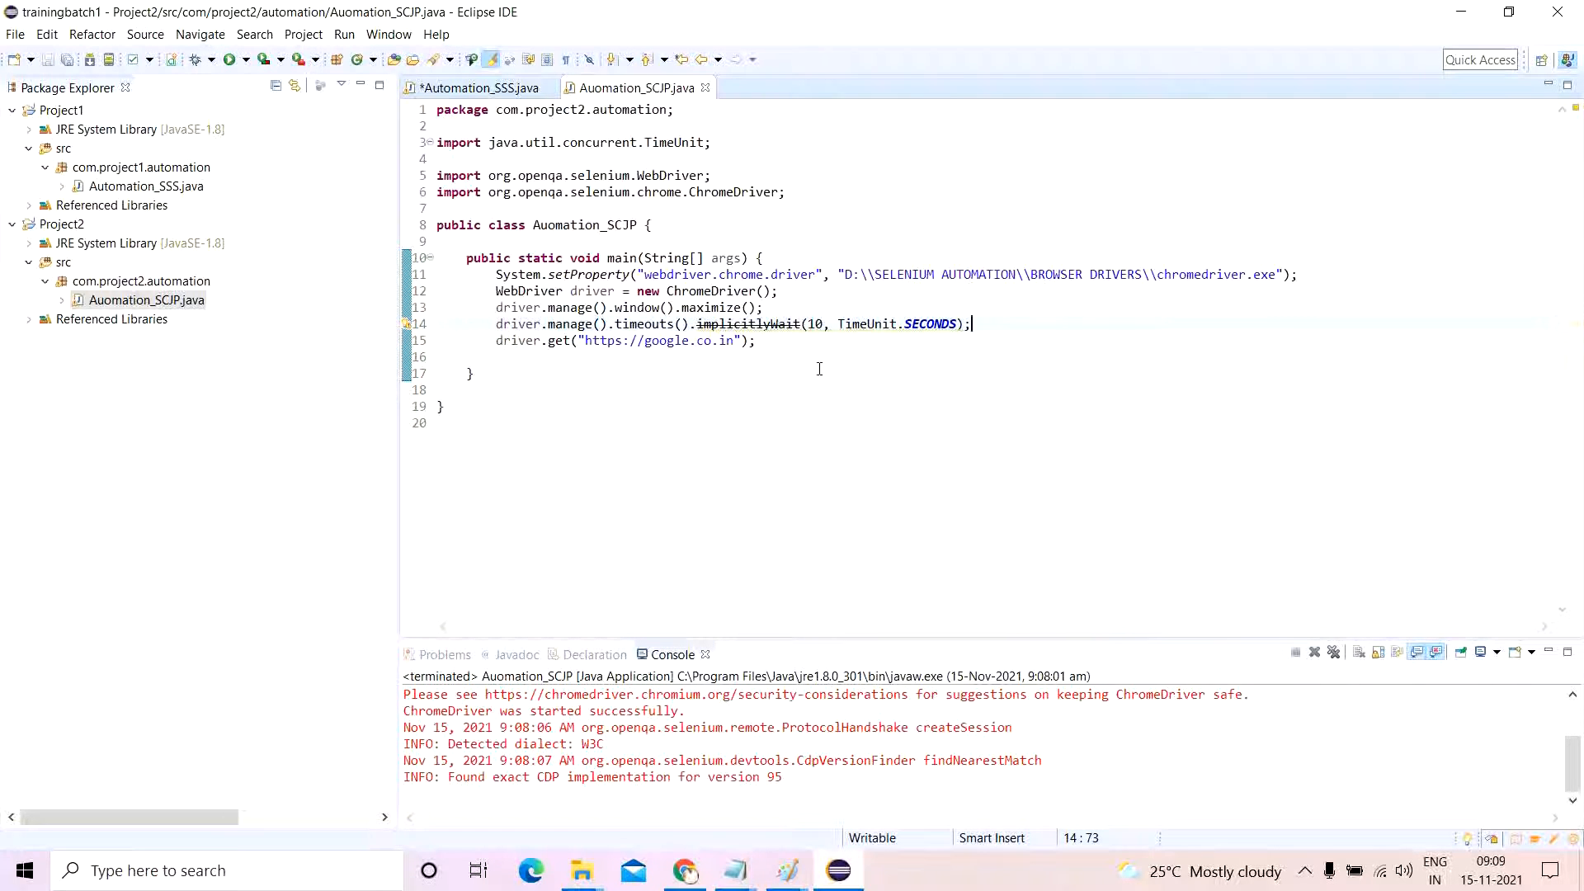
mouse_move(681, 838)
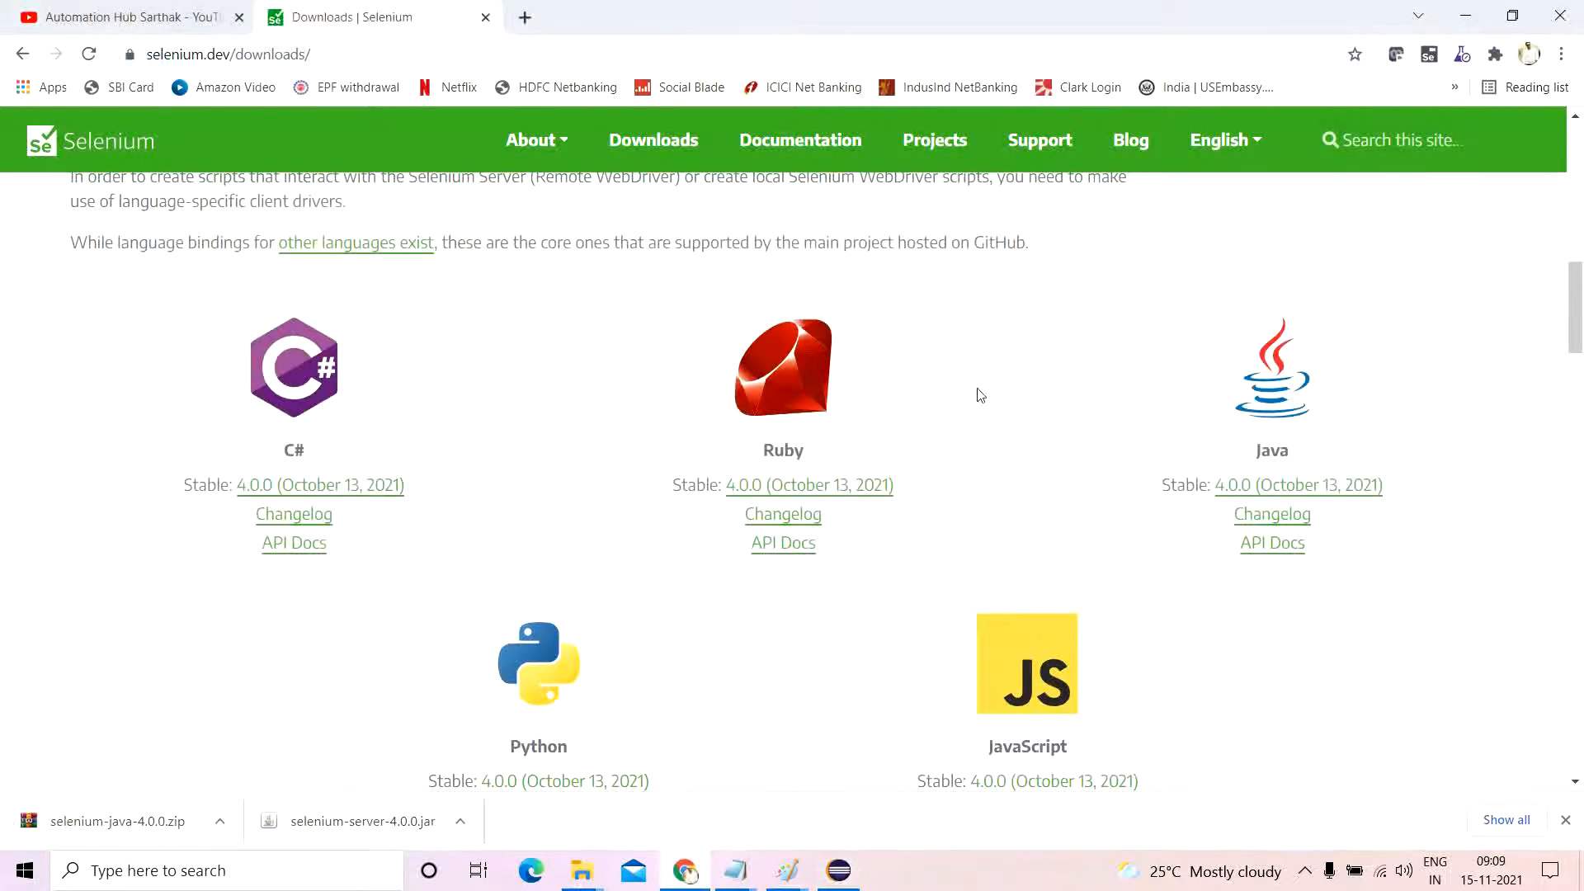
Scroll through the selenium.dev downloads page in Chrome.
scroll(up, 3)
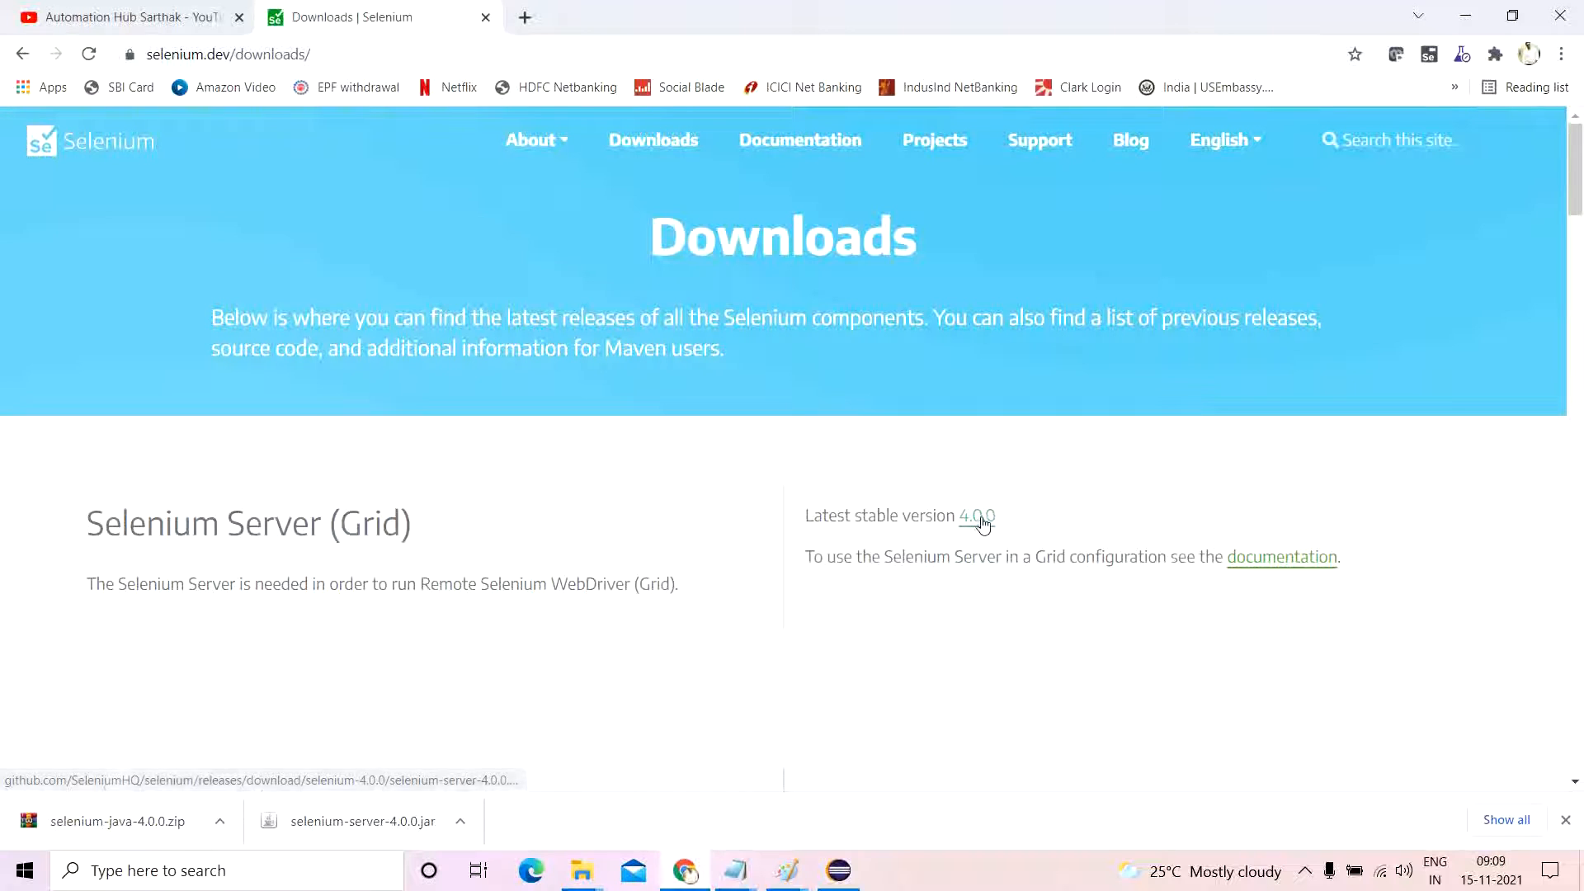
scroll(down, 3)
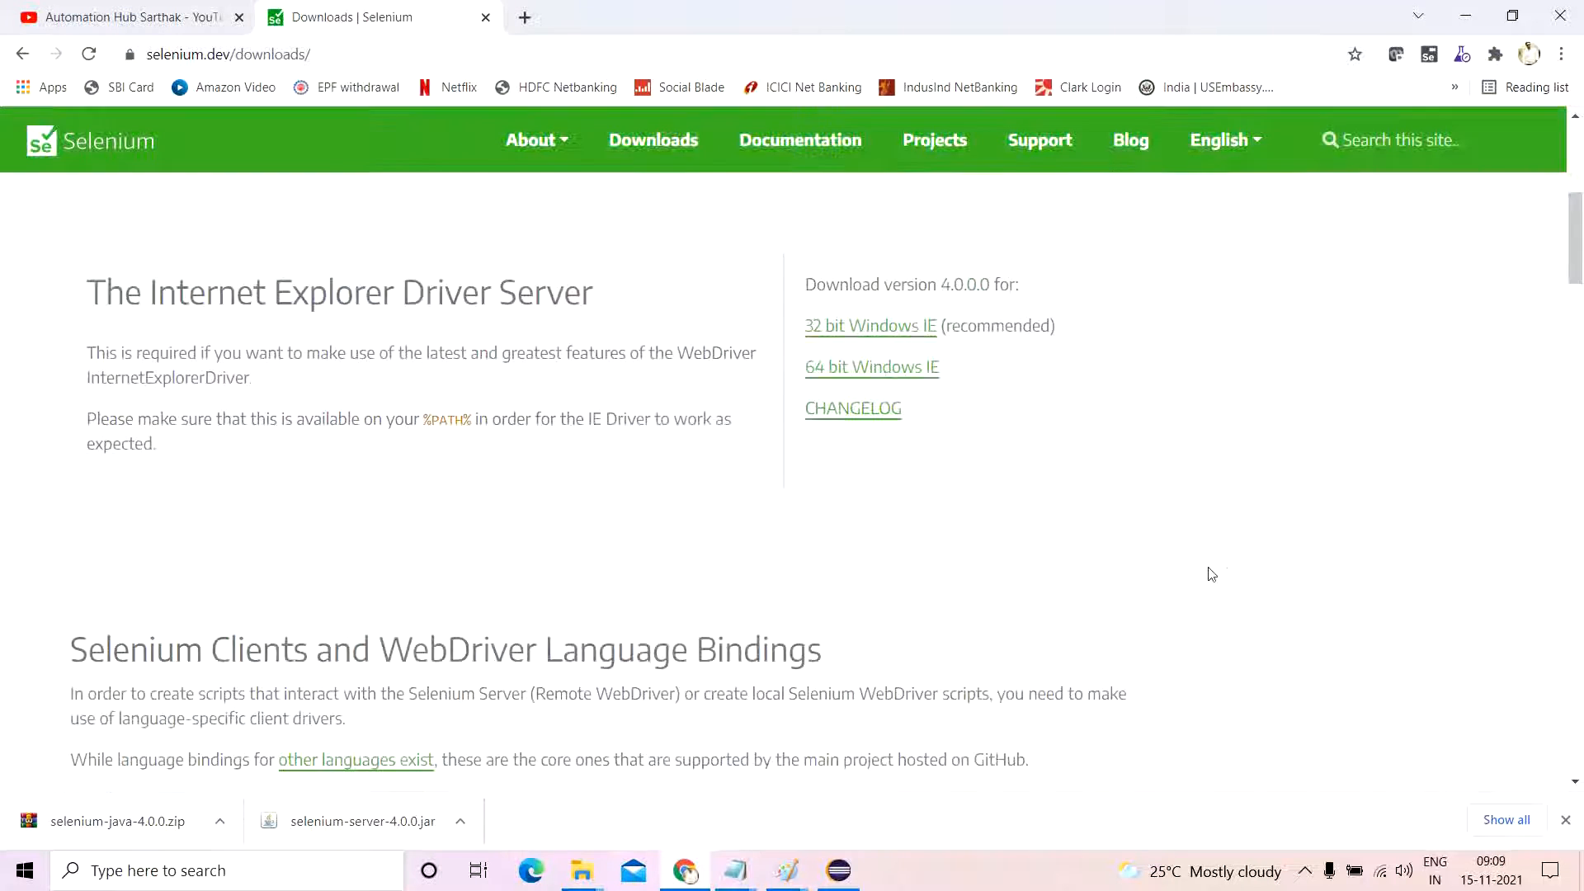
scroll(down, 3)
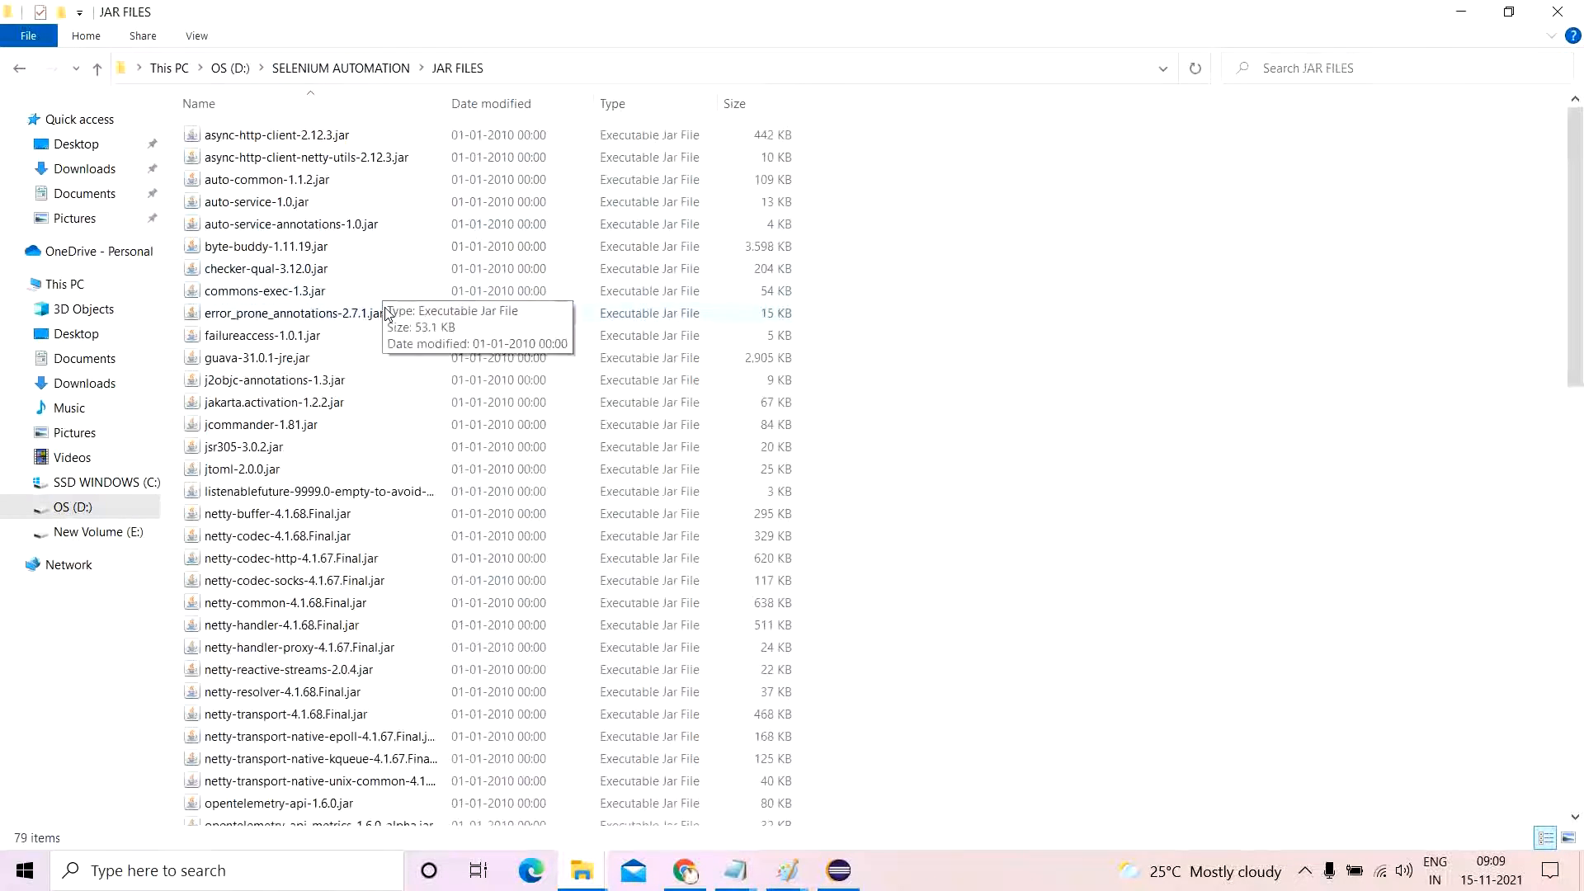
Scroll the 79 jar files listed in D:\SELENIUM AUTOMATION\JAR FILES.
scroll(down, 3)
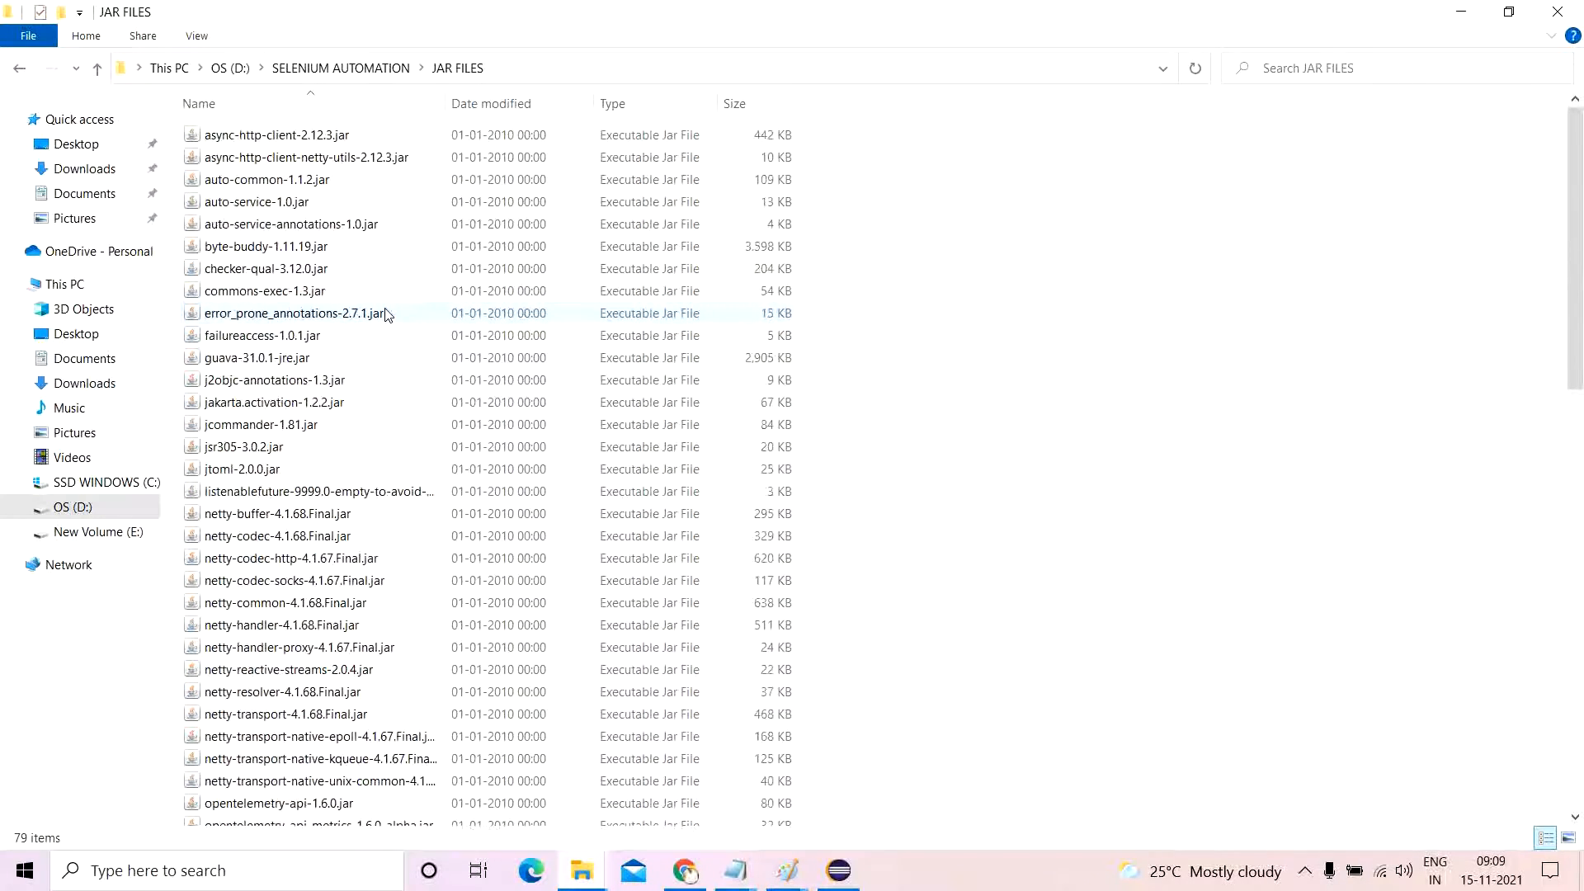
mouse_move(486, 390)
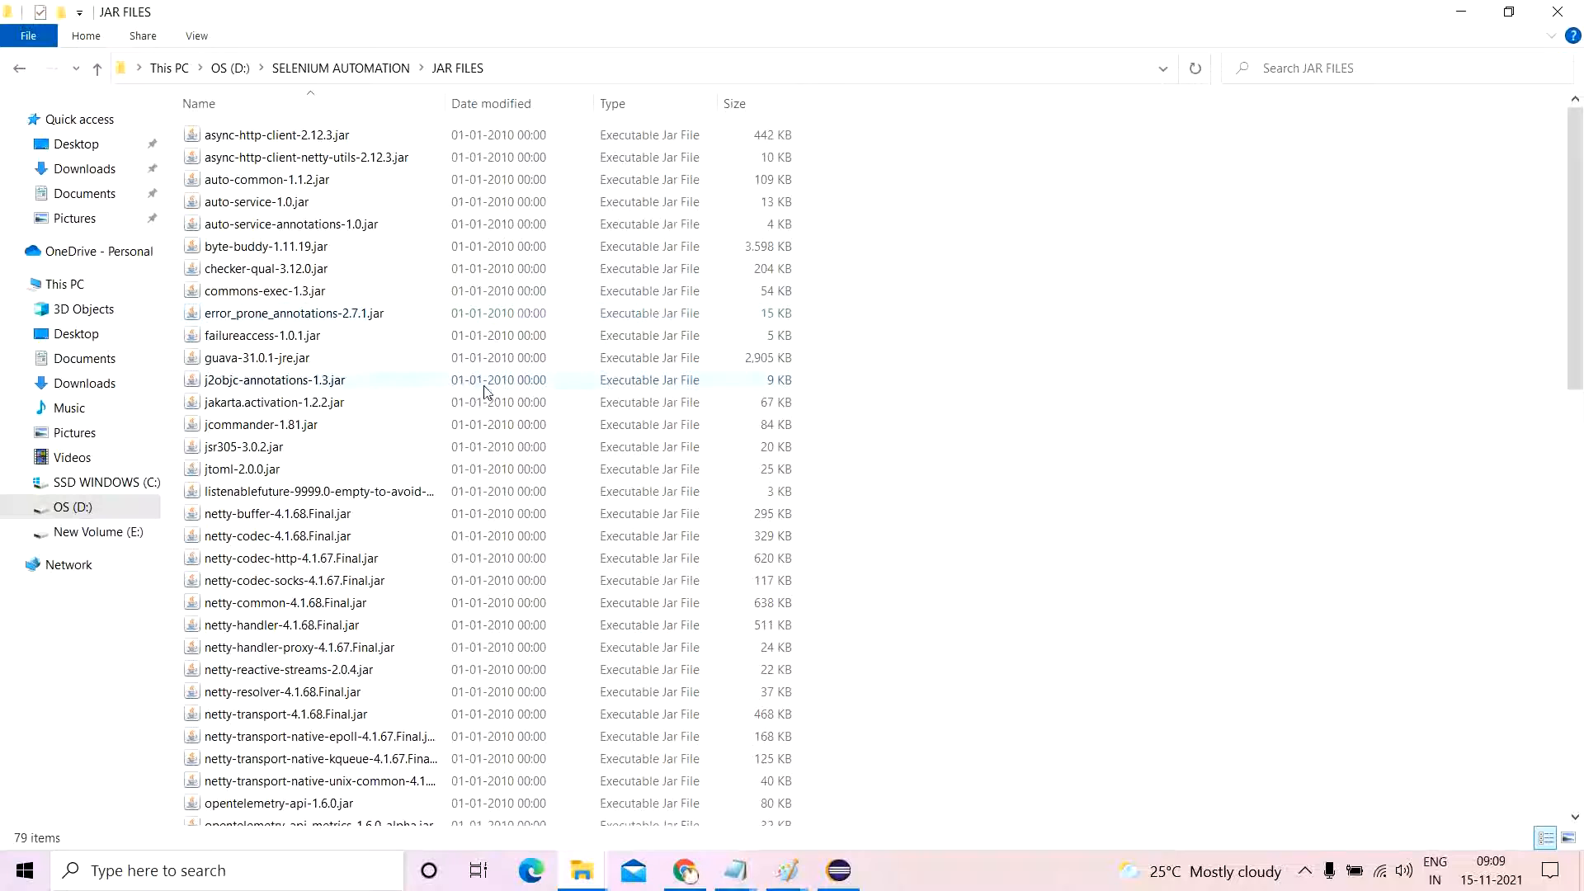
mouse_move(808, 840)
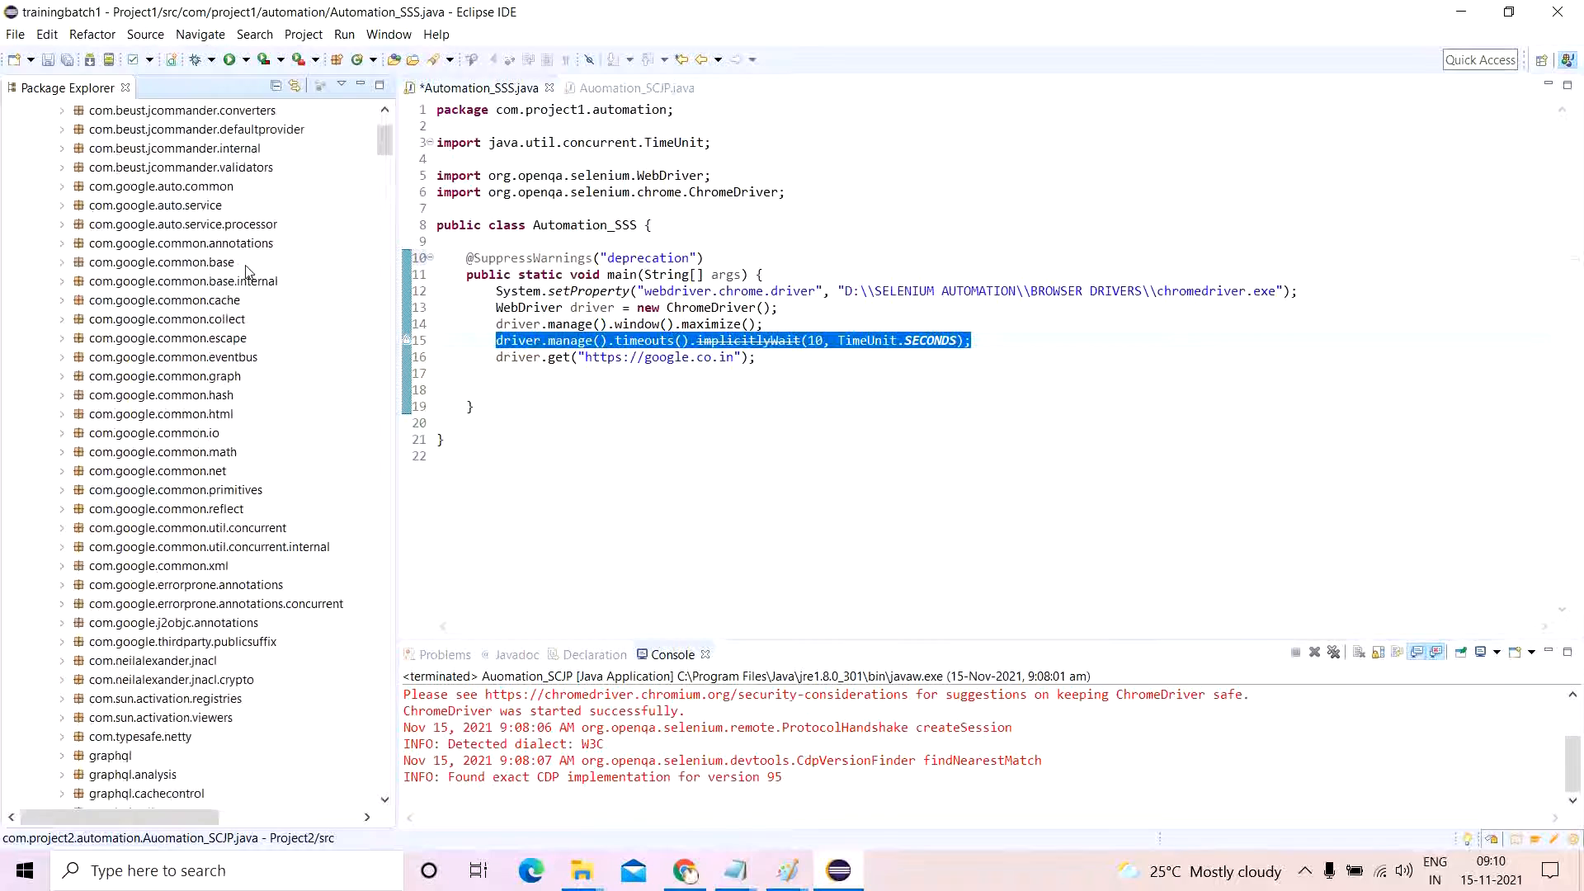
Scroll the Package Explorer and collapse Project1's source folder.
scroll(down, 3)
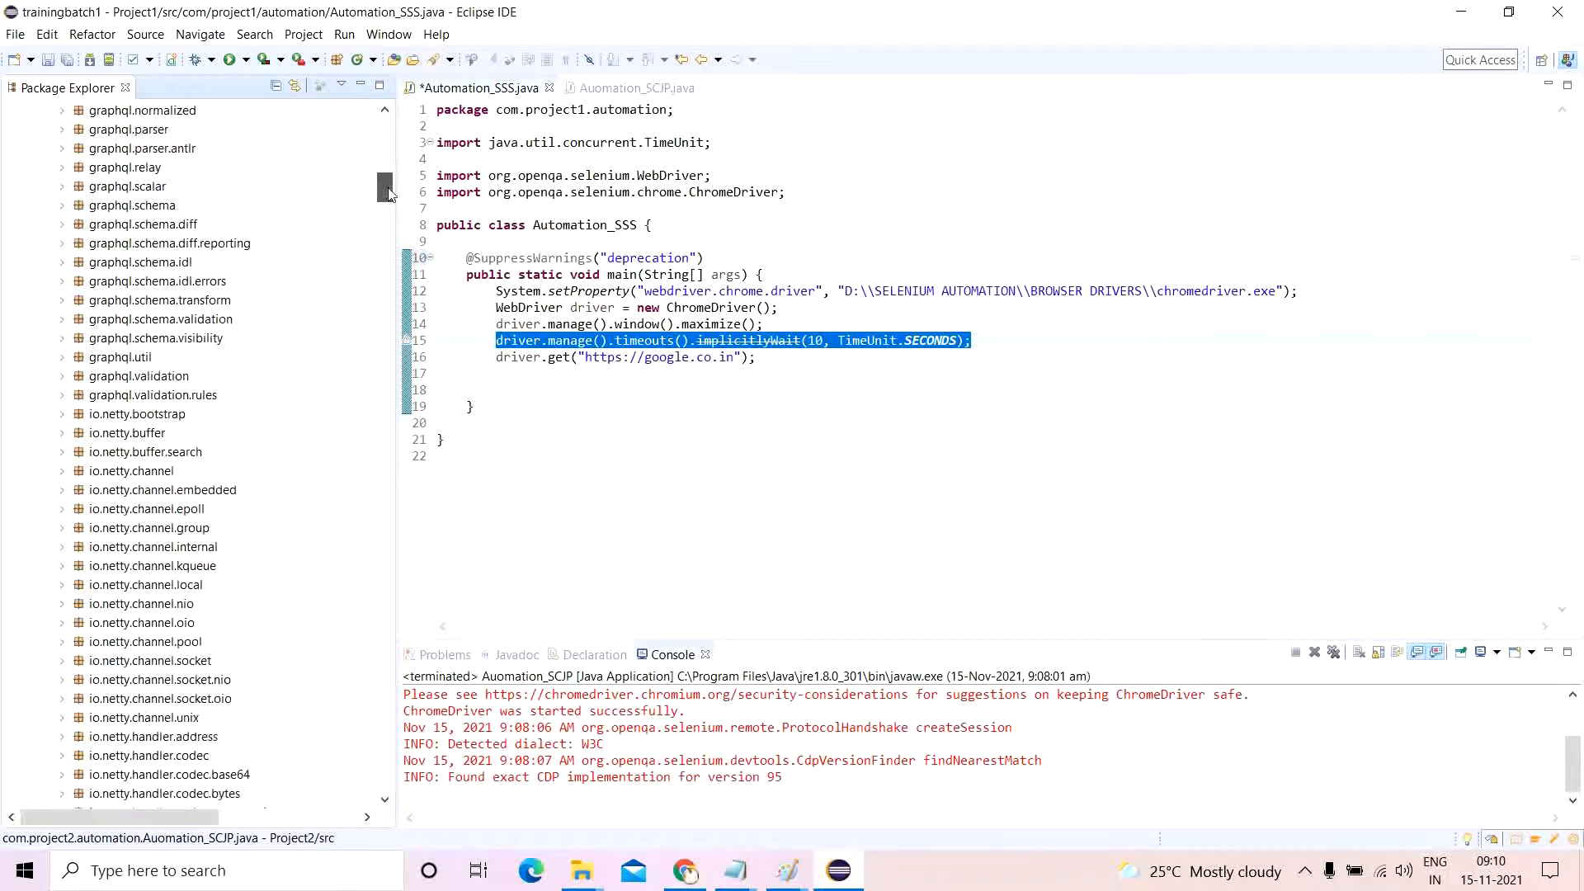
drag(387, 193, 387, 667)
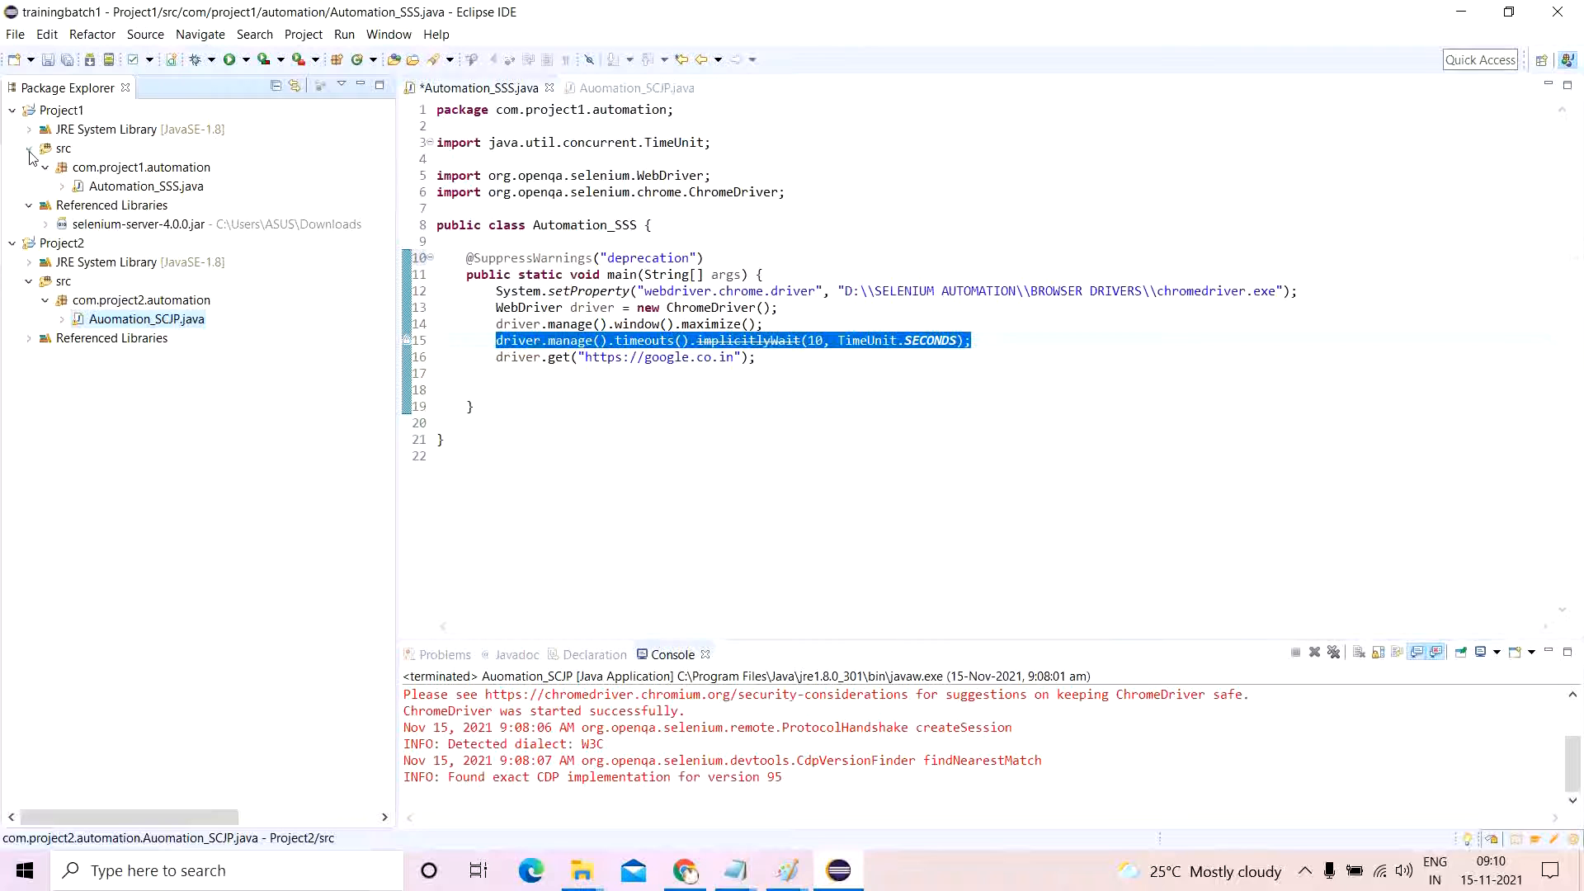
click(30, 149)
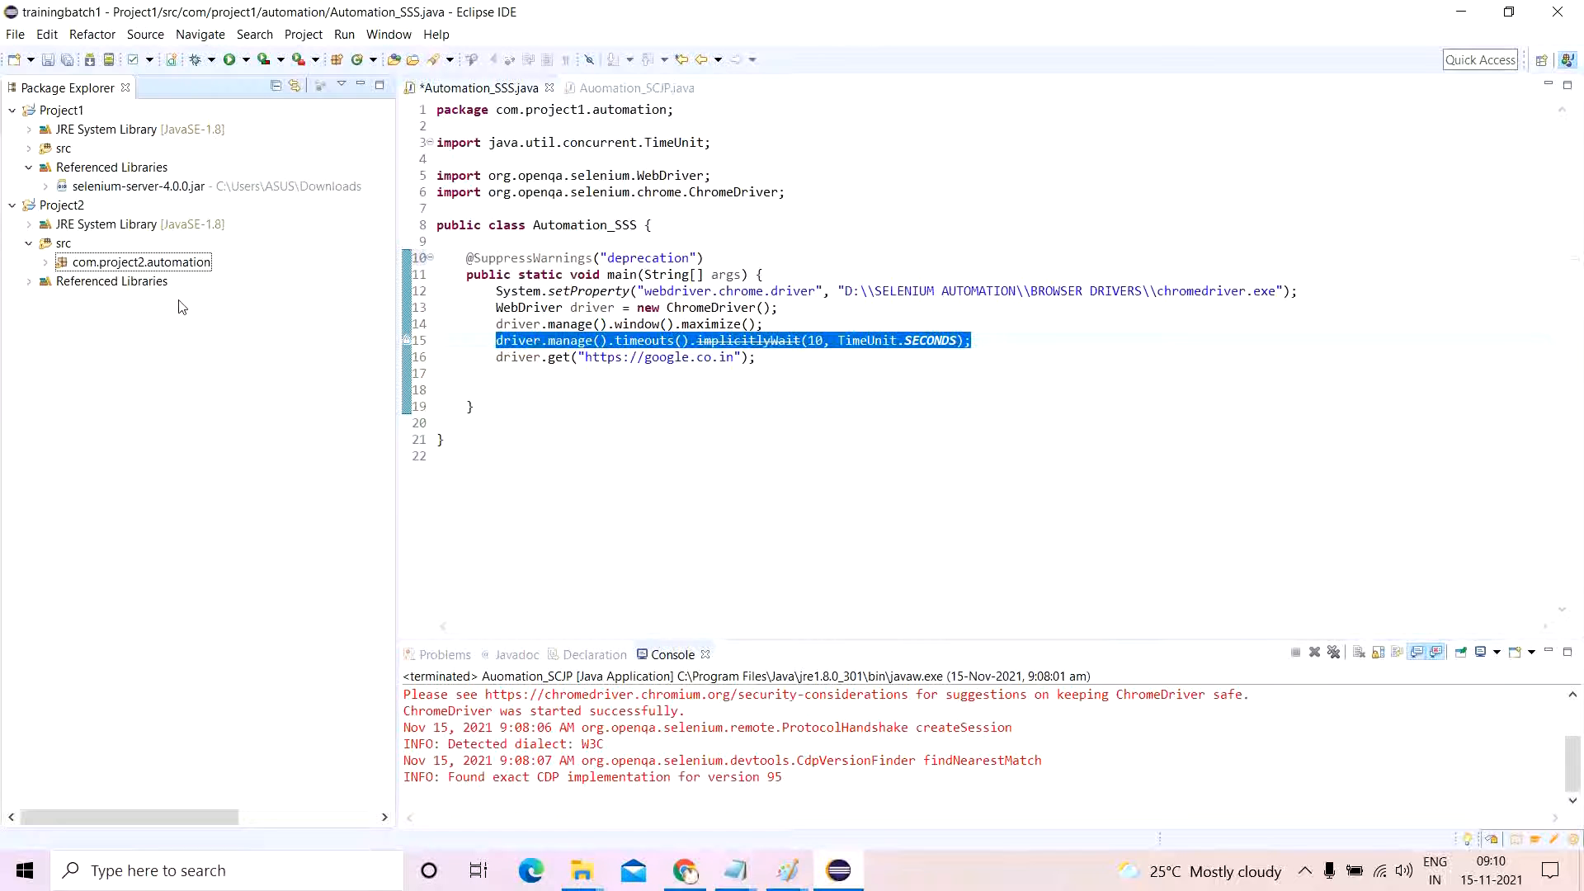
mouse_move(933, 340)
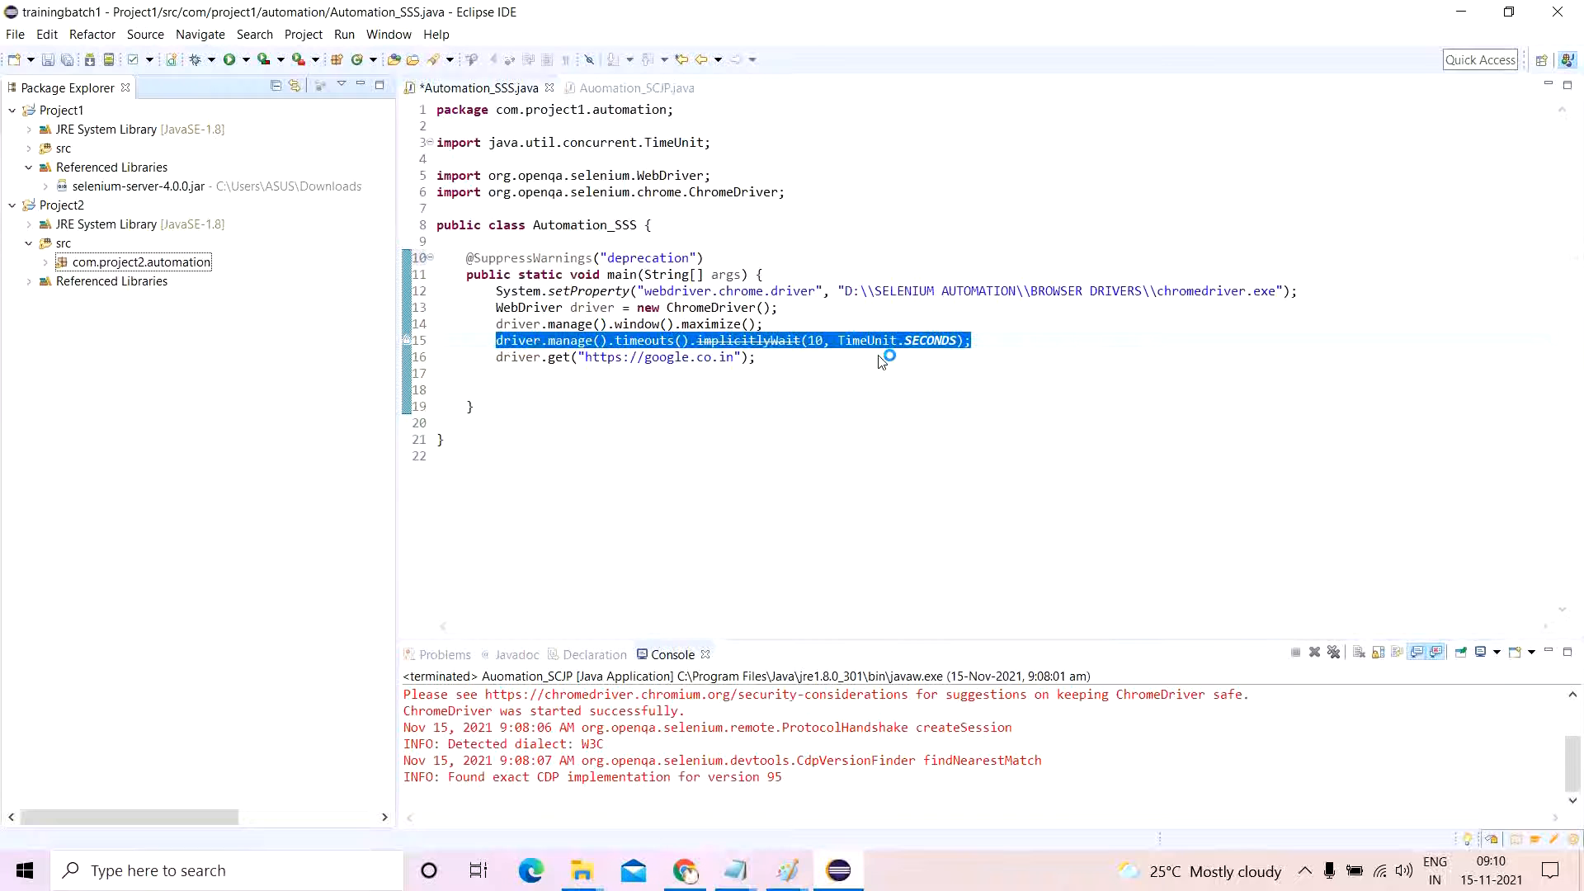
mouse_move(1193, 677)
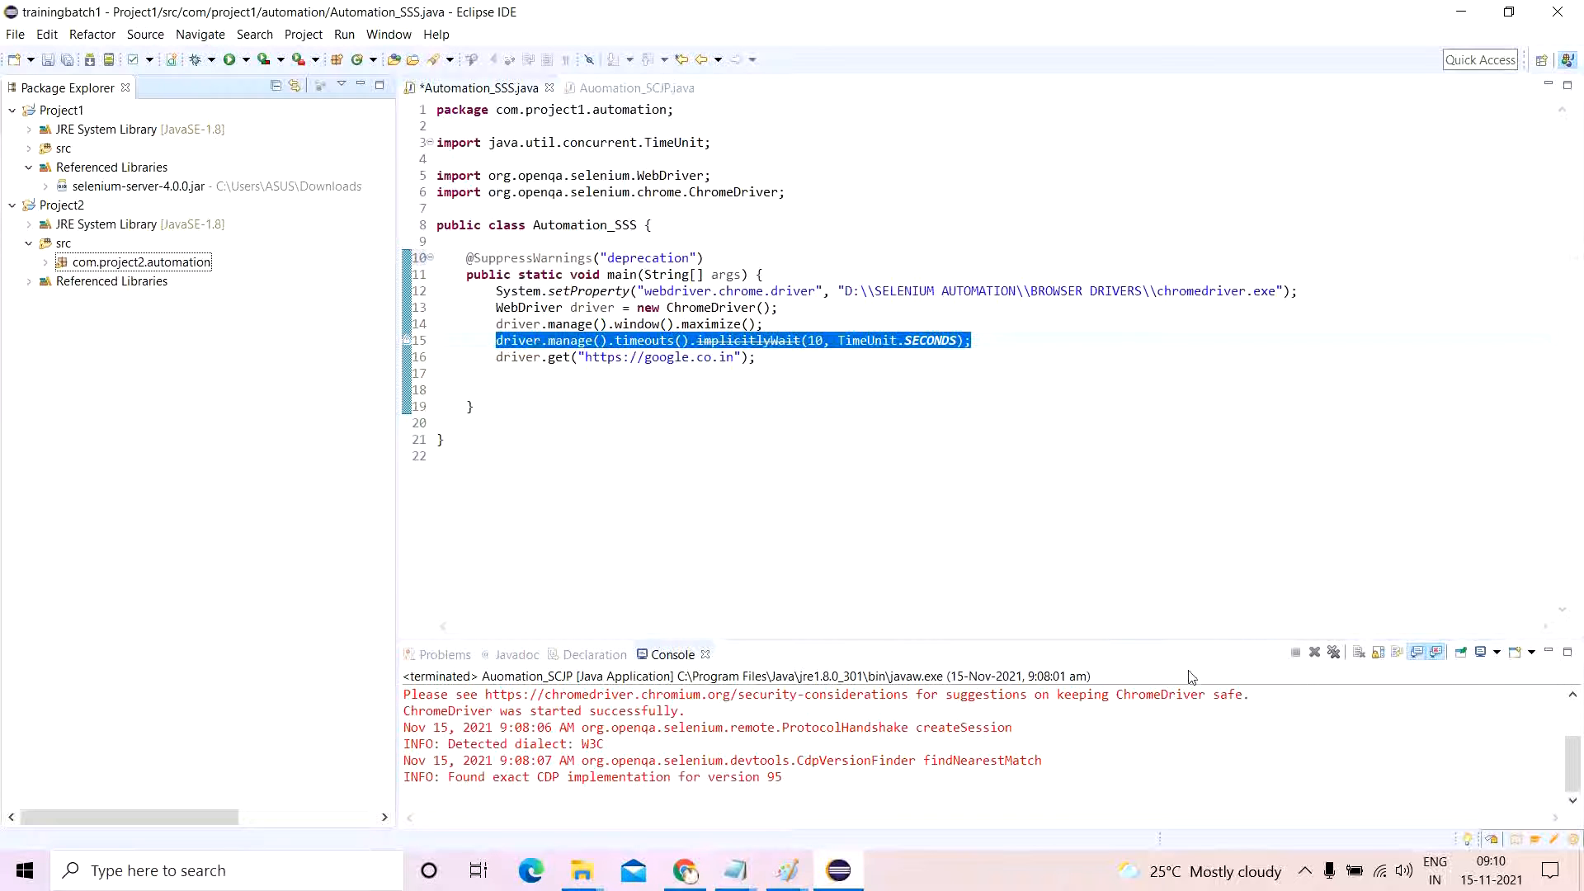